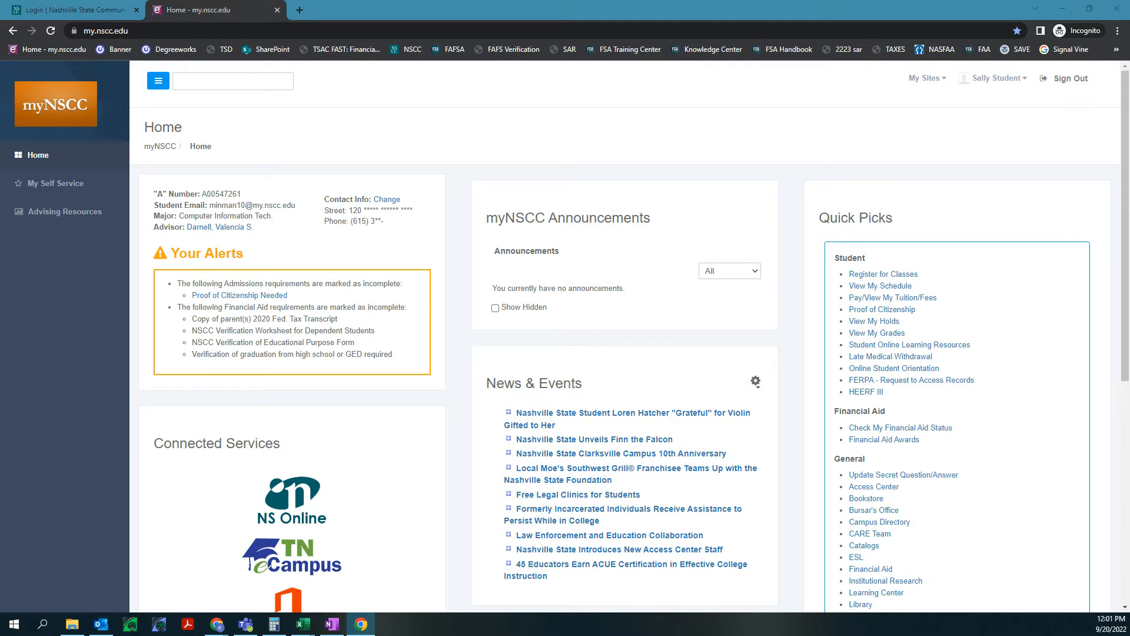
pyautogui.moveTo(530, 149)
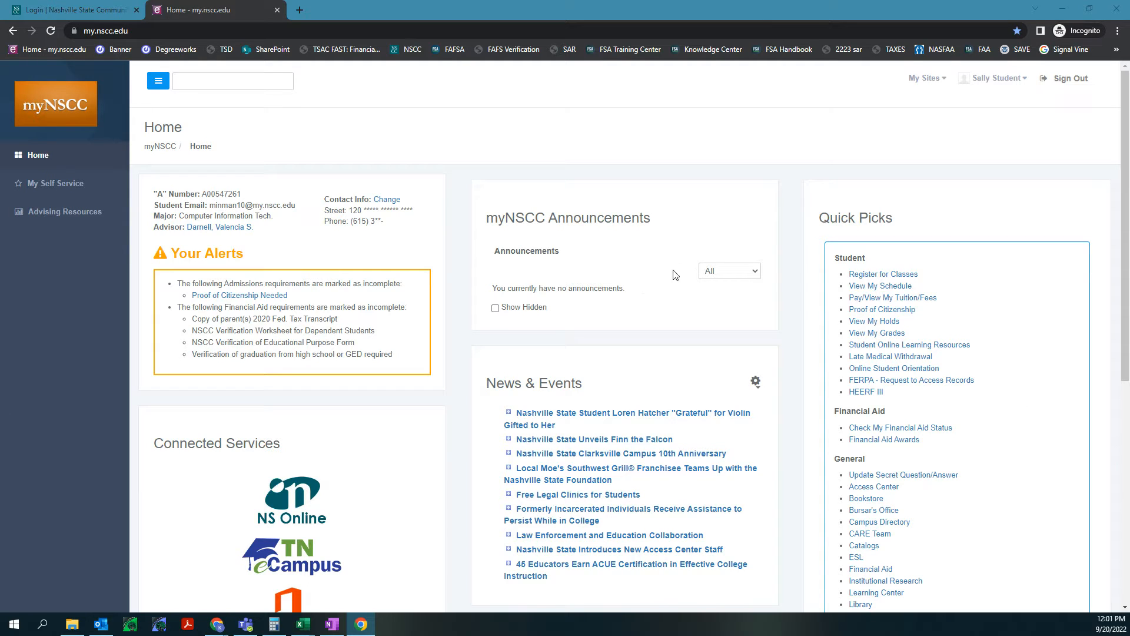
pyautogui.moveTo(26, 108)
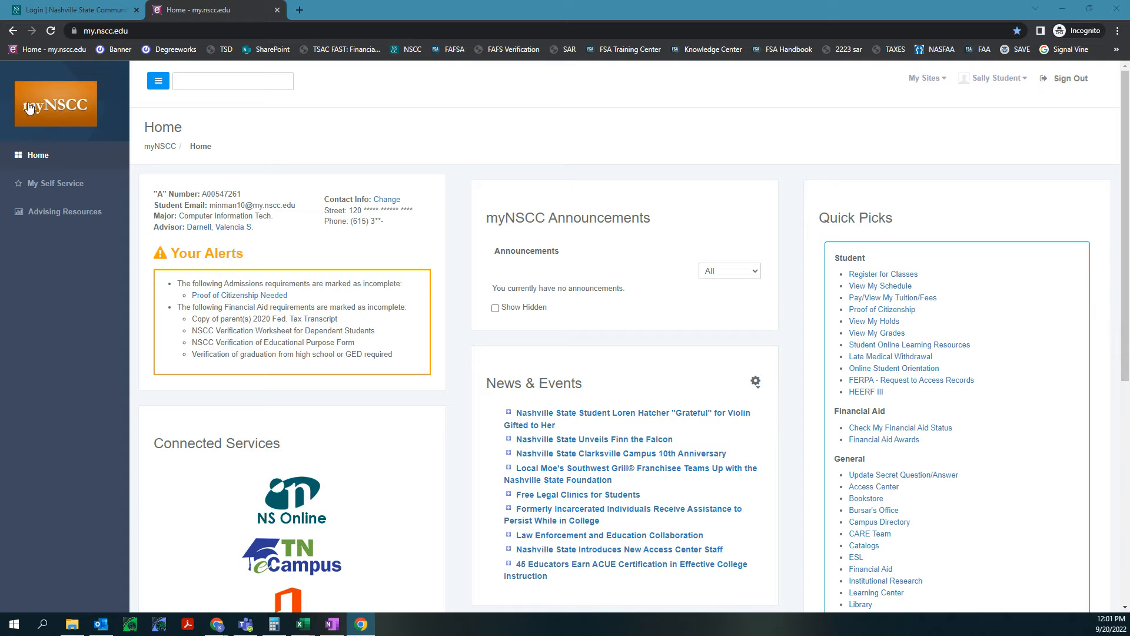
pyautogui.moveTo(796, 104)
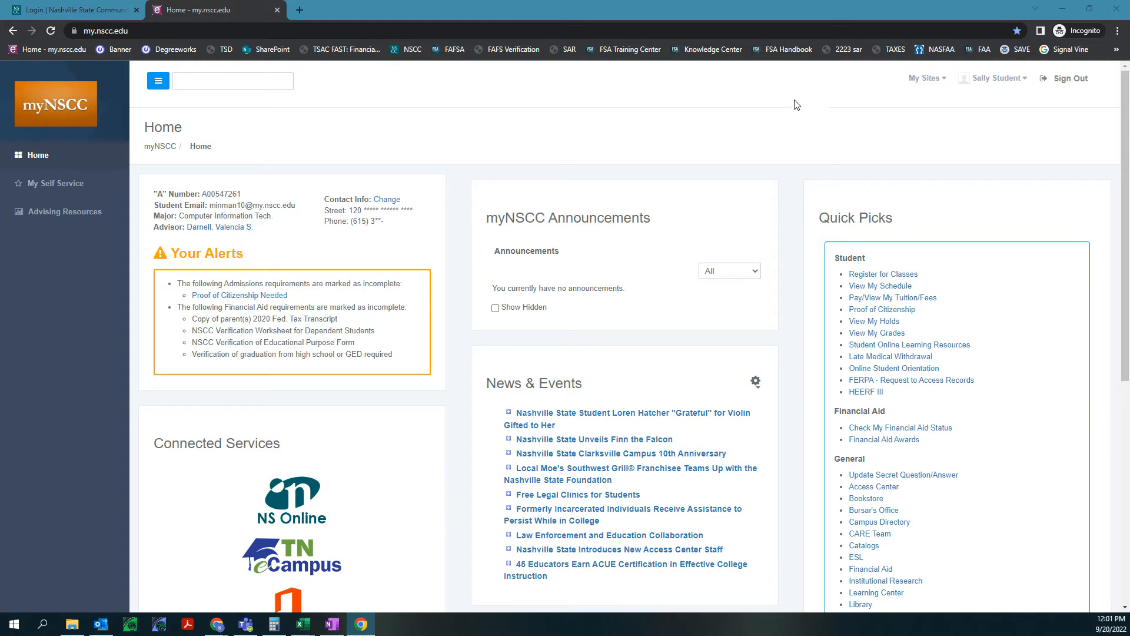
pyautogui.moveTo(47, 188)
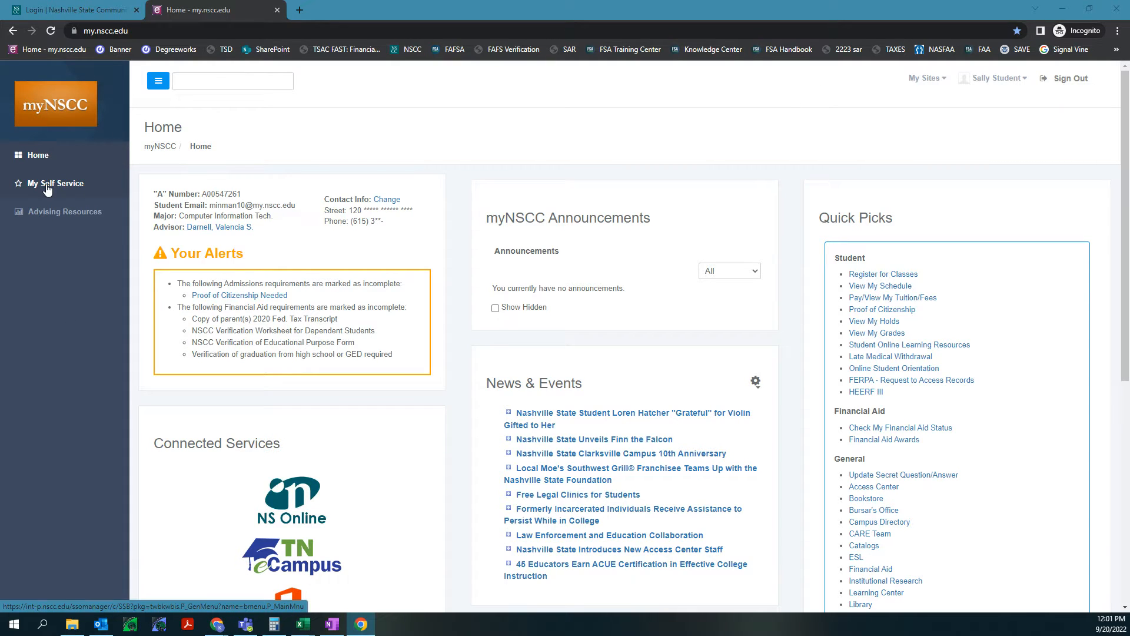
# Open Banner's self-service Main Menu and enter its Student section
pyautogui.click(54, 183)
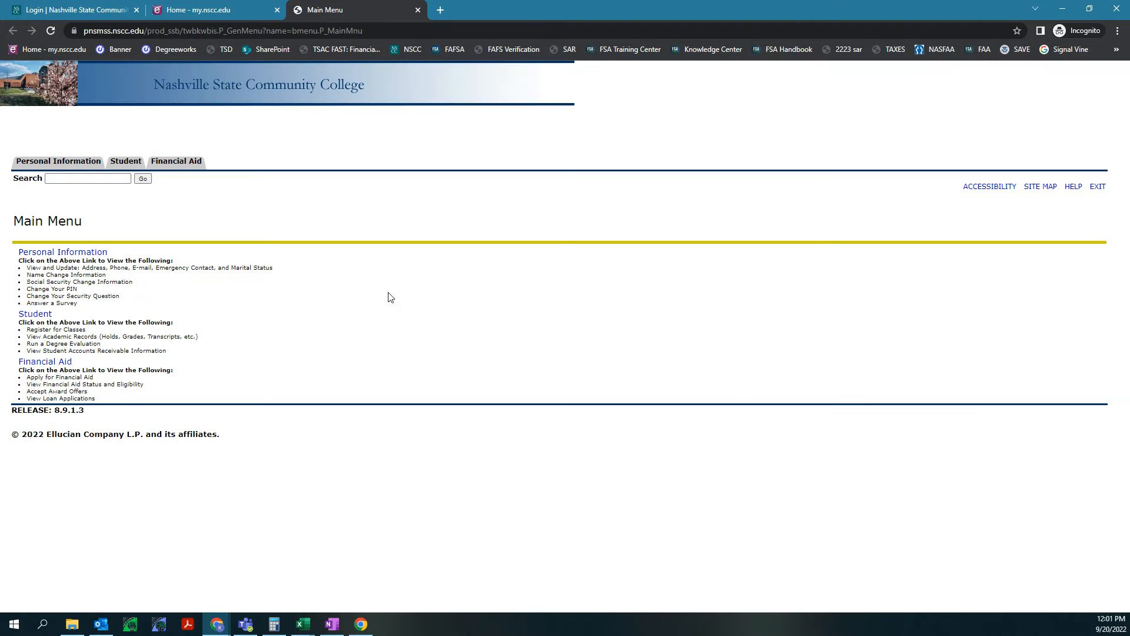
pyautogui.click(125, 160)
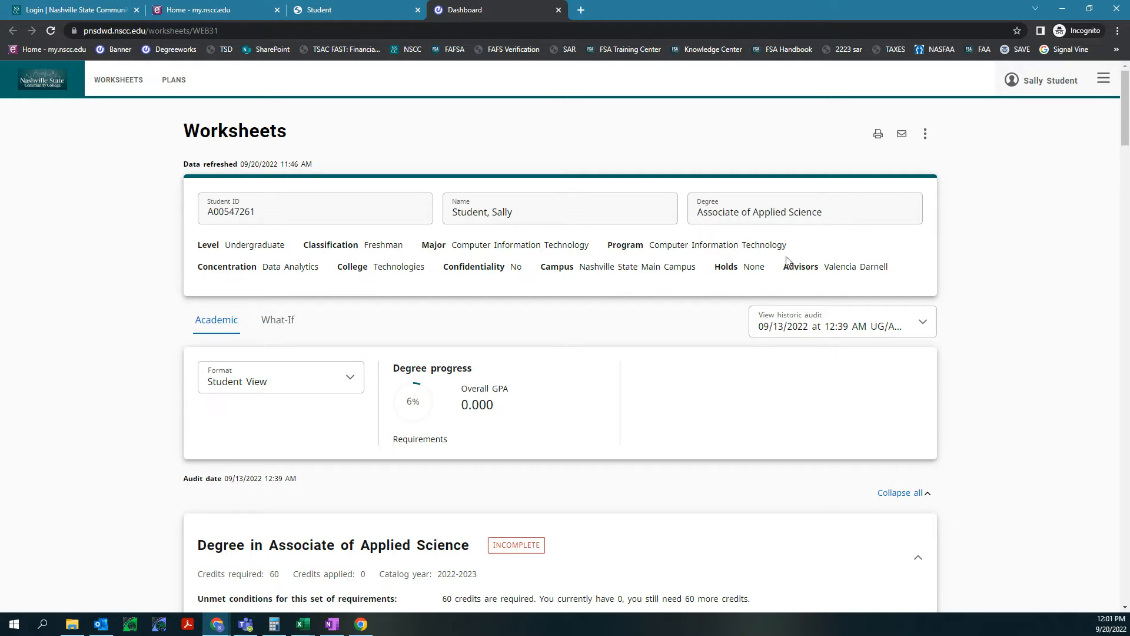
pyautogui.moveTo(236, 250)
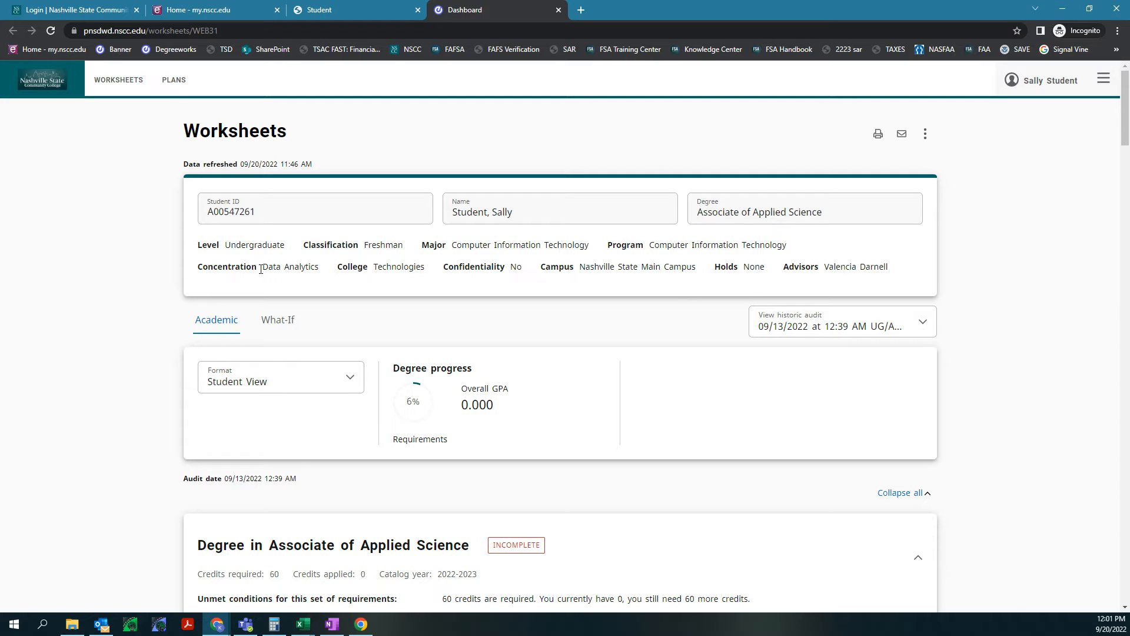
# Highlight the assigned advisor name in the degree worksheet header
pyautogui.doubleClick(289, 266)
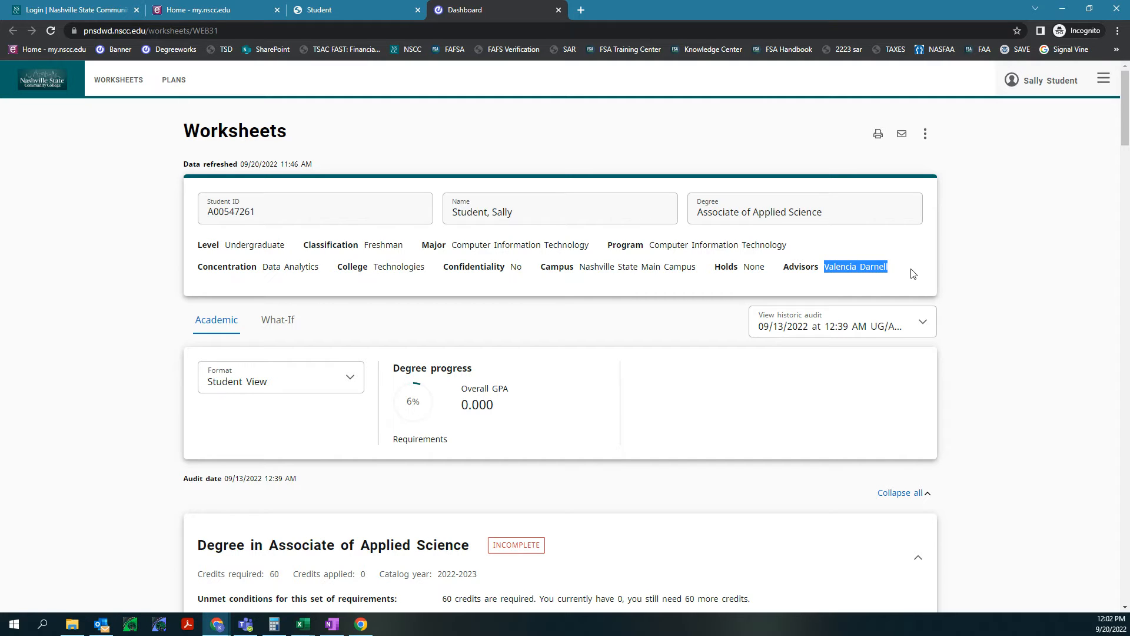
pyautogui.moveTo(475, 332)
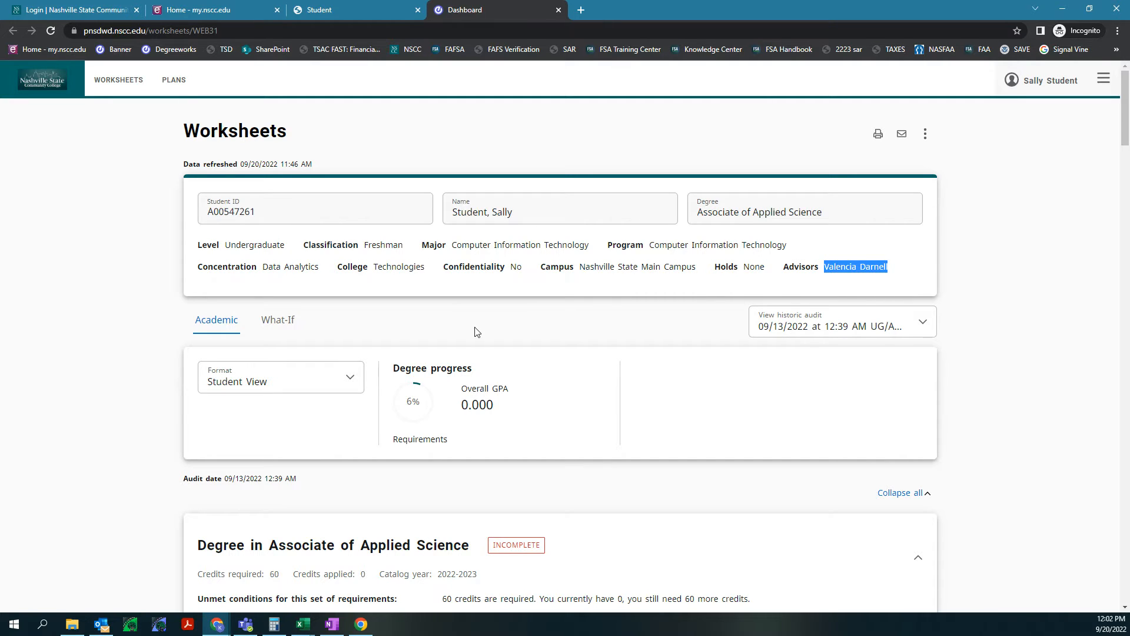
pyautogui.scroll(-3)
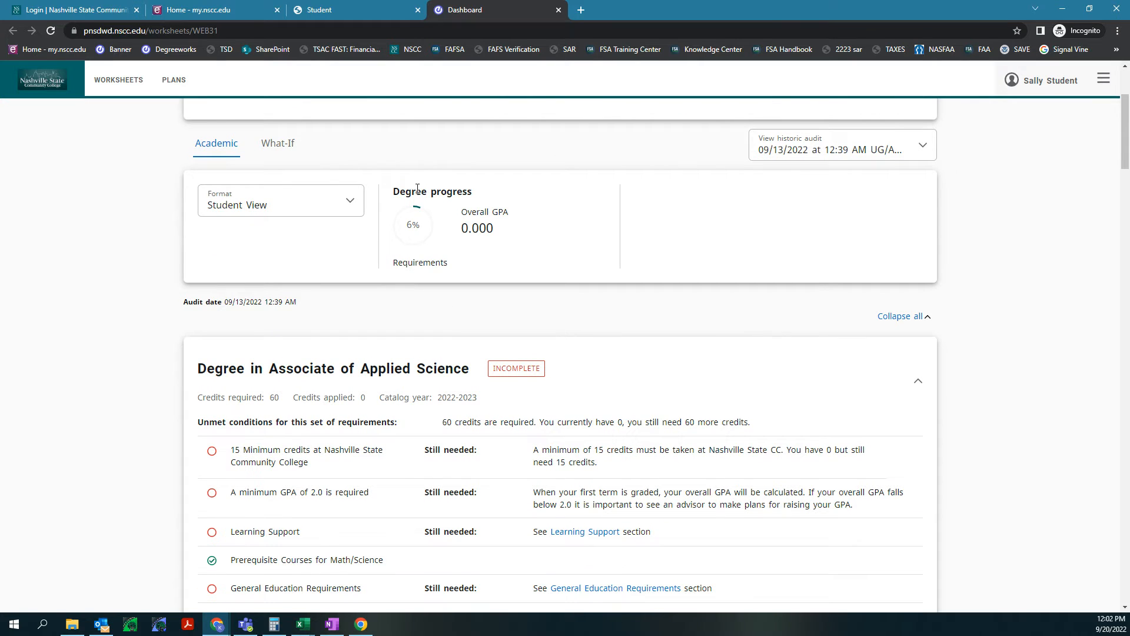
pyautogui.moveTo(418, 229)
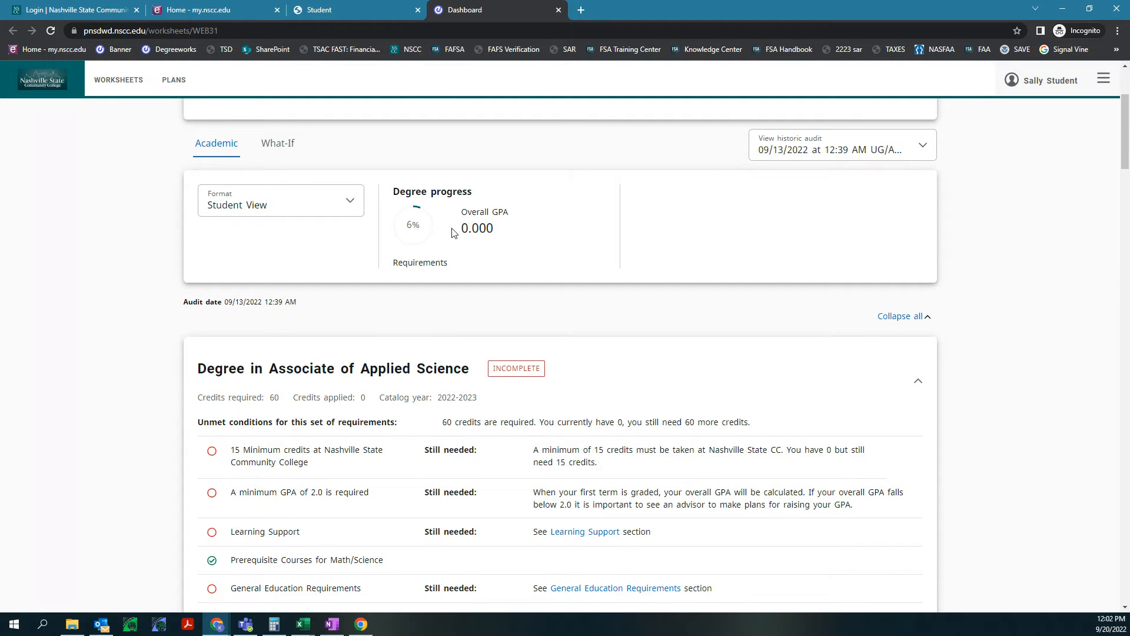
pyautogui.moveTo(546, 251)
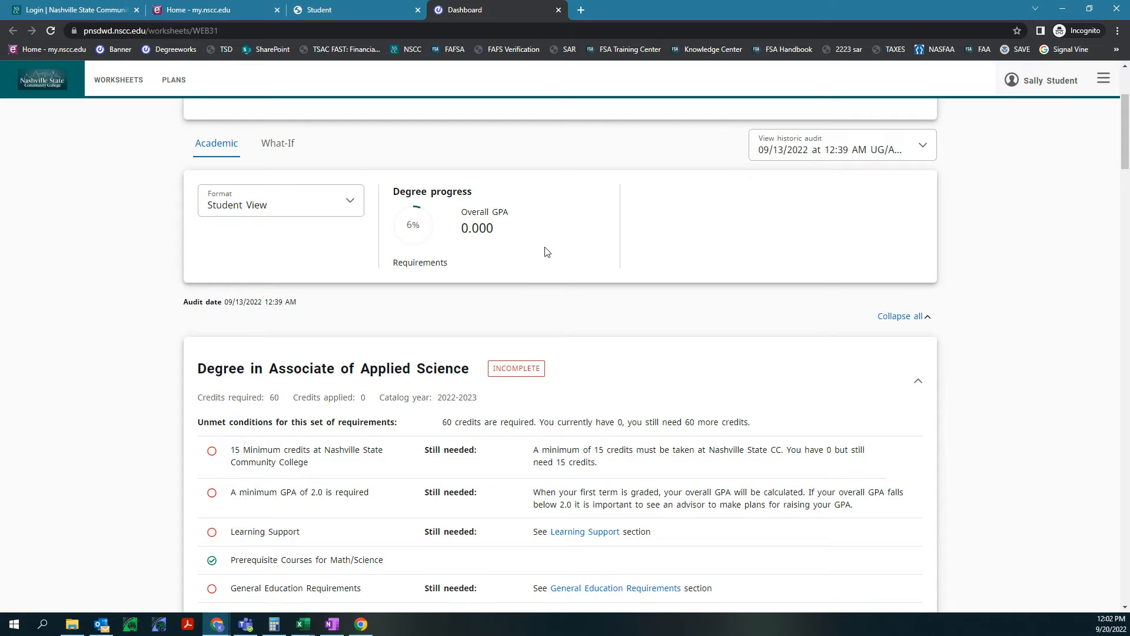
pyautogui.scroll(-3)
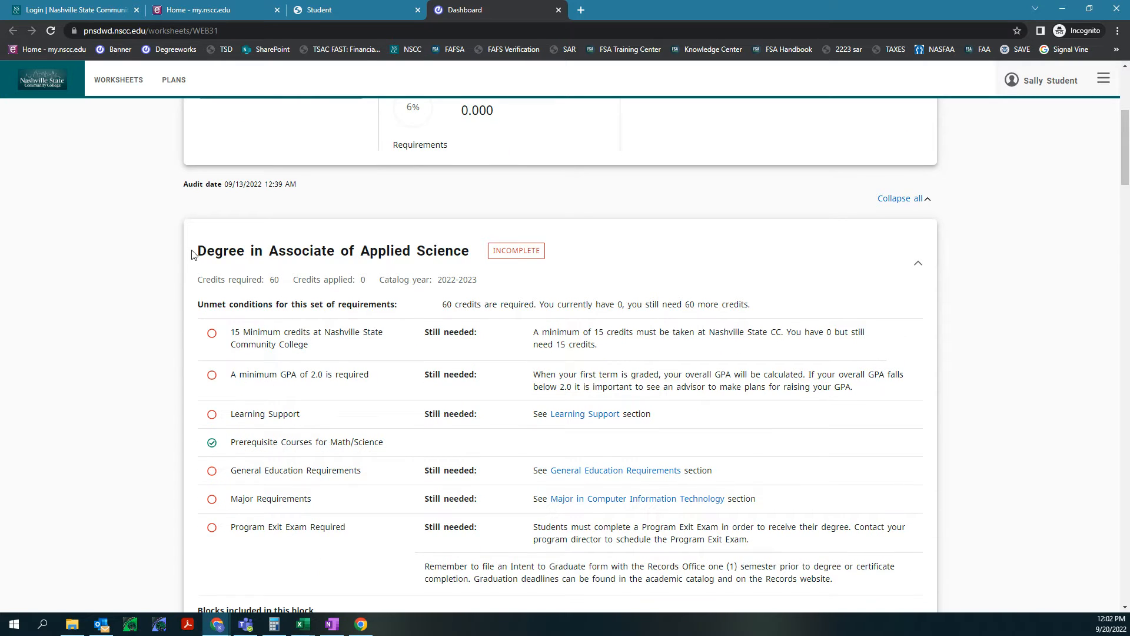
pyautogui.moveTo(634, 263)
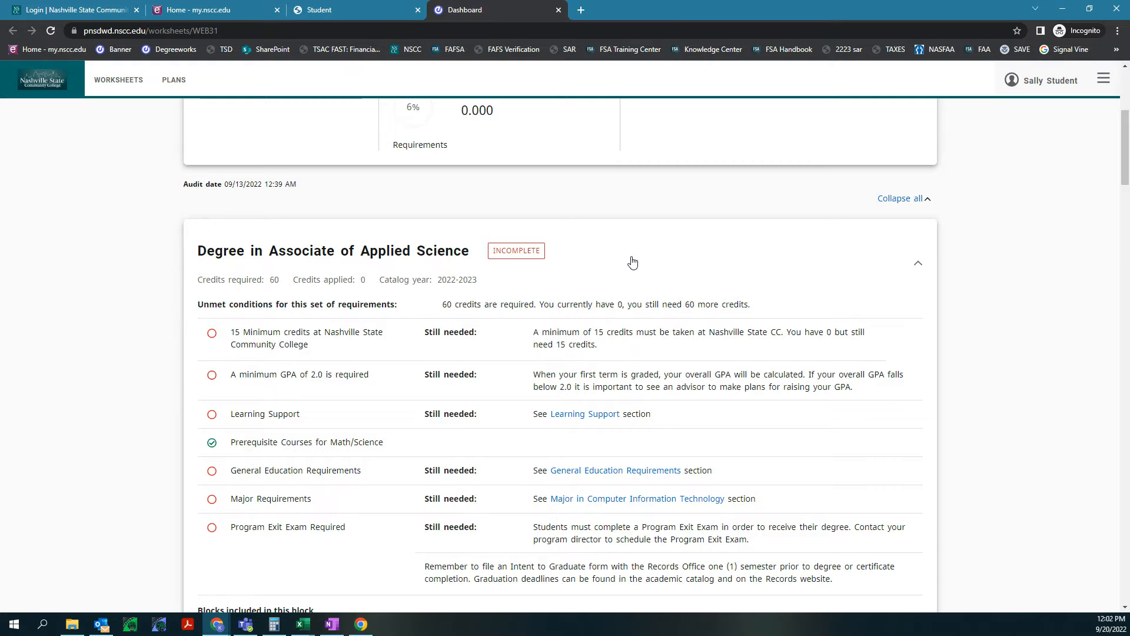
pyautogui.scroll(-3)
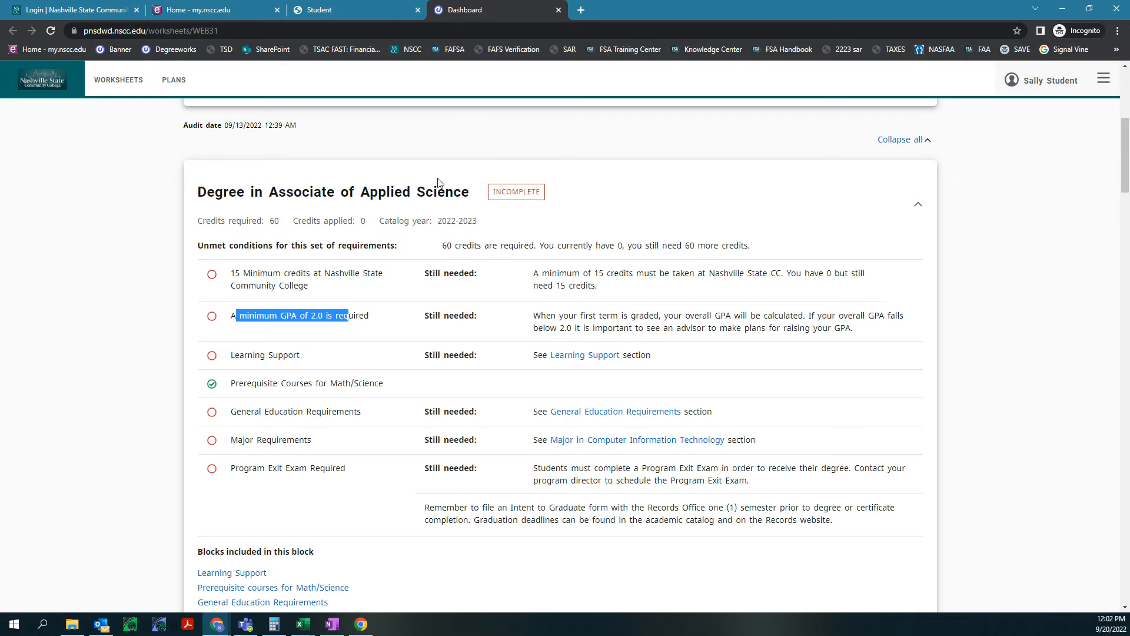
pyautogui.scroll(-3)
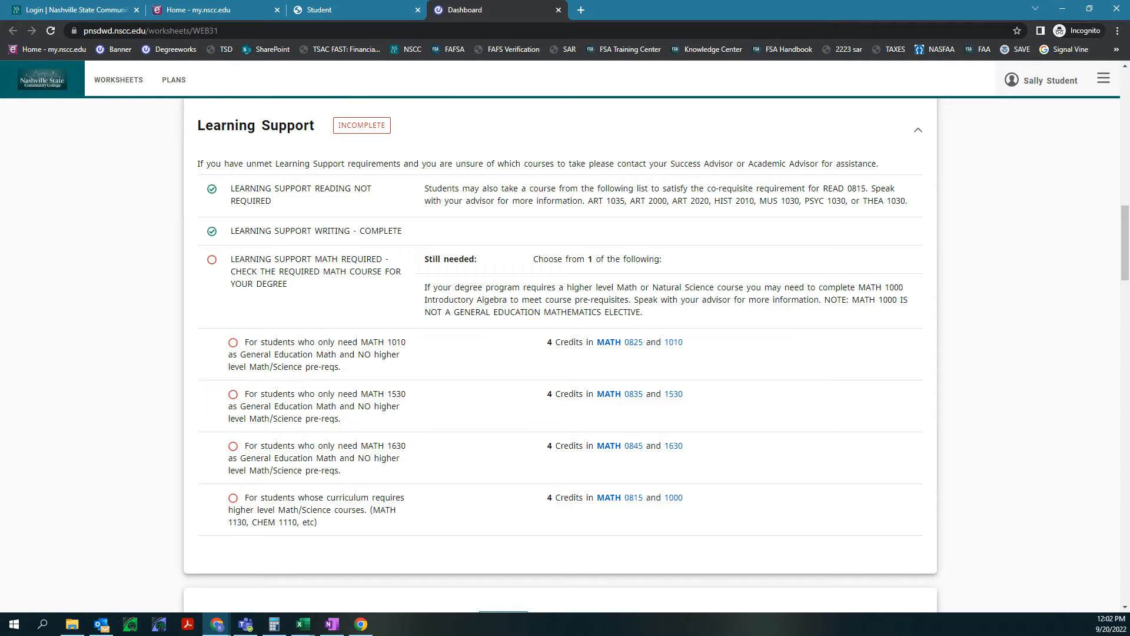
pyautogui.moveTo(285, 123)
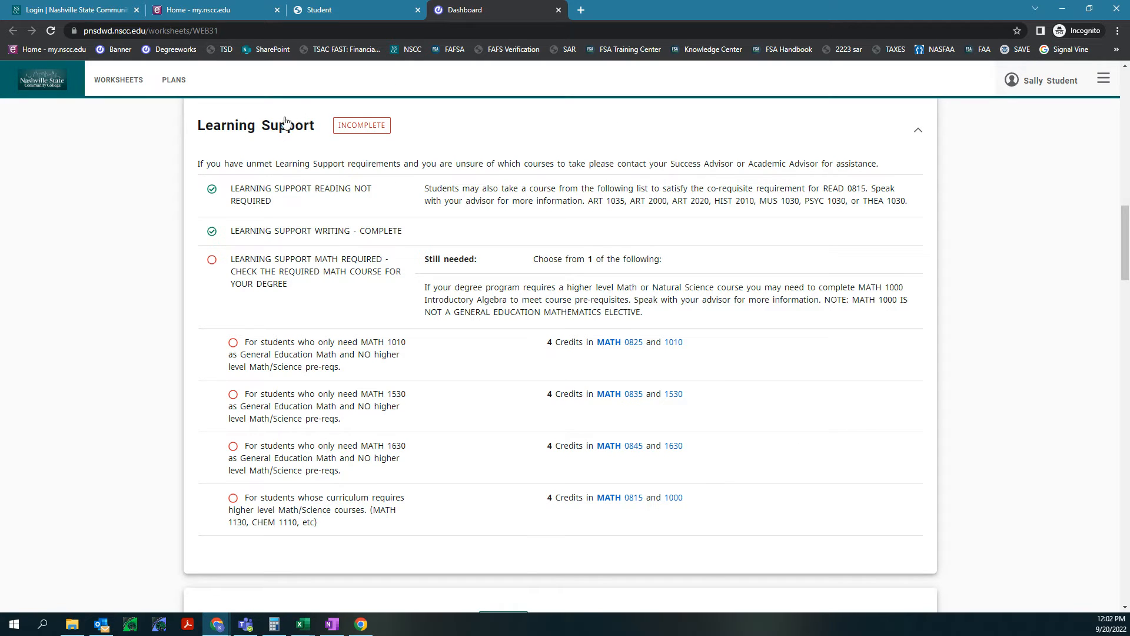
pyautogui.moveTo(239, 321)
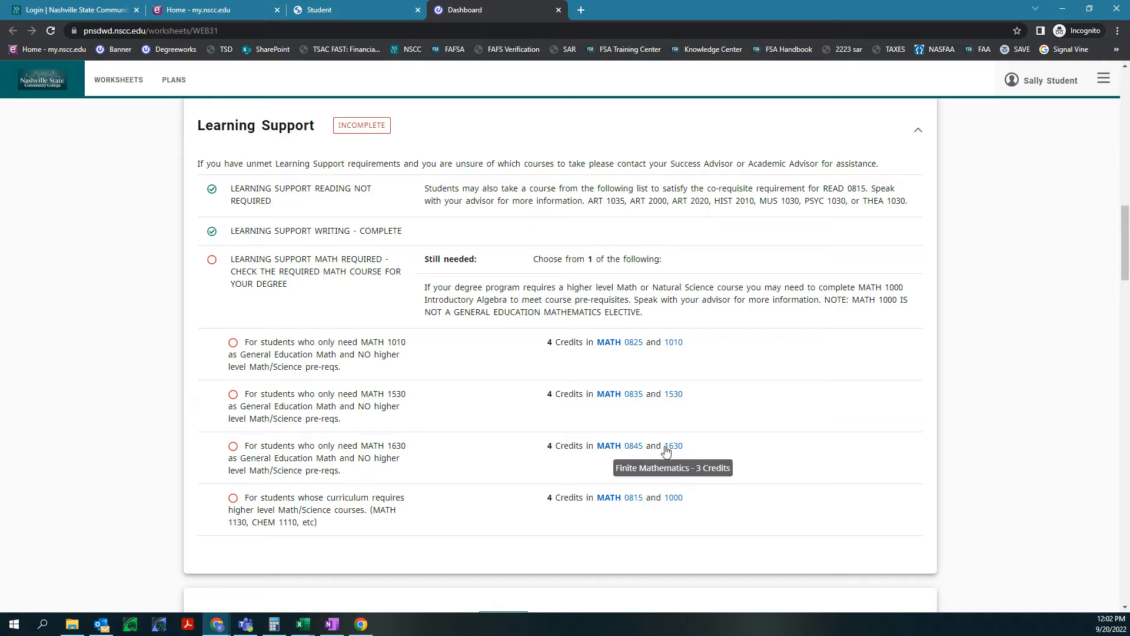
pyautogui.moveTo(485, 349)
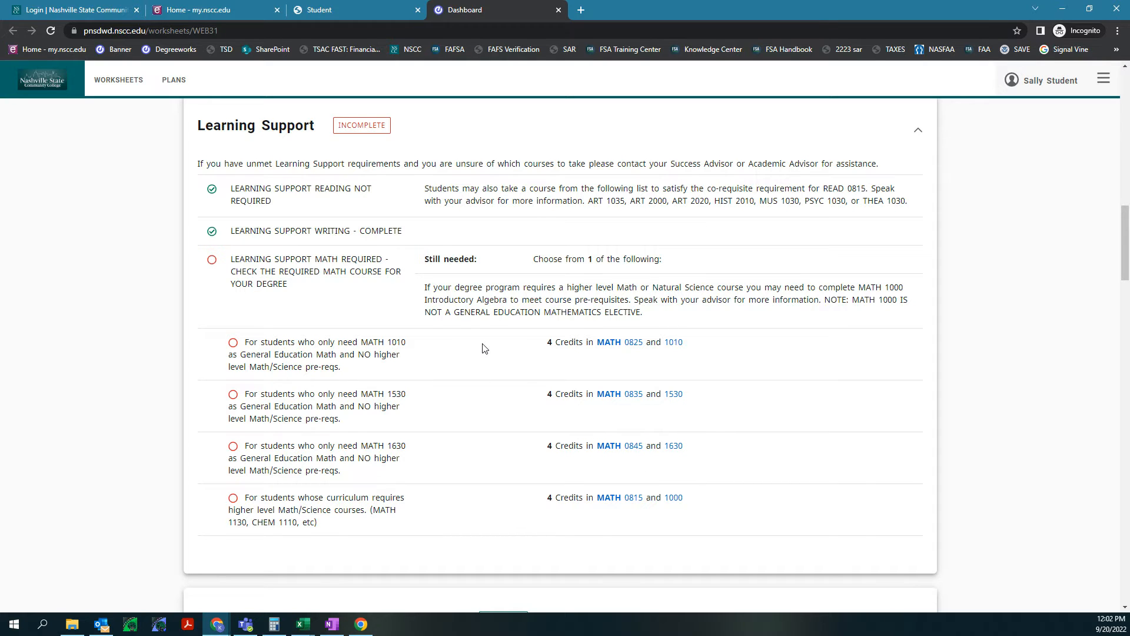
pyautogui.moveTo(427, 286)
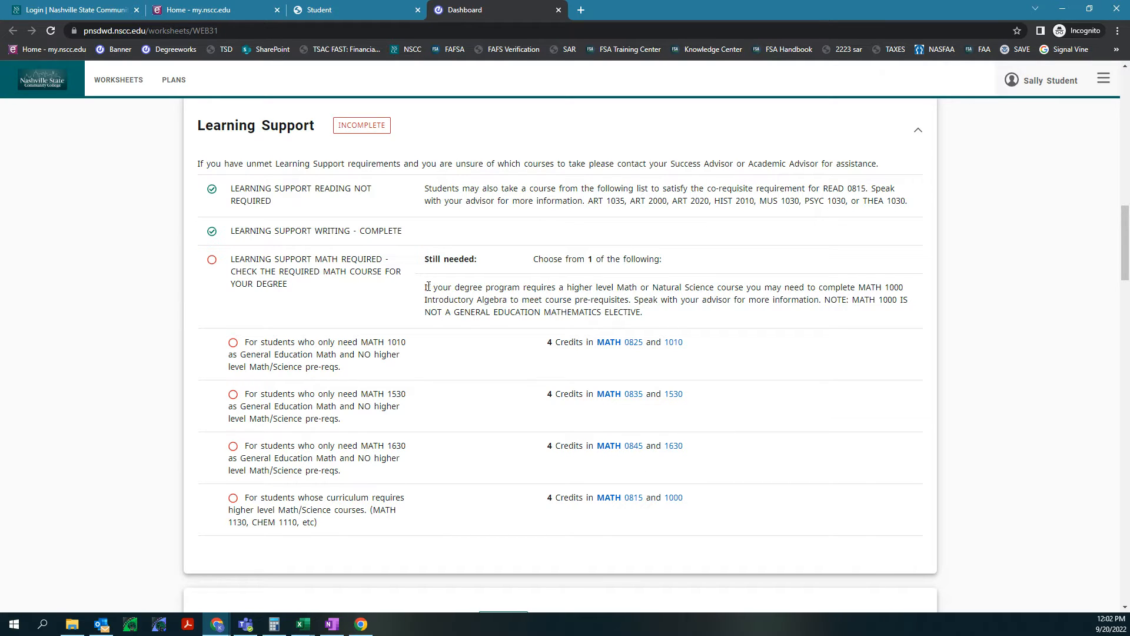
pyautogui.moveTo(425, 287); pyautogui.dragTo(661, 287)
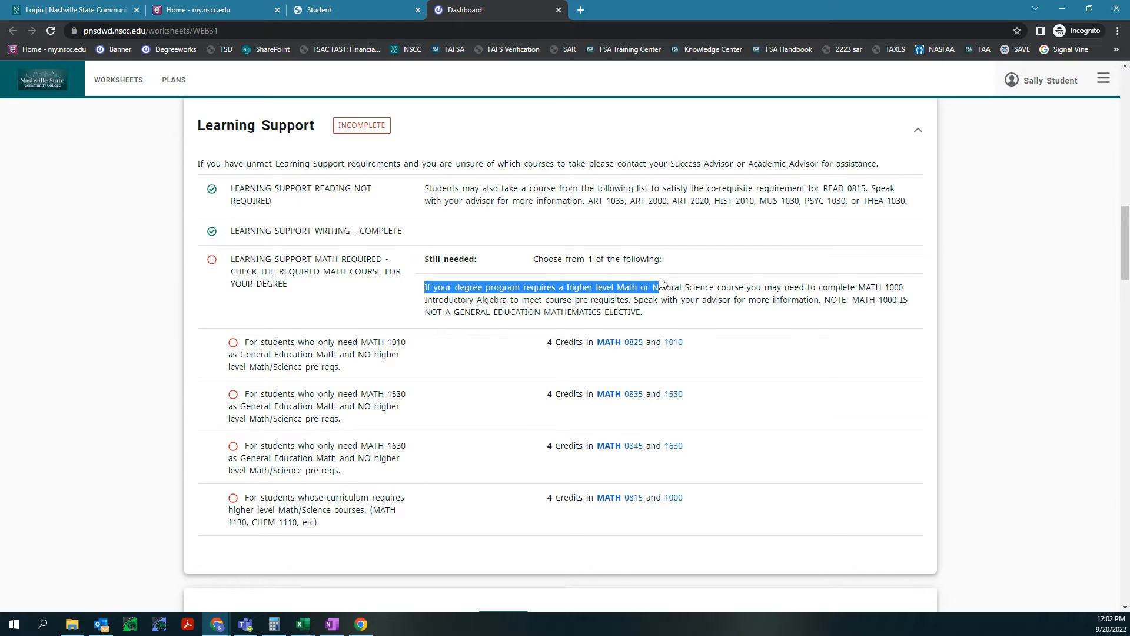
pyautogui.moveTo(662, 288); pyautogui.dragTo(891, 288)
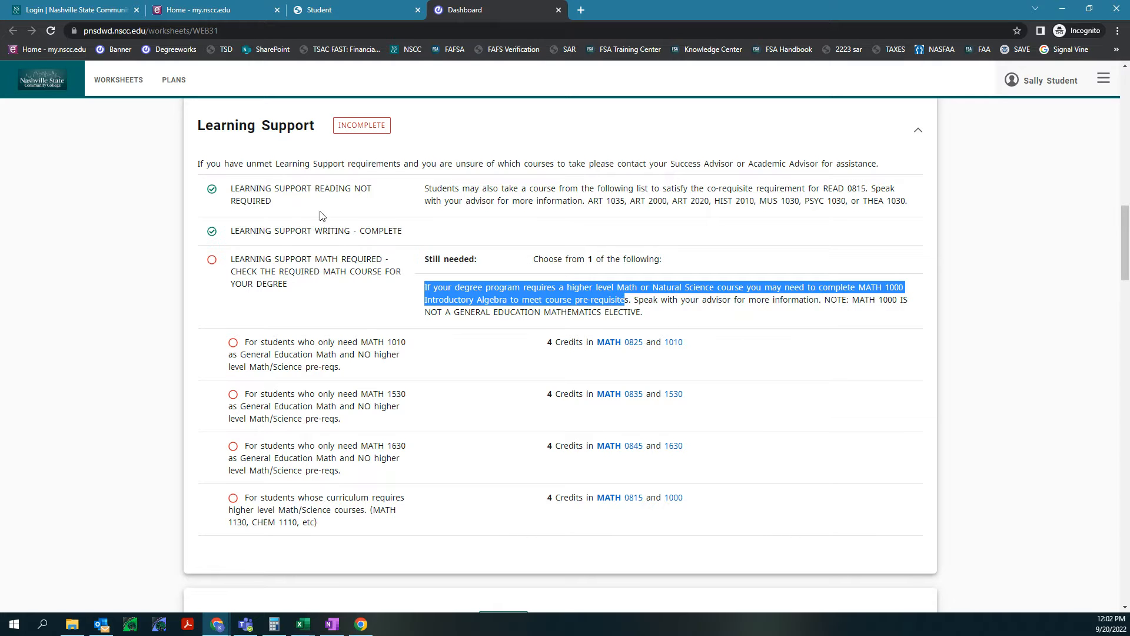
pyautogui.scroll(-3)
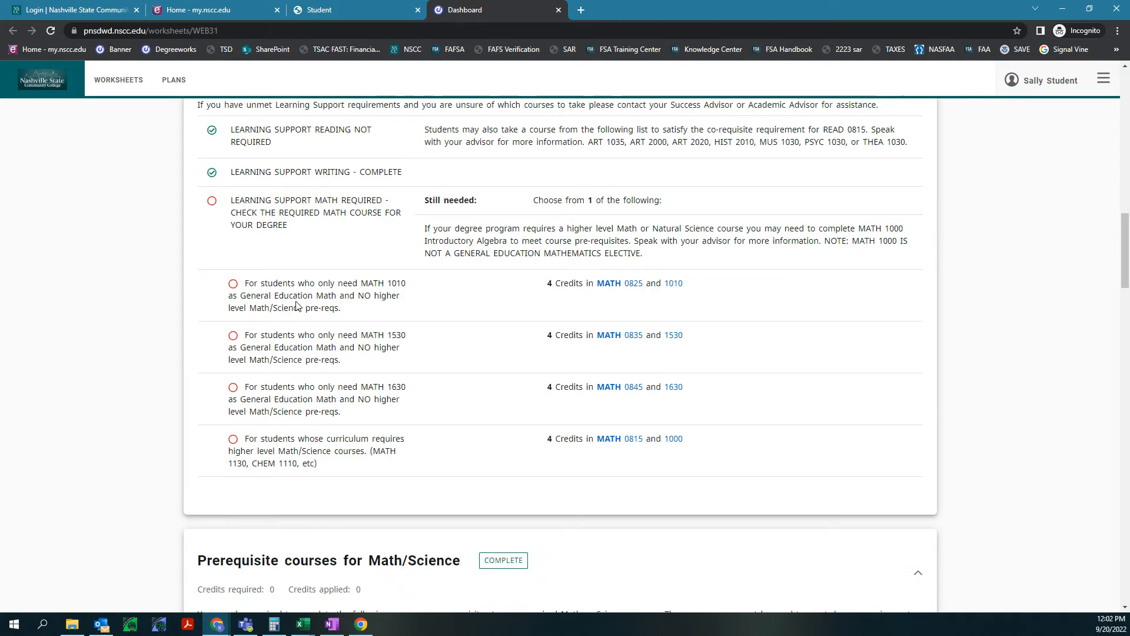
pyautogui.scroll(-3)
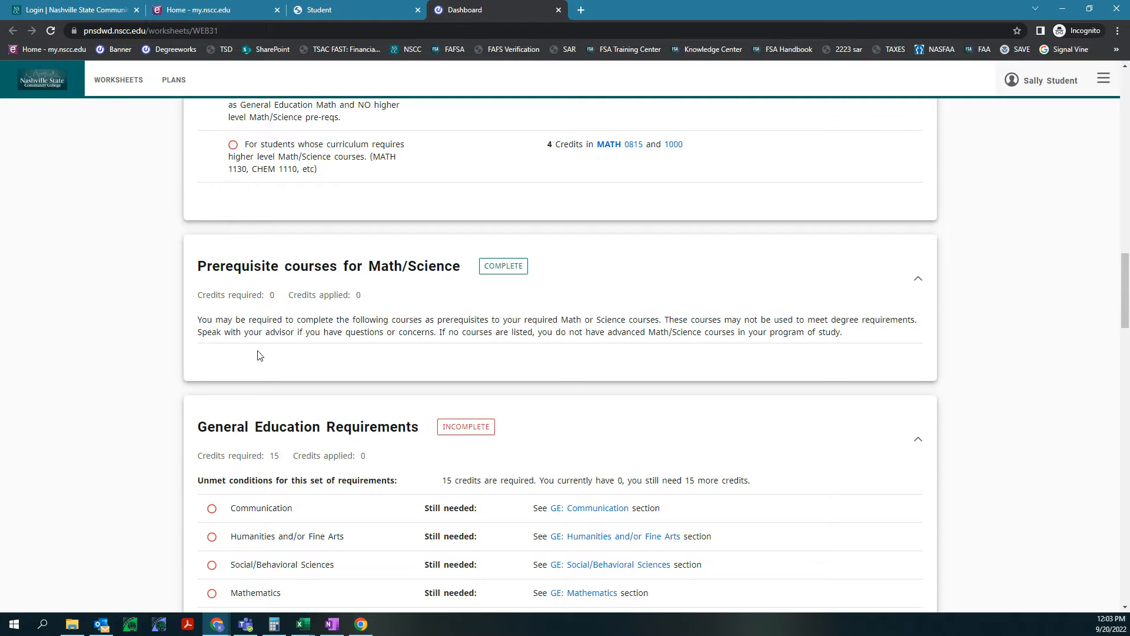
pyautogui.scroll(-3)
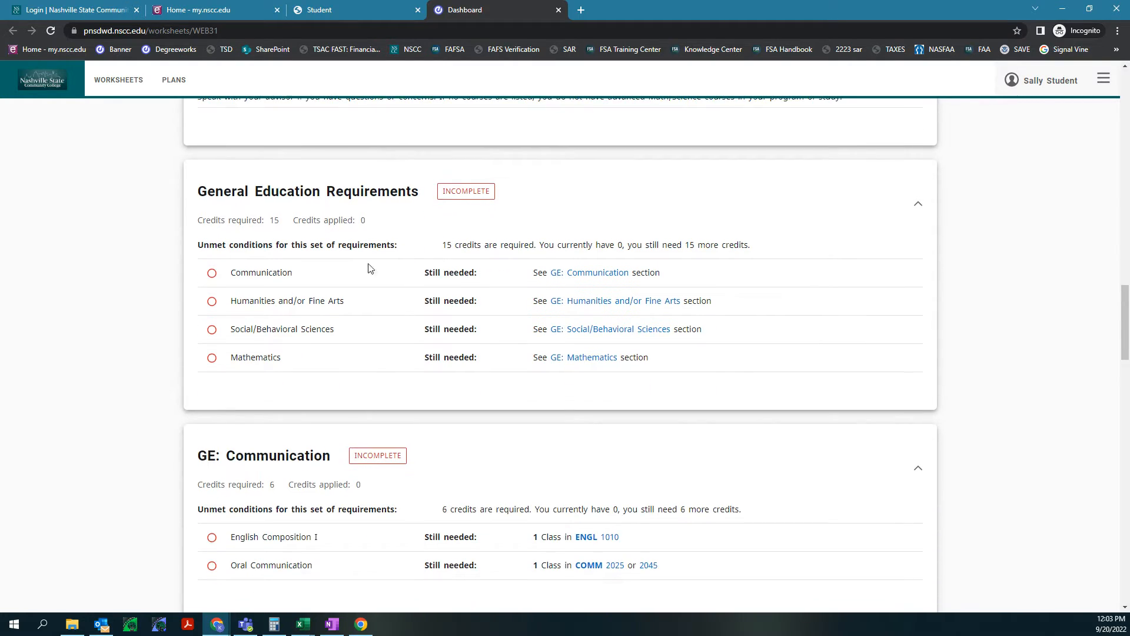
pyautogui.scroll(-3)
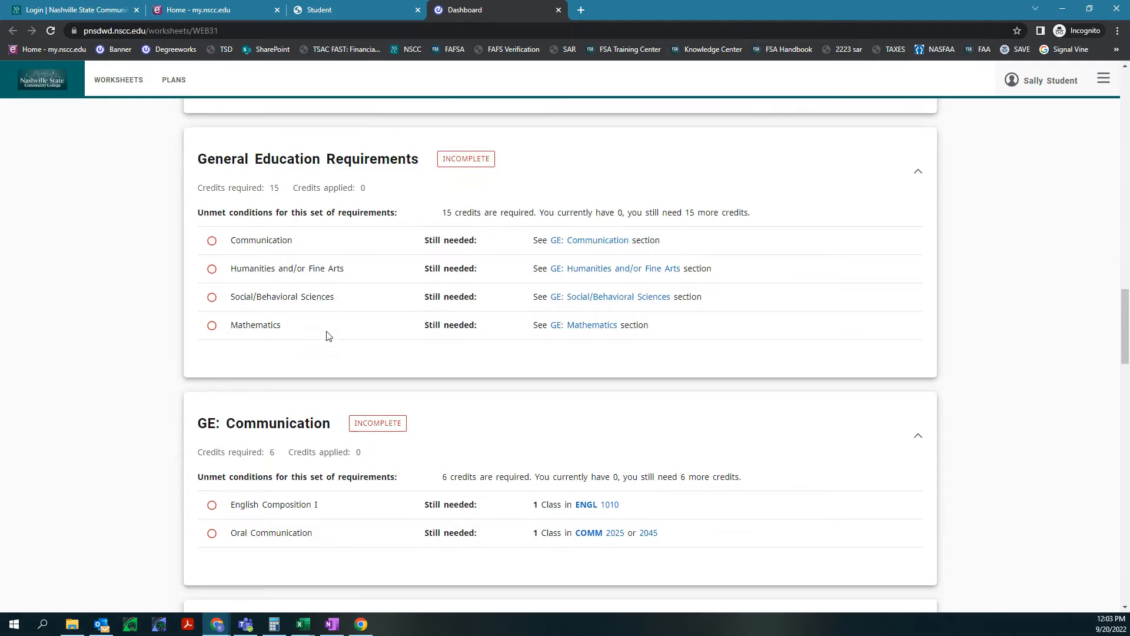
pyautogui.scroll(-3)
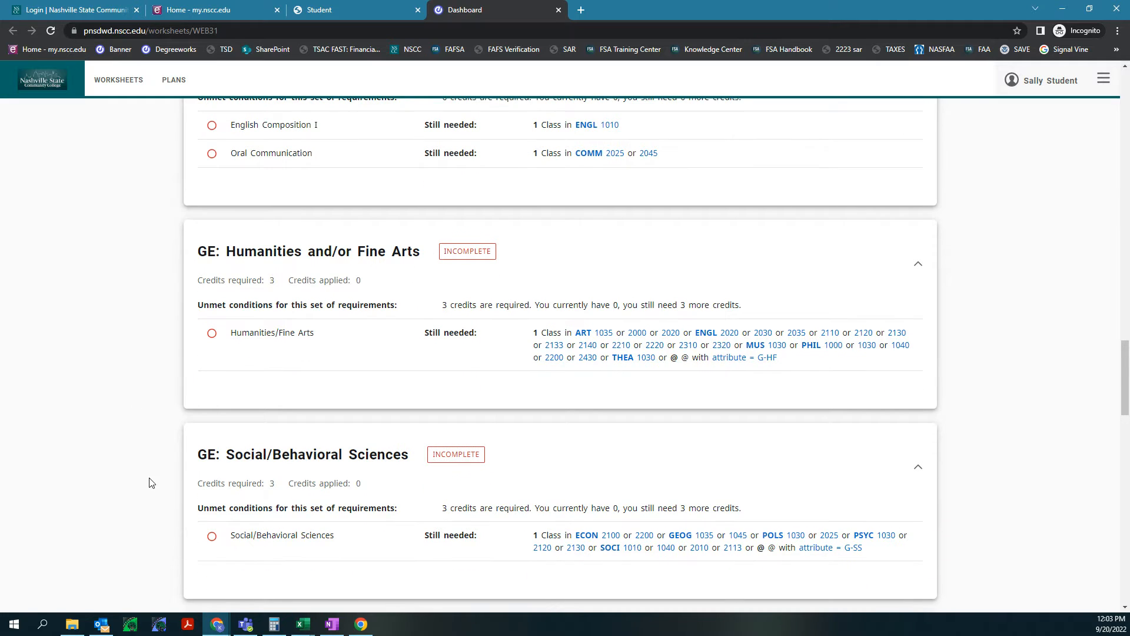
pyautogui.scroll(-3)
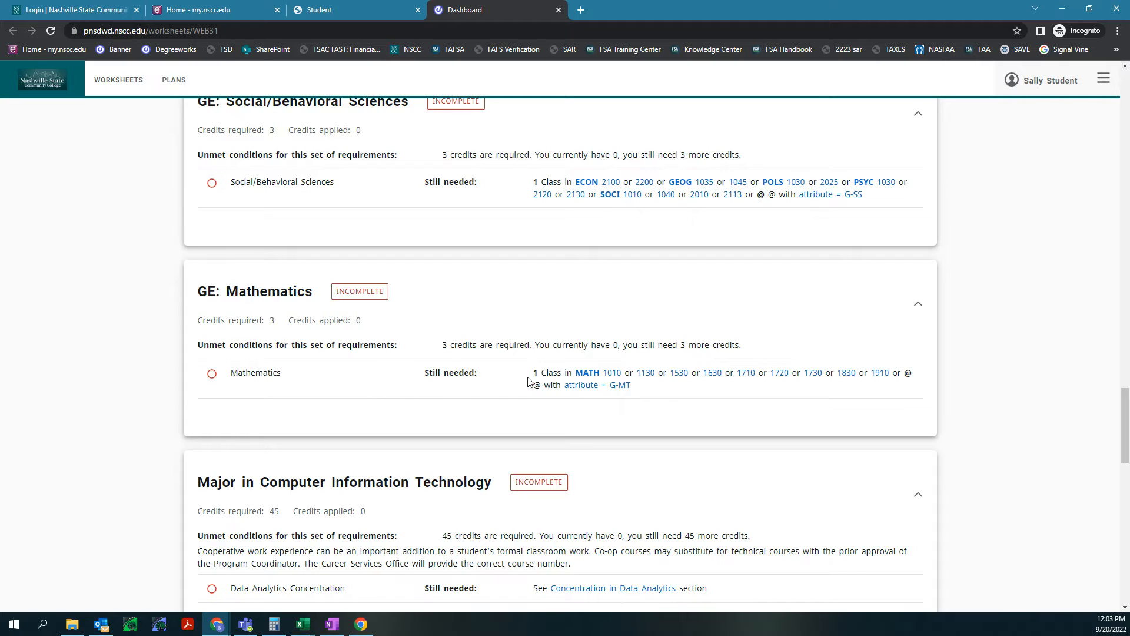
pyautogui.moveTo(933, 385)
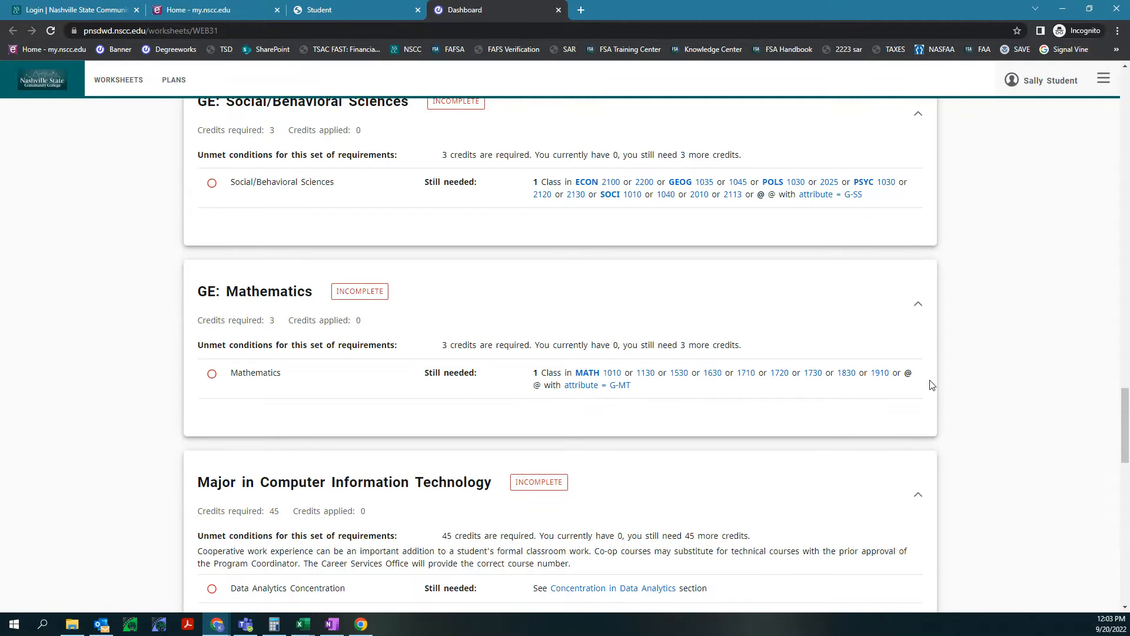
pyautogui.moveTo(617, 392)
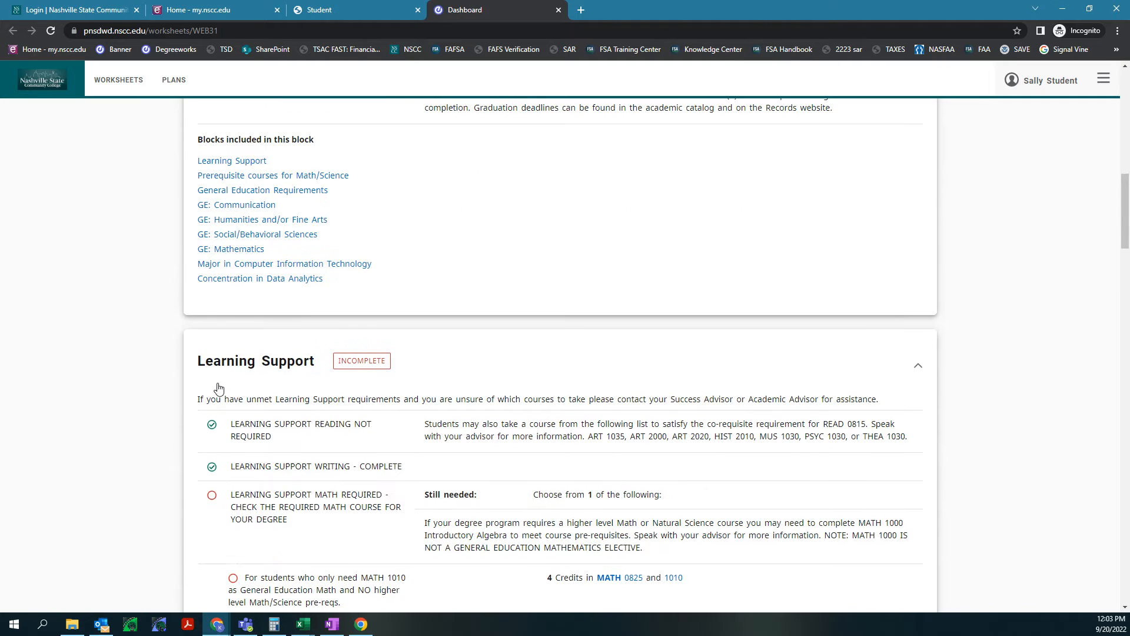
pyautogui.scroll(-3)
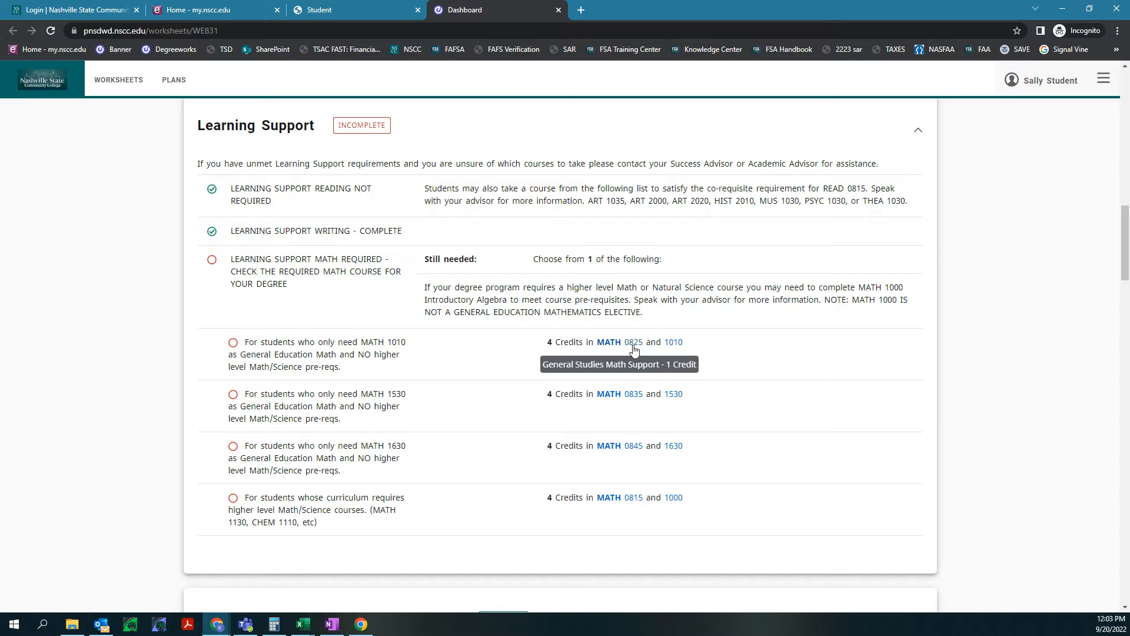
pyautogui.moveTo(626, 365)
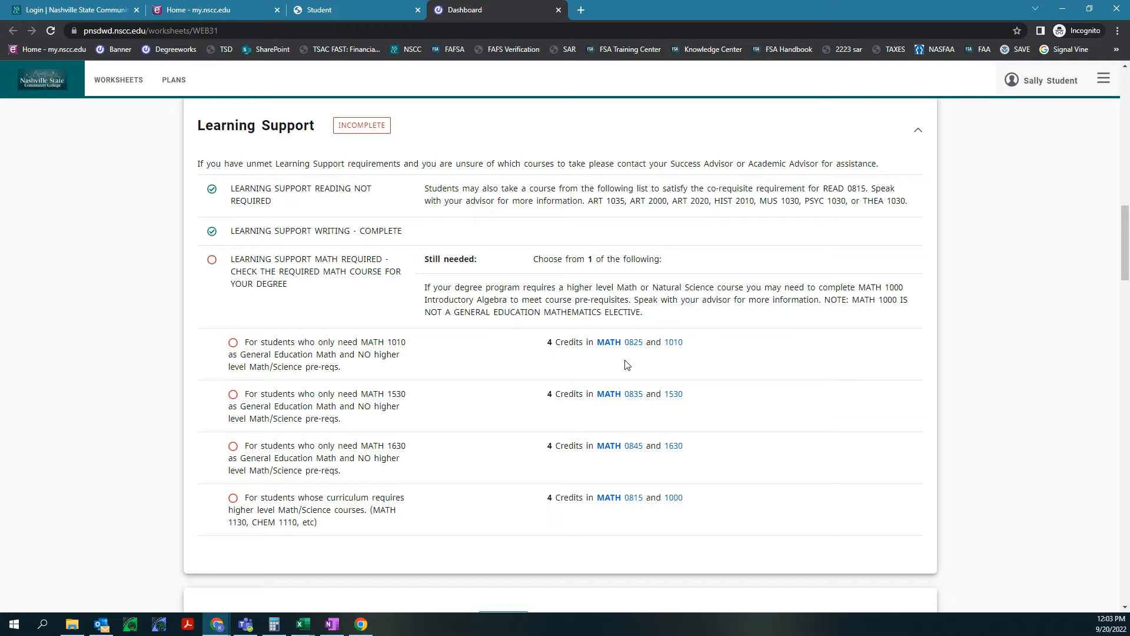
pyautogui.moveTo(553, 386)
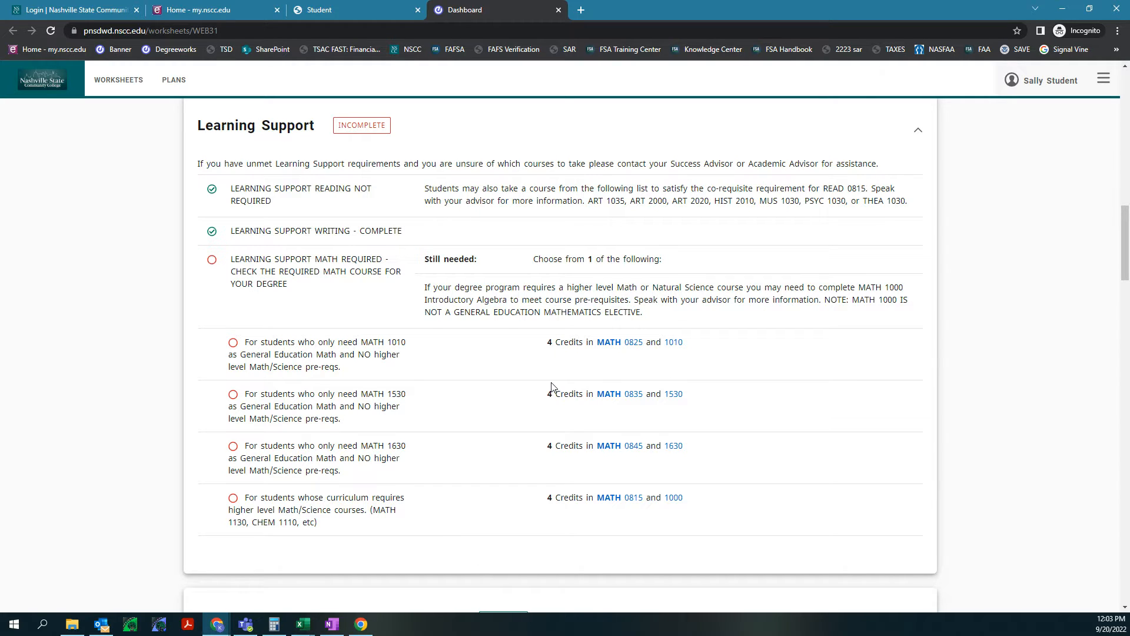
pyautogui.scroll(-3)
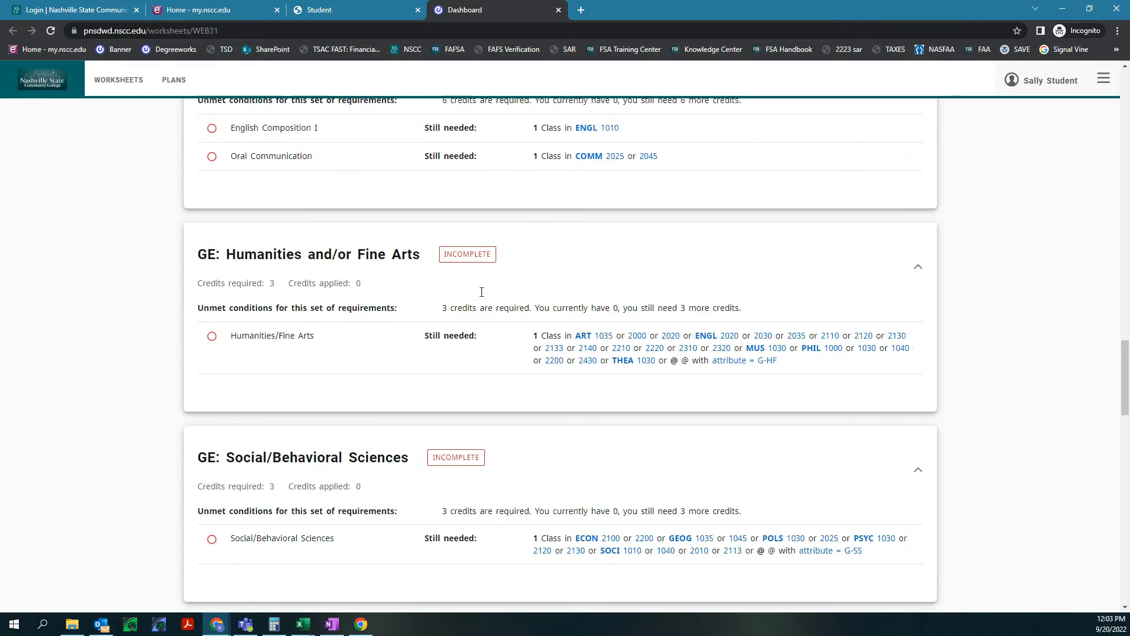
pyautogui.scroll(-3)
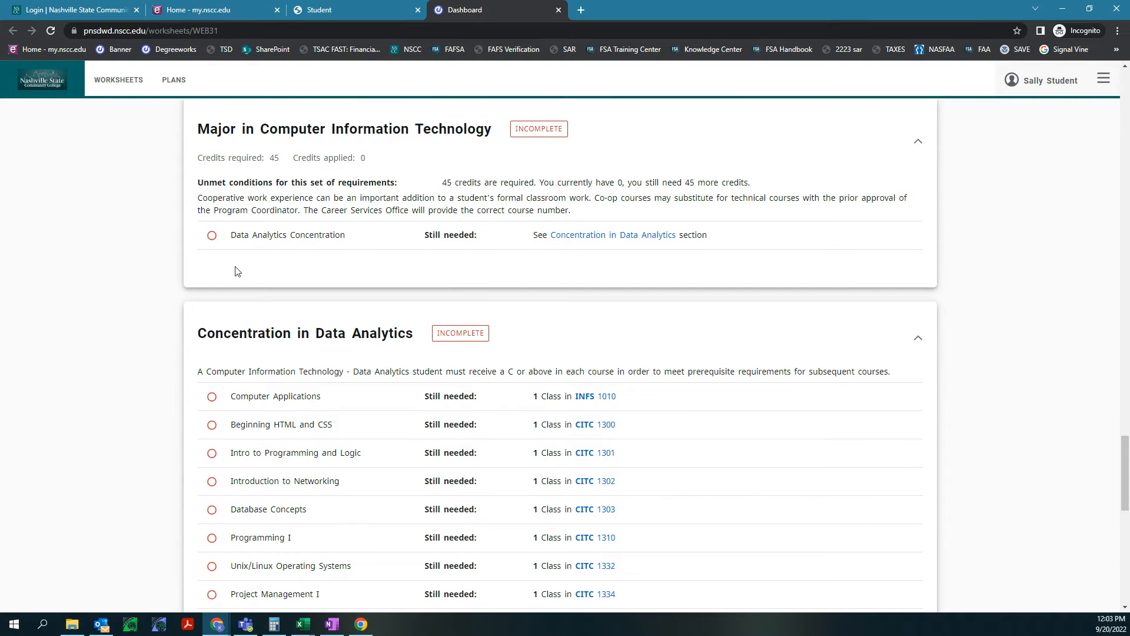
pyautogui.moveTo(271, 254)
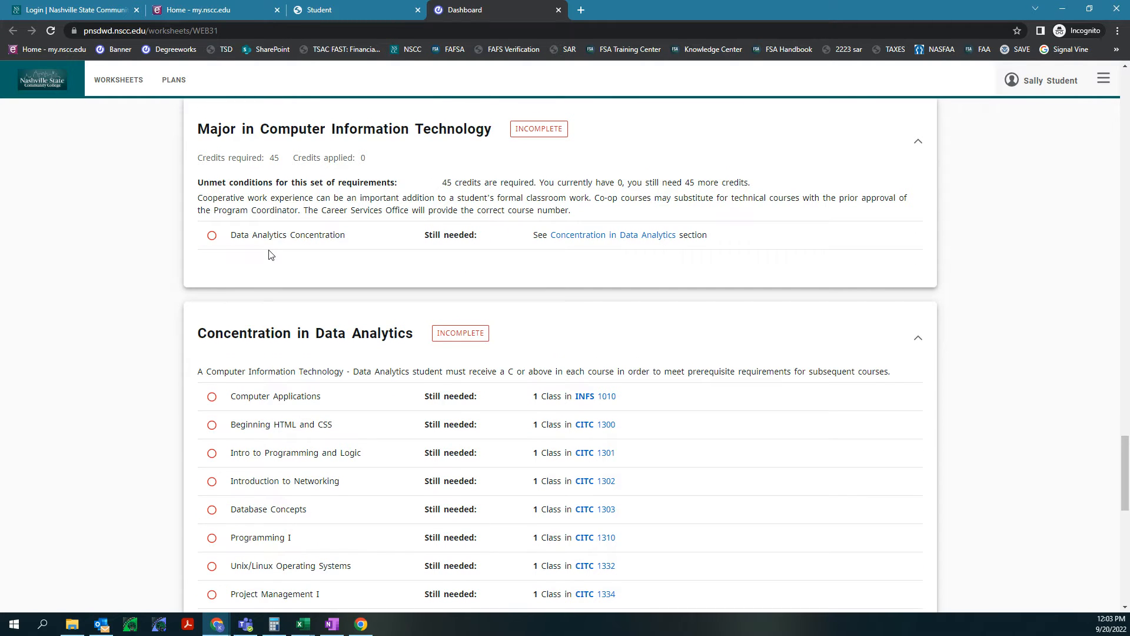
pyautogui.scroll(-3)
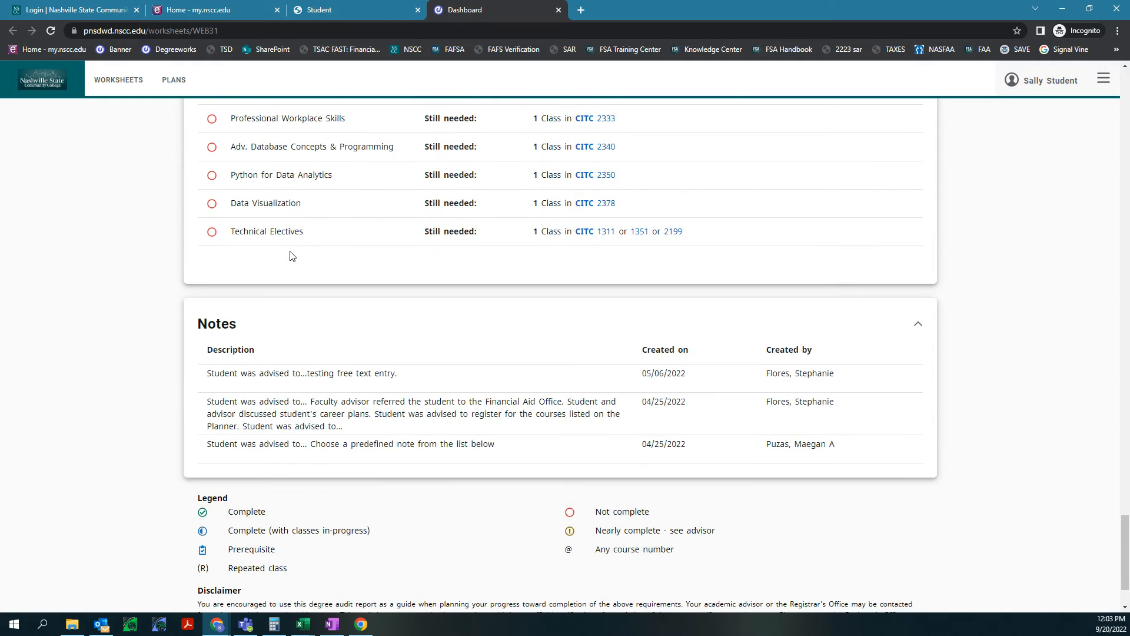
pyautogui.scroll(-3)
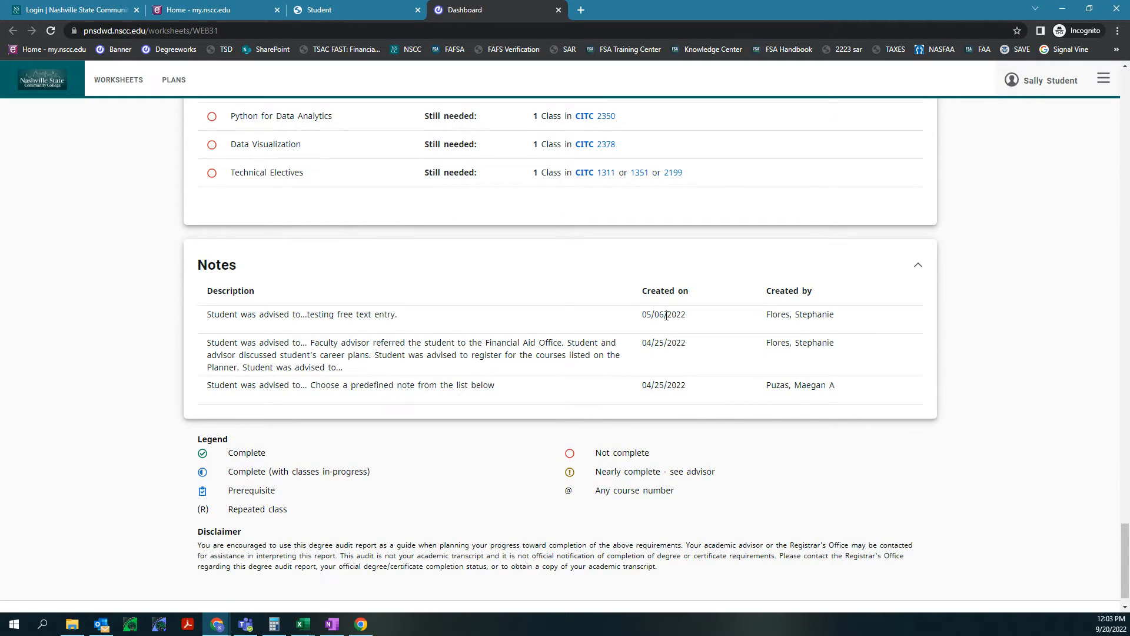
pyautogui.moveTo(505, 587)
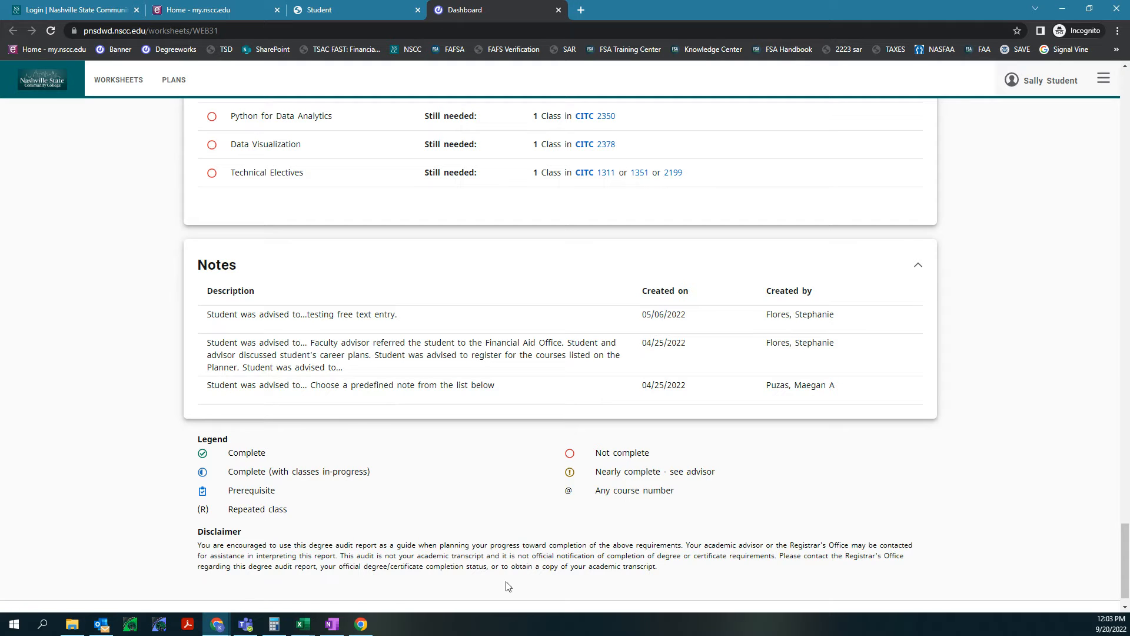
pyautogui.scroll(3)
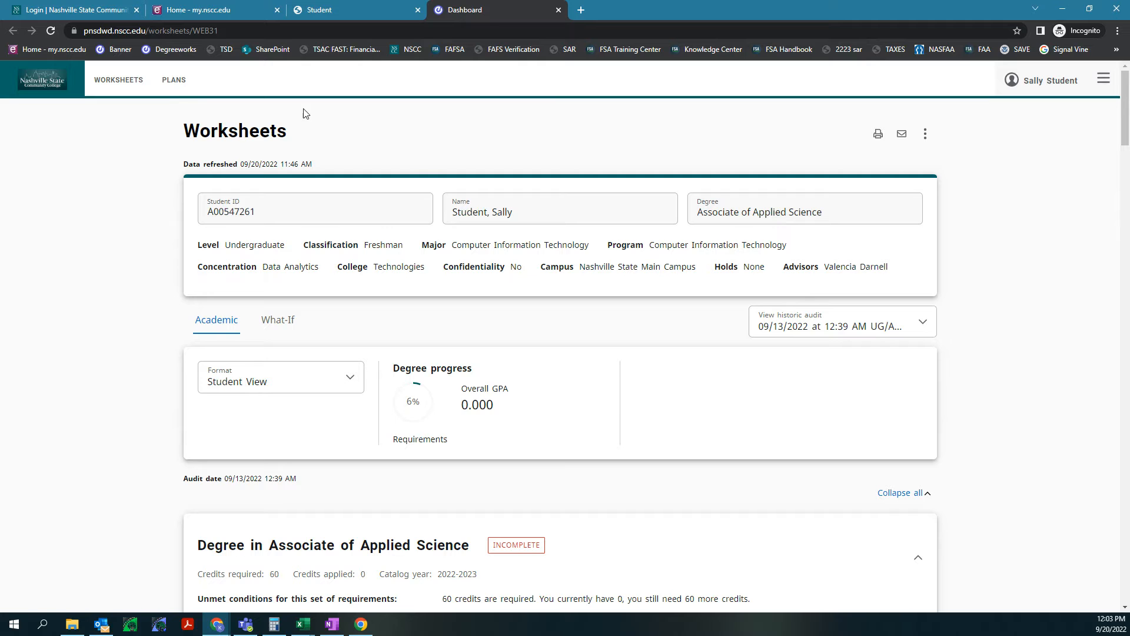
# Show the Plan List of the student's 18 saved academic plans
pyautogui.click(173, 80)
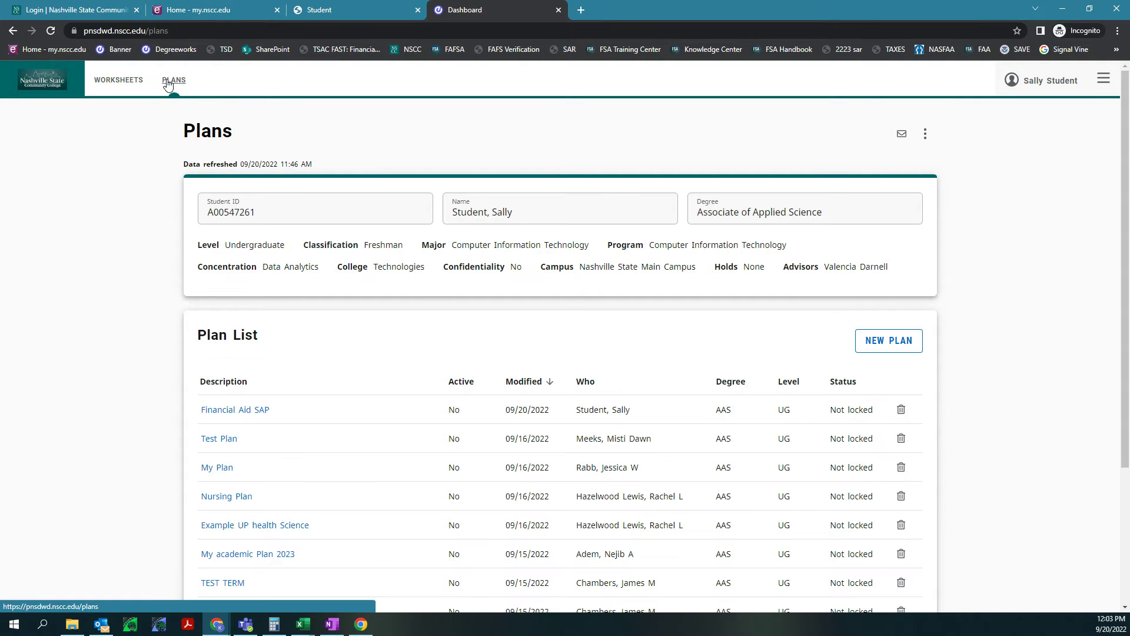
pyautogui.scroll(-3)
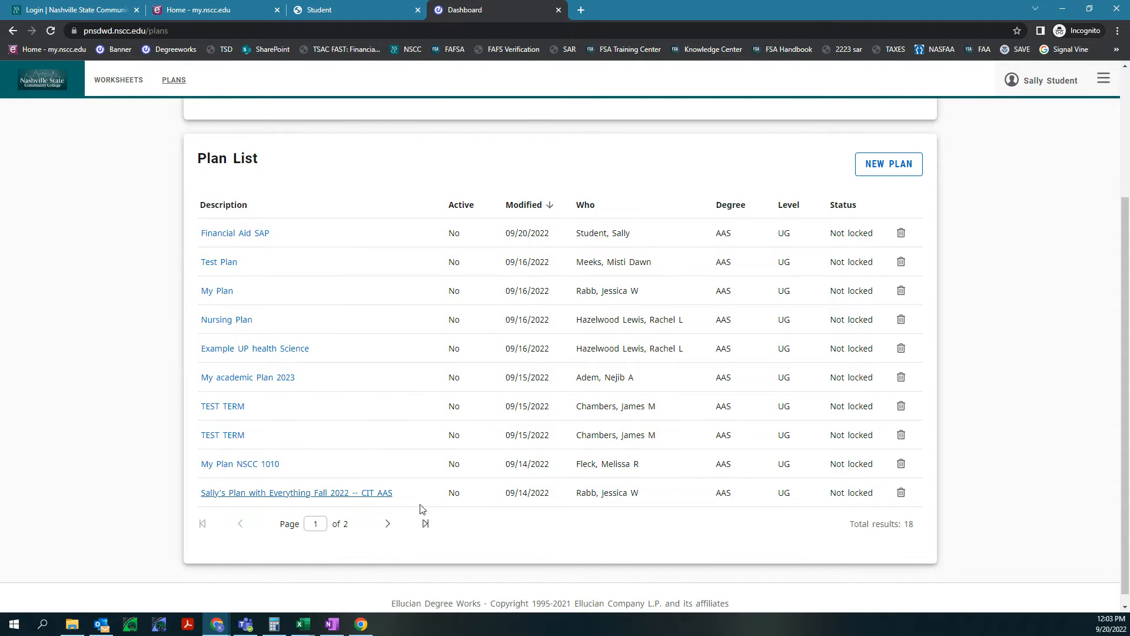
pyautogui.moveTo(321, 358)
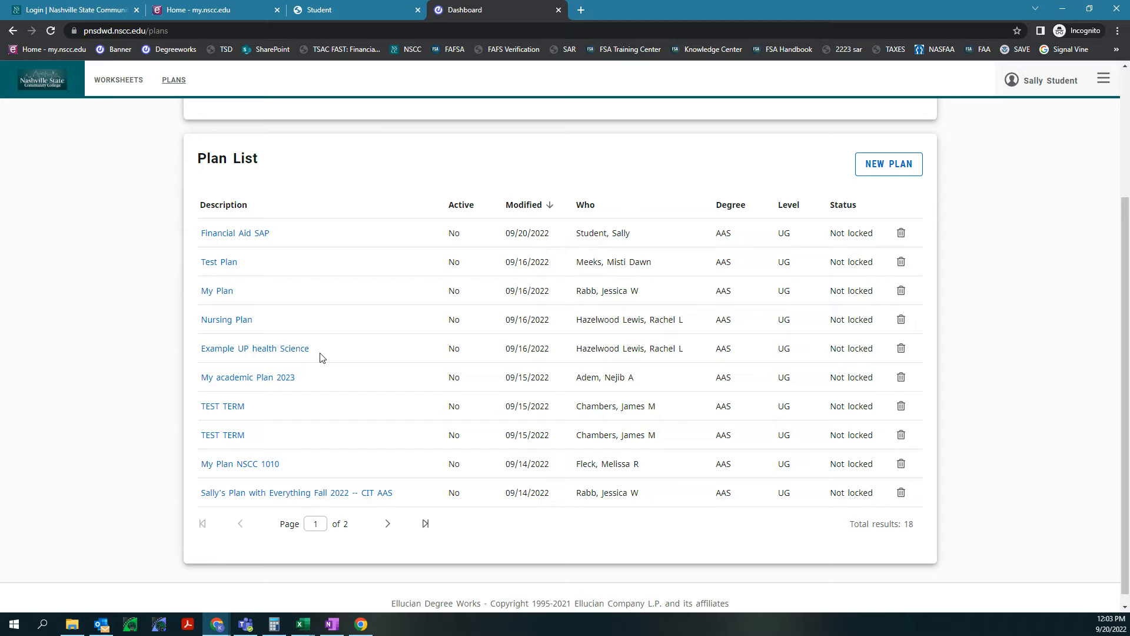
pyautogui.moveTo(233, 533)
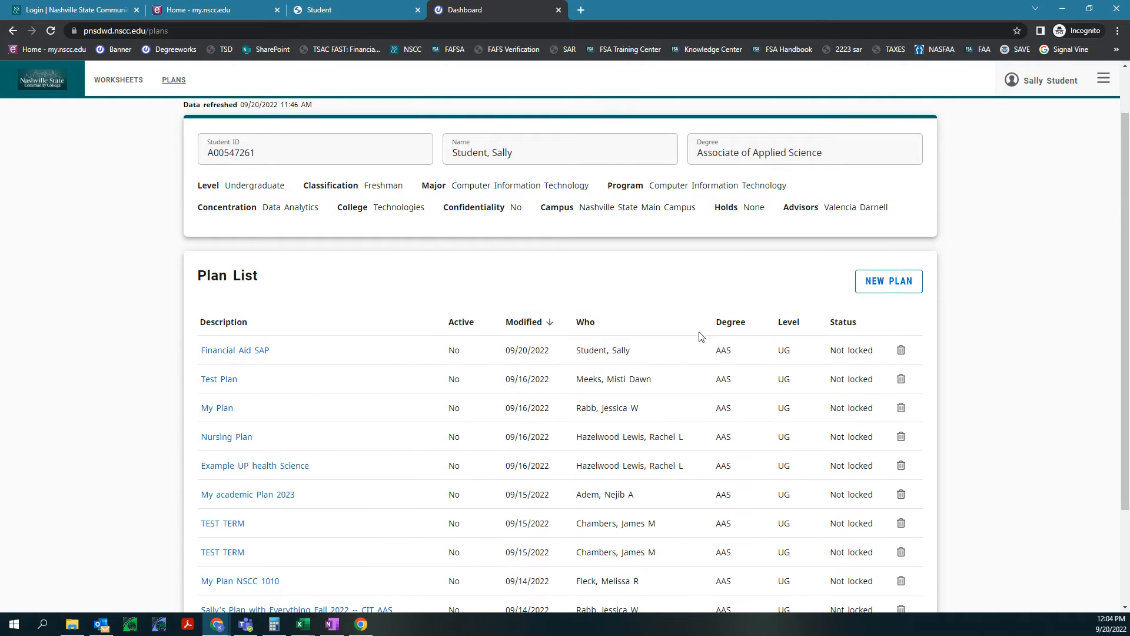
pyautogui.scroll(-3)
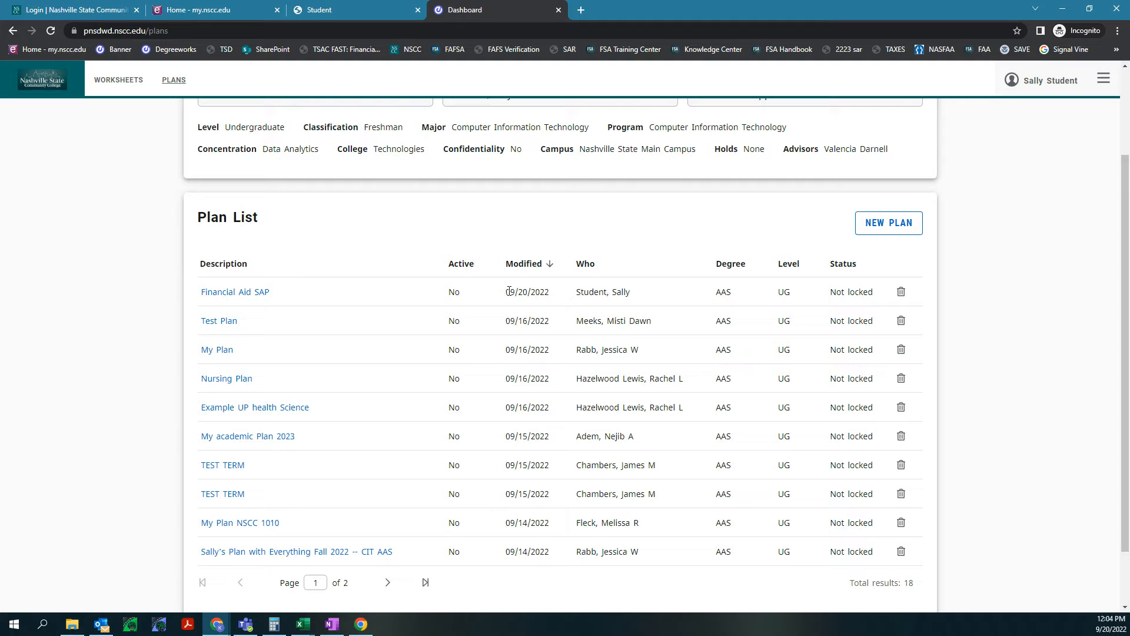
pyautogui.click(234, 292)
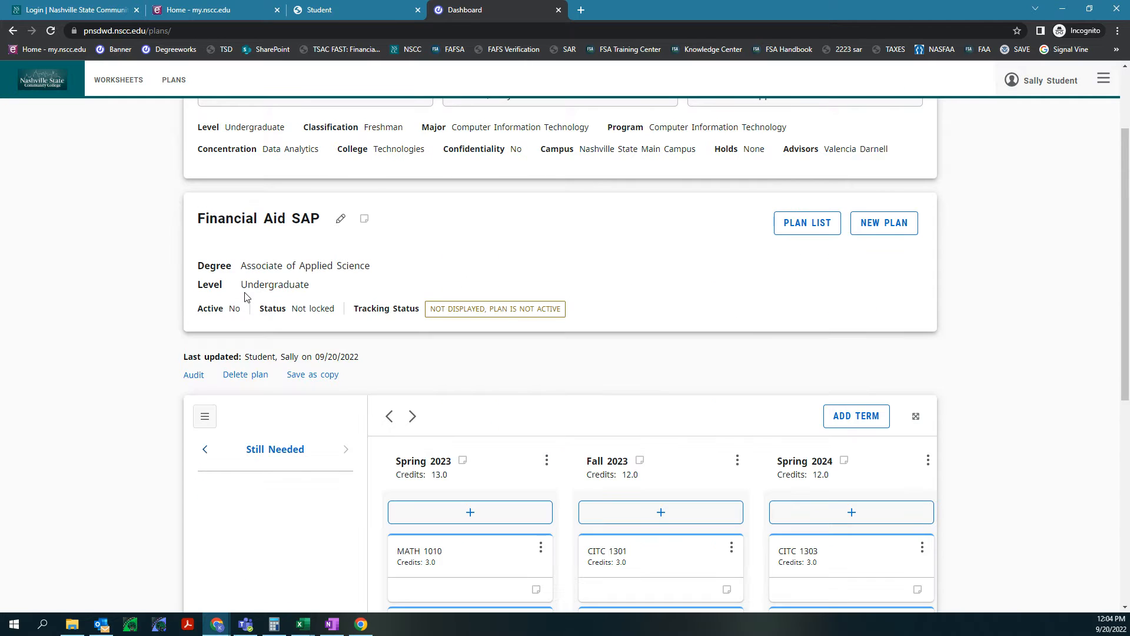
pyautogui.scroll(-3)
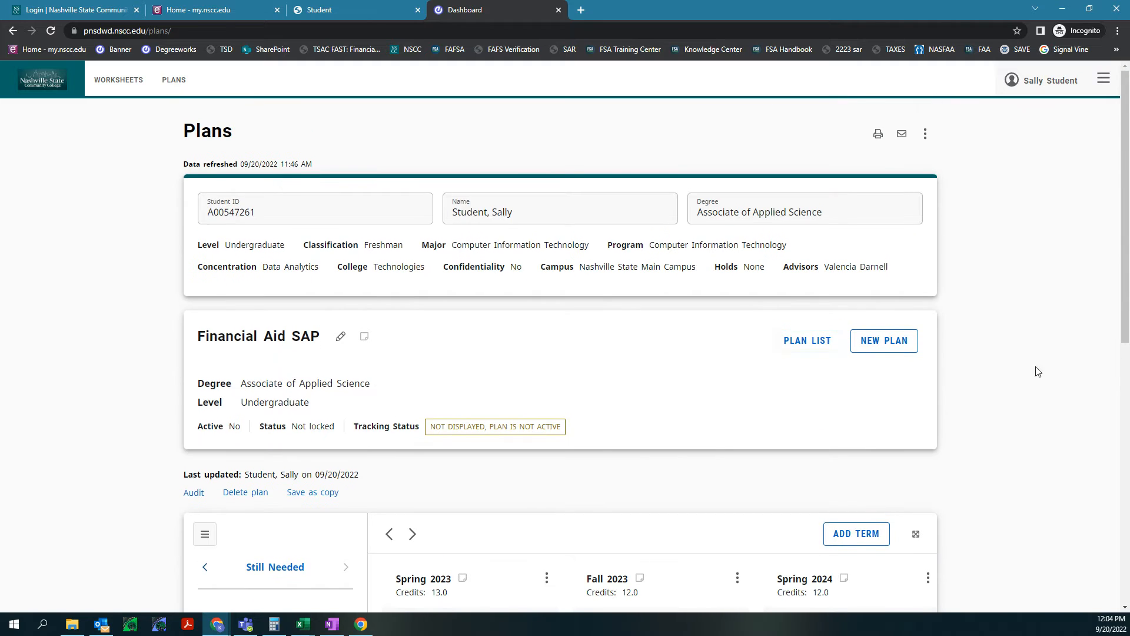
pyautogui.click(807, 341)
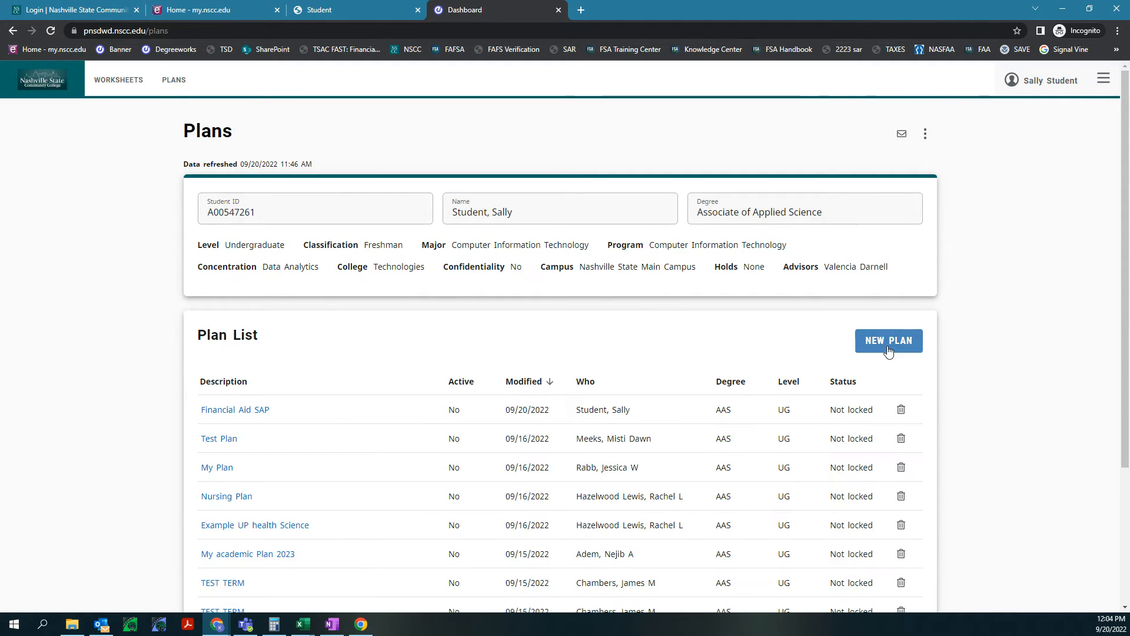
pyautogui.click(888, 340)
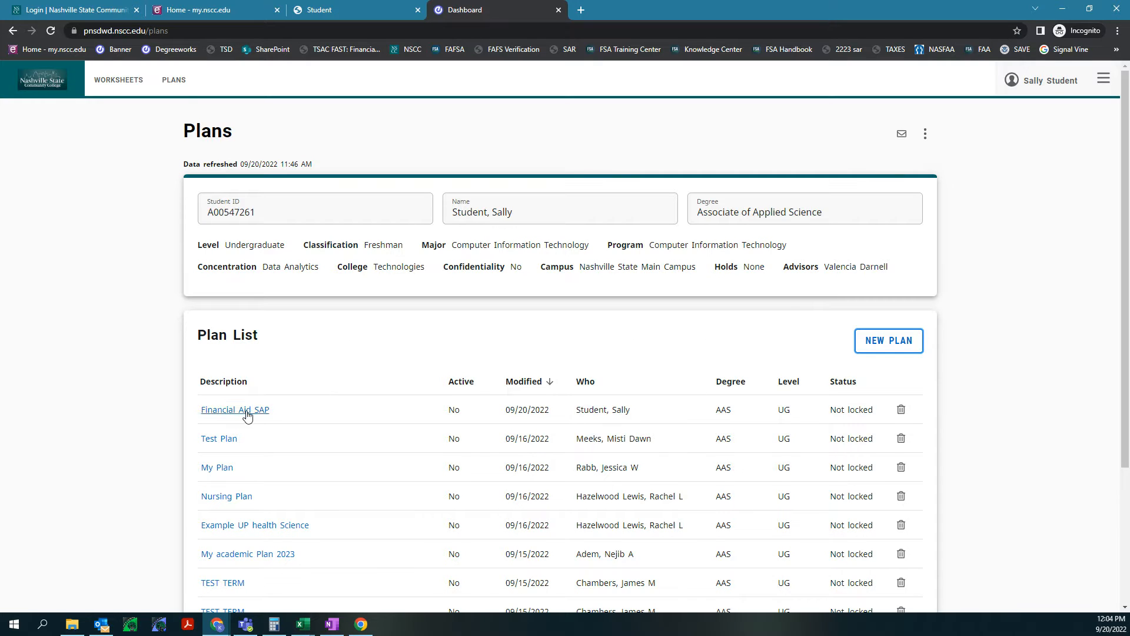
# Open the Financial Aid SAP plan and advance its terms to Fall 2024 and Spring 2025
pyautogui.click(234, 410)
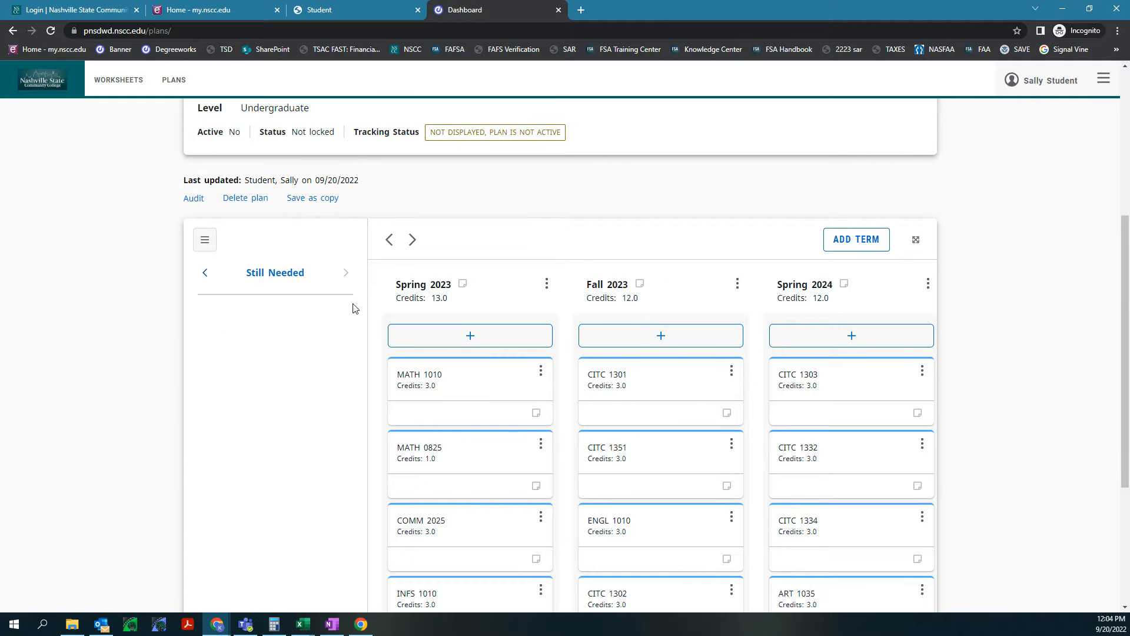
pyautogui.scroll(-3)
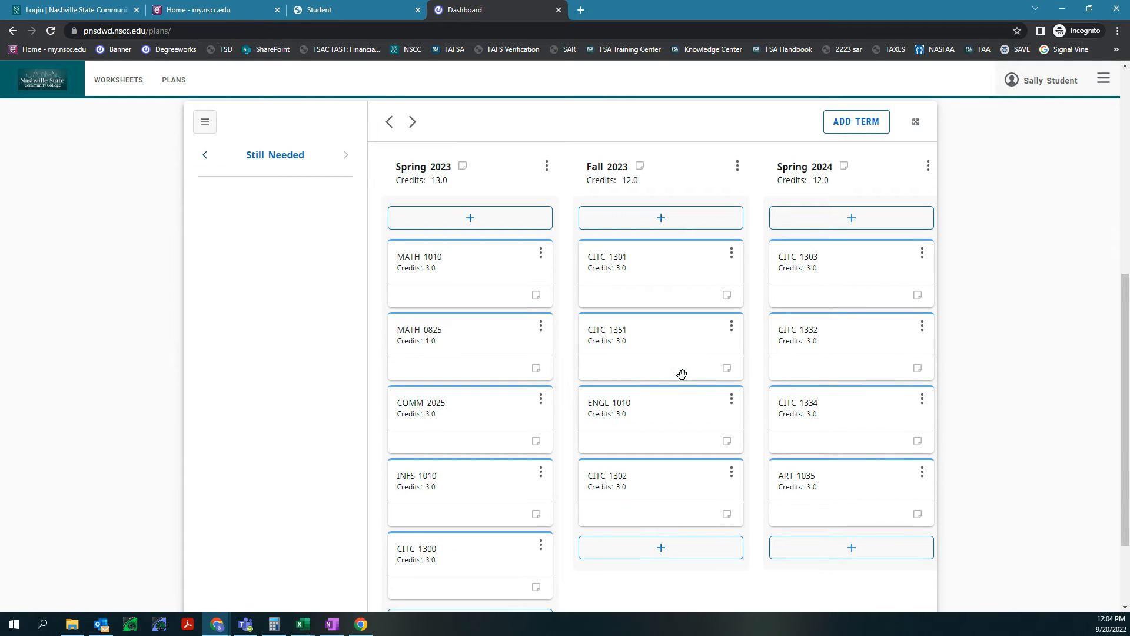
pyautogui.moveTo(749, 232)
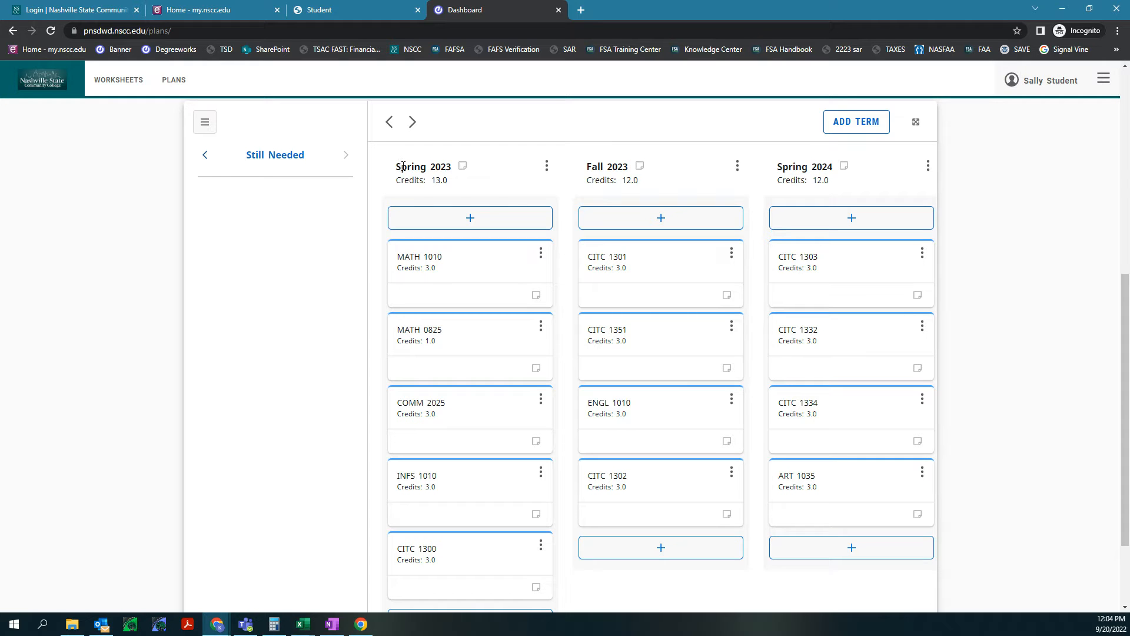
pyautogui.moveTo(619, 187)
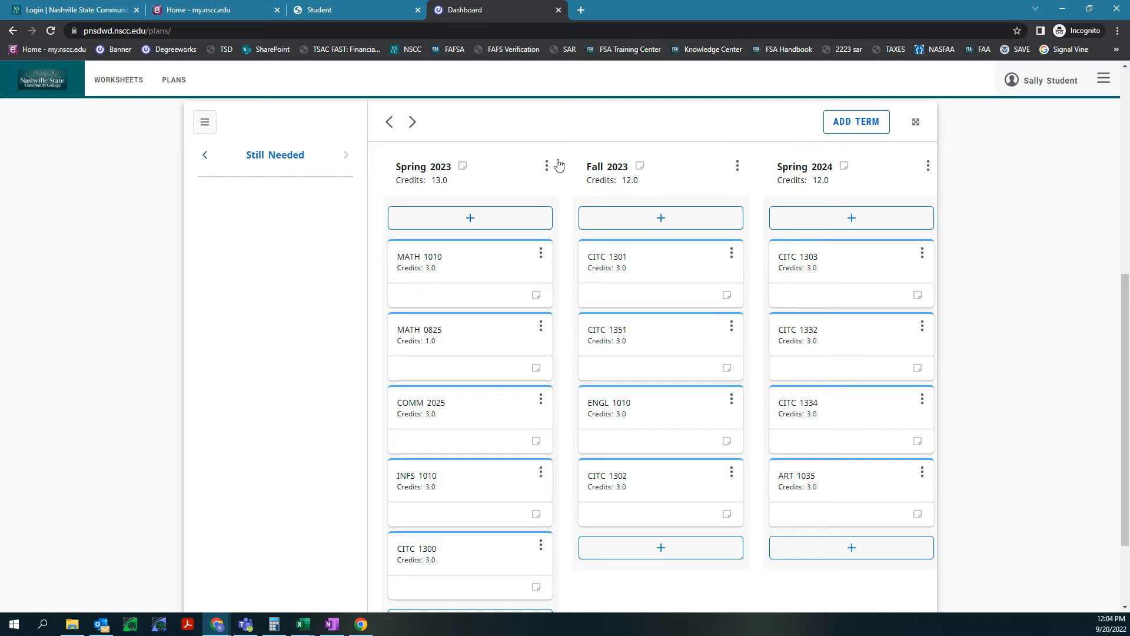
pyautogui.moveTo(643, 161)
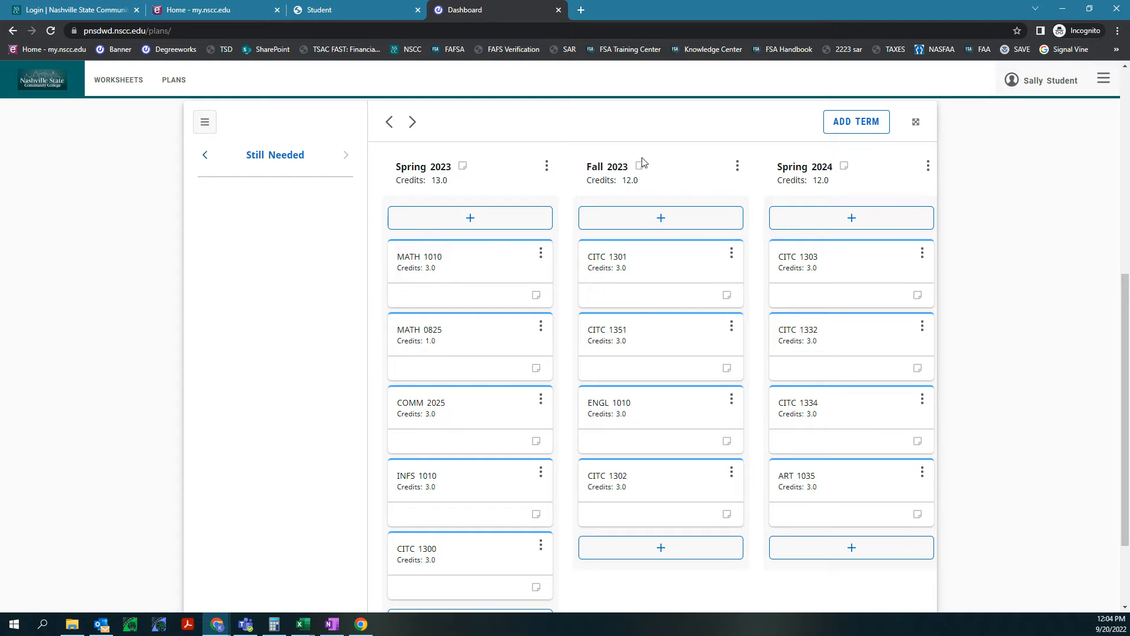
pyautogui.moveTo(737, 167)
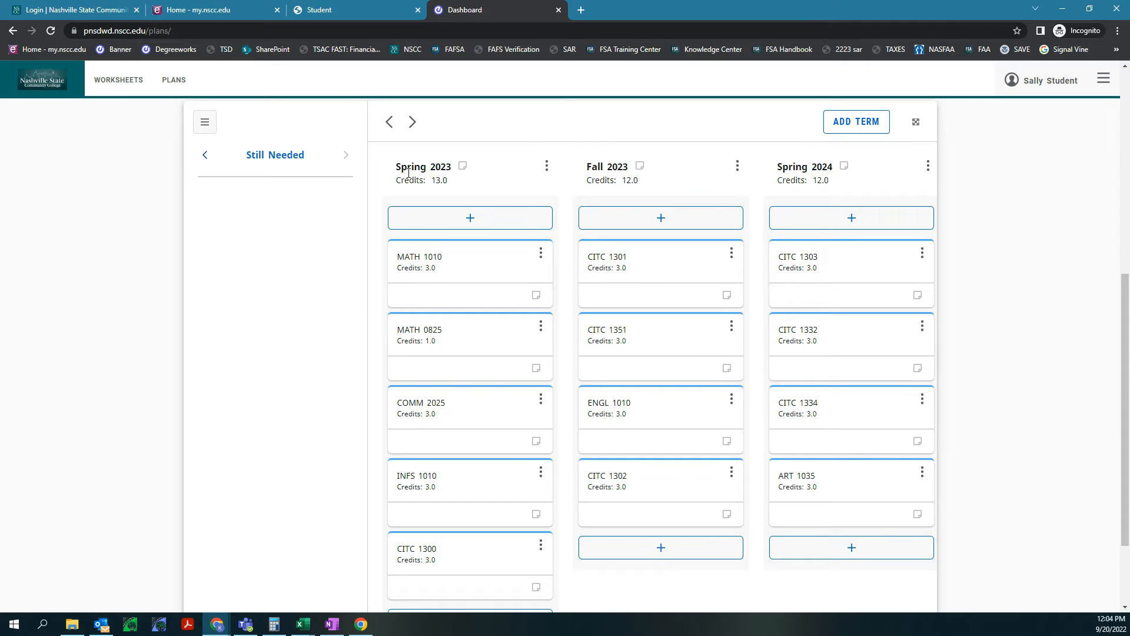
pyautogui.moveTo(703, 330)
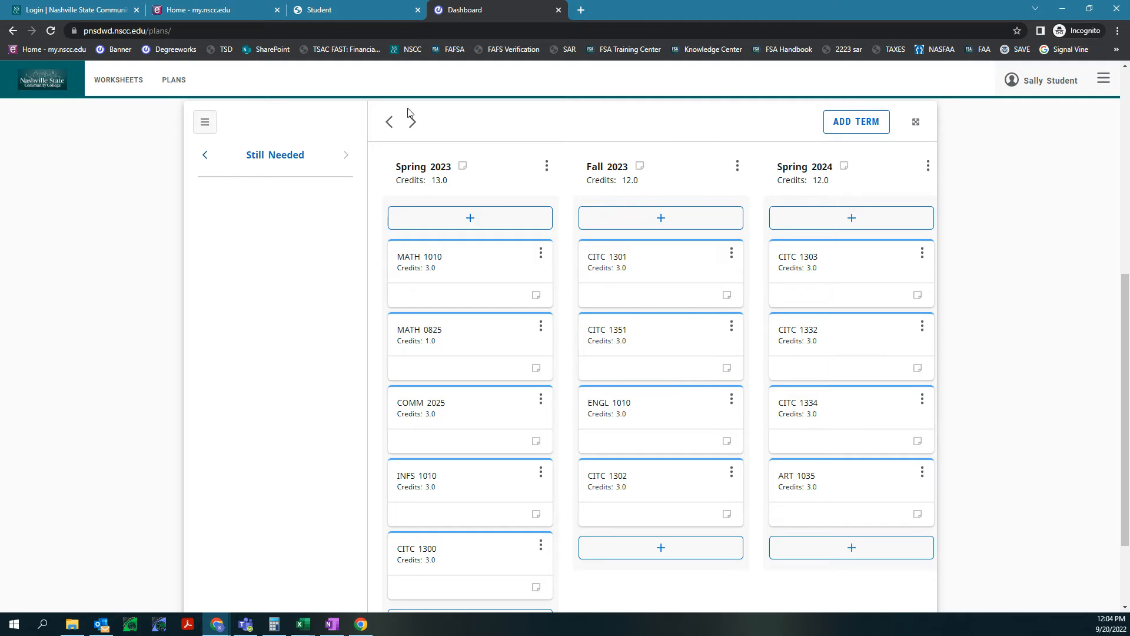
pyautogui.click(413, 121)
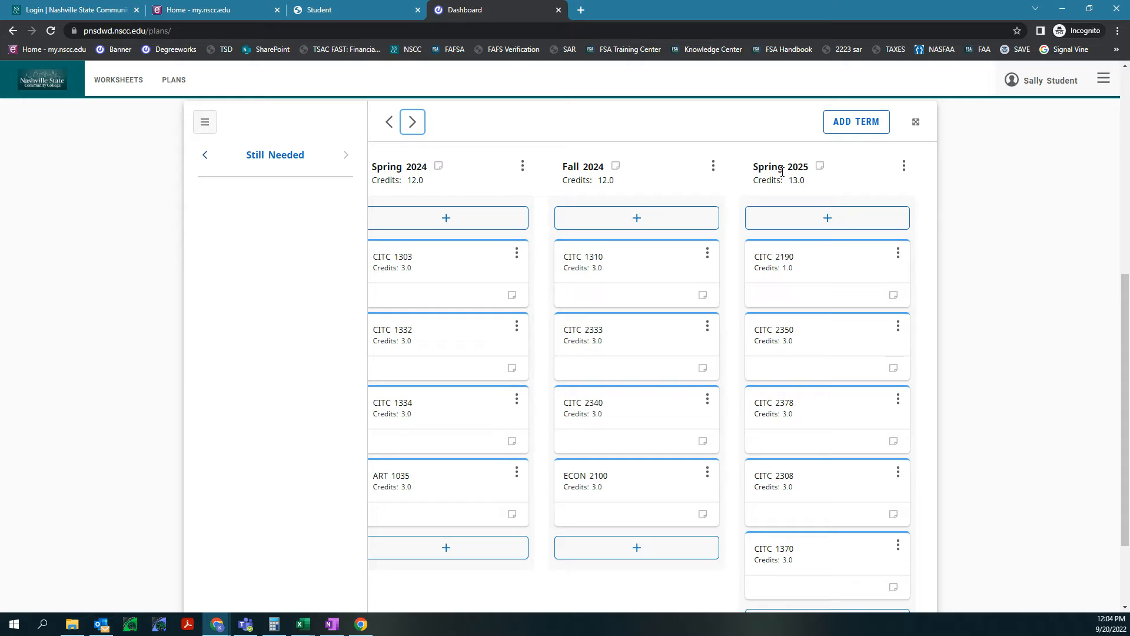
pyautogui.click(905, 166)
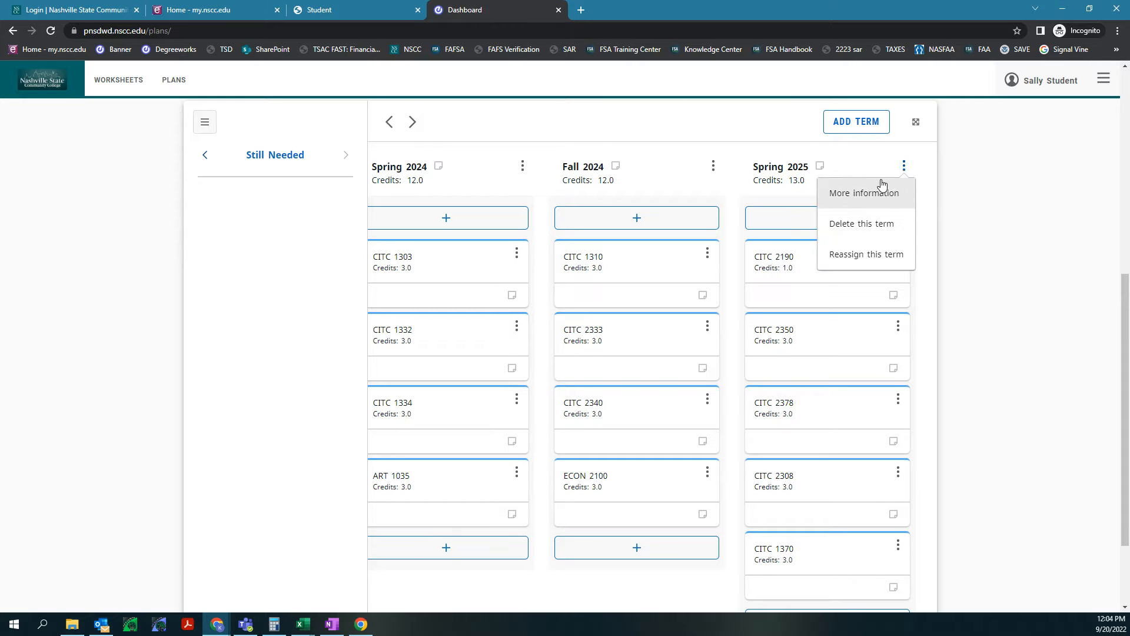
pyautogui.scroll(-3)
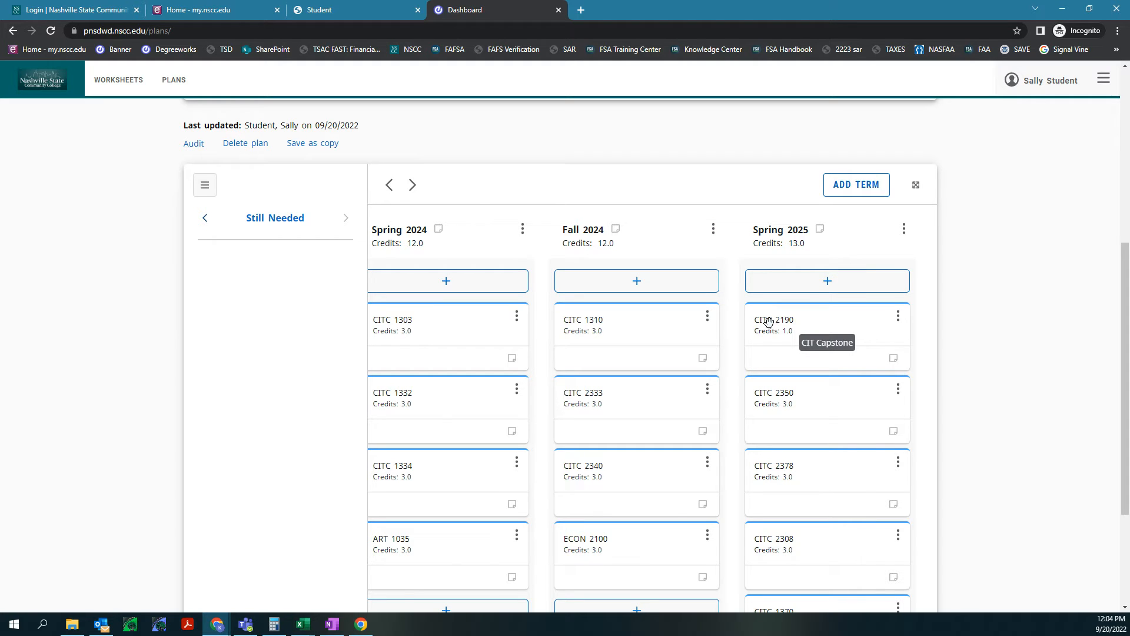
pyautogui.moveTo(786, 344)
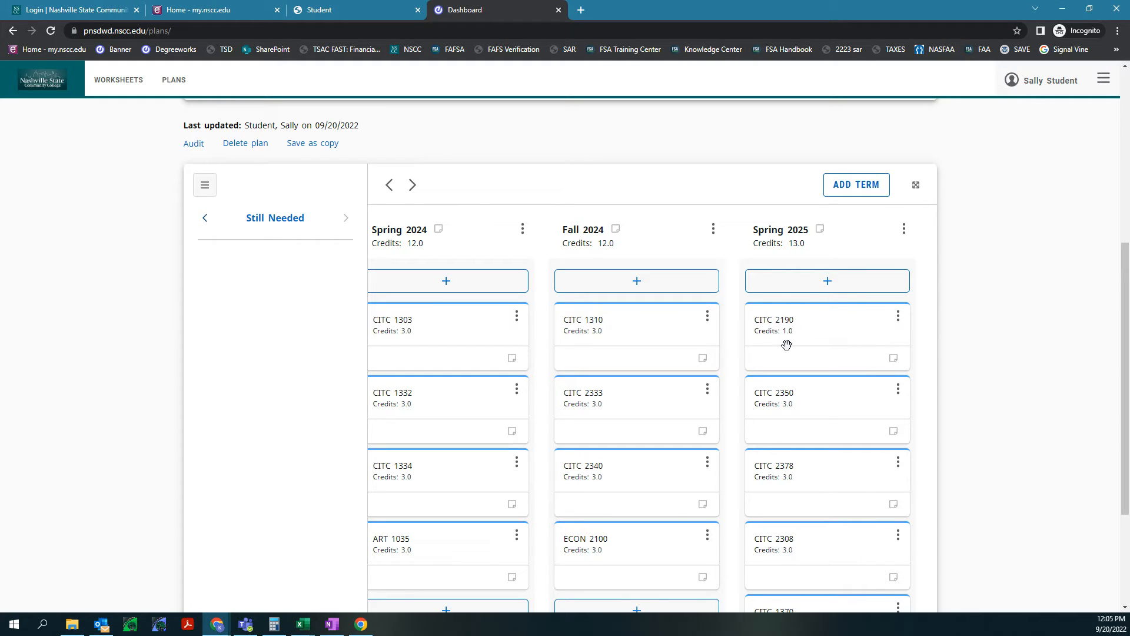
pyautogui.click(897, 316)
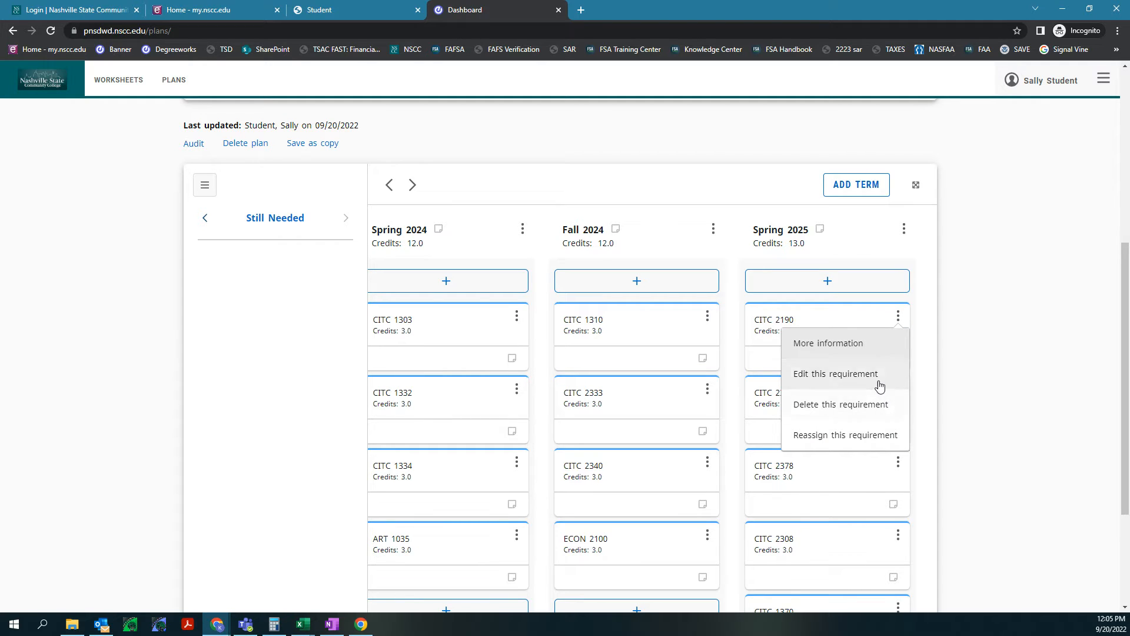
pyautogui.moveTo(854, 438)
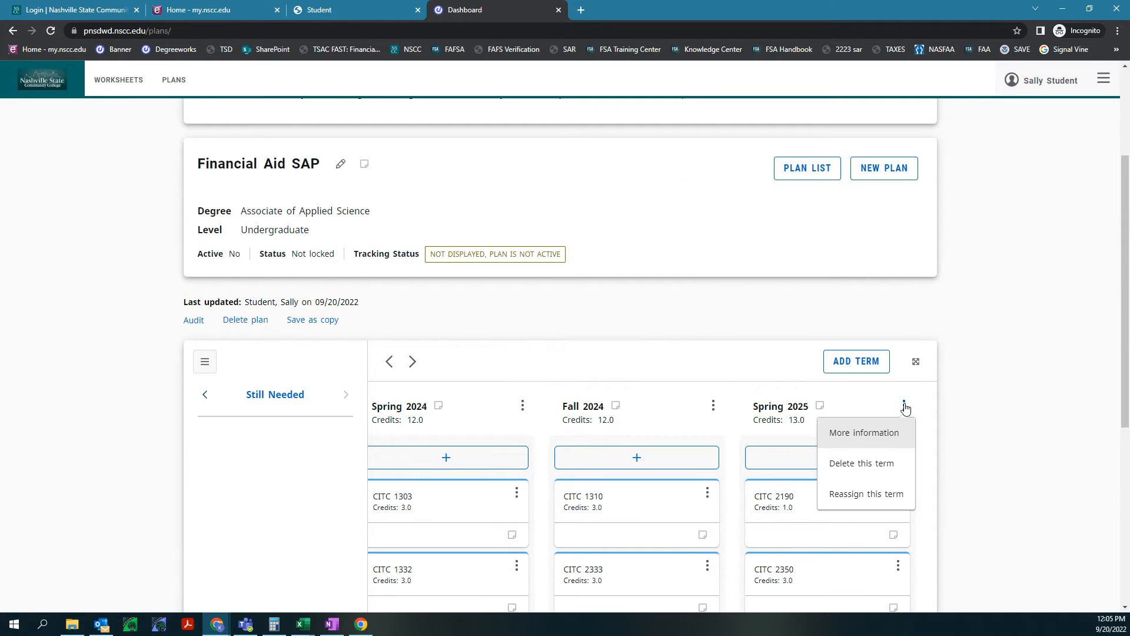
pyautogui.moveTo(883, 436)
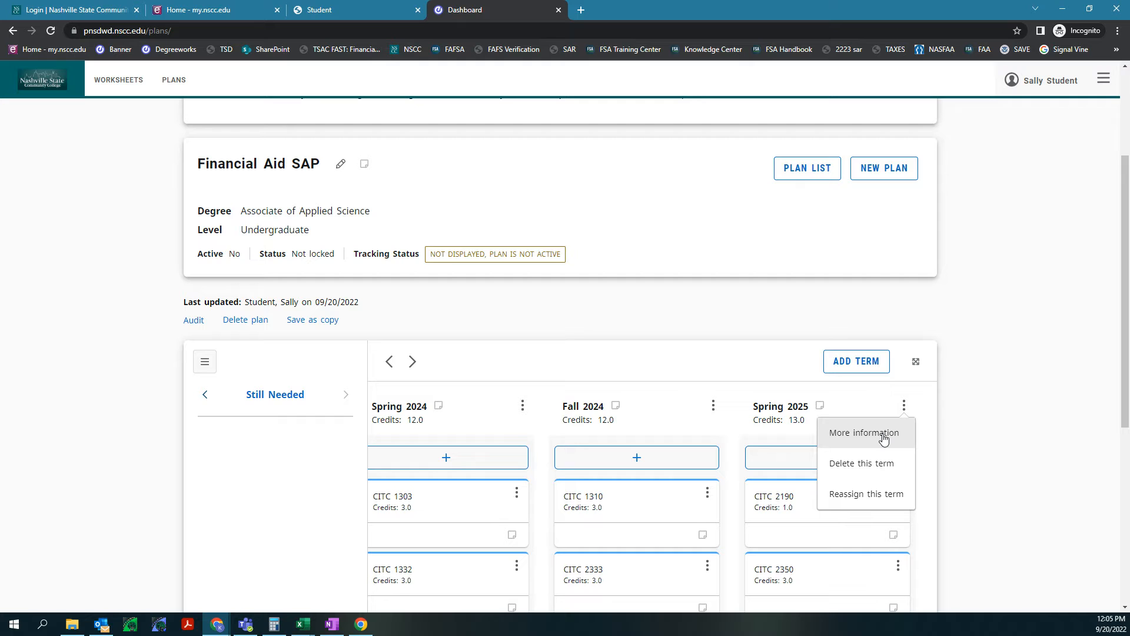
pyautogui.moveTo(872, 502)
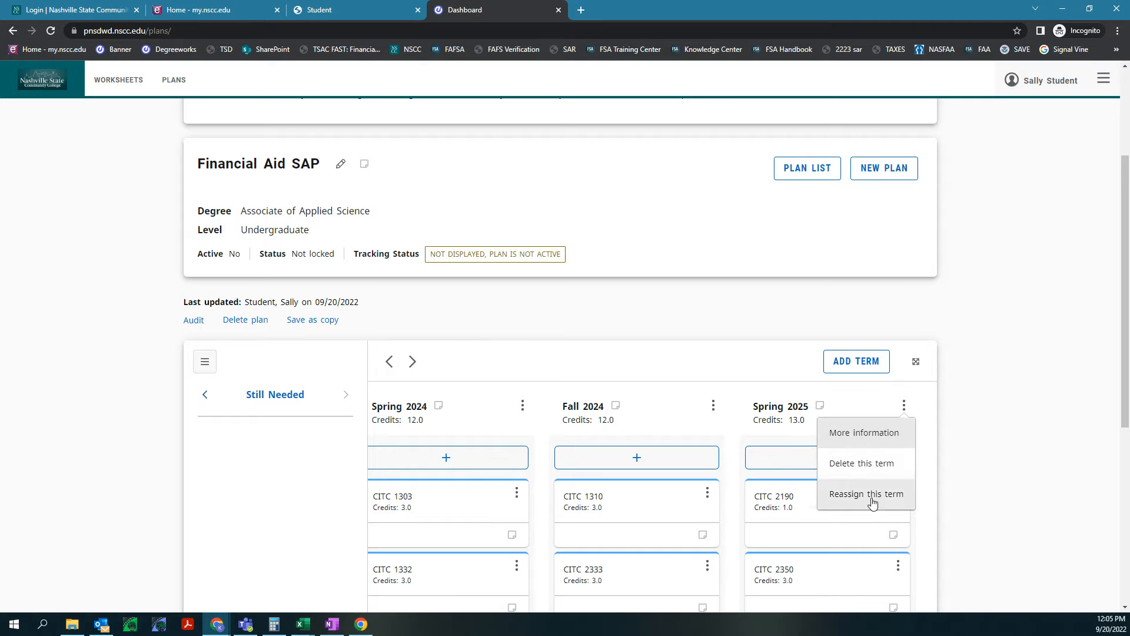
pyautogui.moveTo(820, 407)
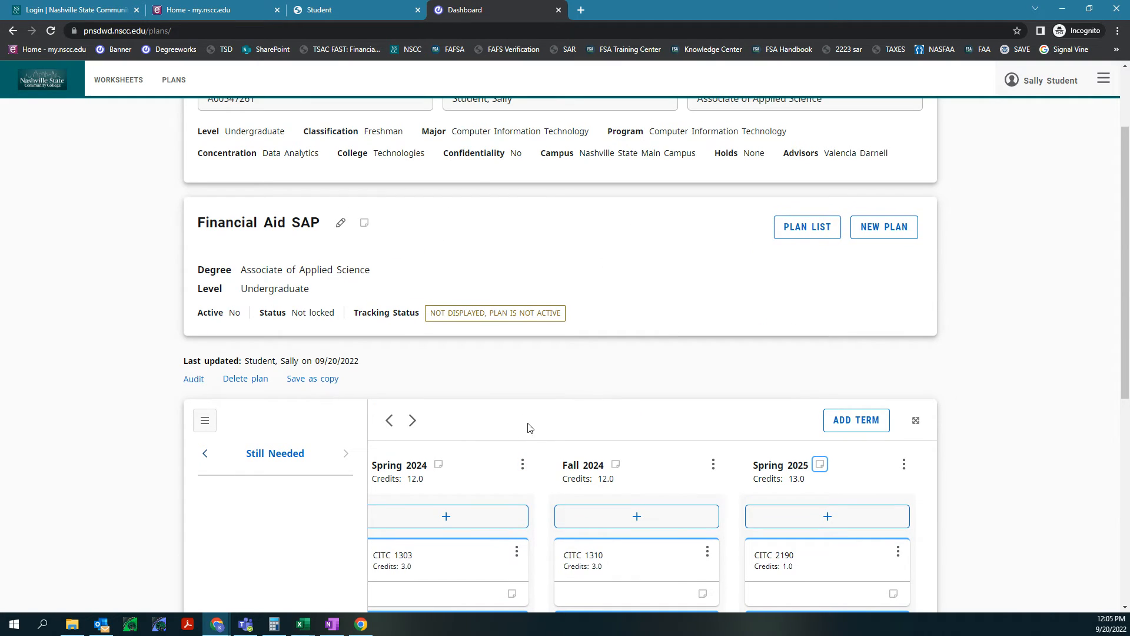
pyautogui.moveTo(807, 234)
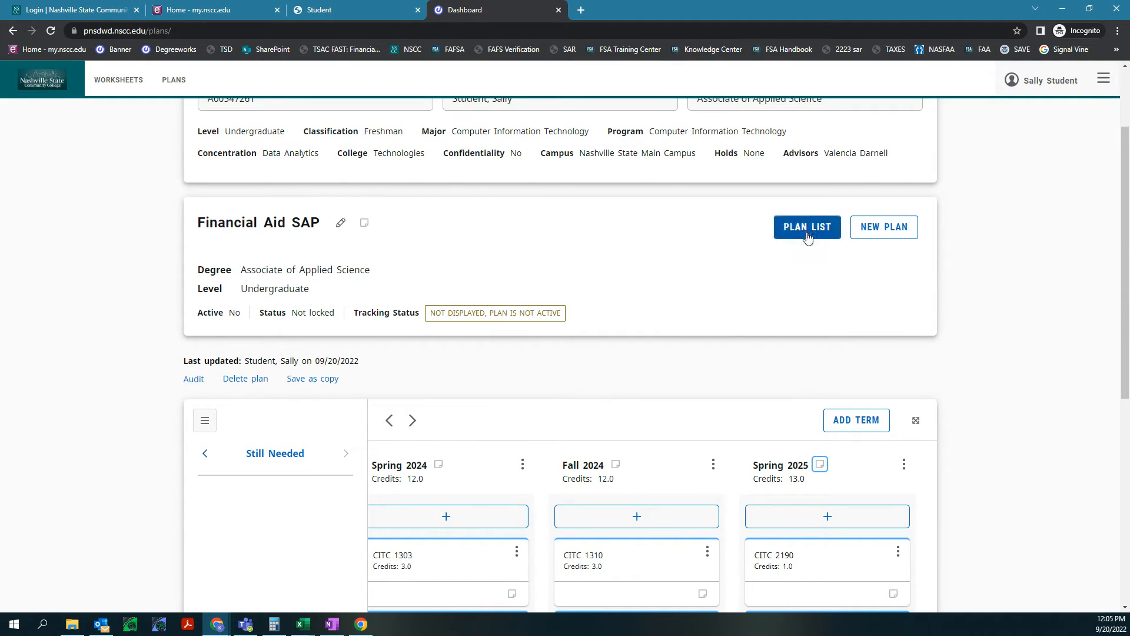
# Create a blank plan starting Spring 2023, described 'Sap Appeal', and save it
pyautogui.click(807, 227)
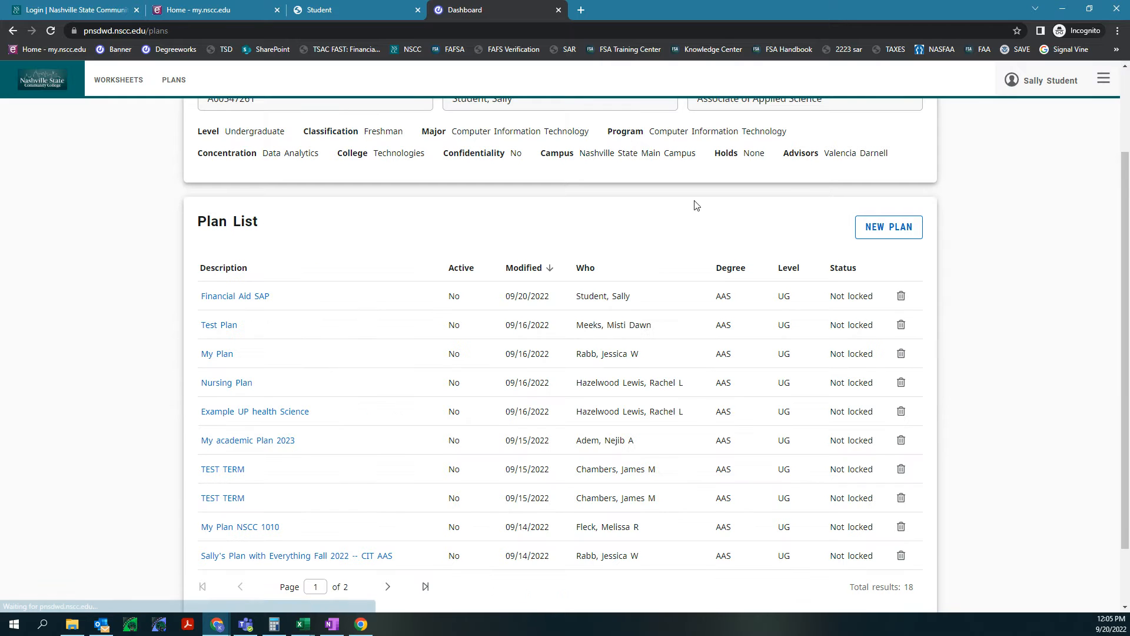
pyautogui.click(889, 227)
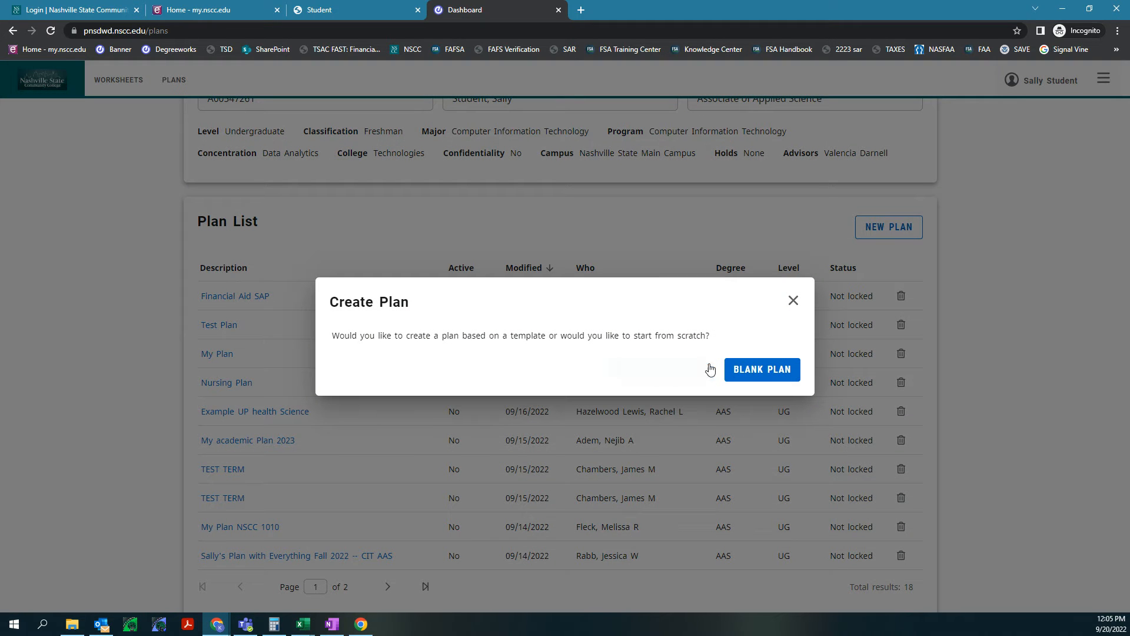
pyautogui.click(762, 368)
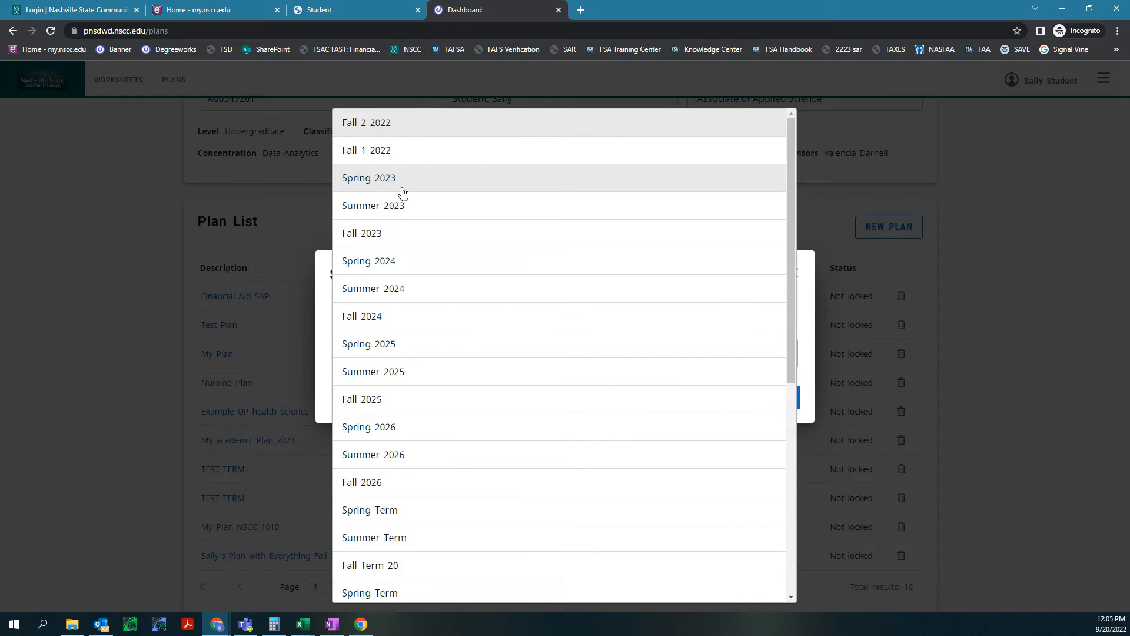
pyautogui.click(368, 178)
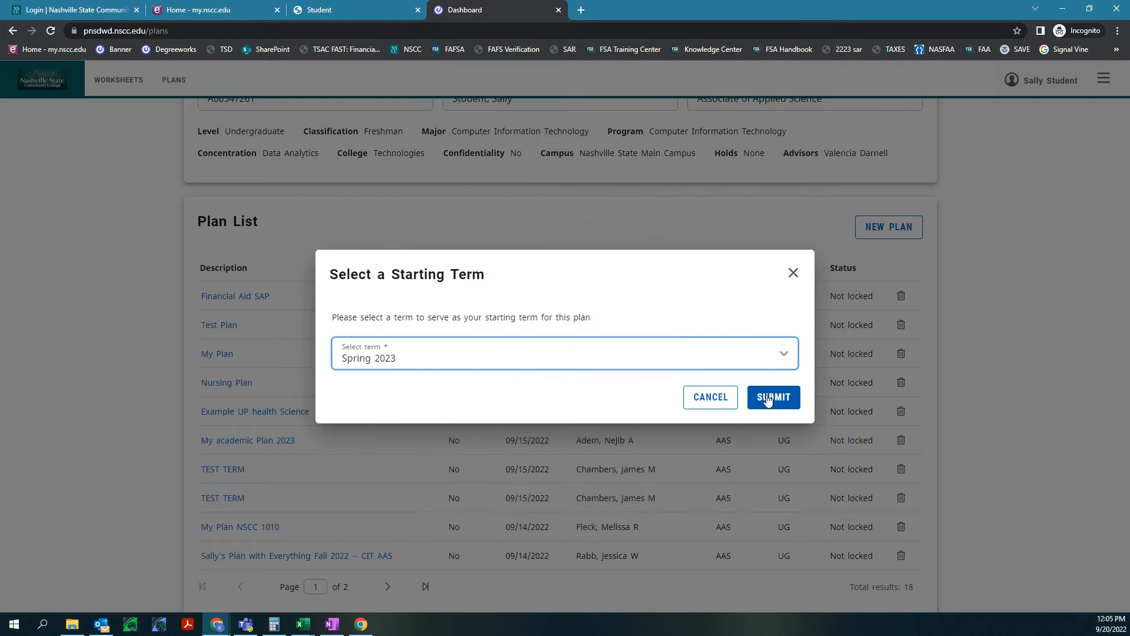
pyautogui.click(773, 398)
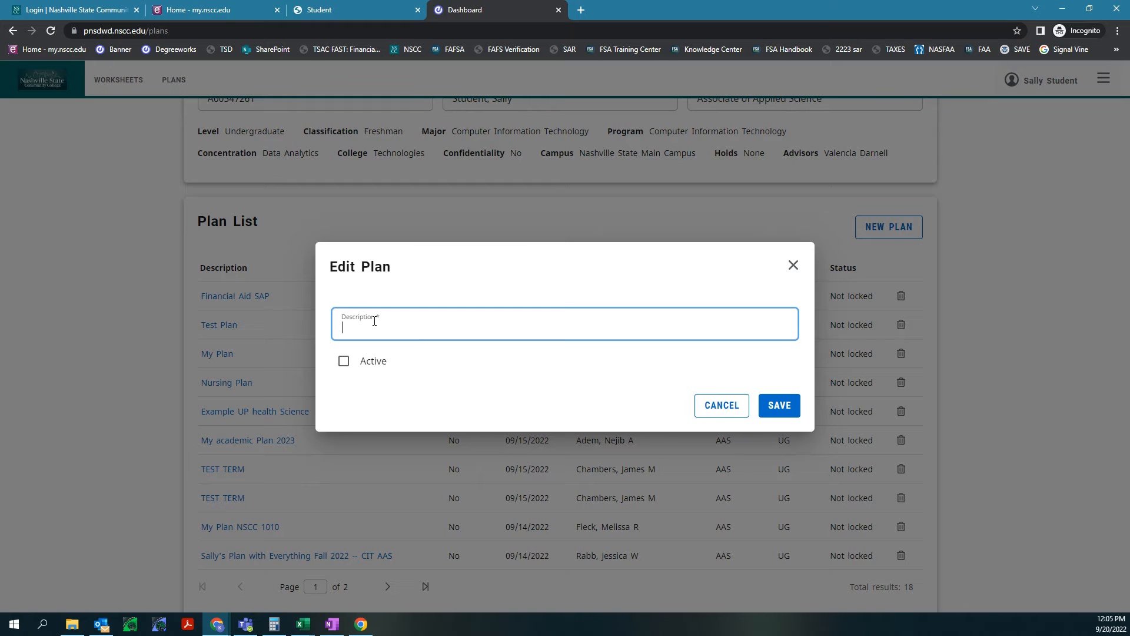
pyautogui.write('Fina')
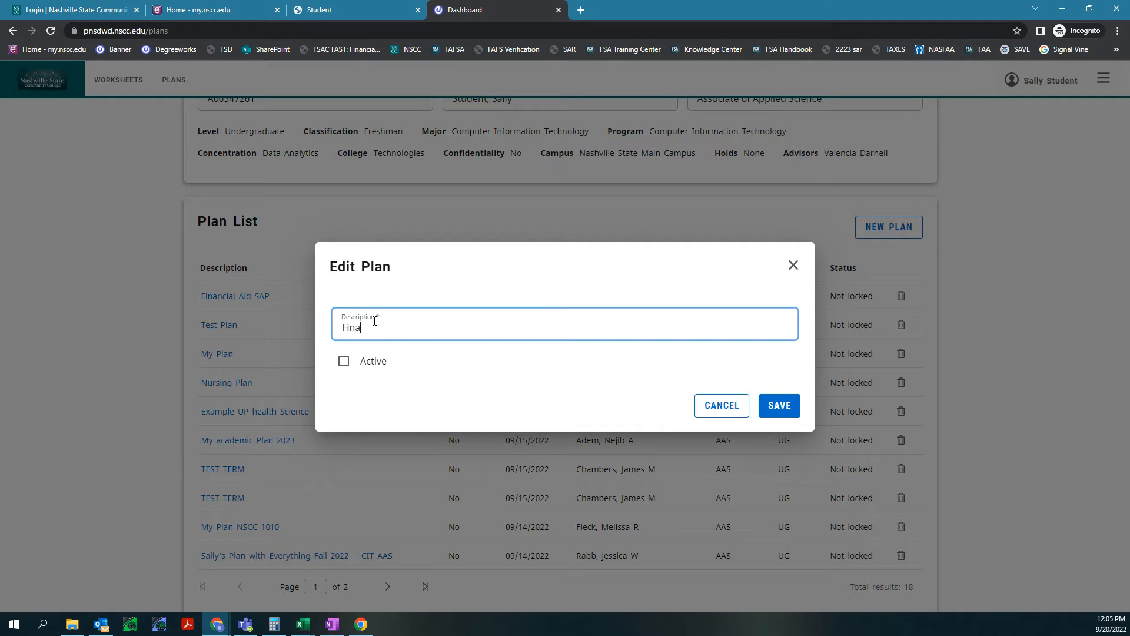
pyautogui.write('Sap Appeal')
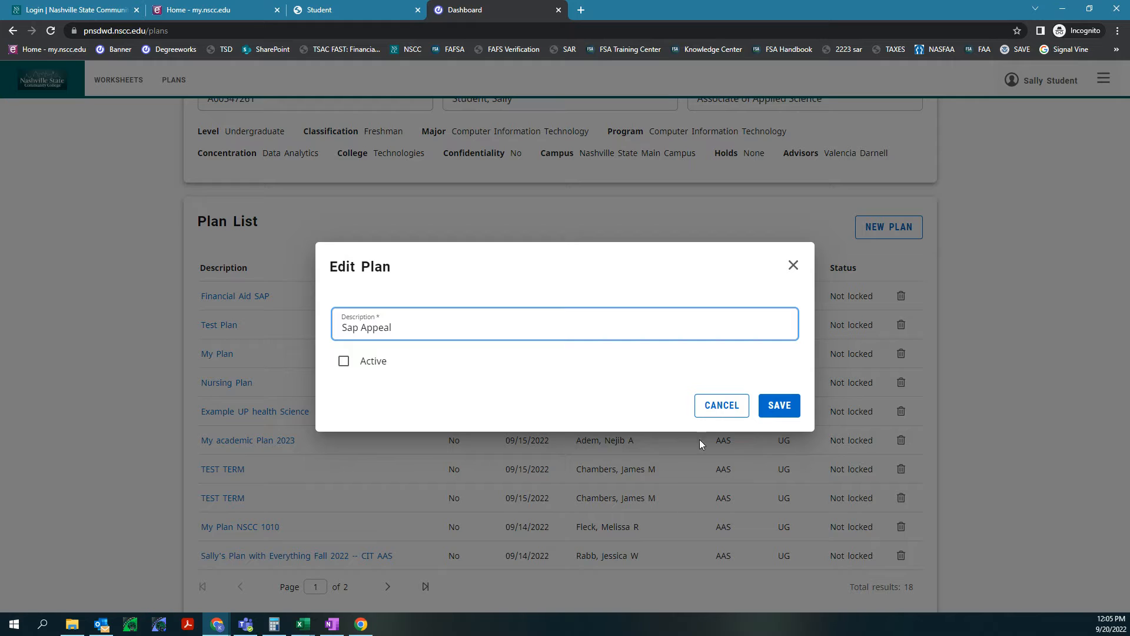
pyautogui.click(780, 406)
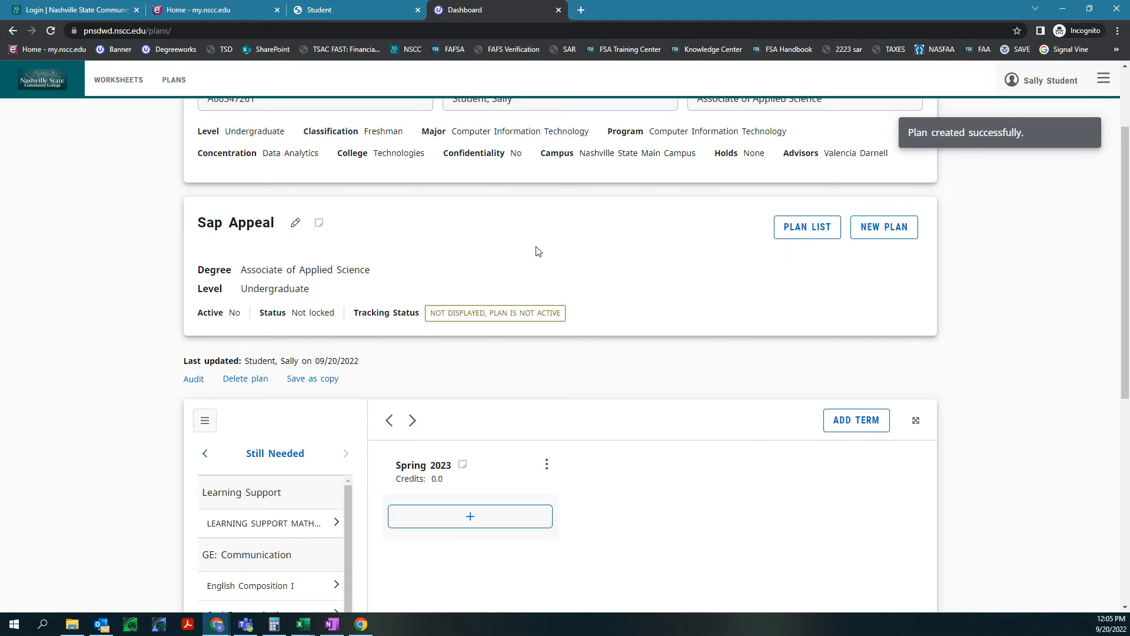
pyautogui.scroll(-3)
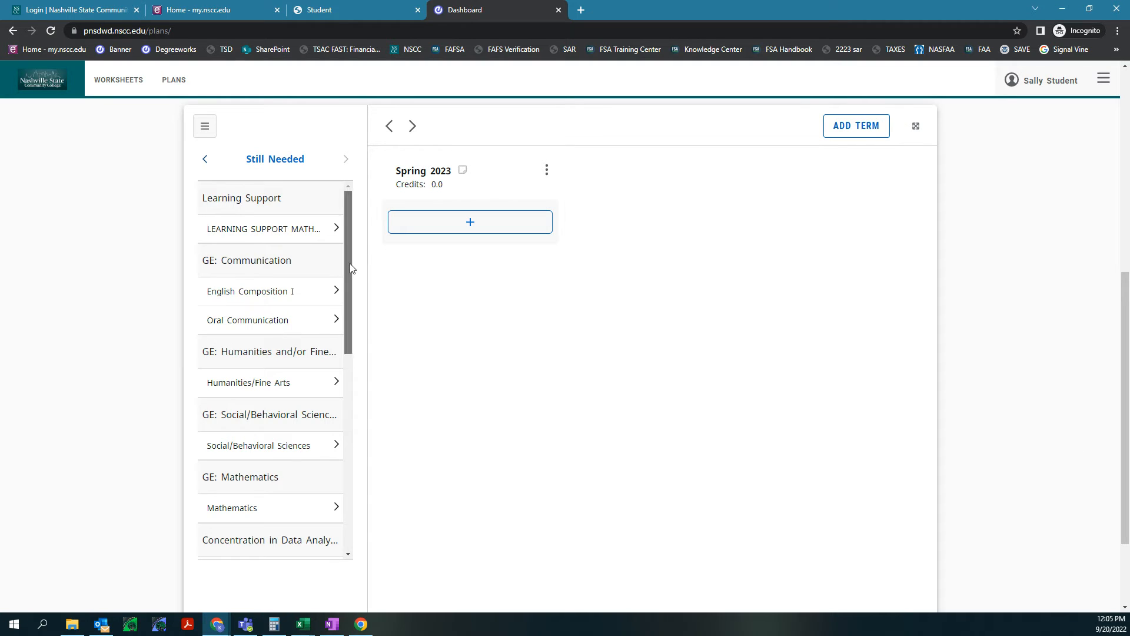
pyautogui.scroll(-3)
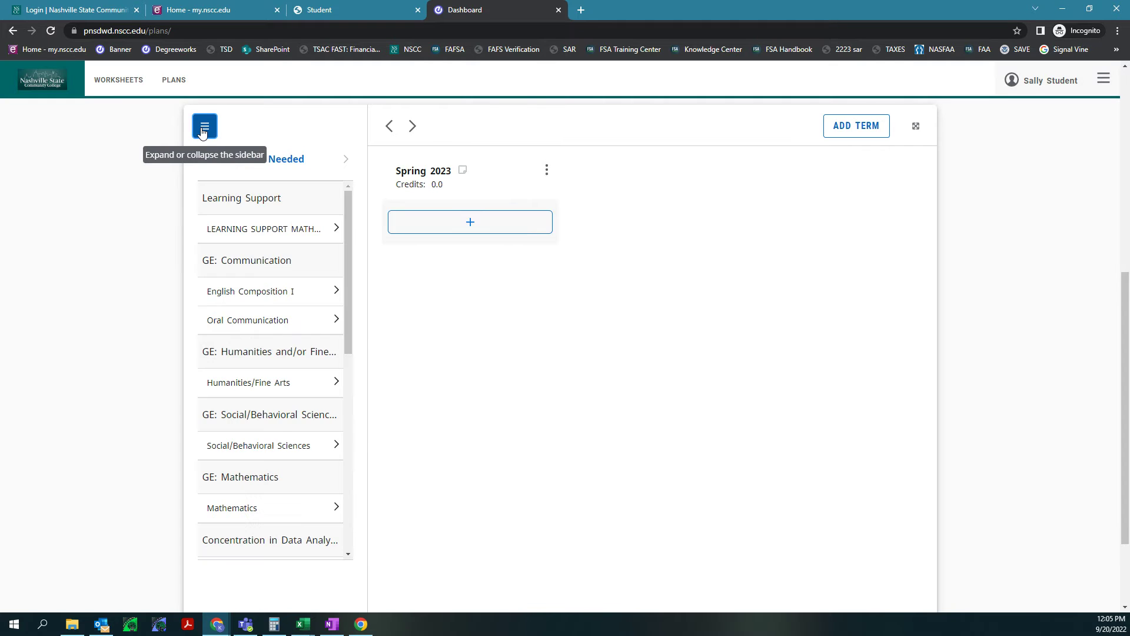
# Collapse the still-needed sidebar and start adding requirements to Spring 2023
pyautogui.click(205, 126)
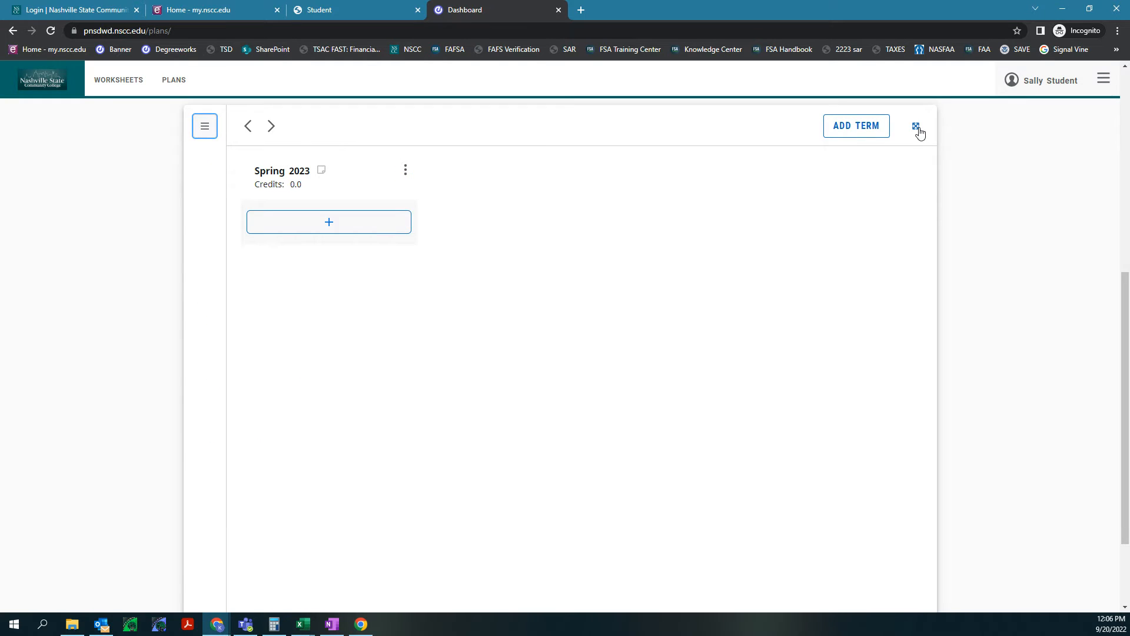
pyautogui.click(915, 125)
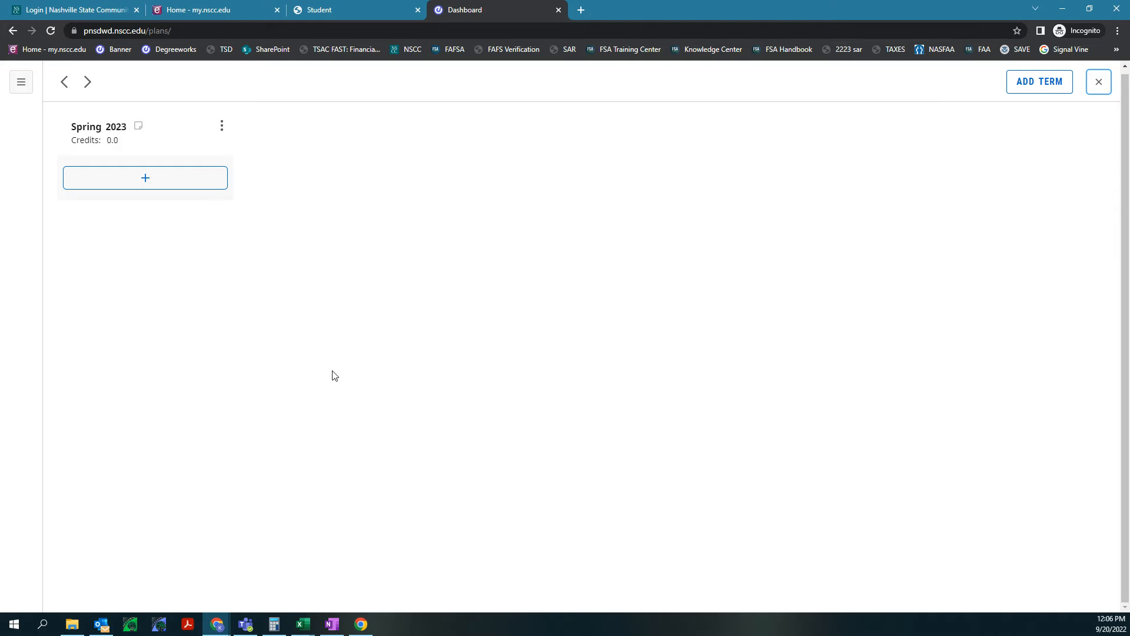
pyautogui.click(1098, 82)
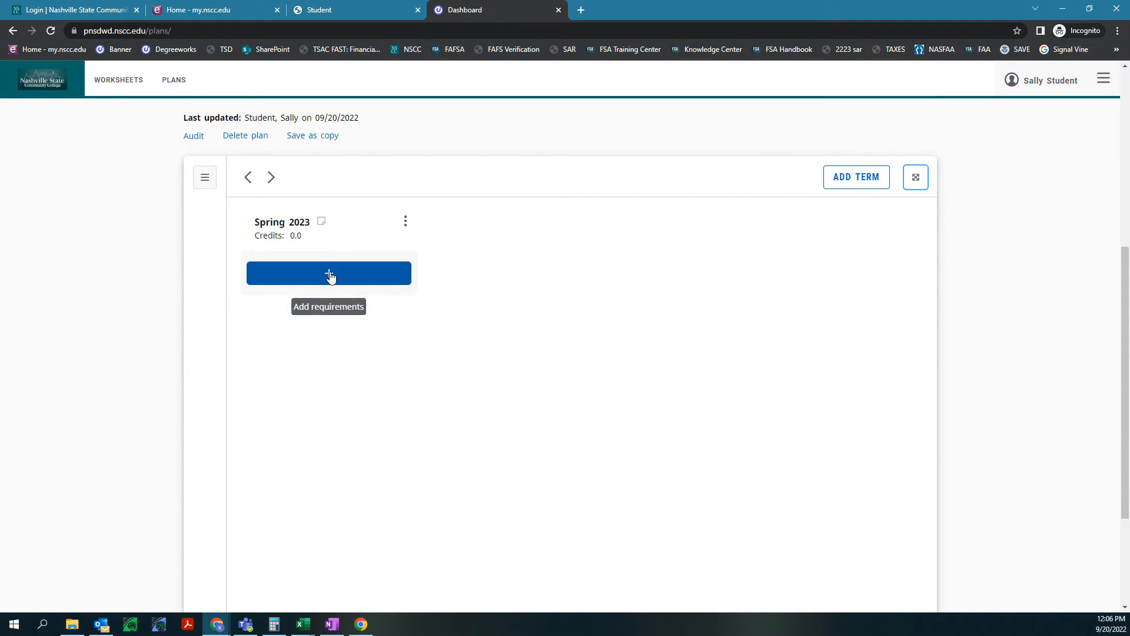
pyautogui.click(330, 273)
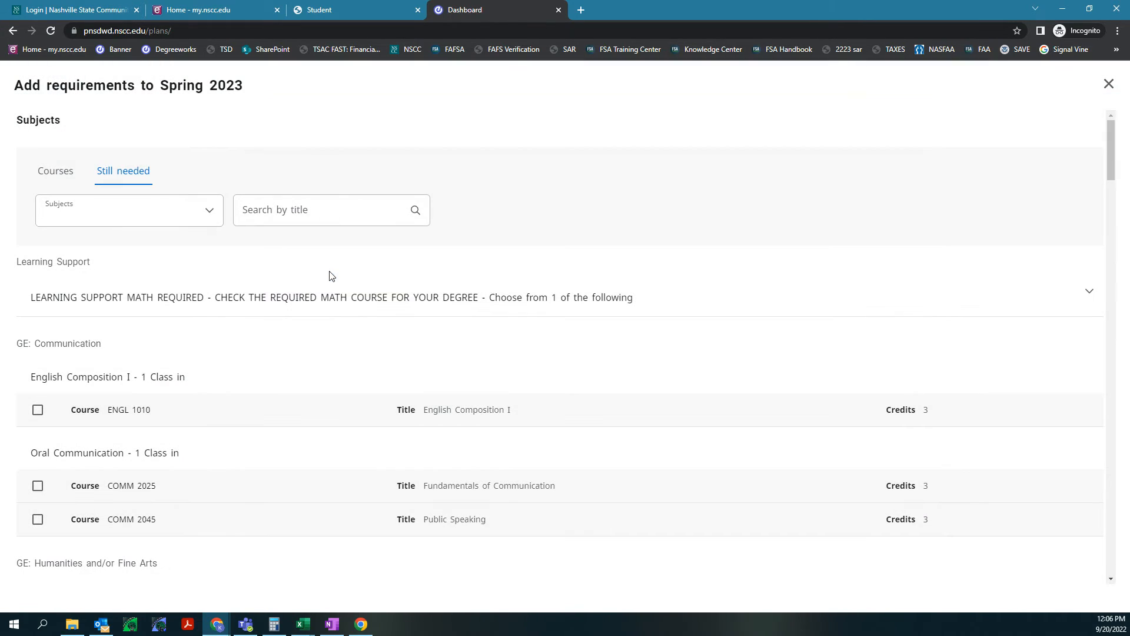
# Select MATH 1010 under GE: Mathematics in the still-needed list
pyautogui.scroll(-3)
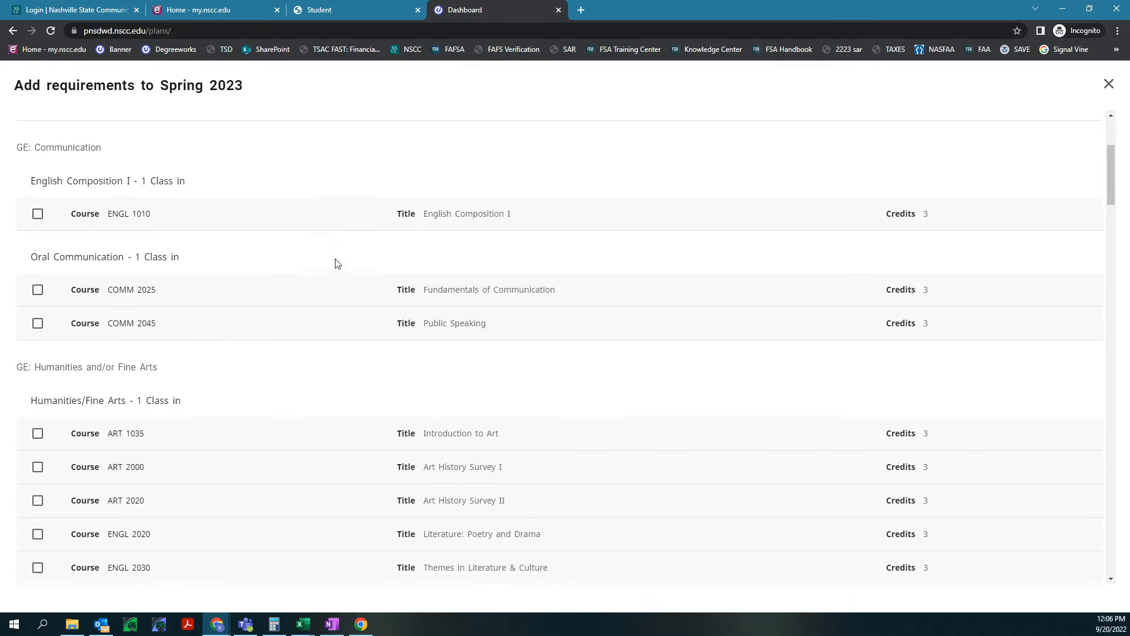
pyautogui.scroll(-3)
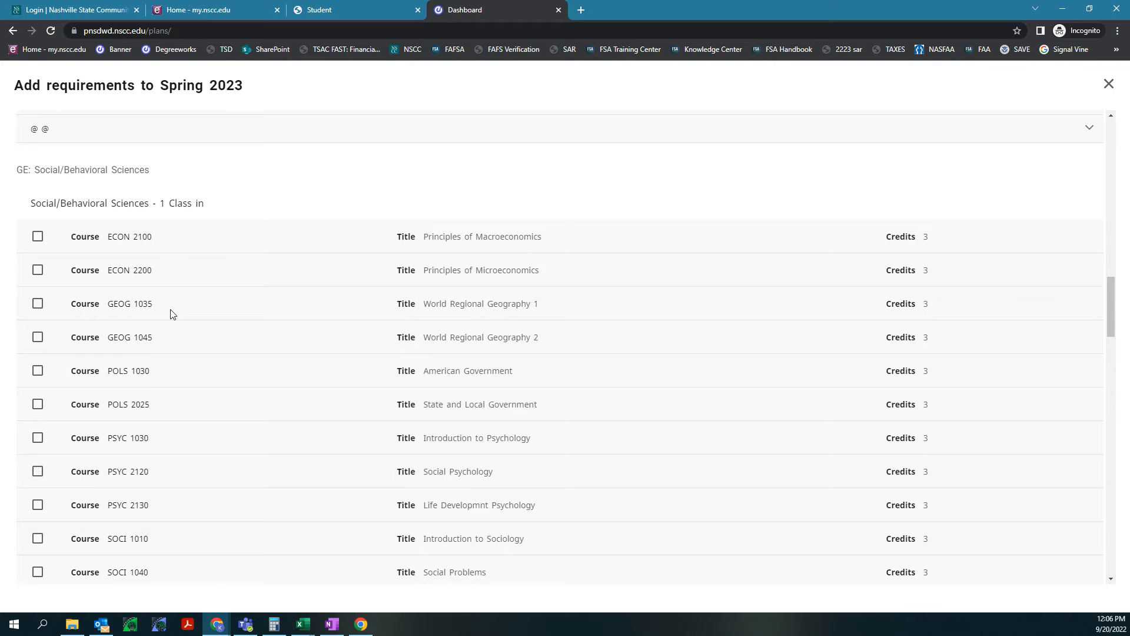
pyautogui.scroll(-3)
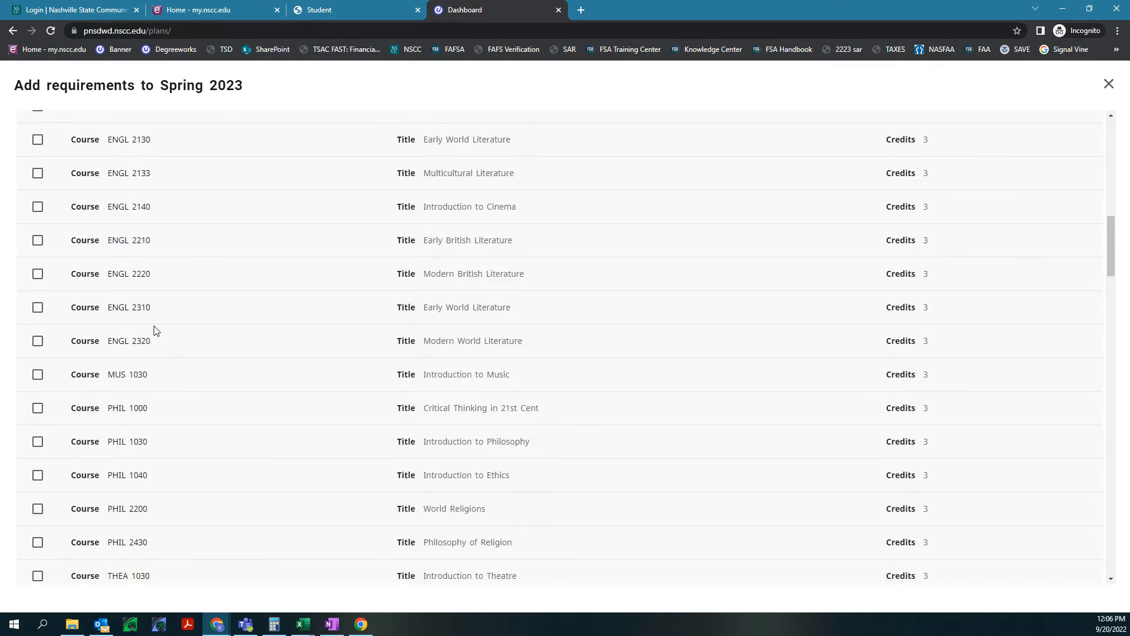
pyautogui.click(123, 170)
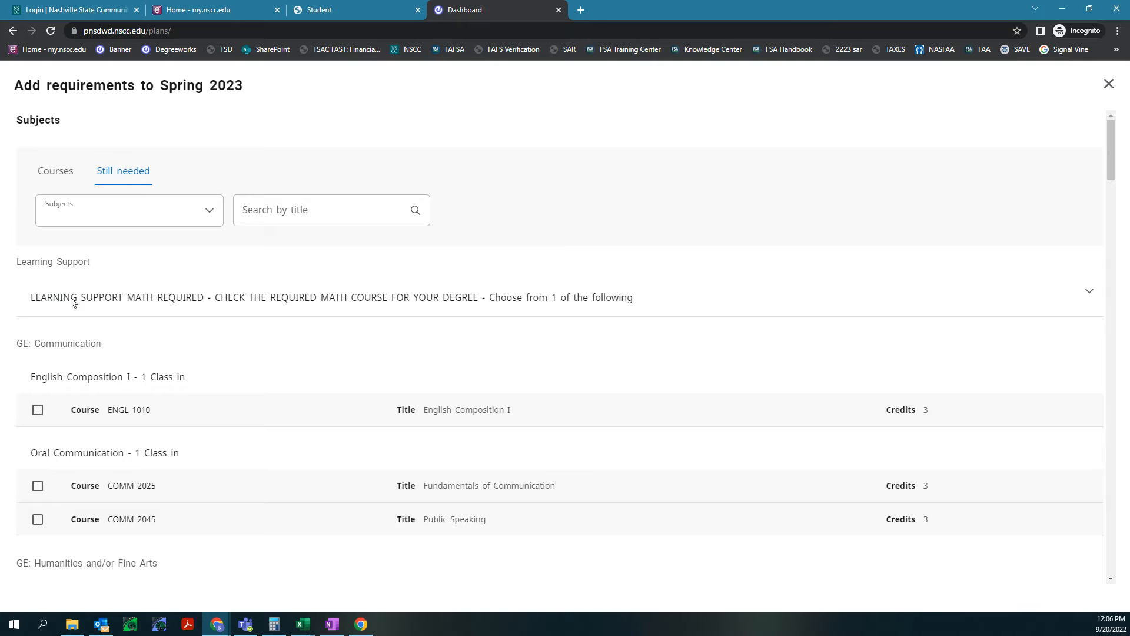
pyautogui.moveTo(61, 514)
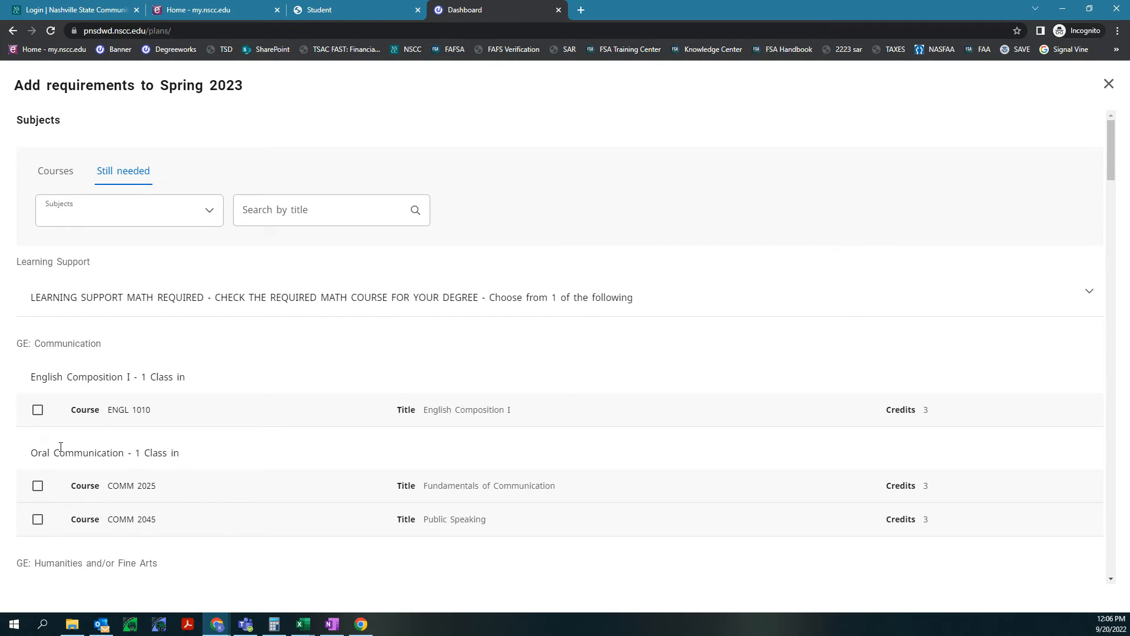
pyautogui.scroll(-3)
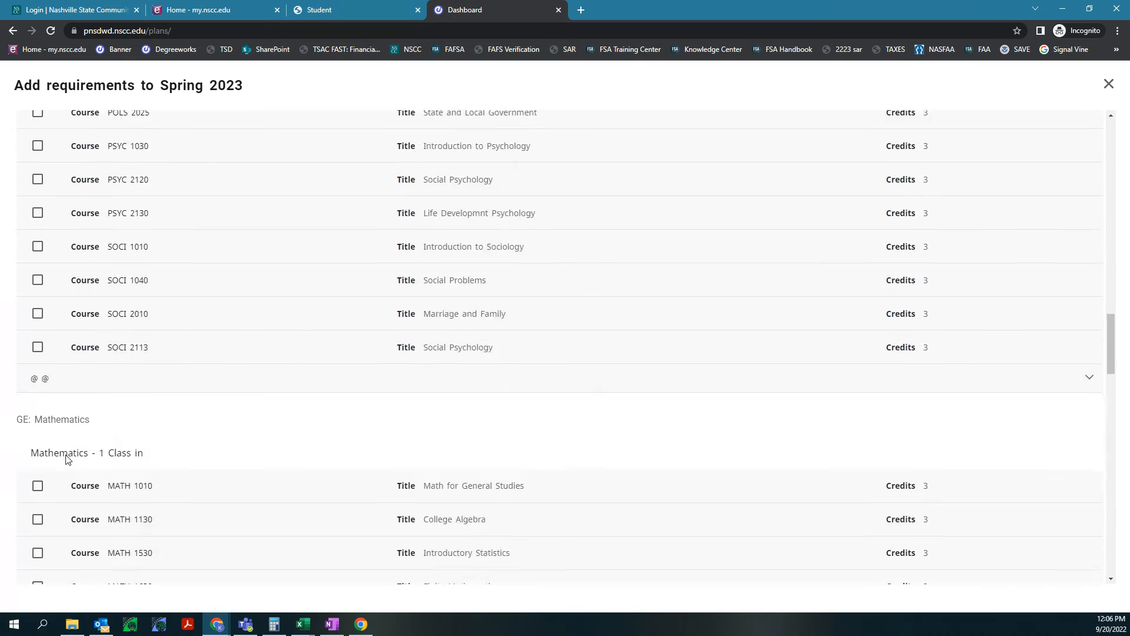
pyautogui.scroll(-3)
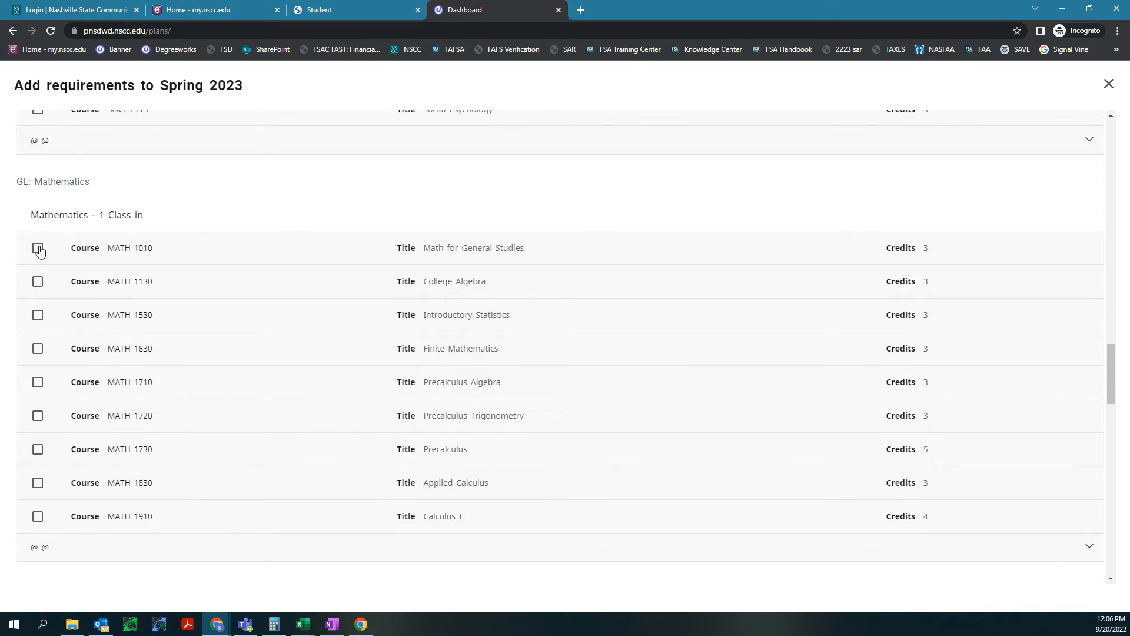
pyautogui.click(38, 247)
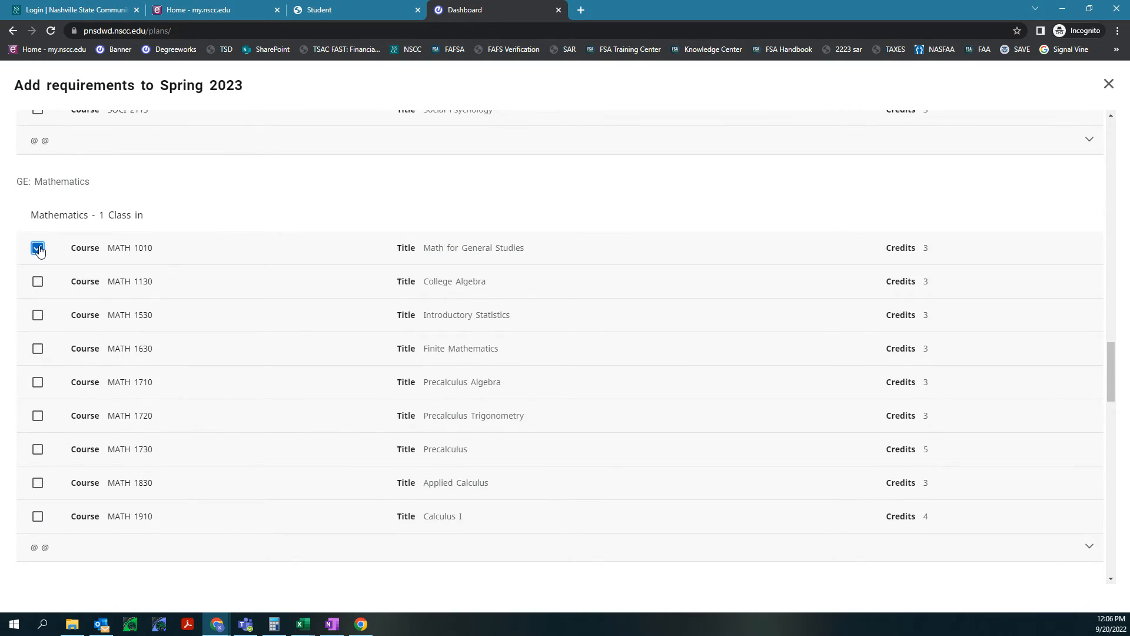
# Add the selected MATH 1010 to the Spring 2023 term, giving it 3.0 credits
pyautogui.scroll(-3)
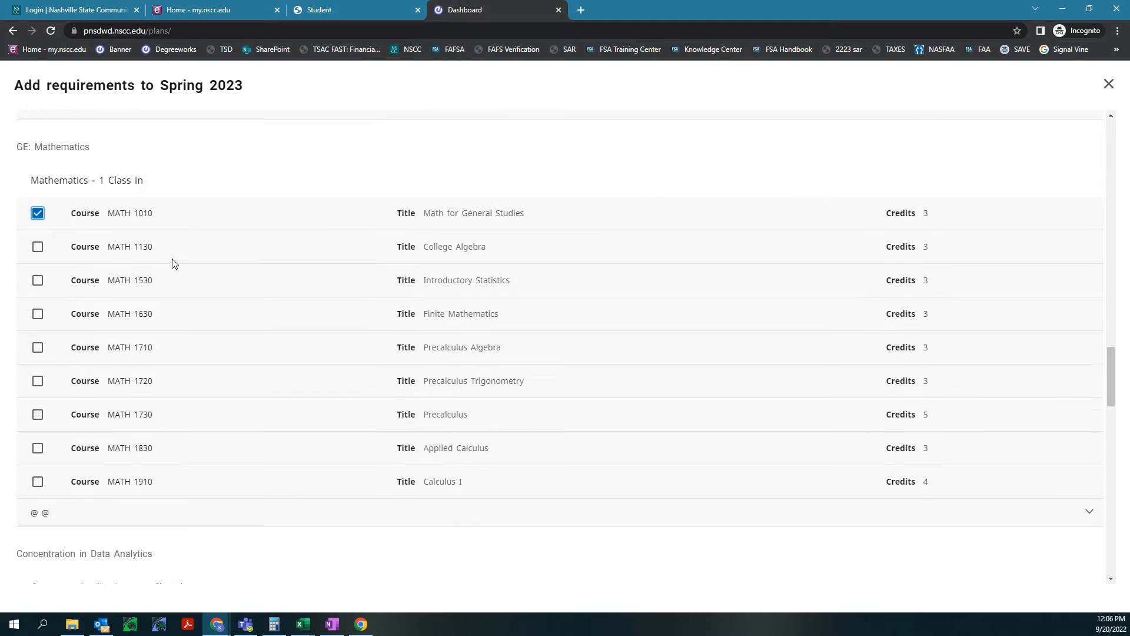
pyautogui.scroll(-3)
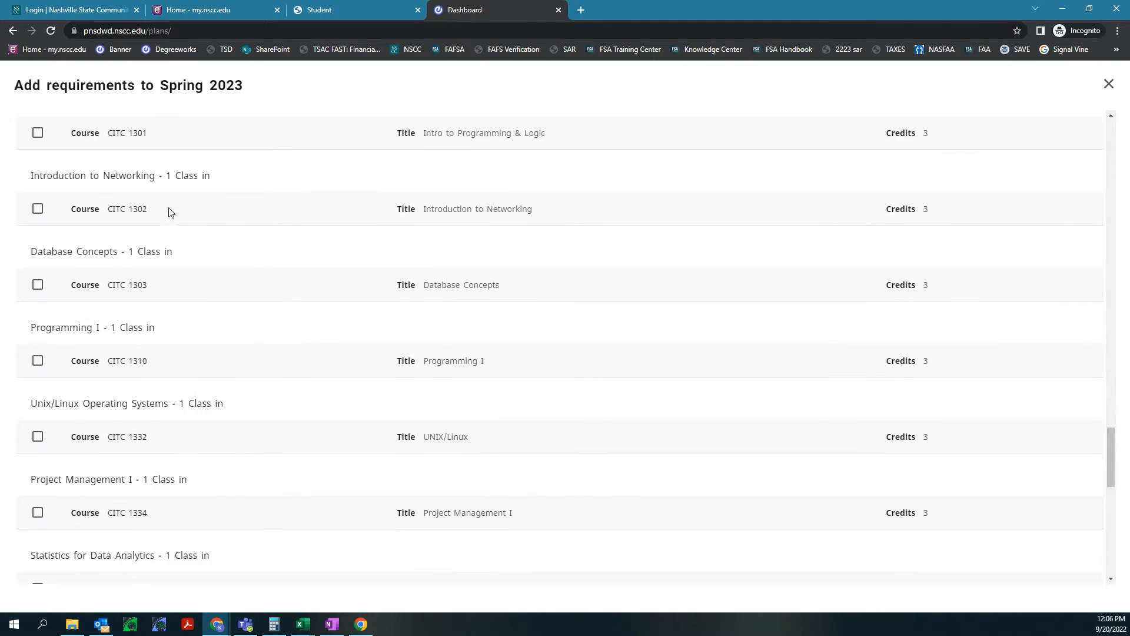
pyautogui.scroll(-3)
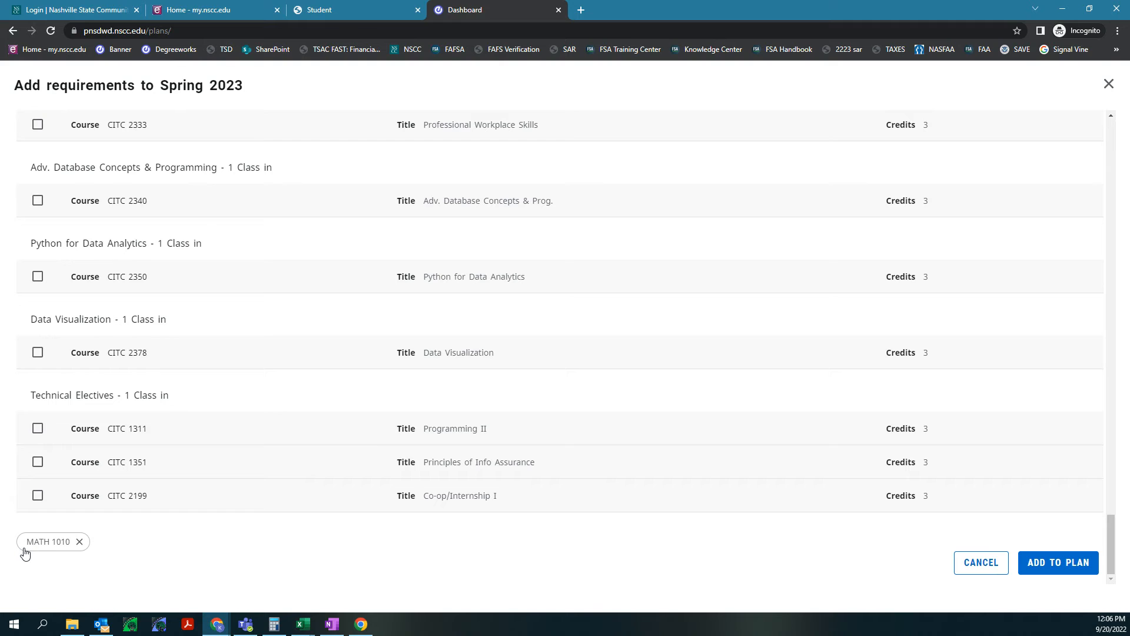
pyautogui.moveTo(1059, 562)
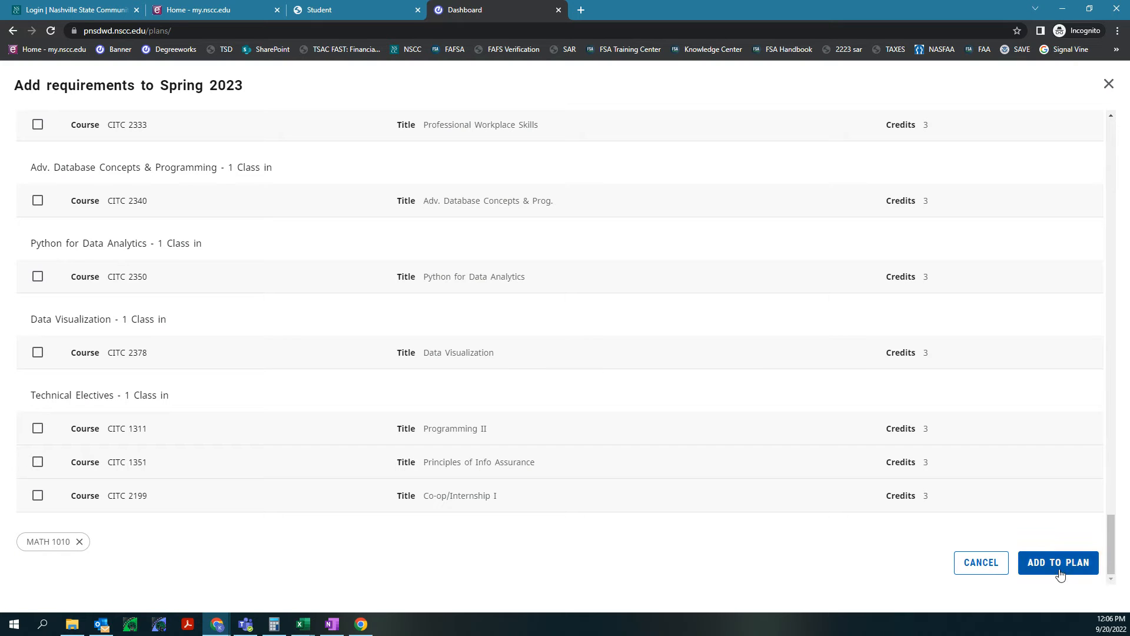
pyautogui.click(1058, 562)
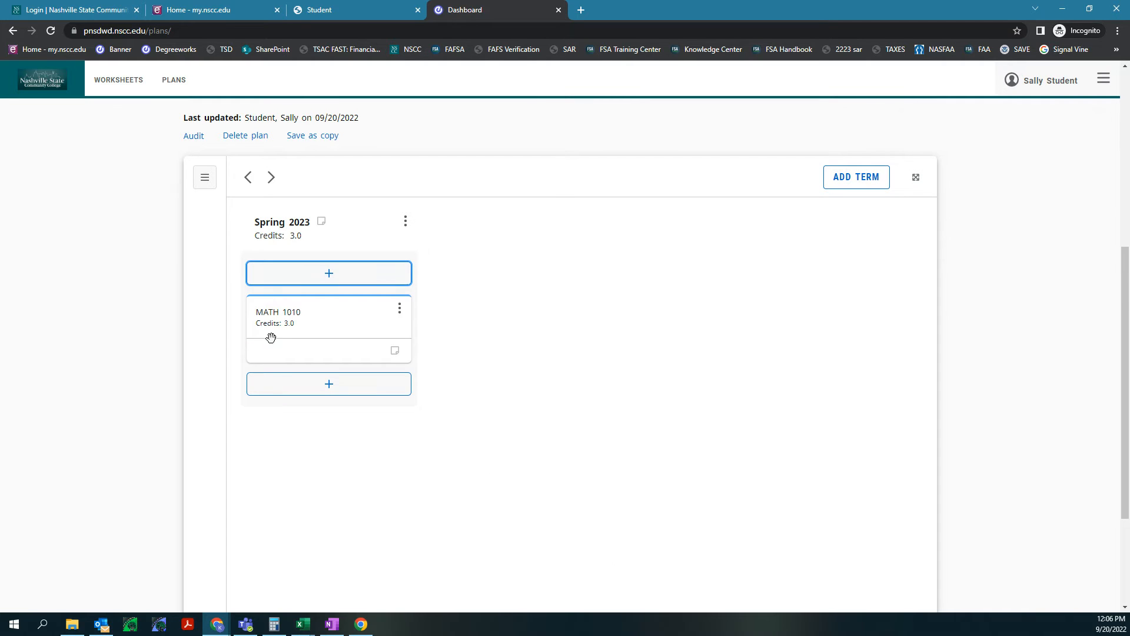
pyautogui.moveTo(329, 383)
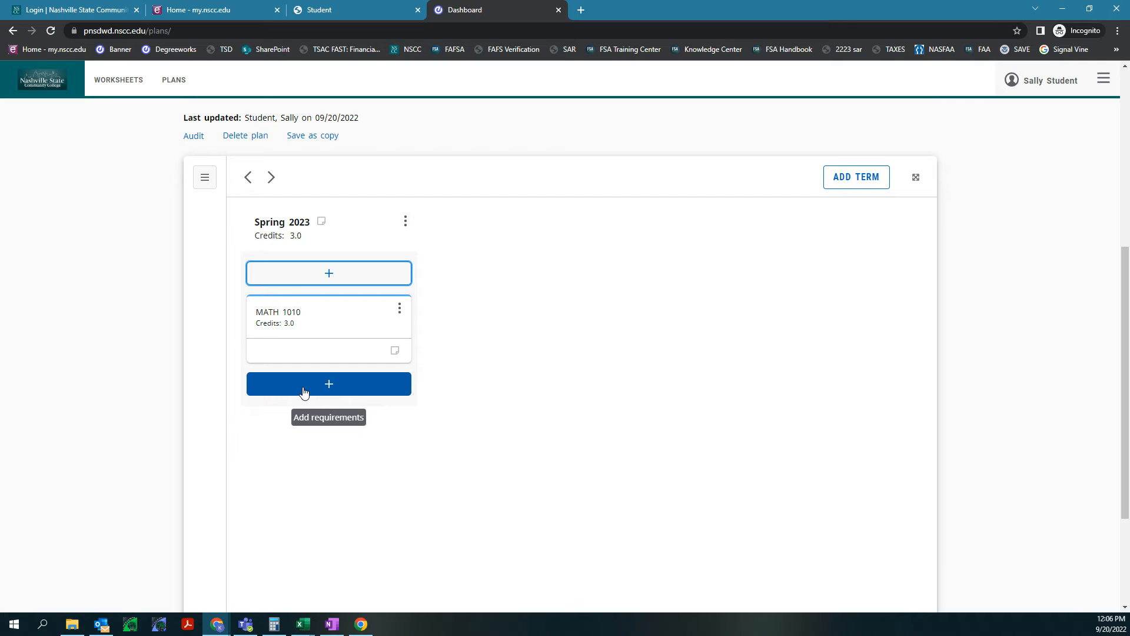
# Reopen the Add requirements window for the Spring 2023 term
pyautogui.click(328, 383)
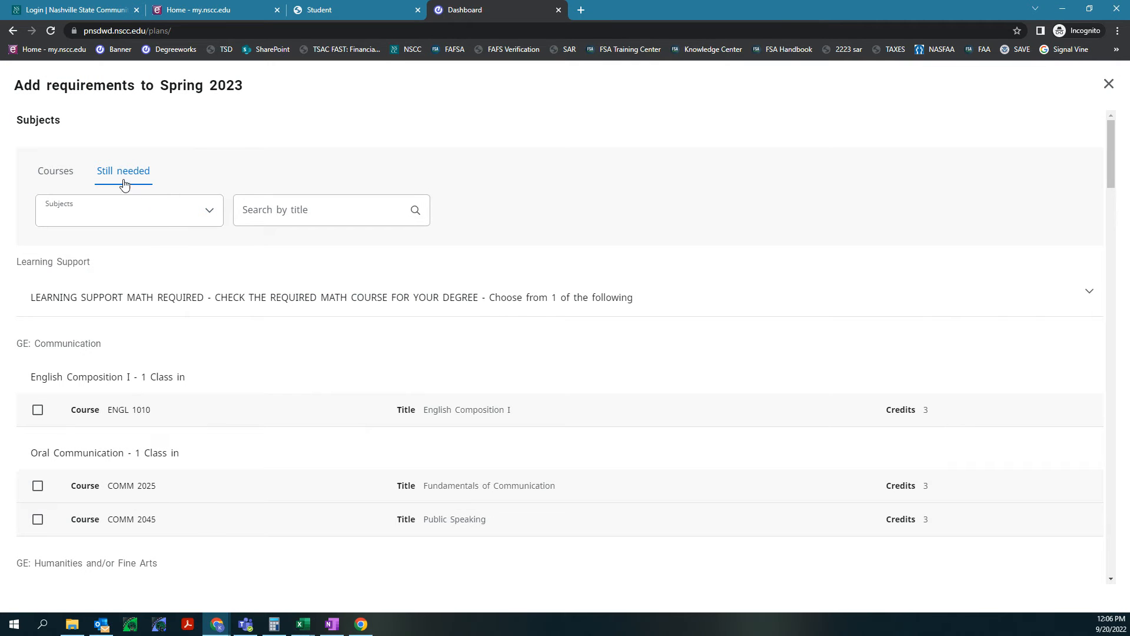
pyautogui.moveTo(136, 190)
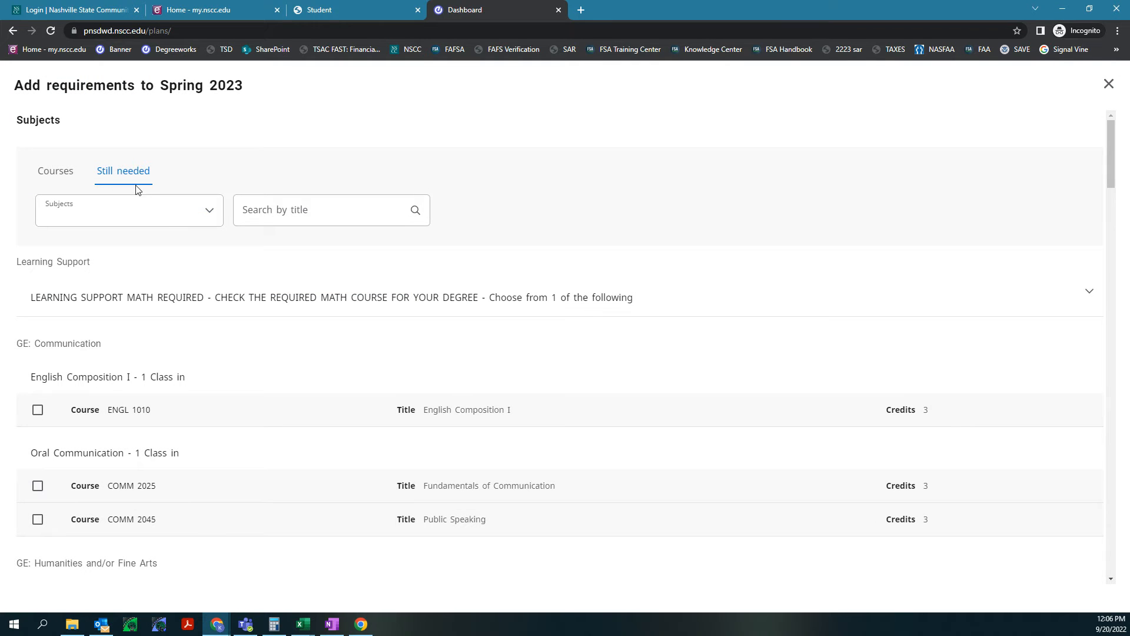
pyautogui.moveTo(181, 494)
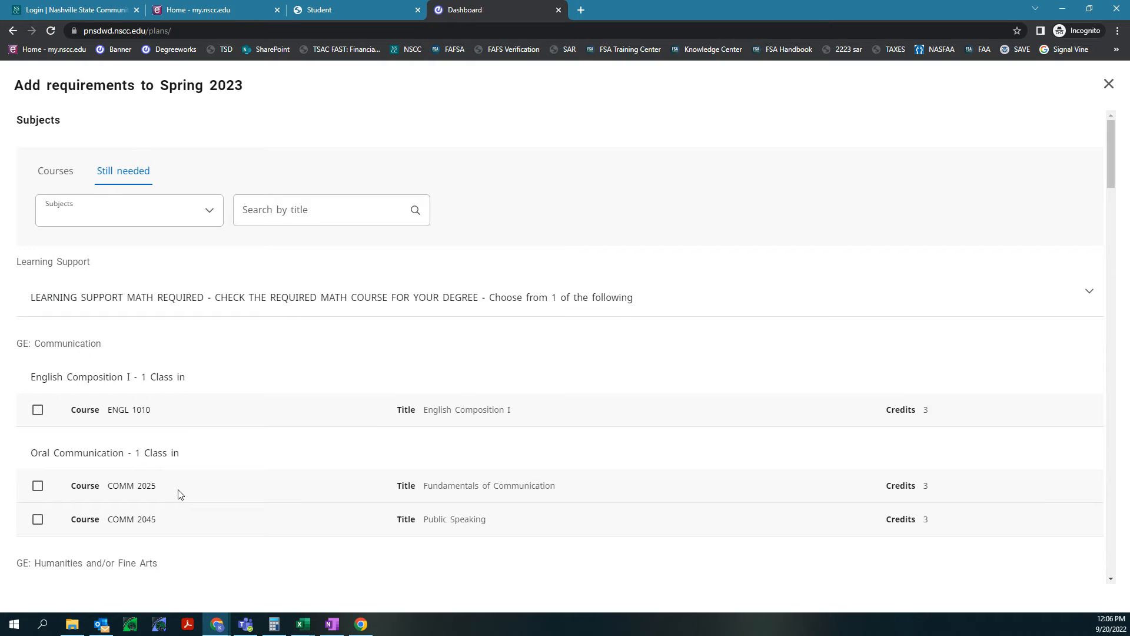
# From the Courses catalogue filtered to MA-Math, add MATH 0825 to Spring 2023 for 4.0 credits
pyautogui.click(54, 170)
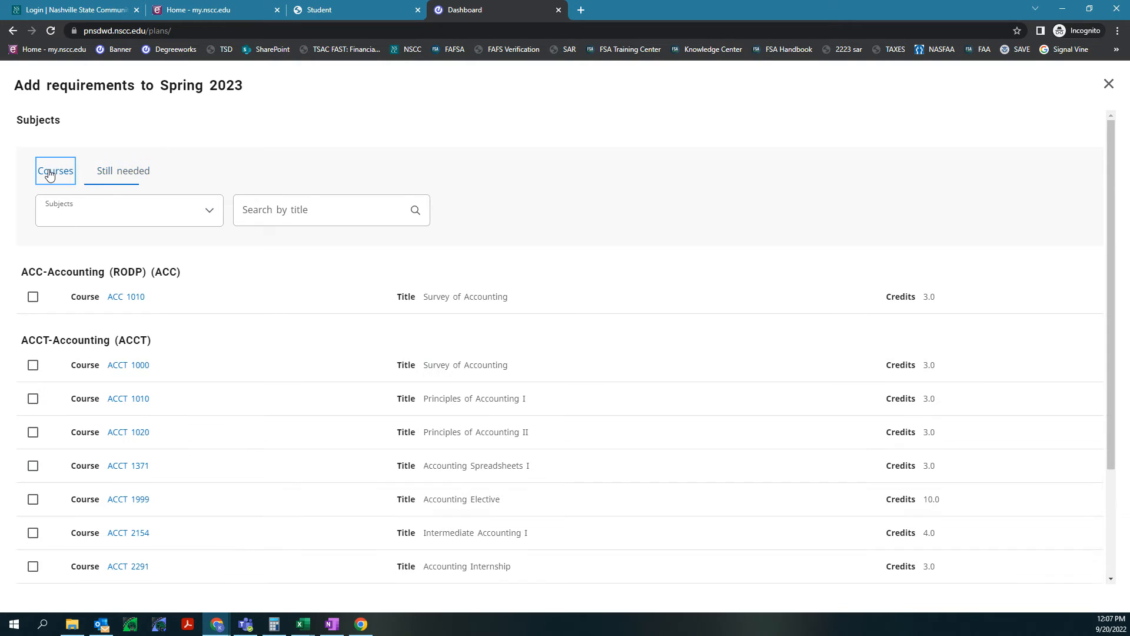
pyautogui.click(130, 209)
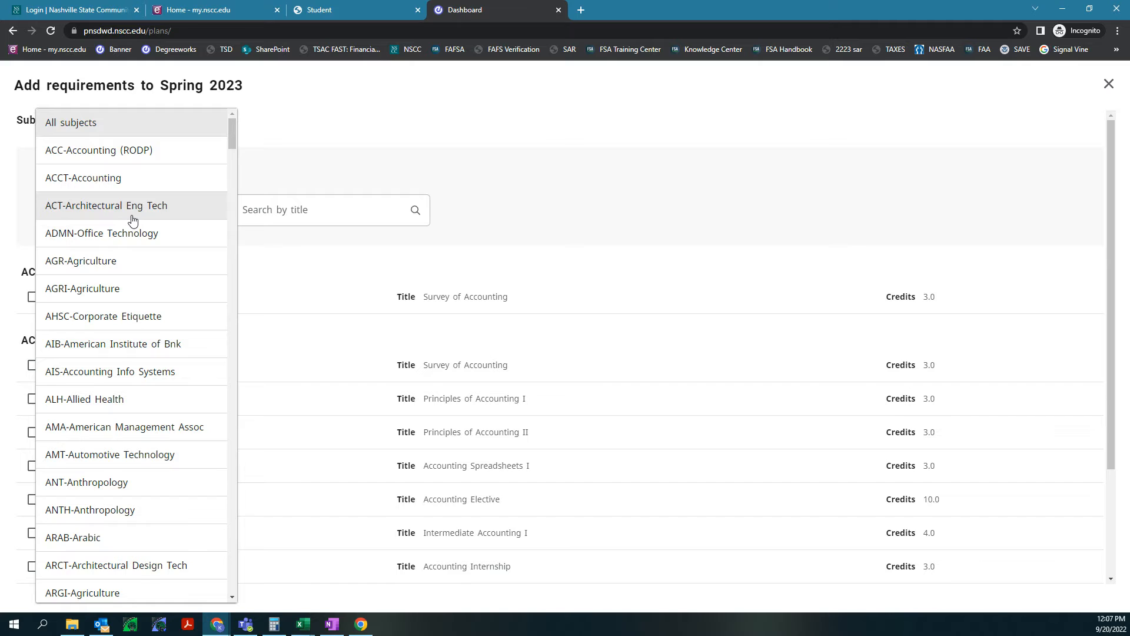
pyautogui.scroll(-3)
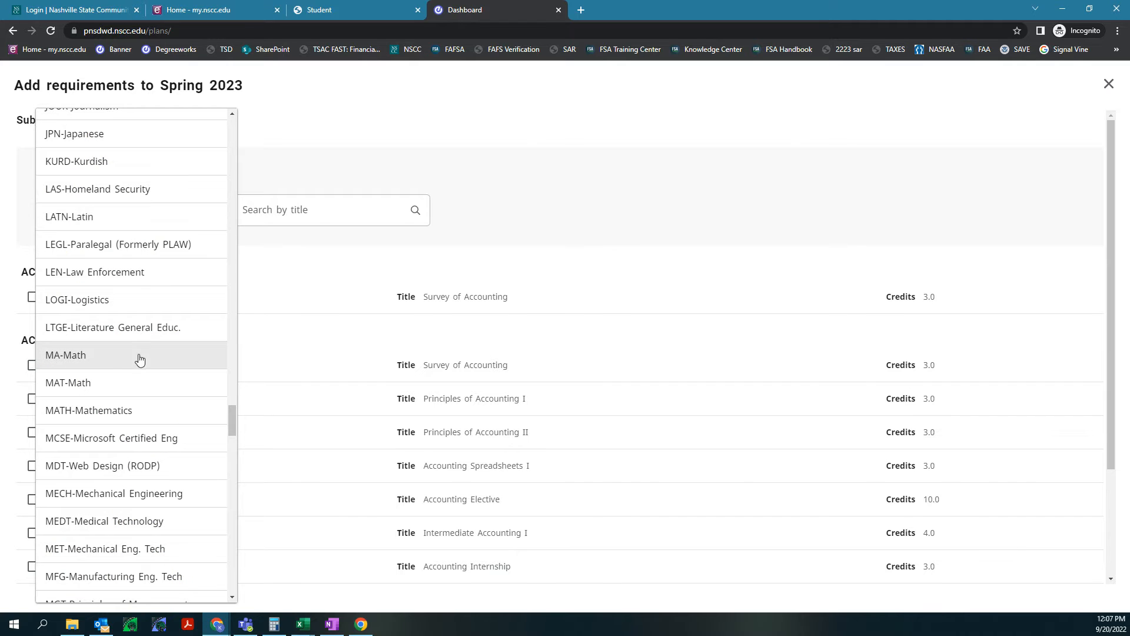
pyautogui.click(65, 355)
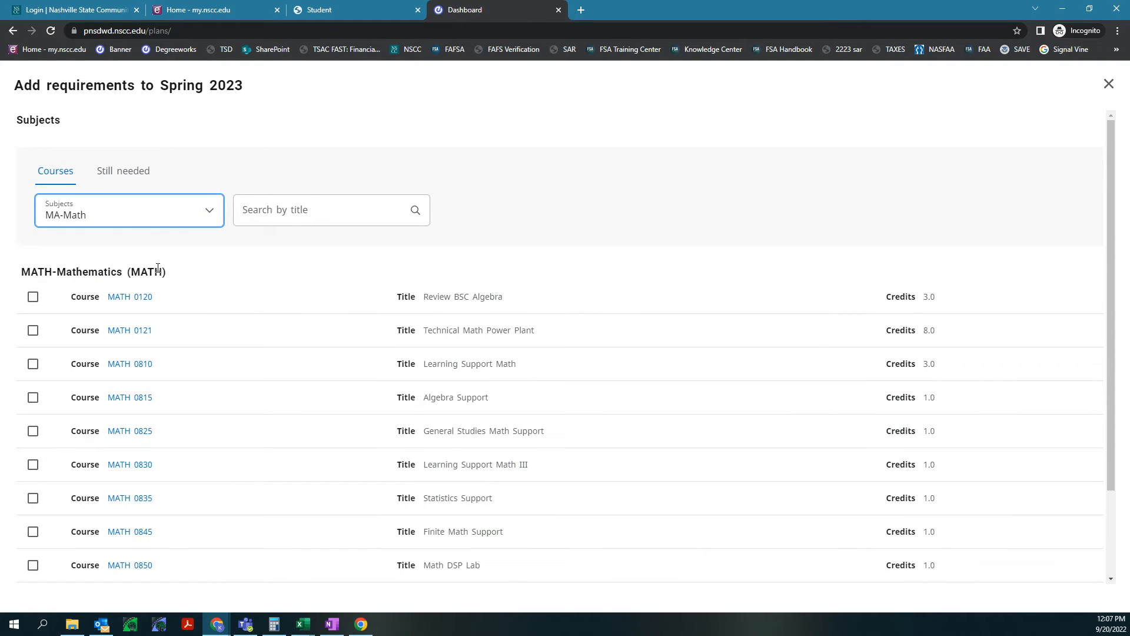
pyautogui.moveTo(142, 436)
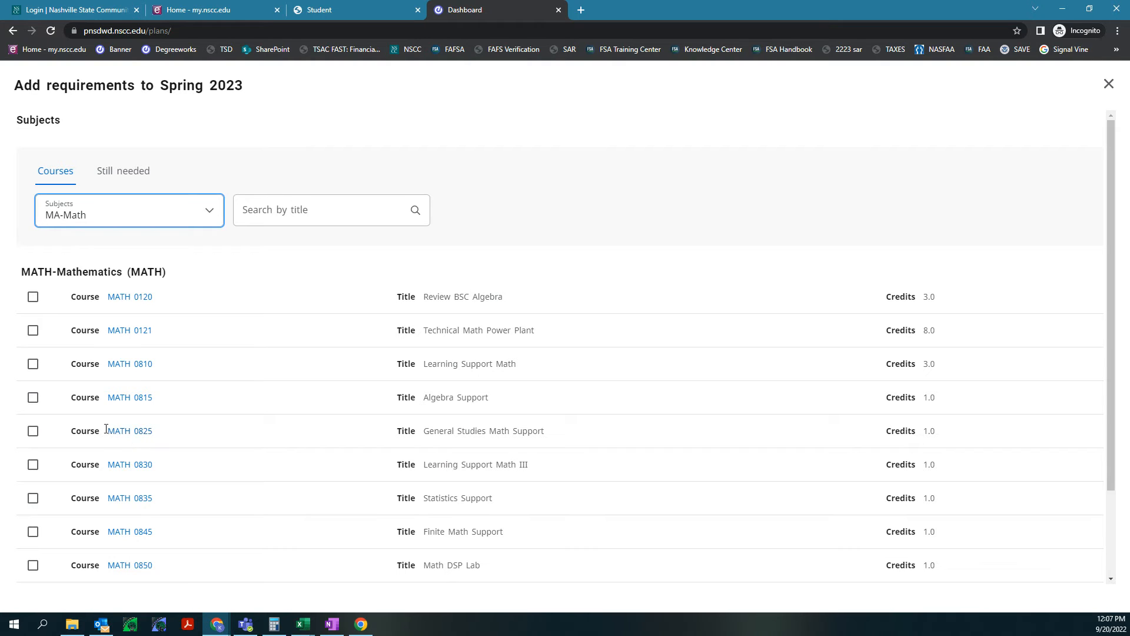
pyautogui.click(33, 431)
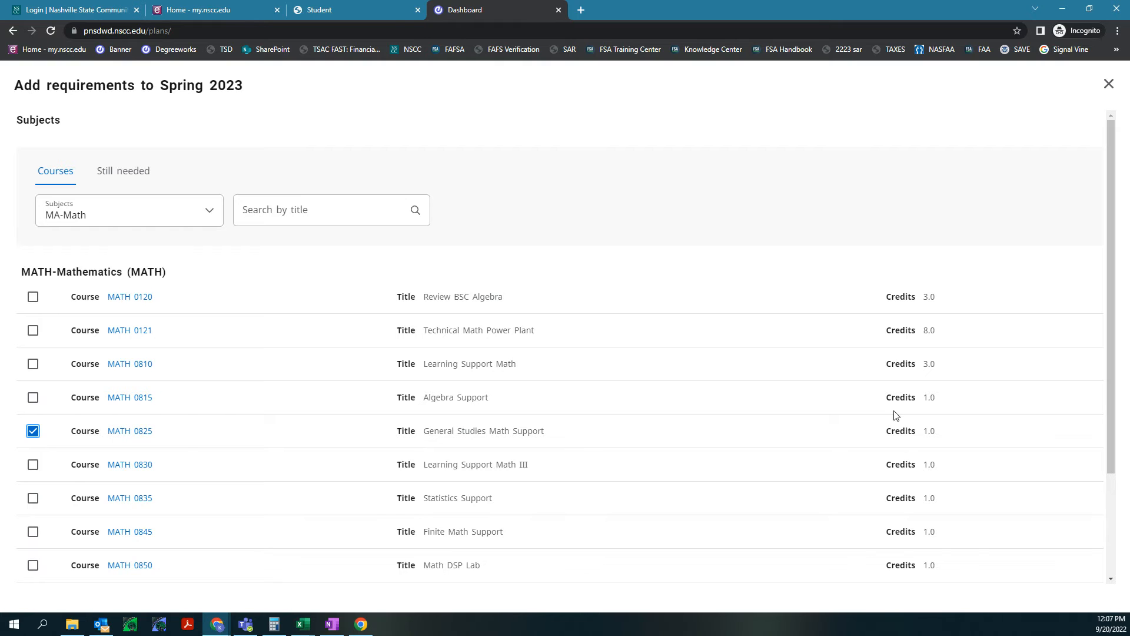
pyautogui.scroll(-3)
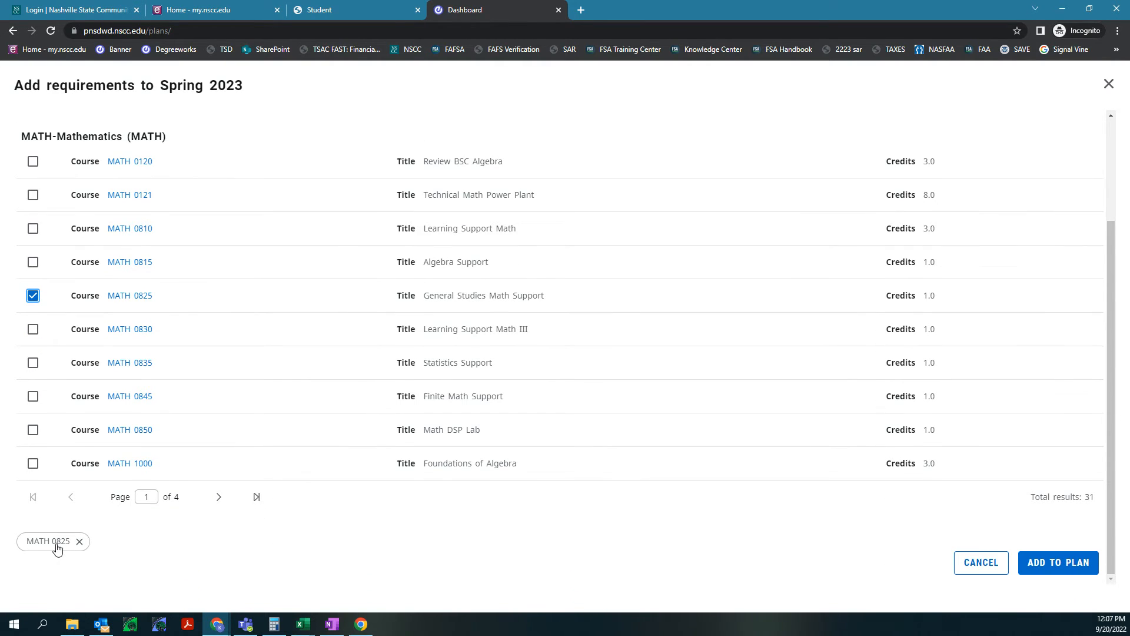
pyautogui.moveTo(1118, 534)
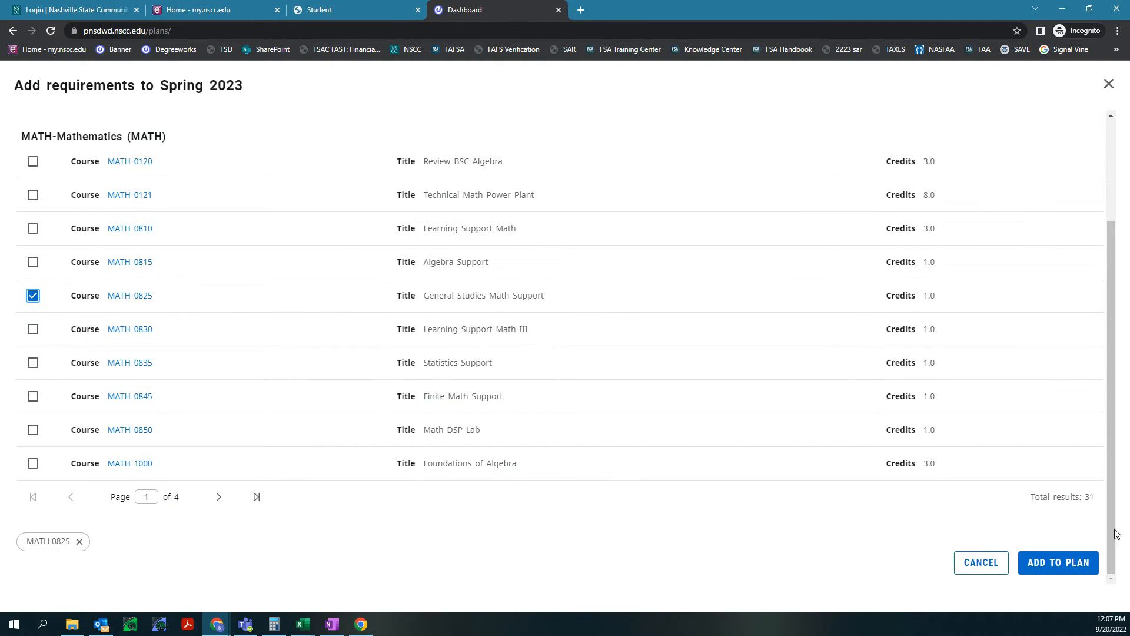
pyautogui.click(1059, 562)
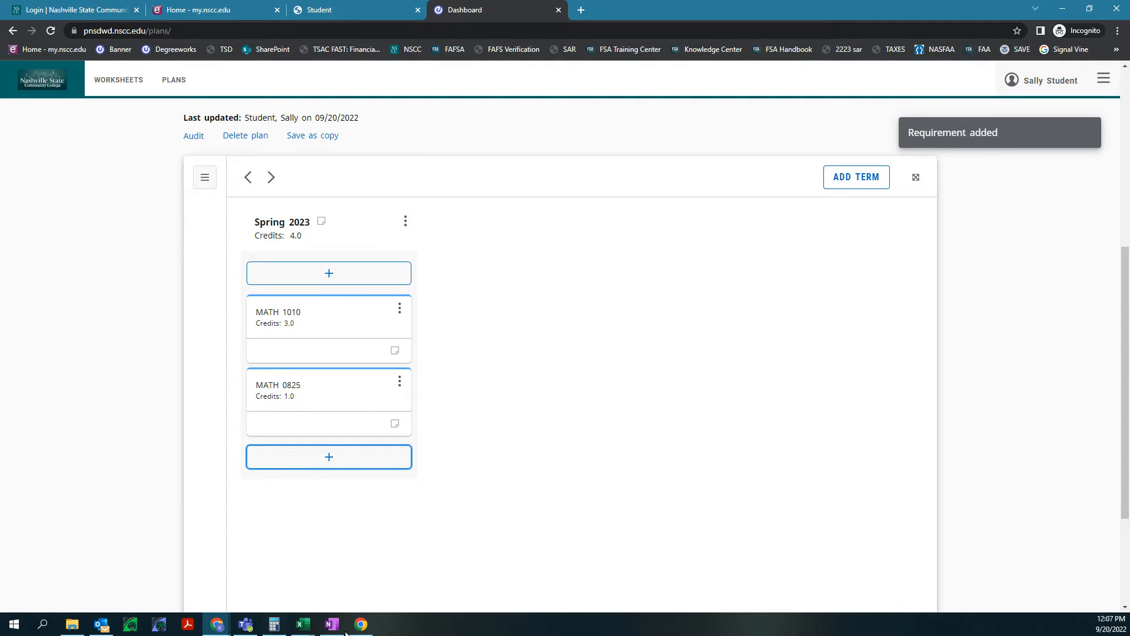
# Show the Still Needed panel and reopen Add requirements for Spring 2023
pyautogui.click(205, 176)
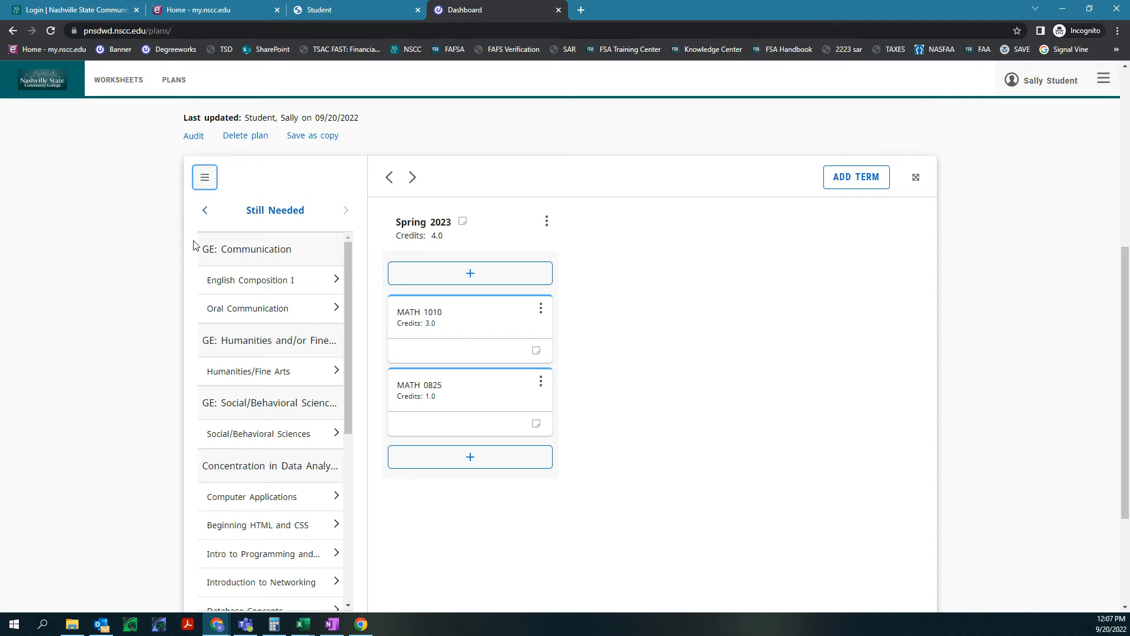
pyautogui.moveTo(219, 346)
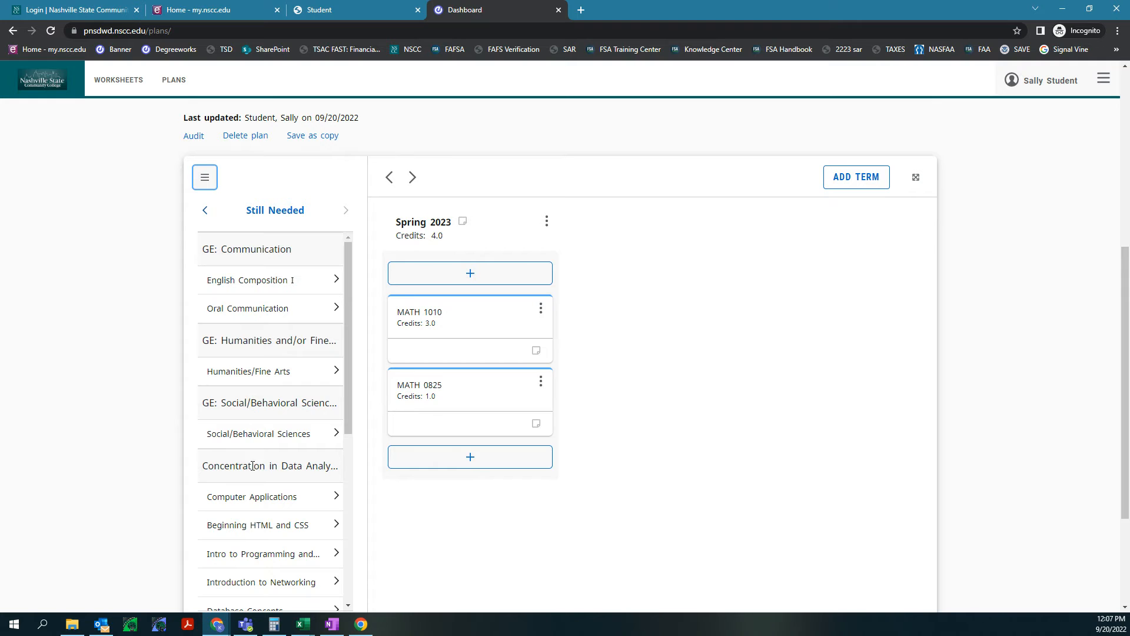
pyautogui.moveTo(455, 457)
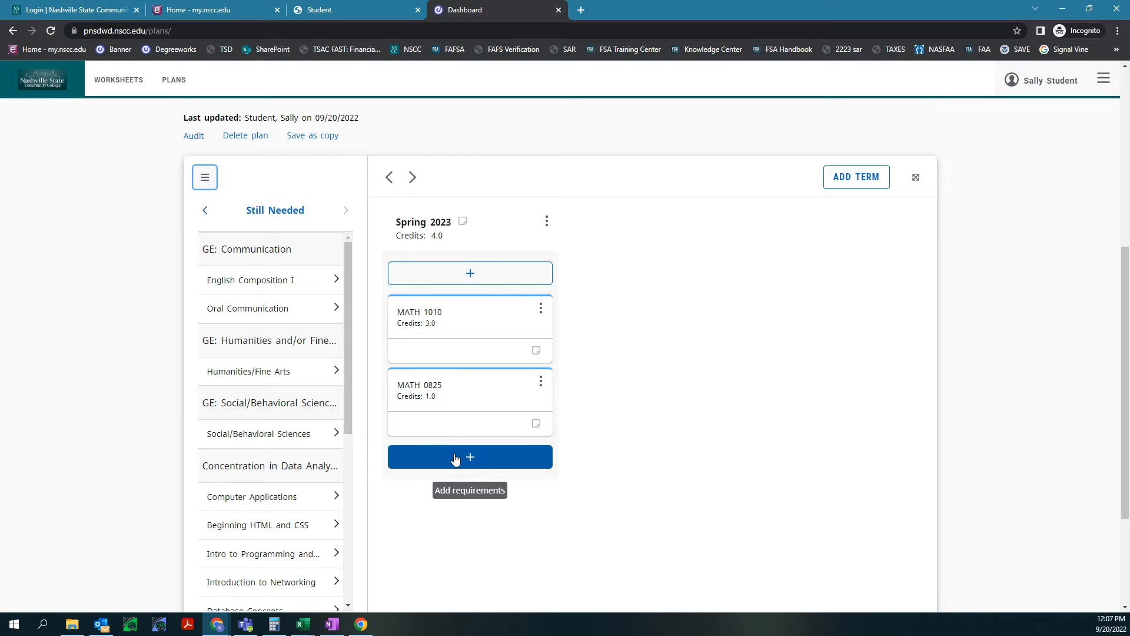
pyautogui.click(470, 457)
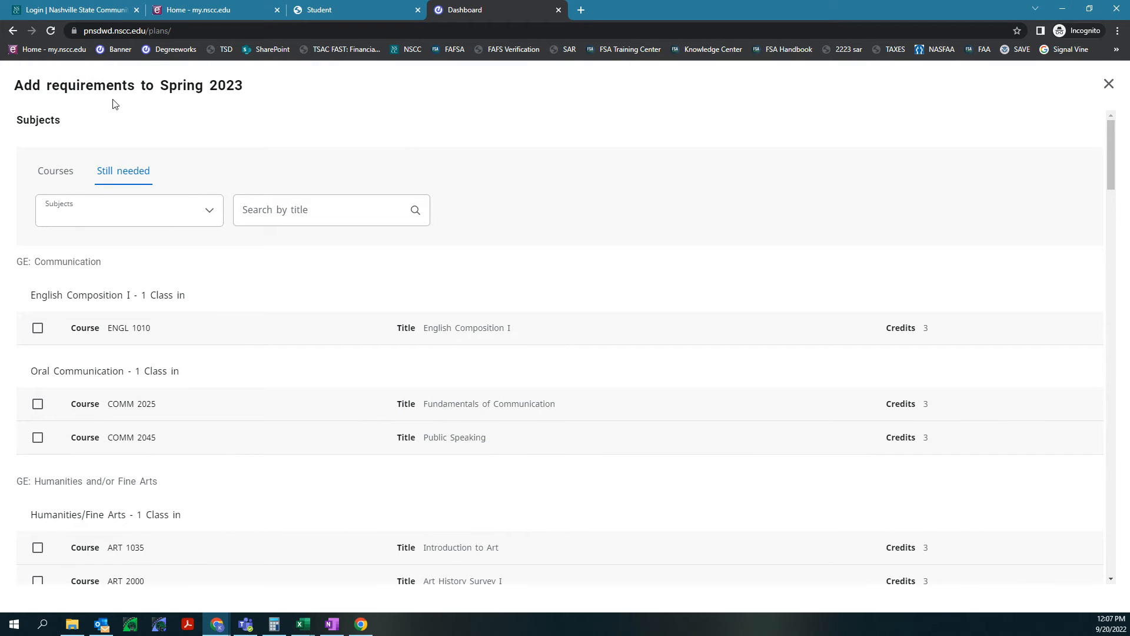
pyautogui.moveTo(99, 287)
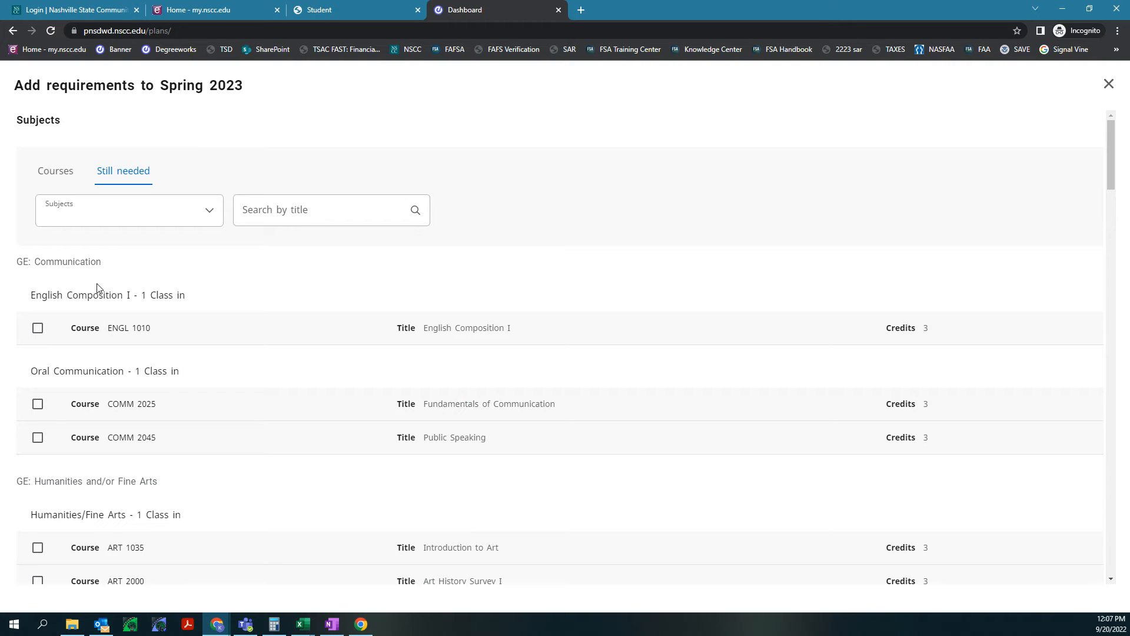
pyautogui.moveTo(99, 320)
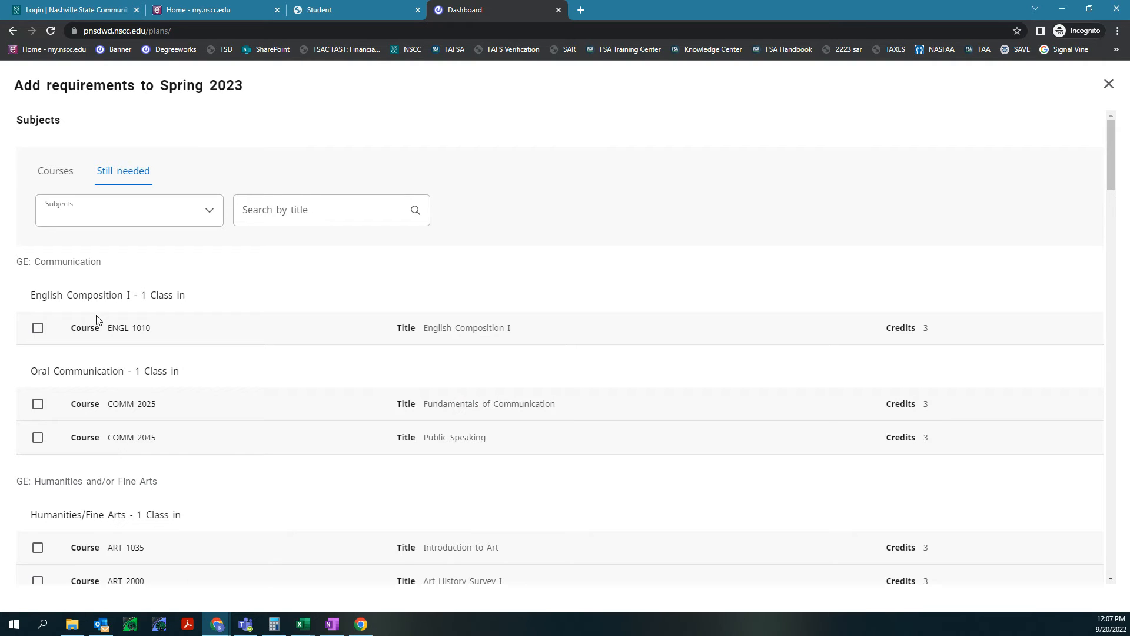
# Select INFS 1010 Computer Applications and CITC 1311 Programming II under Technical Electives and add them to Spring 2023
pyautogui.scroll(-3)
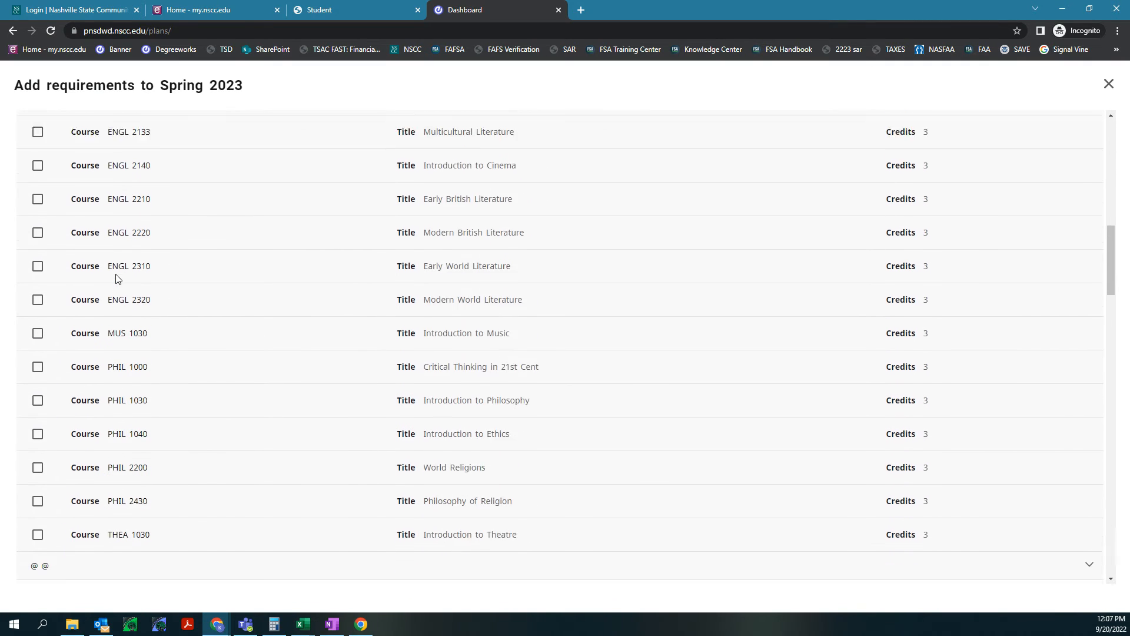
pyautogui.scroll(-3)
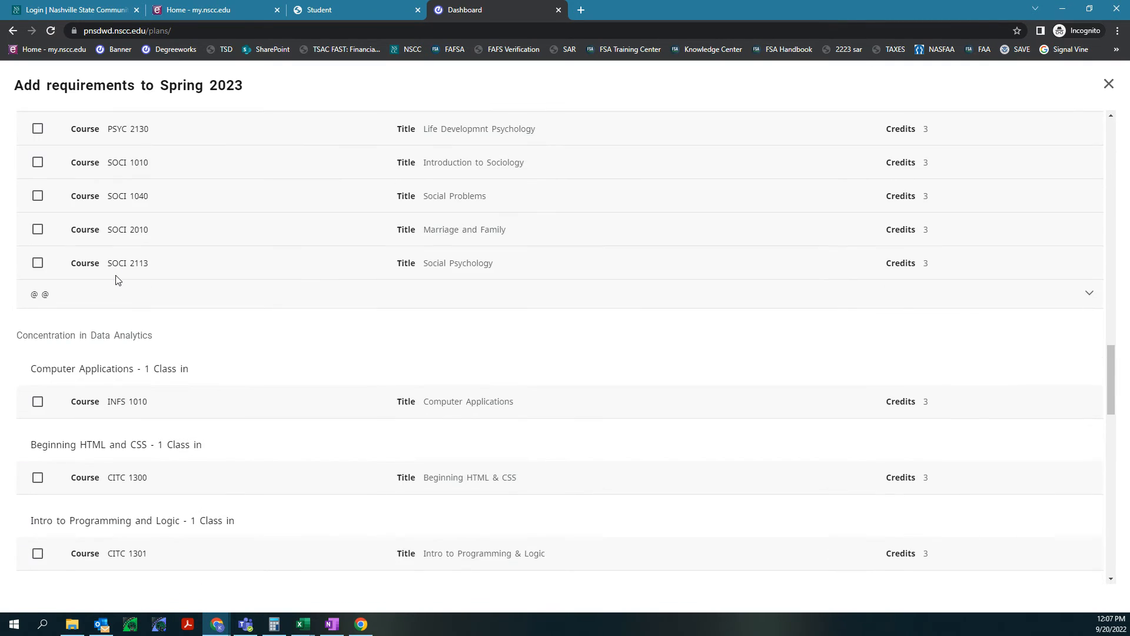
pyautogui.scroll(-3)
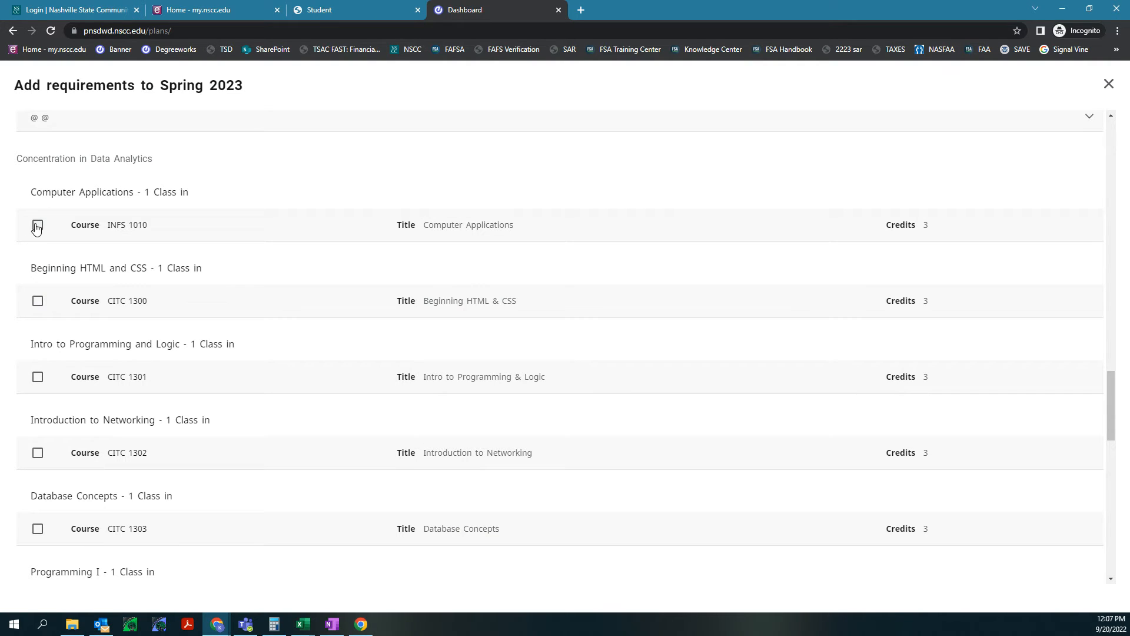
pyautogui.click(38, 225)
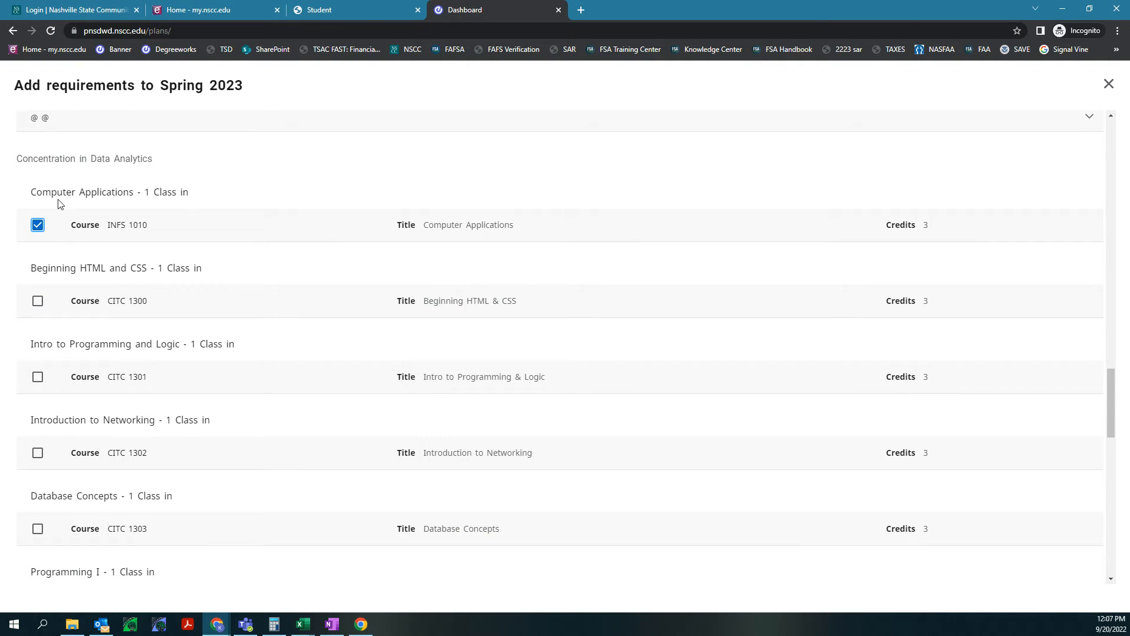
pyautogui.moveTo(108, 231)
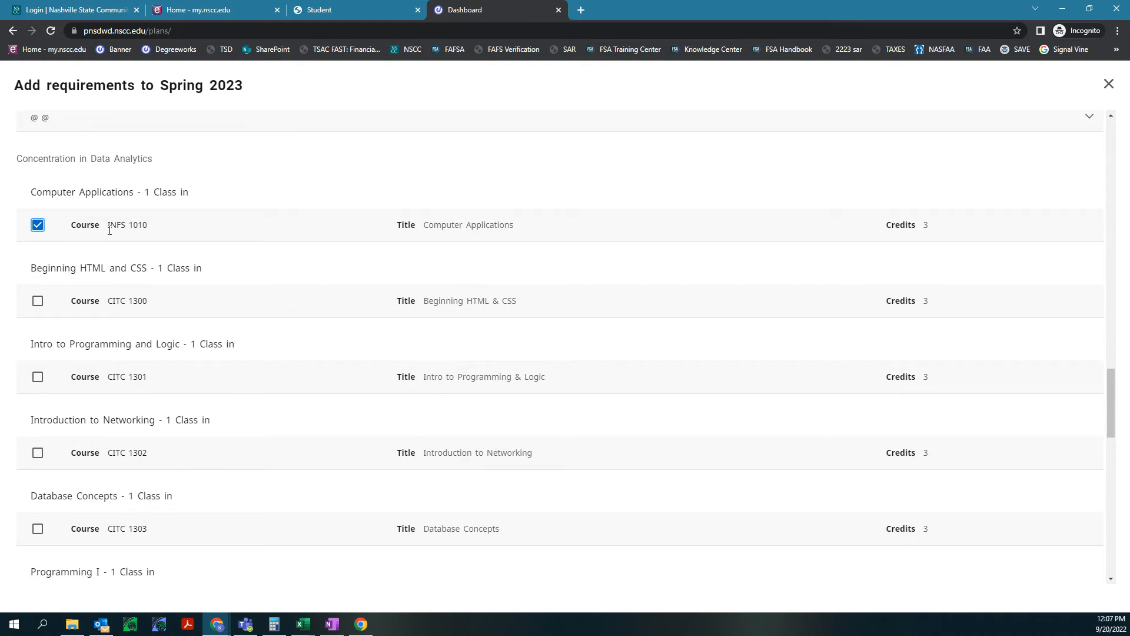
pyautogui.scroll(-3)
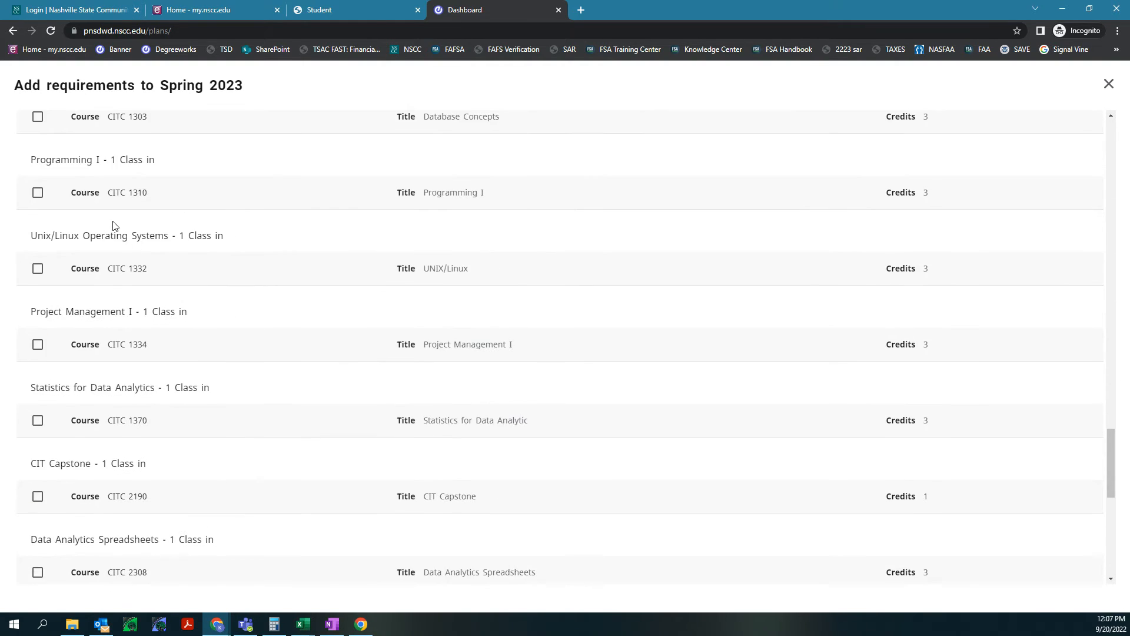
pyautogui.scroll(-3)
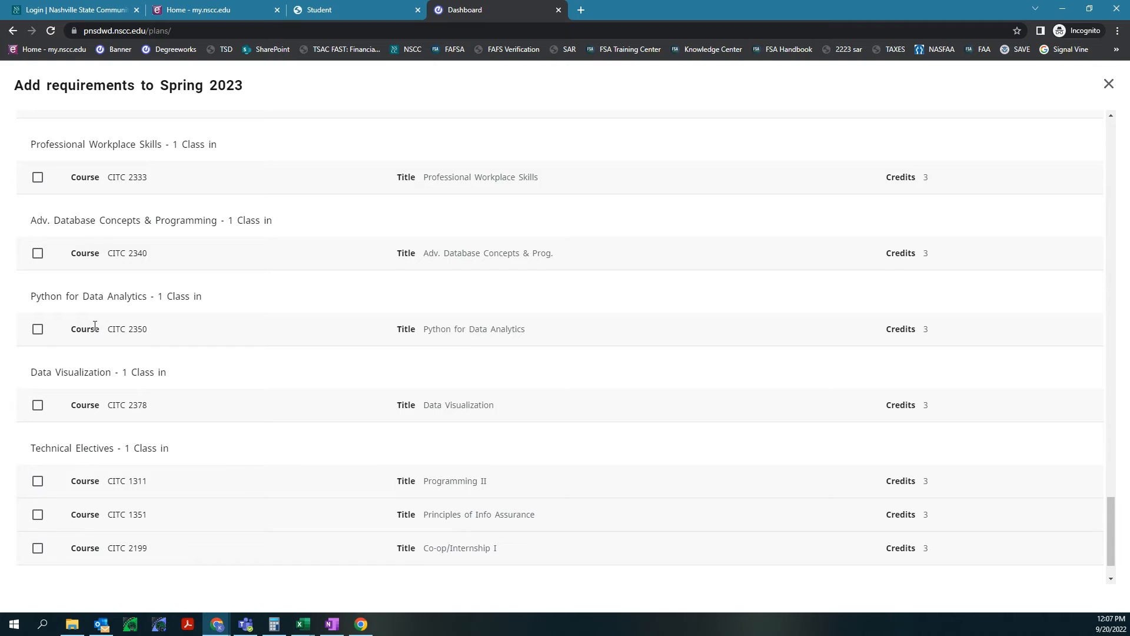
pyautogui.scroll(-3)
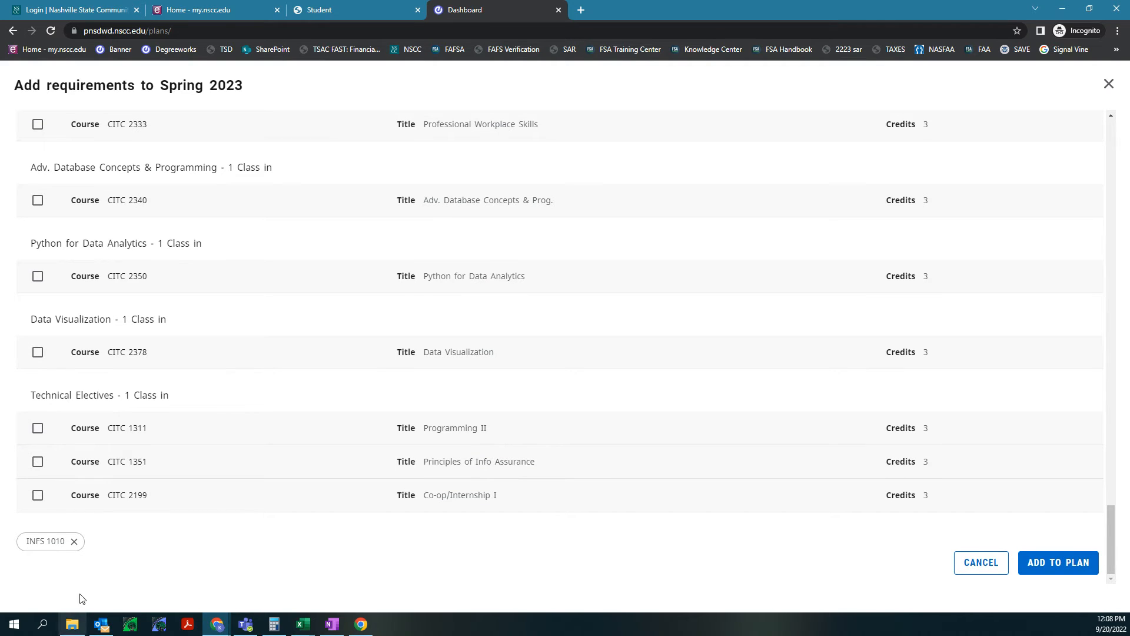
pyautogui.click(38, 429)
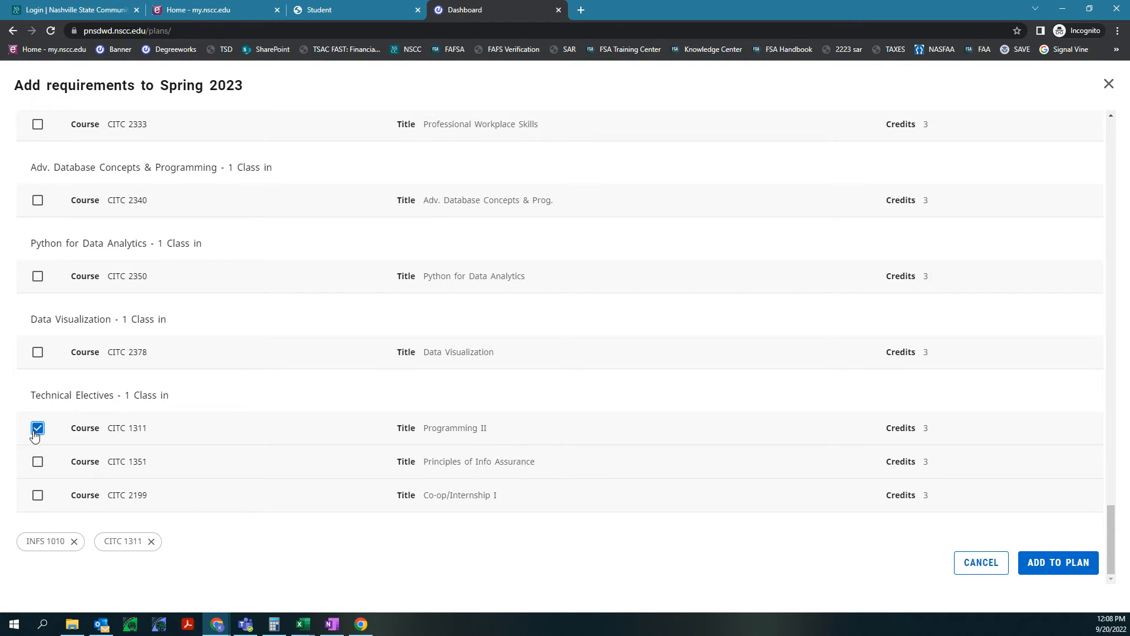
pyautogui.click(1059, 562)
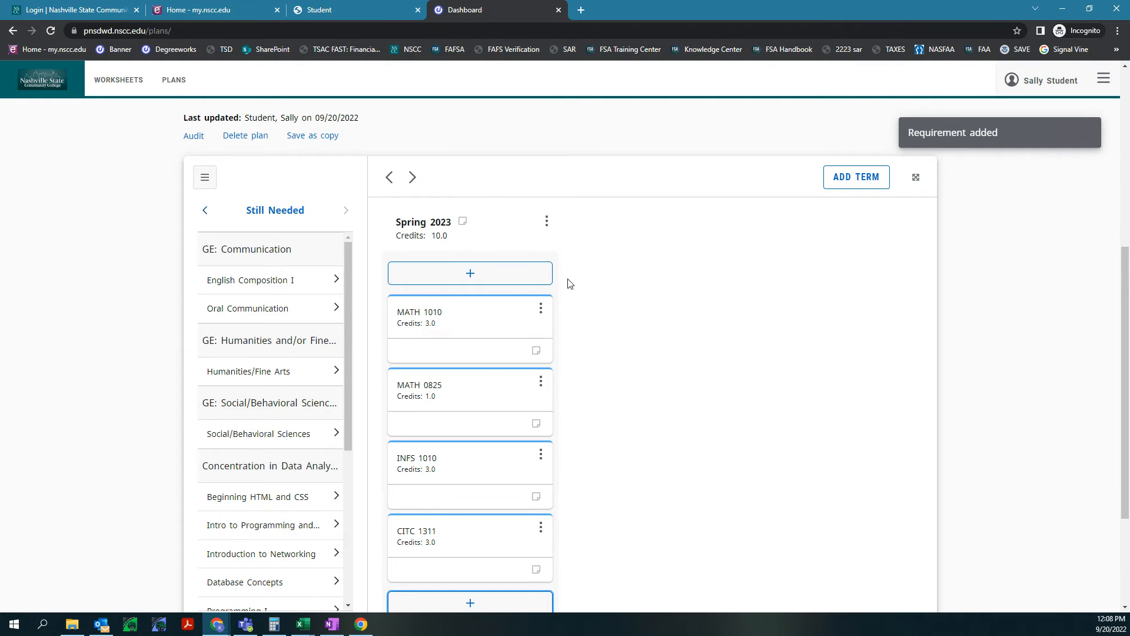
# From Spring 2023's still-needed list, add CITC 1302 Introduction to Networking, bringing the term to 13 credits
pyautogui.scroll(-3)
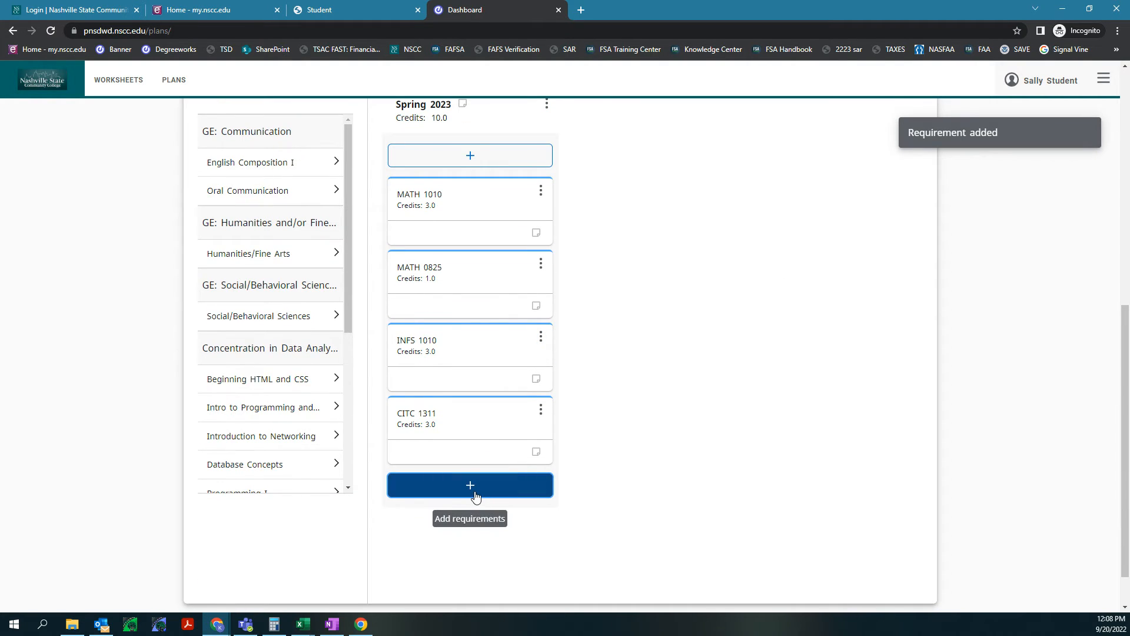
pyautogui.click(470, 485)
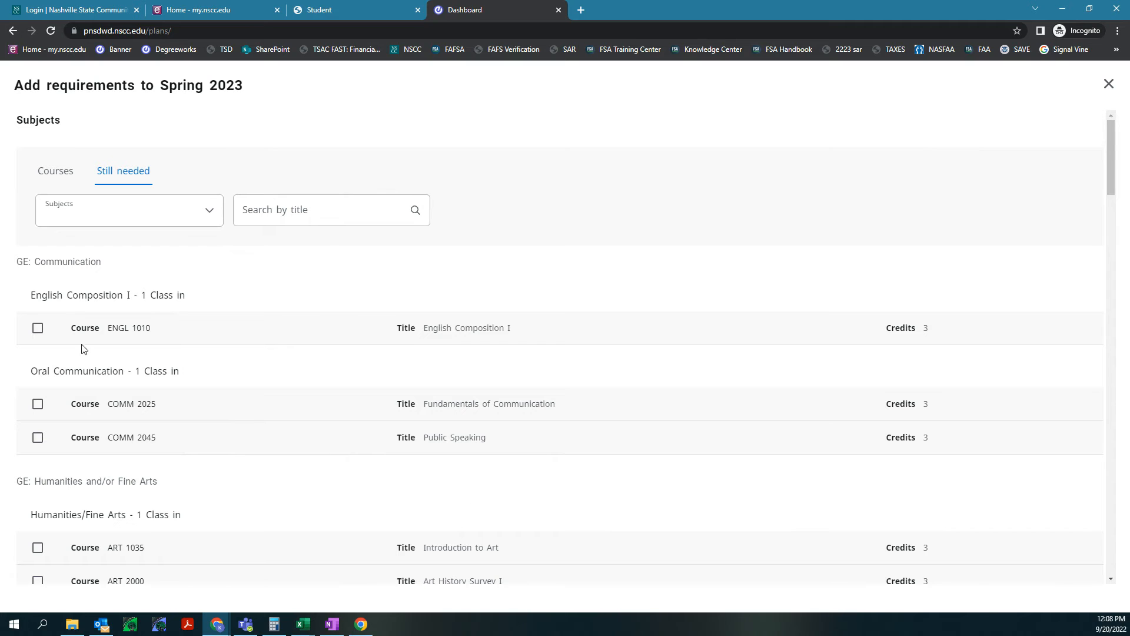
pyautogui.scroll(-3)
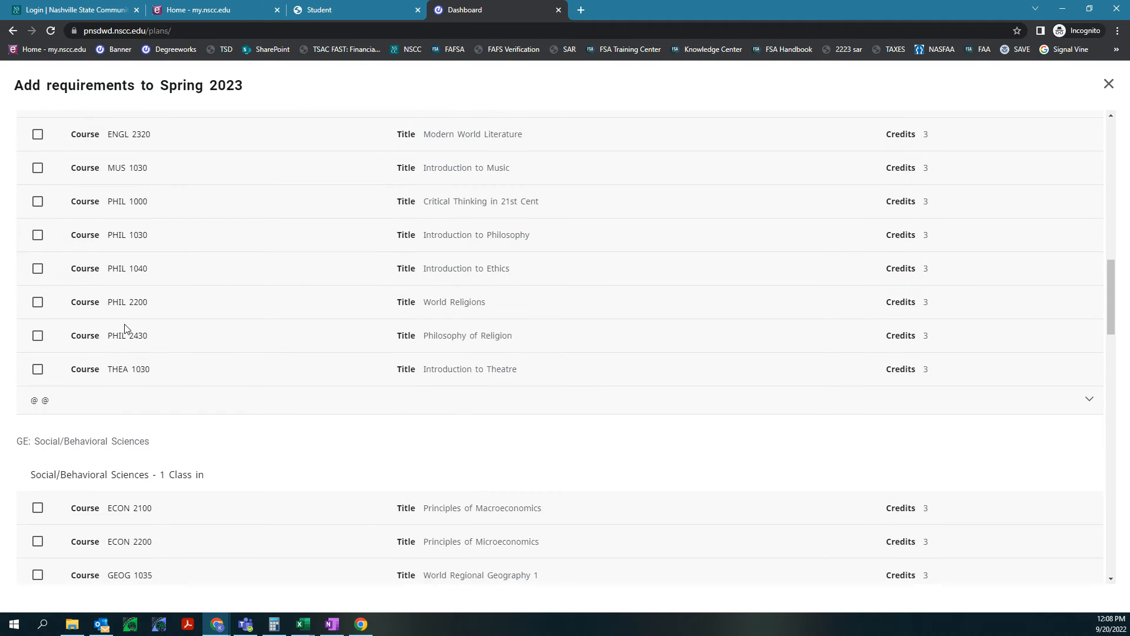
pyautogui.scroll(-3)
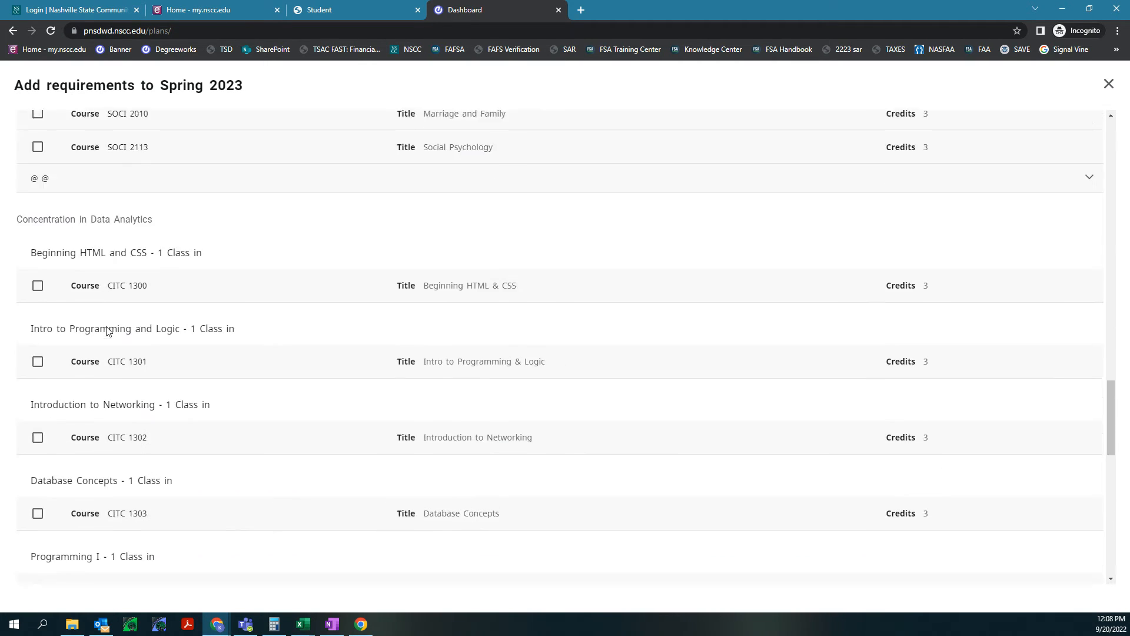
pyautogui.scroll(-3)
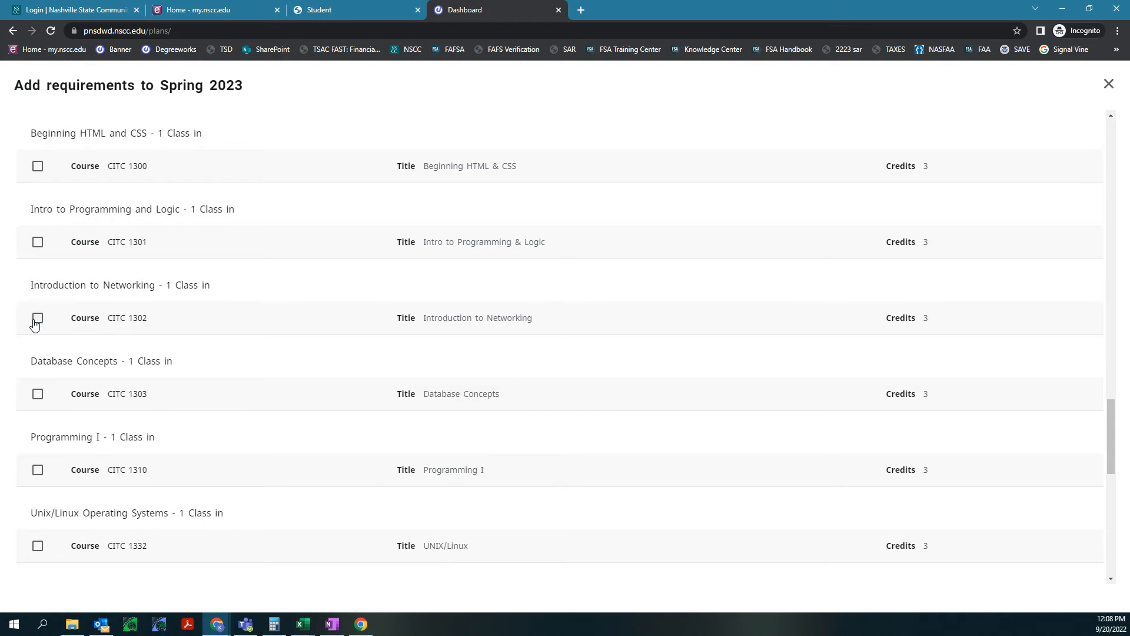
pyautogui.click(36, 318)
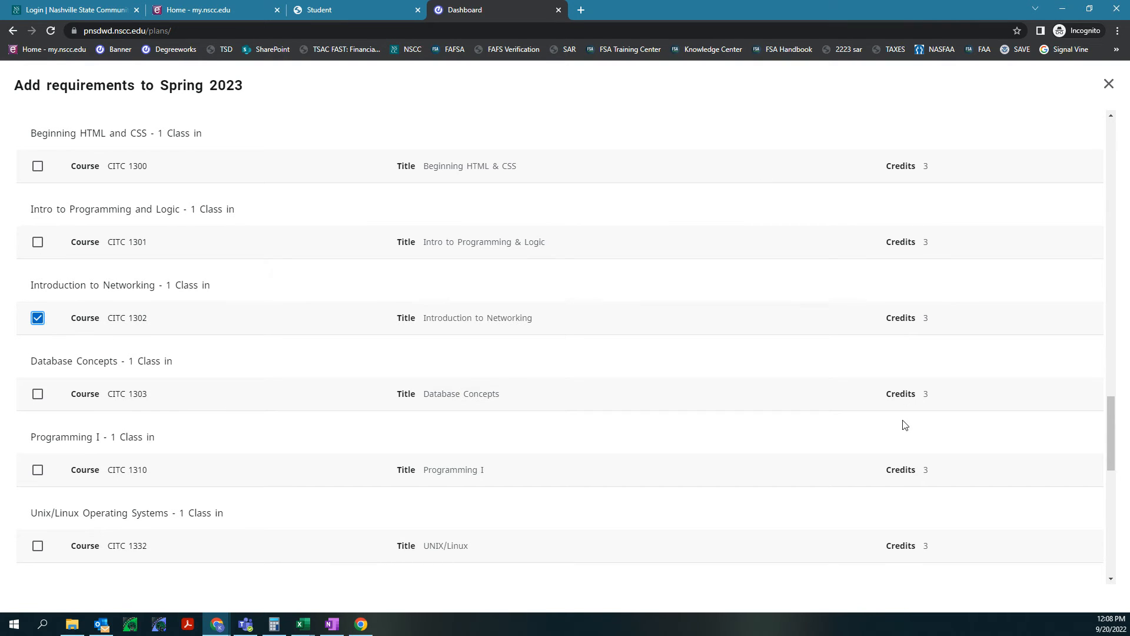
pyautogui.scroll(-3)
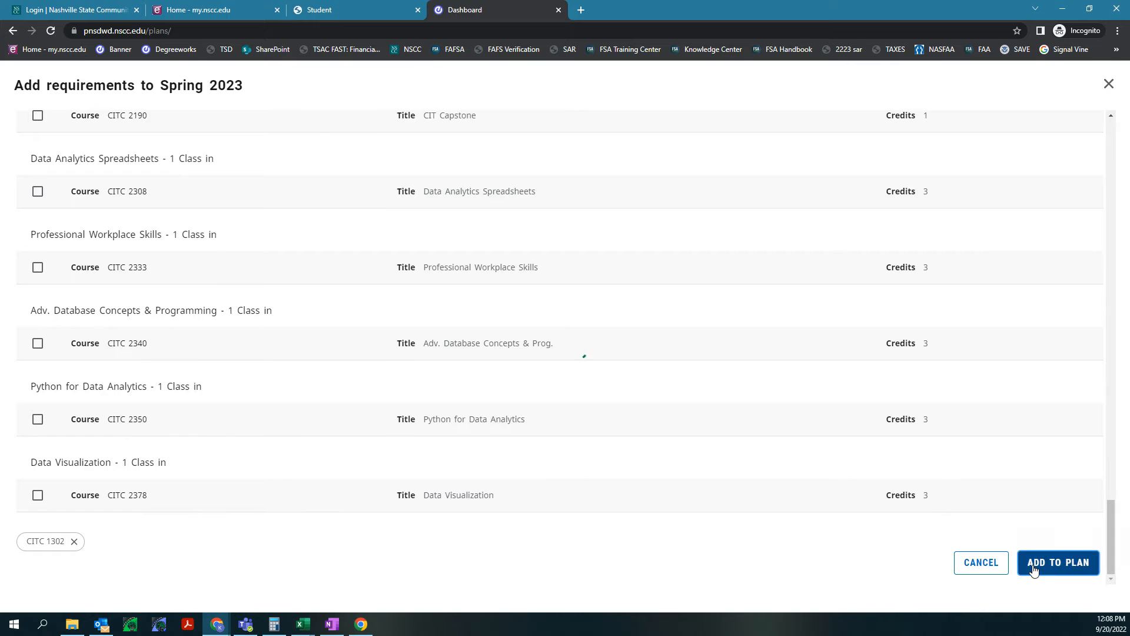
pyautogui.click(1058, 562)
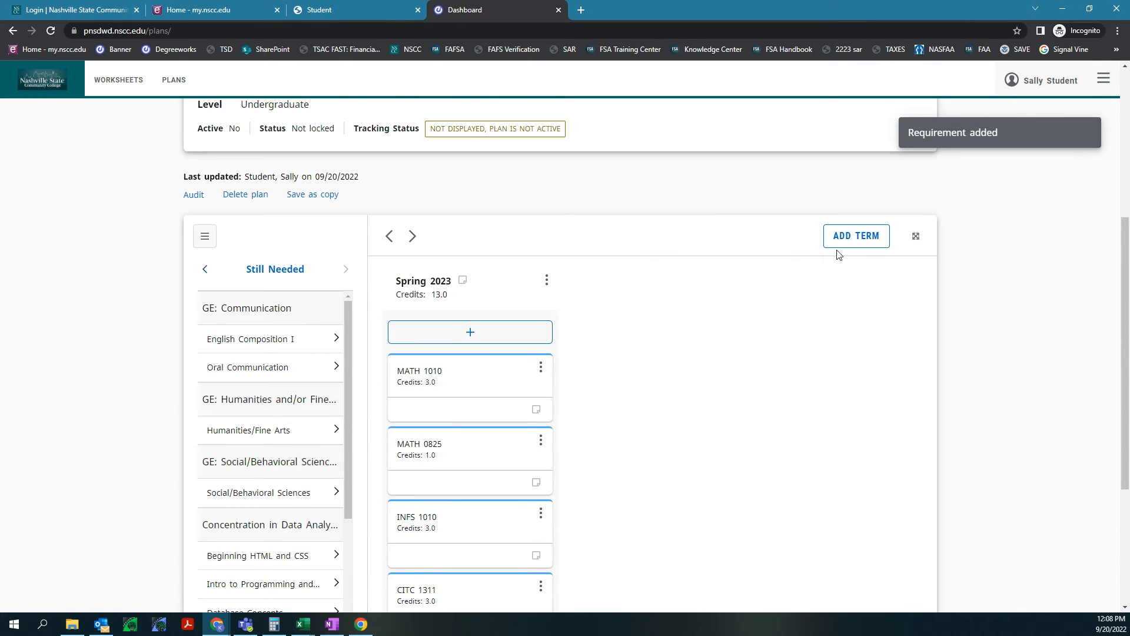
# Add a new empty Fall 2023 term to the plan beside Spring 2023
pyautogui.click(856, 235)
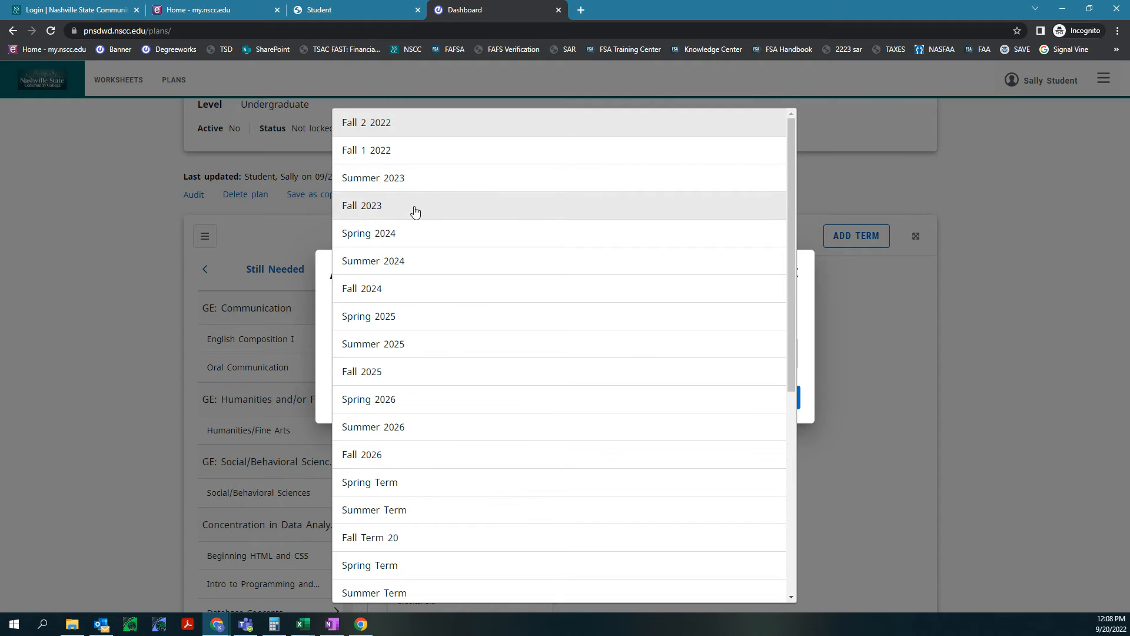
pyautogui.moveTo(494, 136)
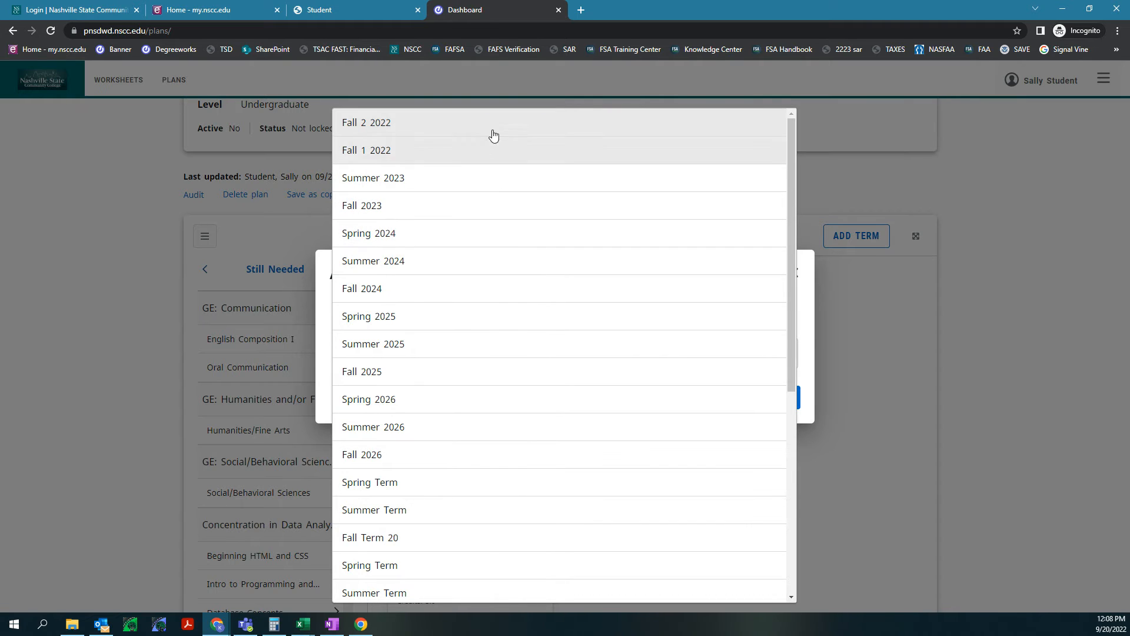
pyautogui.moveTo(396, 276)
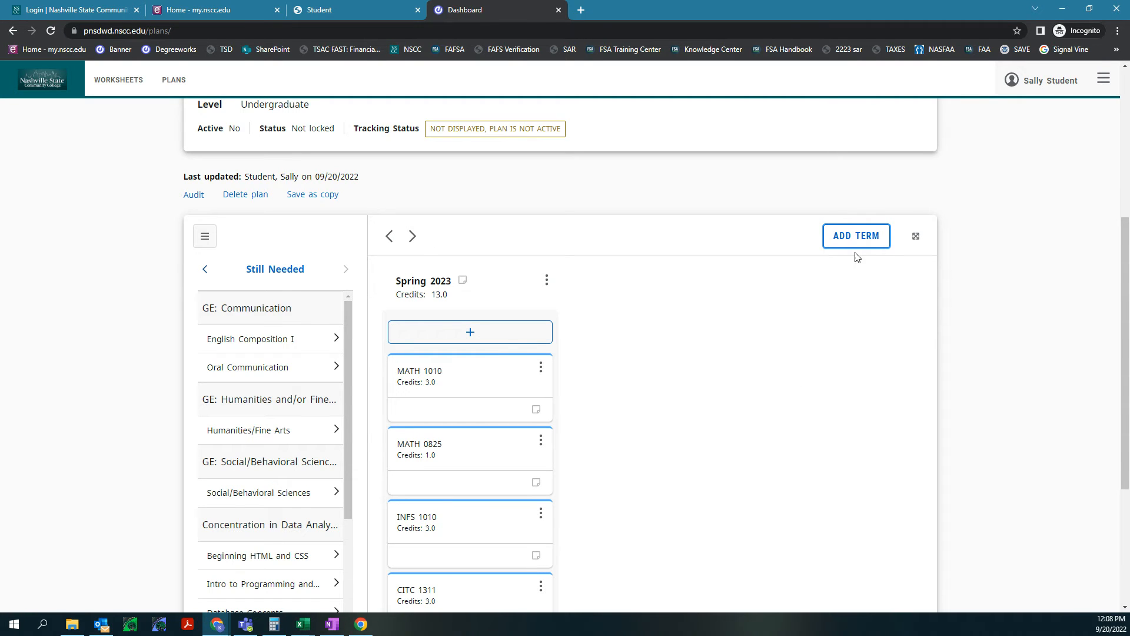
pyautogui.click(856, 235)
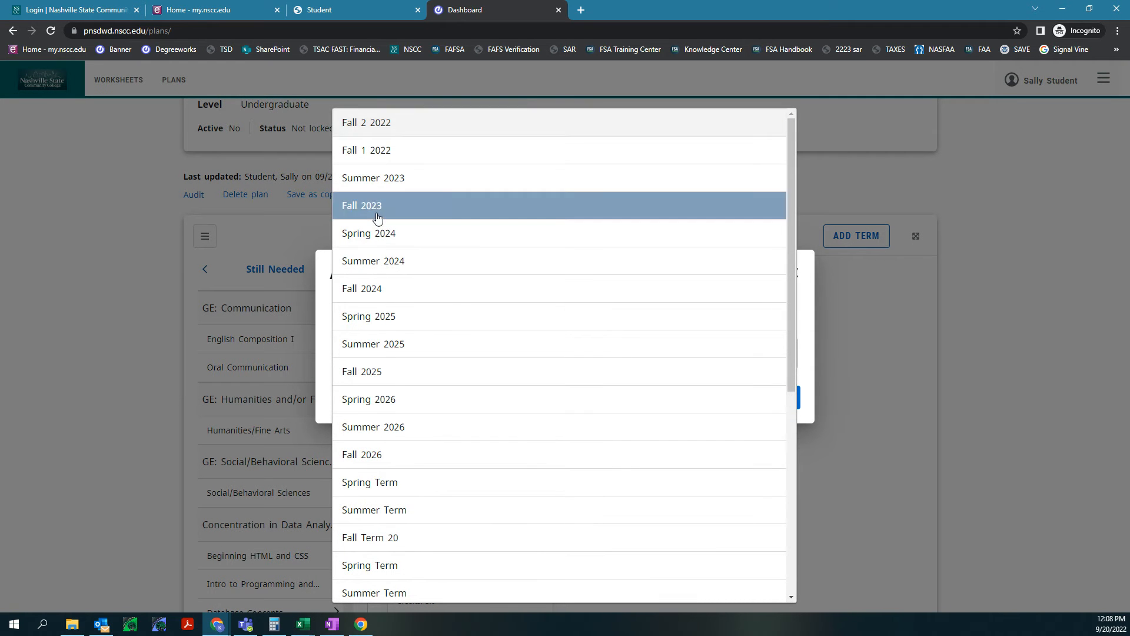
pyautogui.click(362, 205)
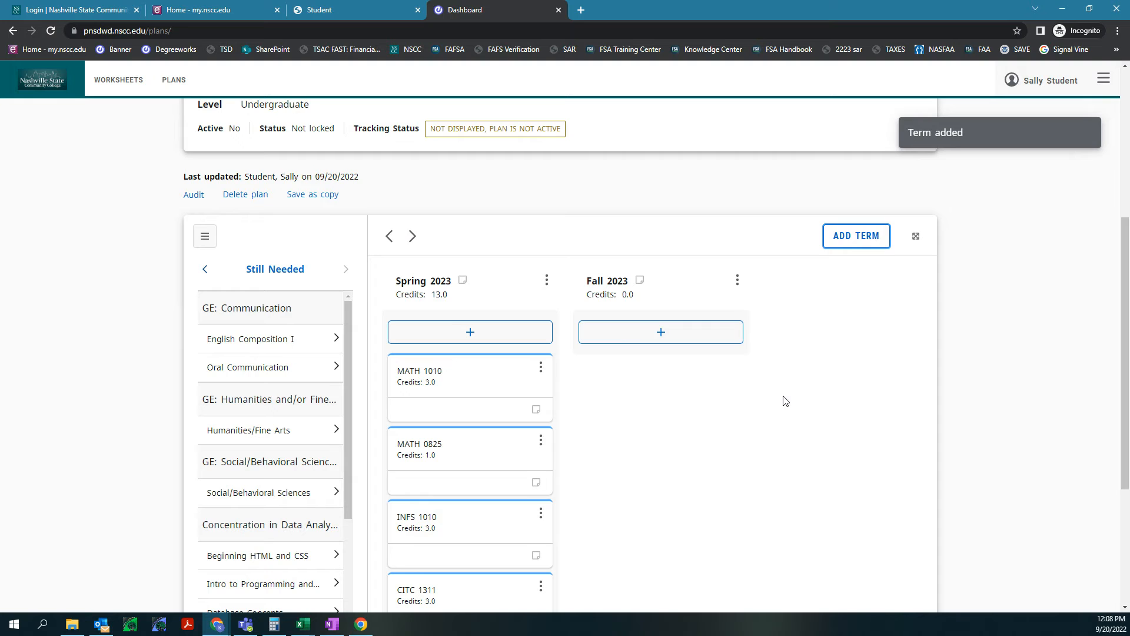
# In Fall 2023's still-needed list, select ENGL 1010, CITC 1300 Beginning HTML & CSS and CITC 1303 Database Concepts
pyautogui.click(661, 332)
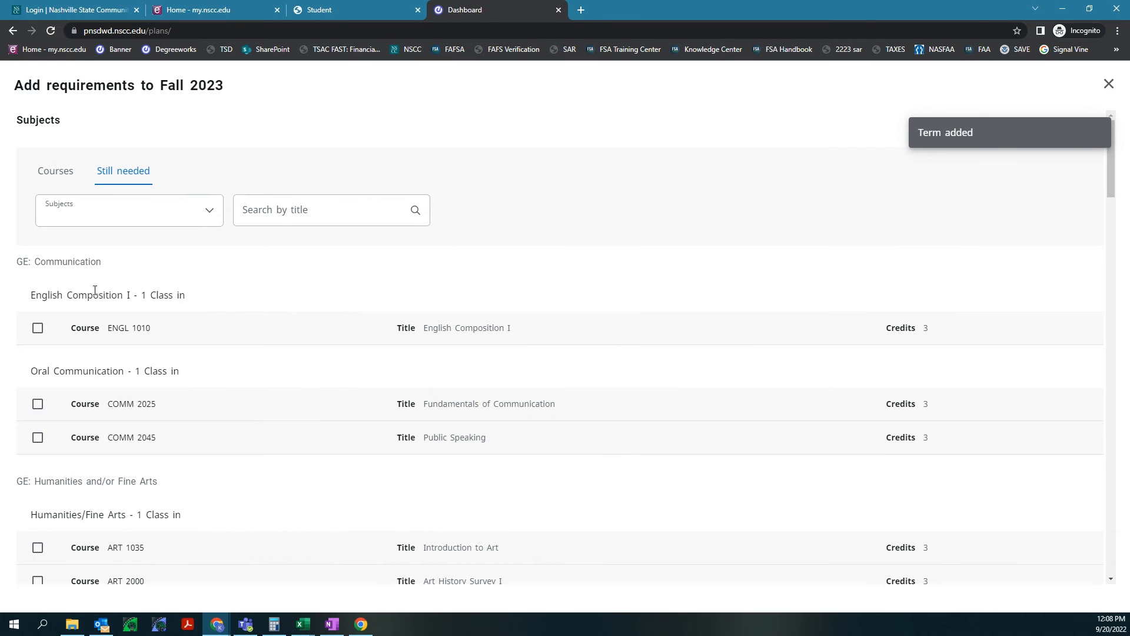
pyautogui.moveTo(78, 310)
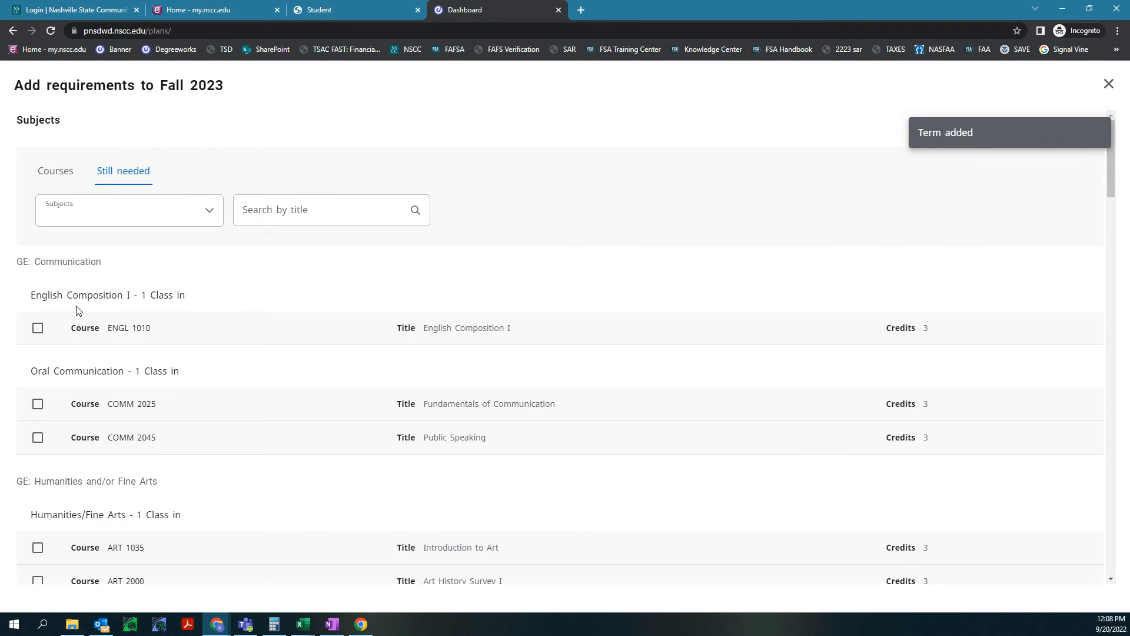
pyautogui.moveTo(58, 327)
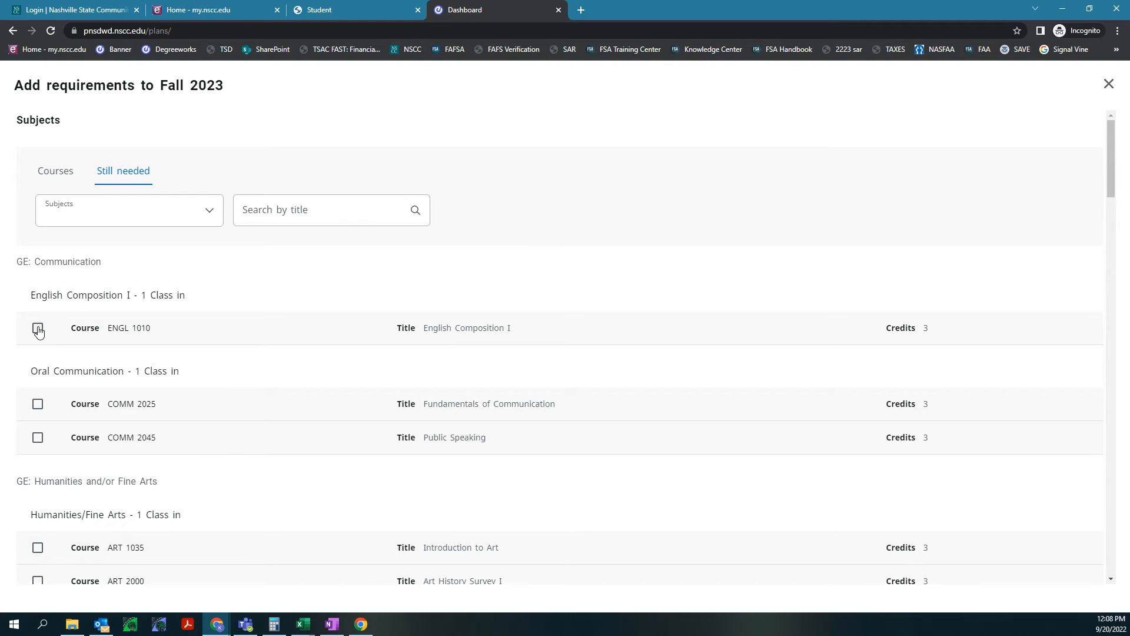
pyautogui.click(38, 327)
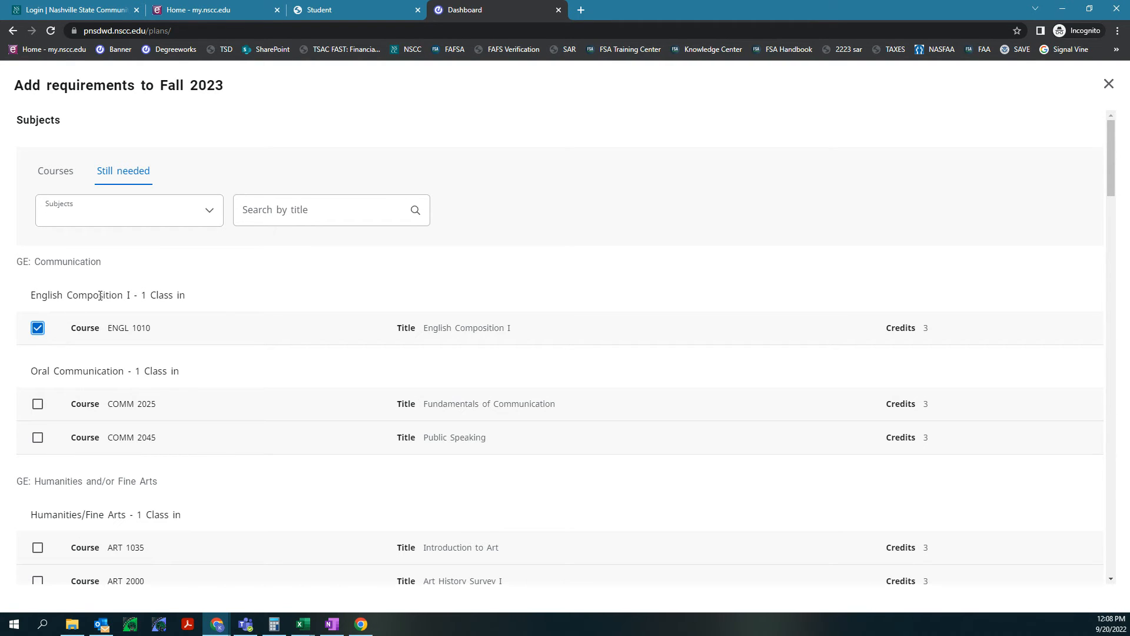
pyautogui.scroll(-3)
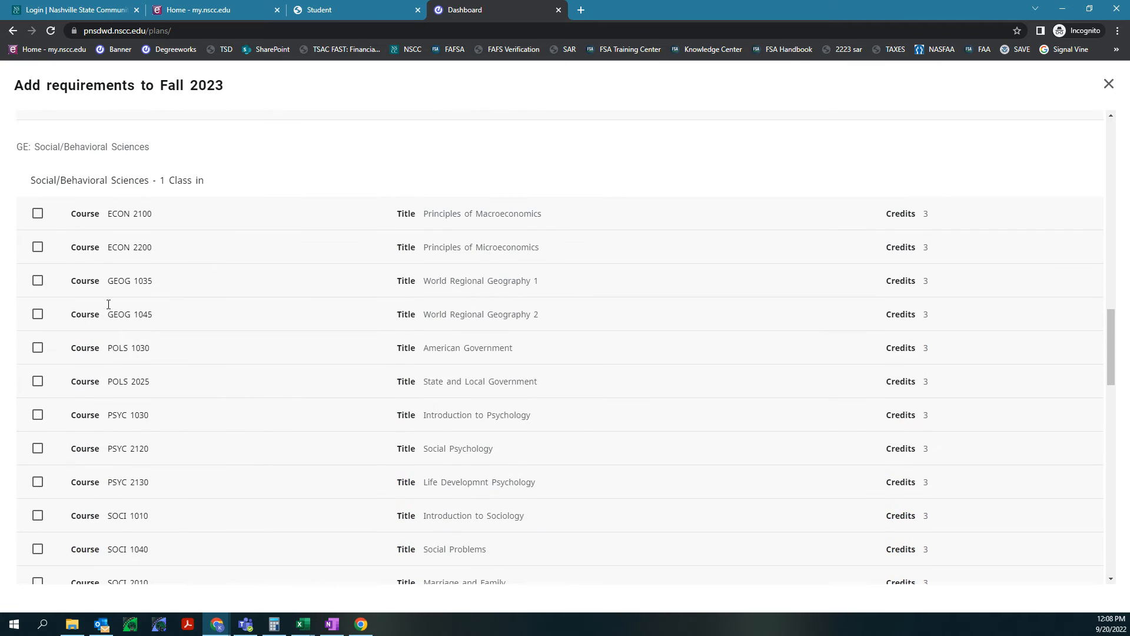
pyautogui.scroll(-3)
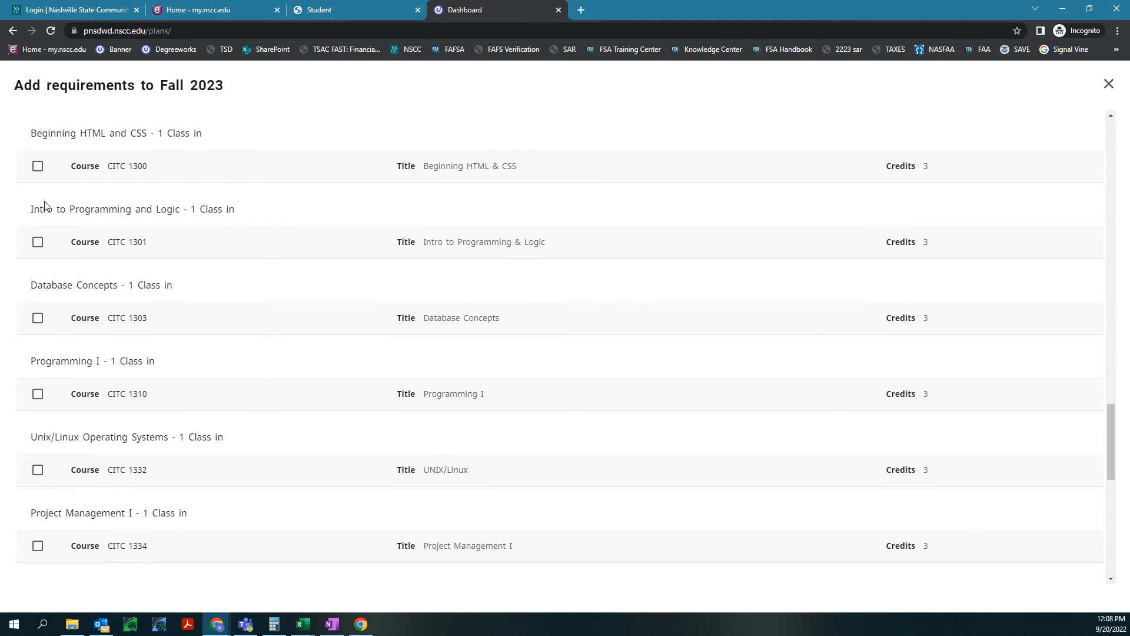
pyautogui.click(38, 166)
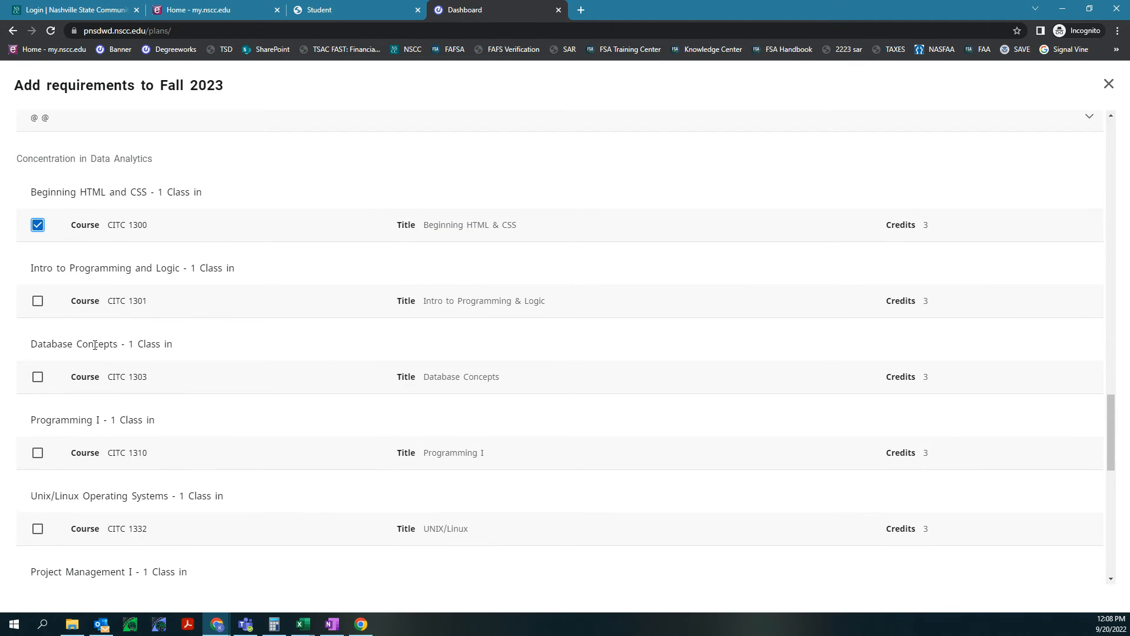
pyautogui.click(37, 376)
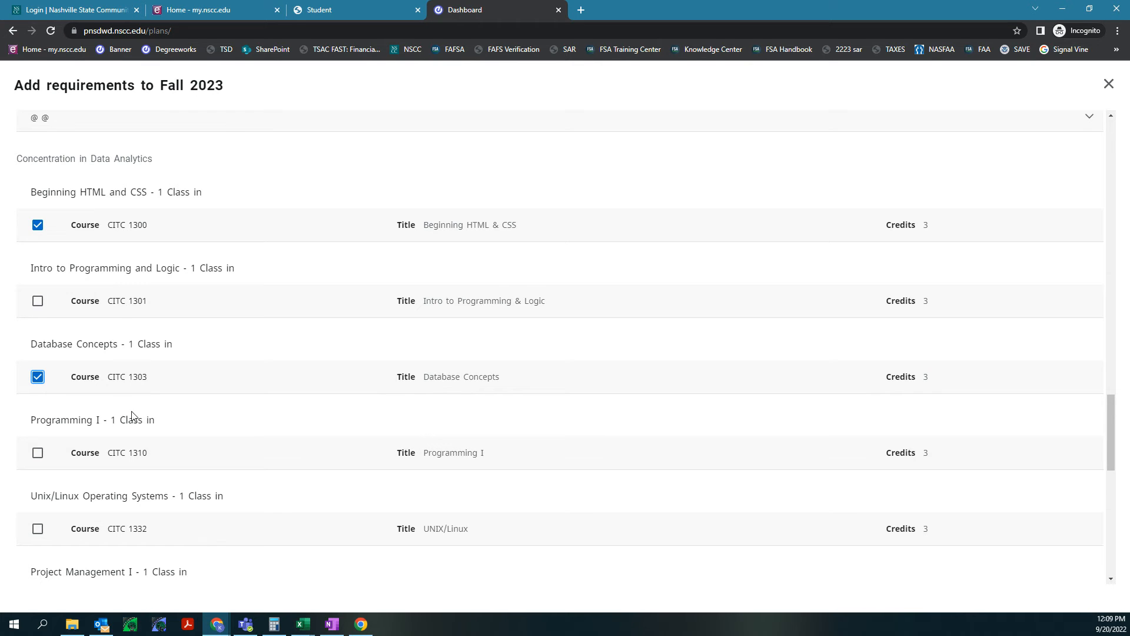
# Tick then untick CITC 1310 Programming I and move down the list toward the POLS 1030 elective
pyautogui.scroll(-3)
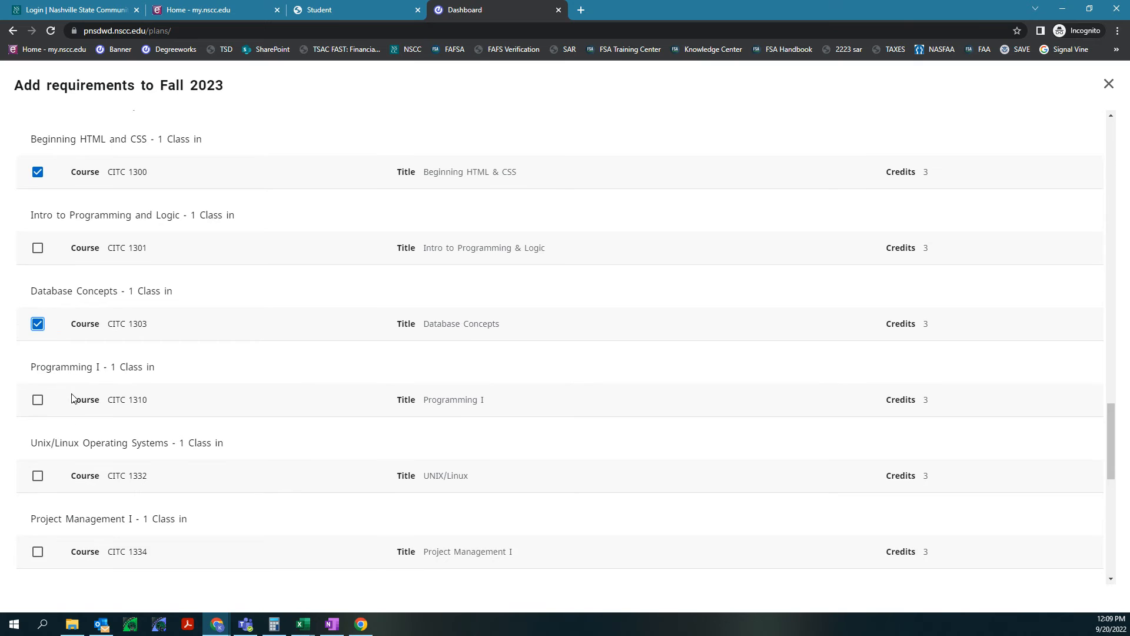
pyautogui.click(38, 401)
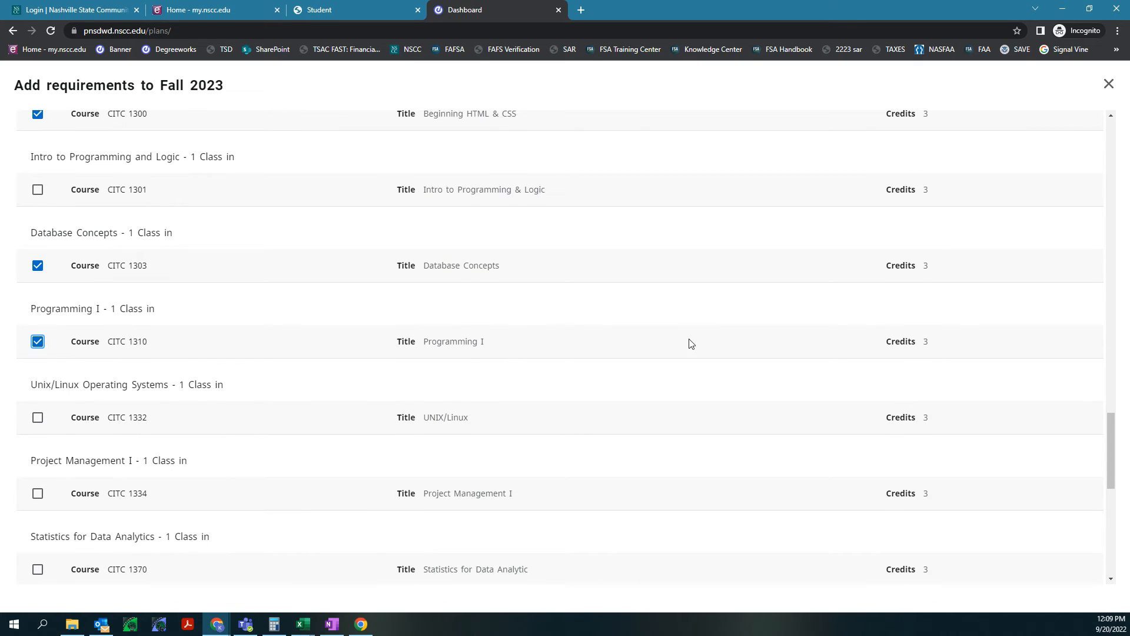
pyautogui.click(37, 342)
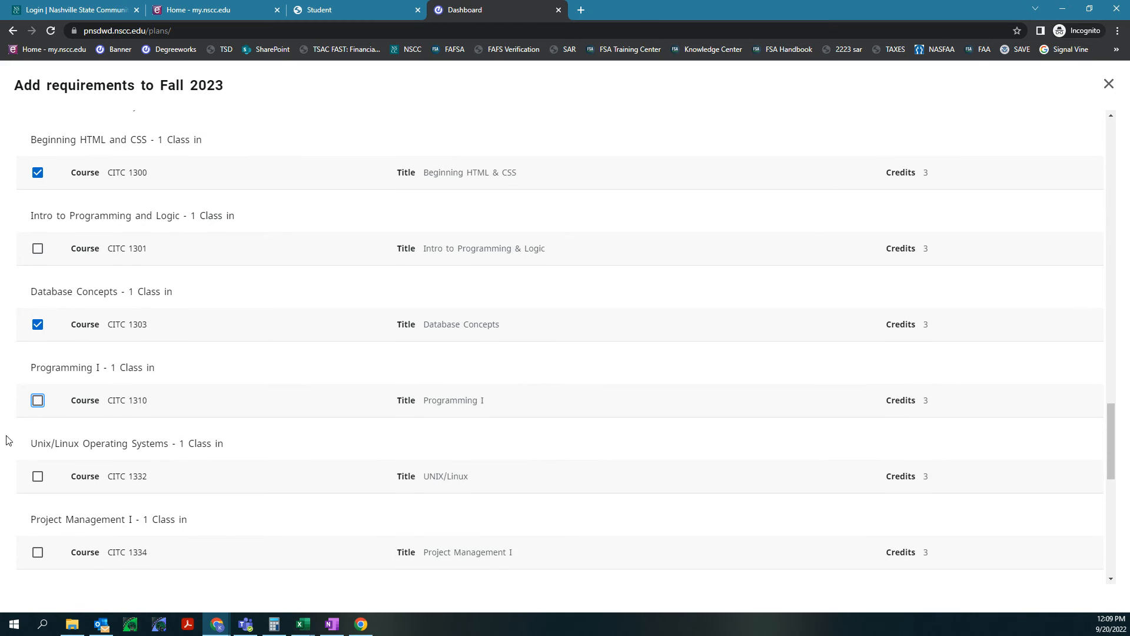
pyautogui.scroll(-3)
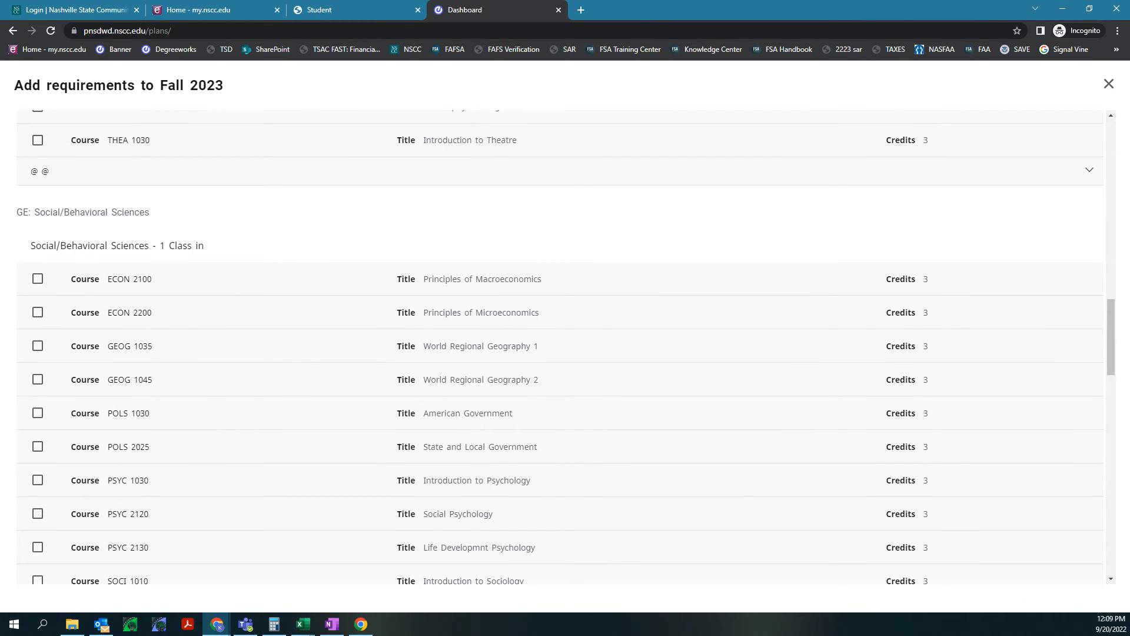
pyautogui.scroll(-3)
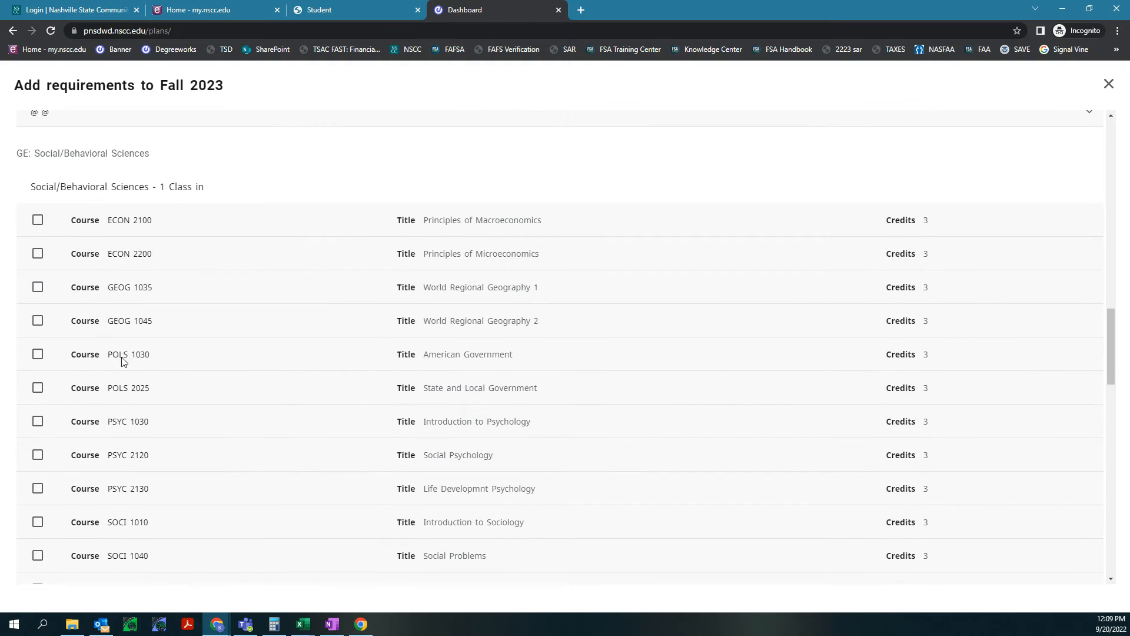
pyautogui.scroll(-3)
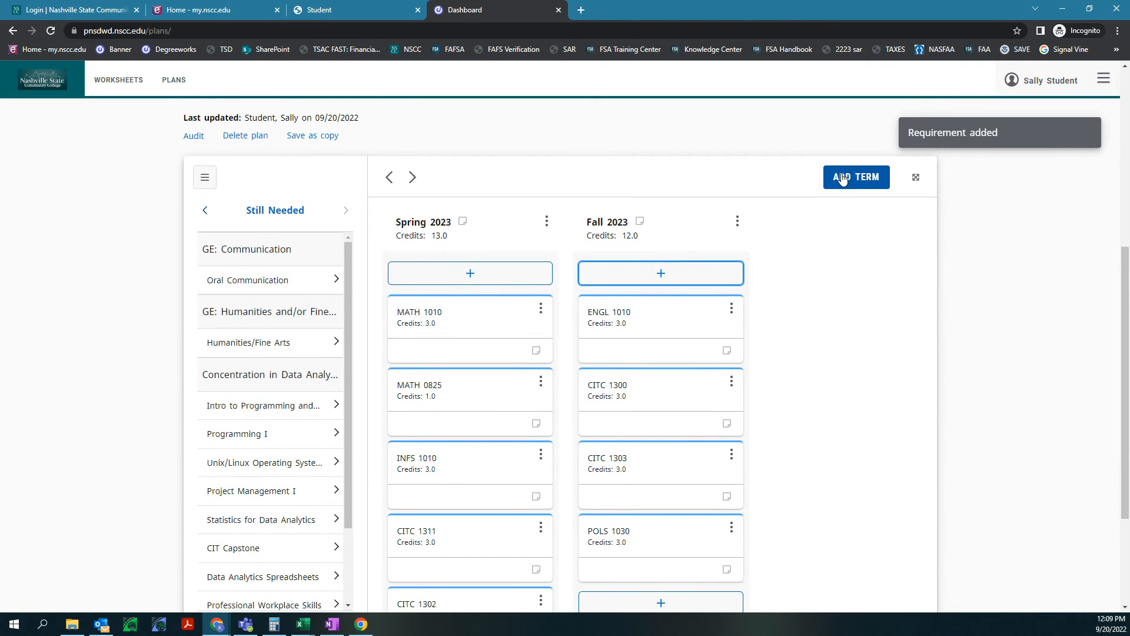
# Add a Spring 2024 term to the plan from the Select term dropdown and confirm it
pyautogui.click(856, 177)
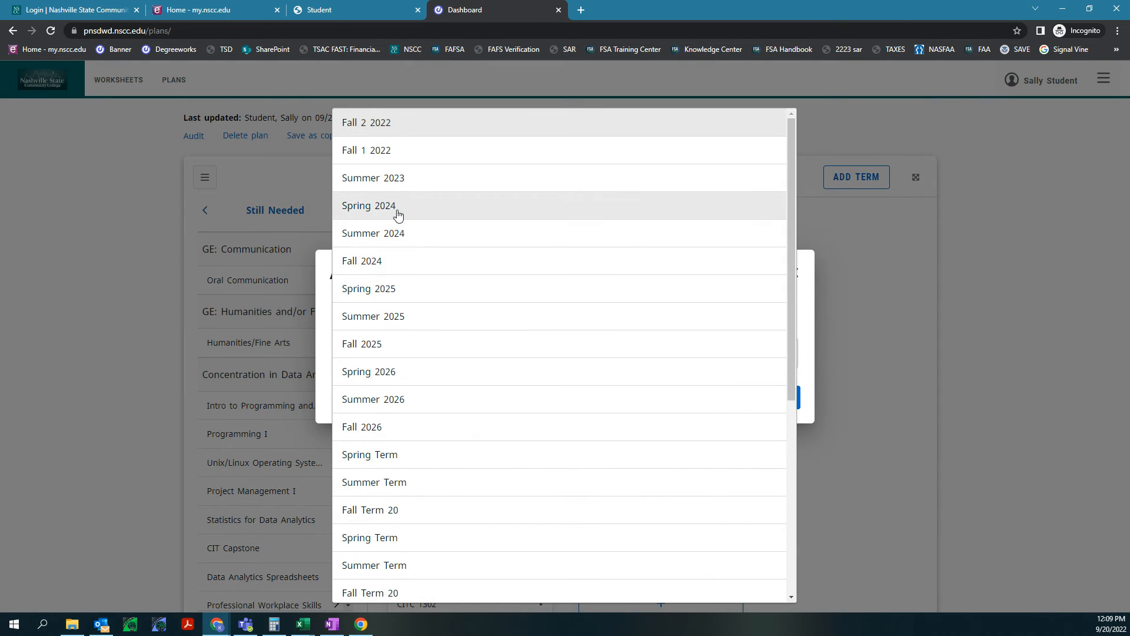
pyautogui.click(369, 205)
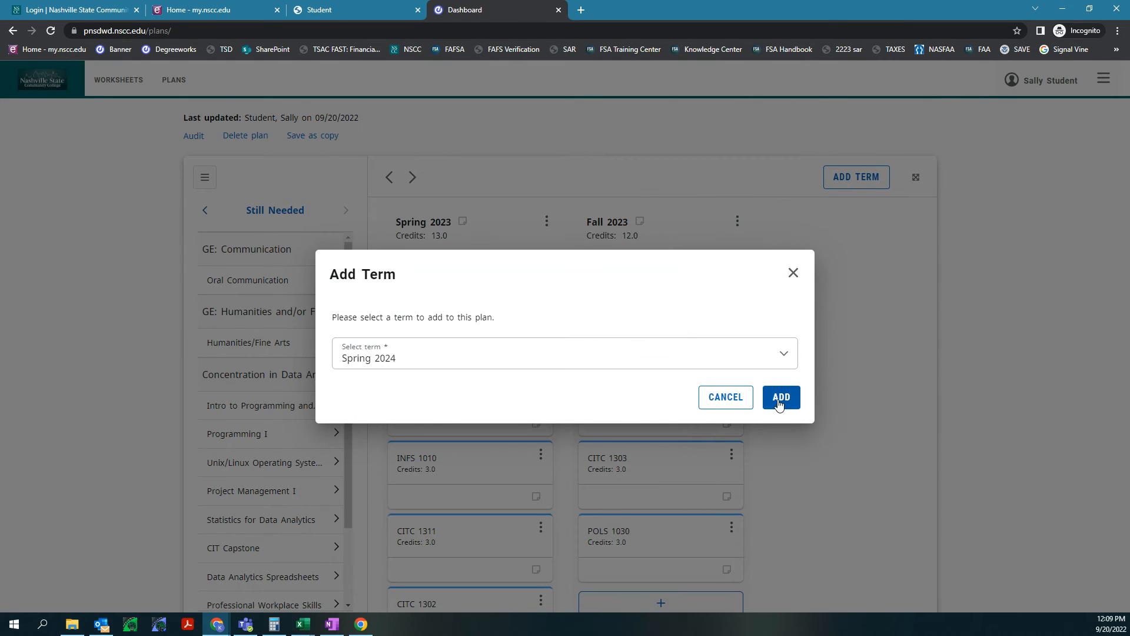
pyautogui.click(781, 398)
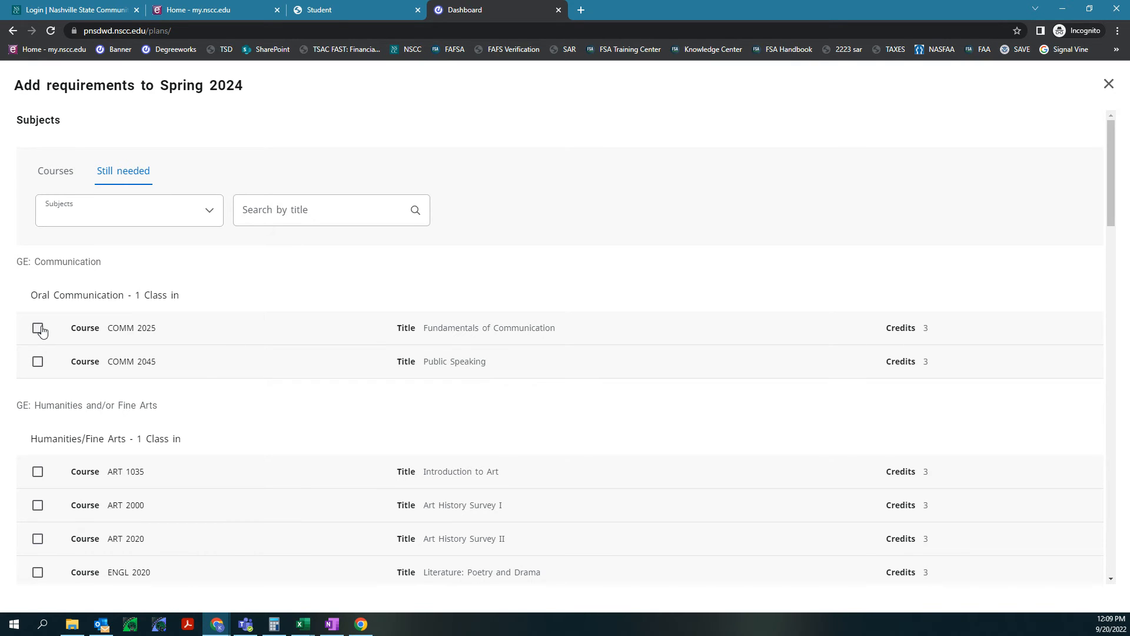
# Select COMM 2025, CITC 1301, CITC 1332 and CITC 1370 and add them to Spring 2024 for 12 credits
pyautogui.click(38, 327)
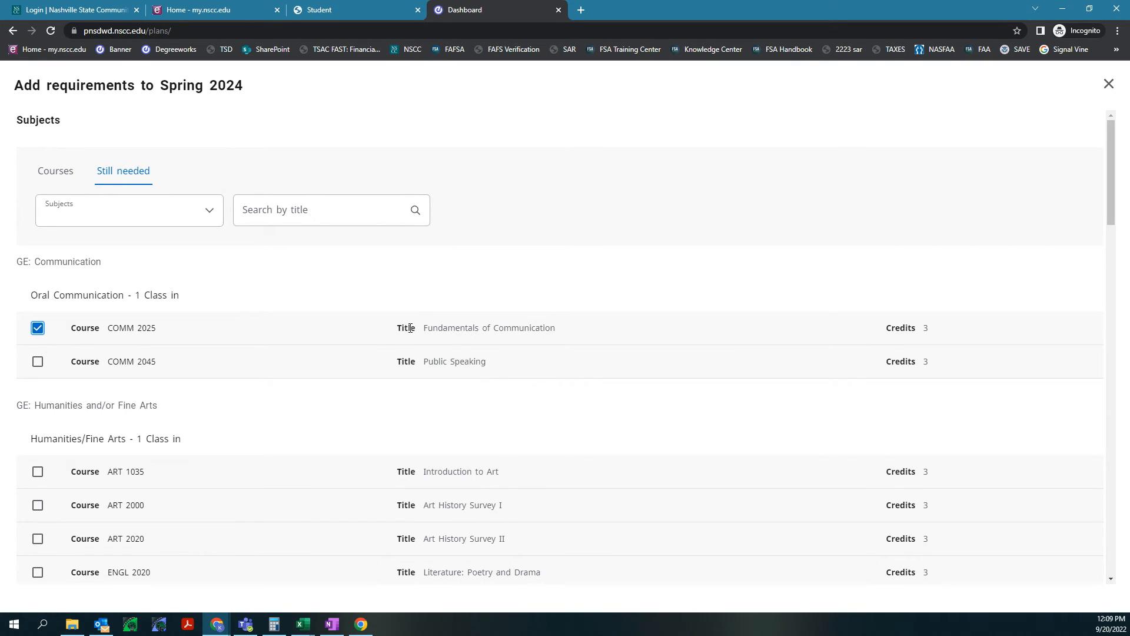
pyautogui.moveTo(386, 339)
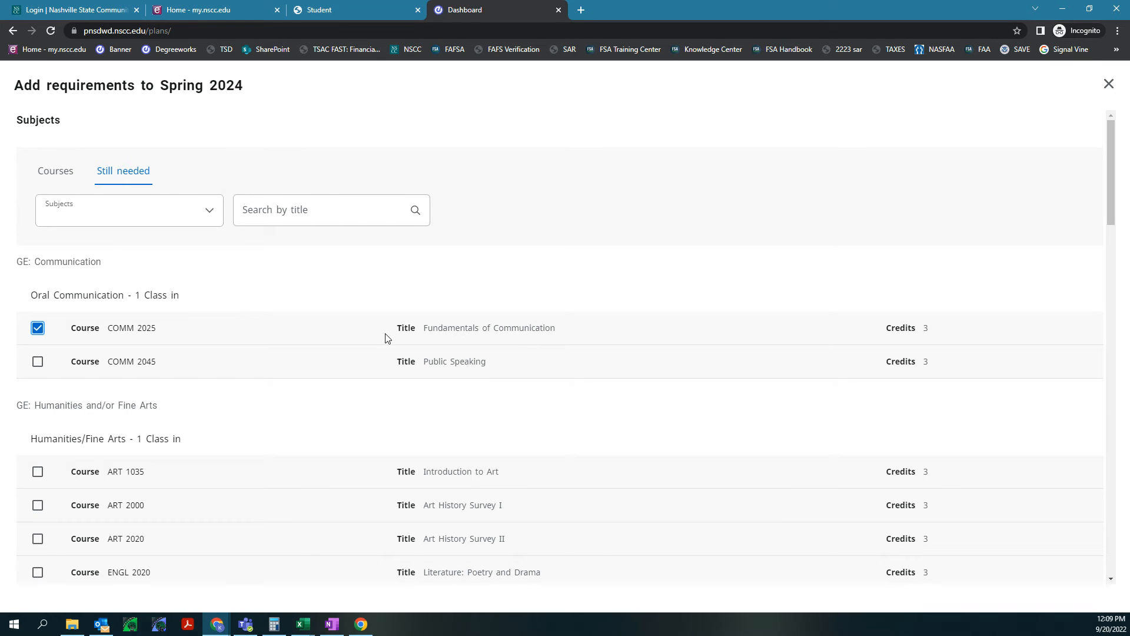
pyautogui.scroll(-3)
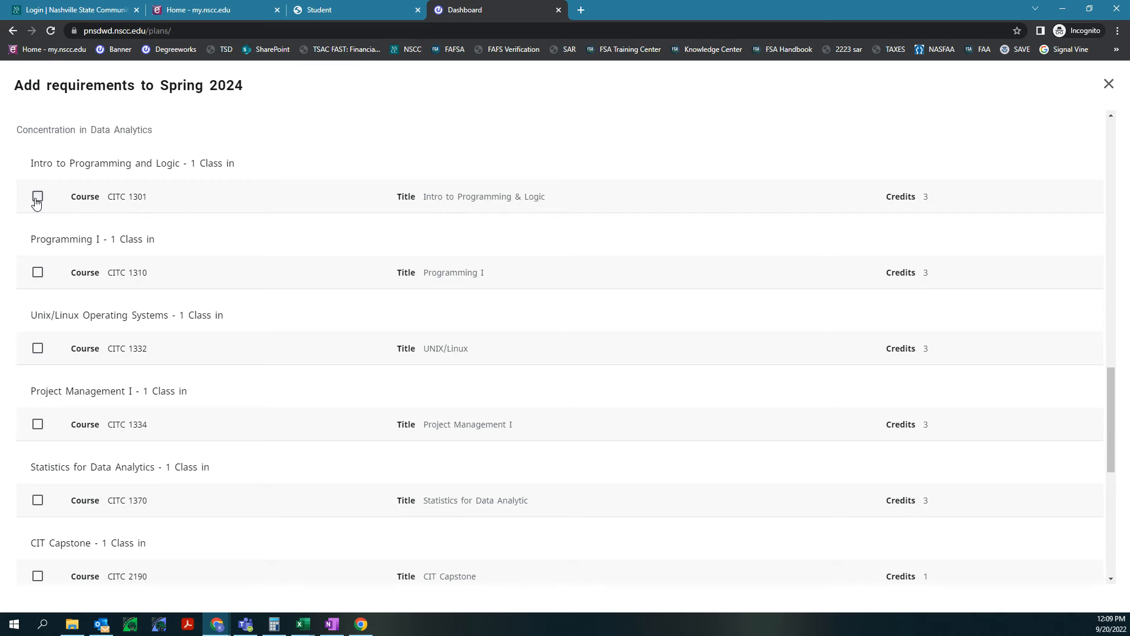
pyautogui.click(38, 196)
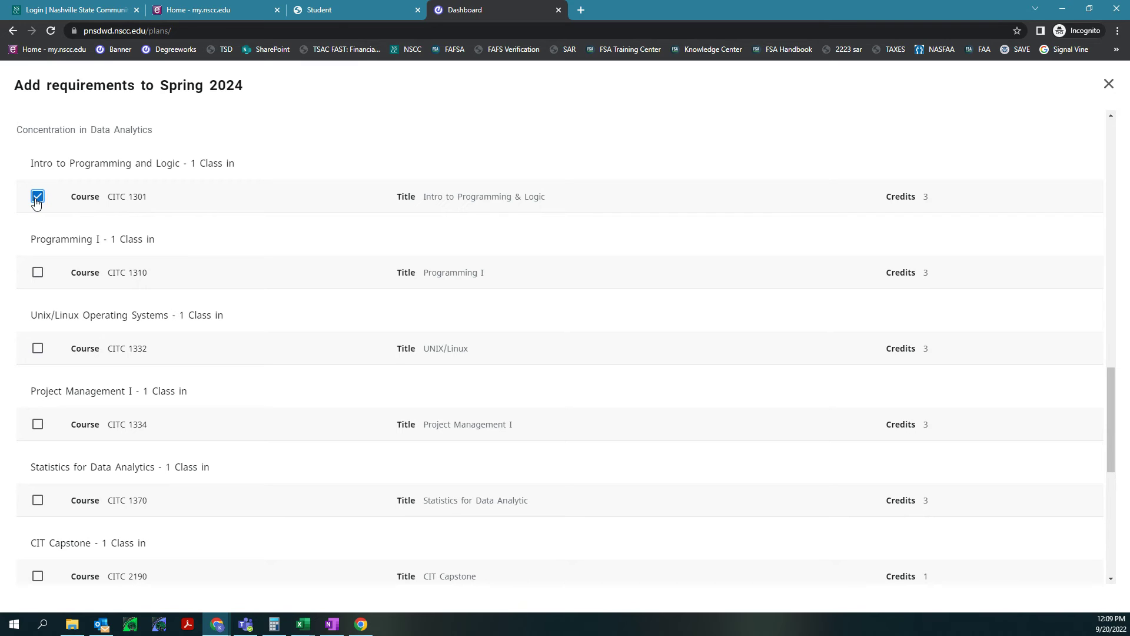
pyautogui.click(36, 347)
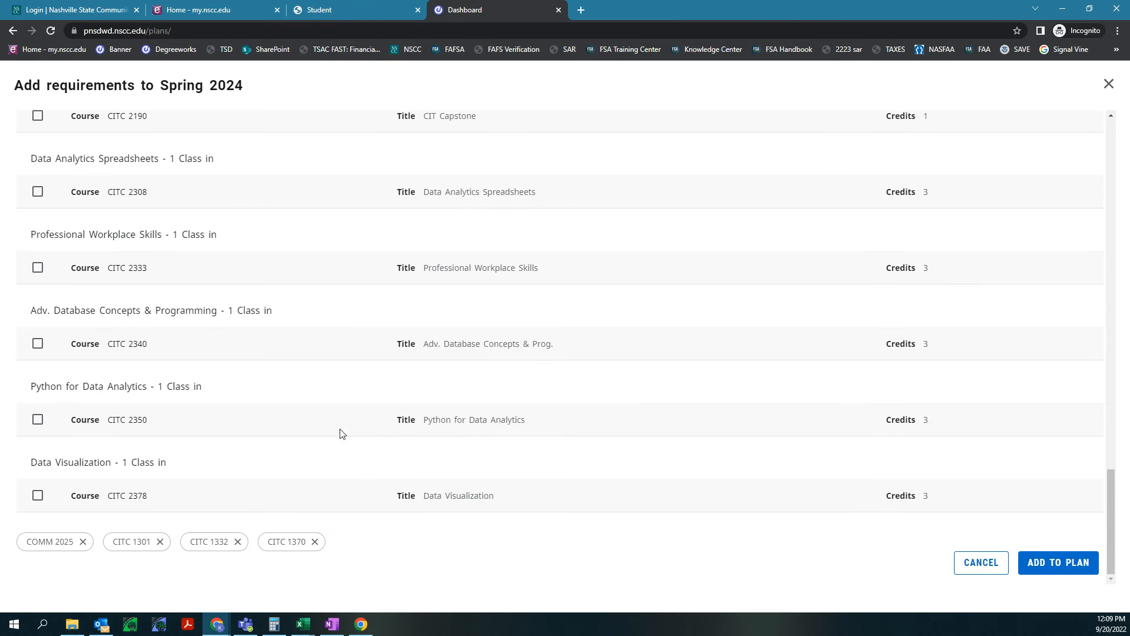
pyautogui.moveTo(469, 555)
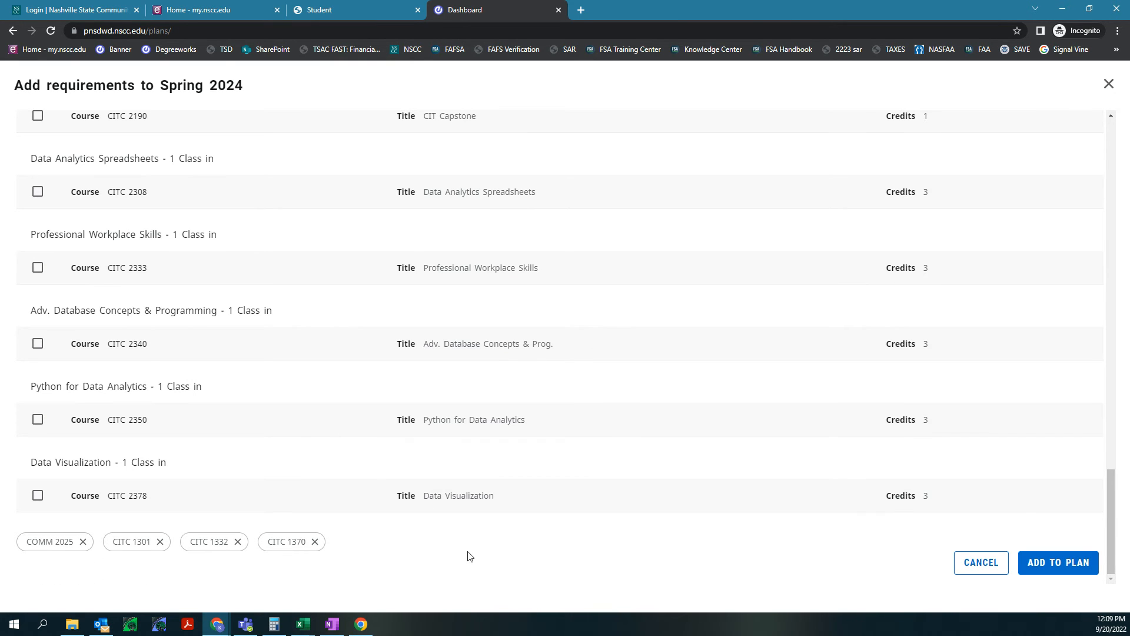
pyautogui.click(1059, 561)
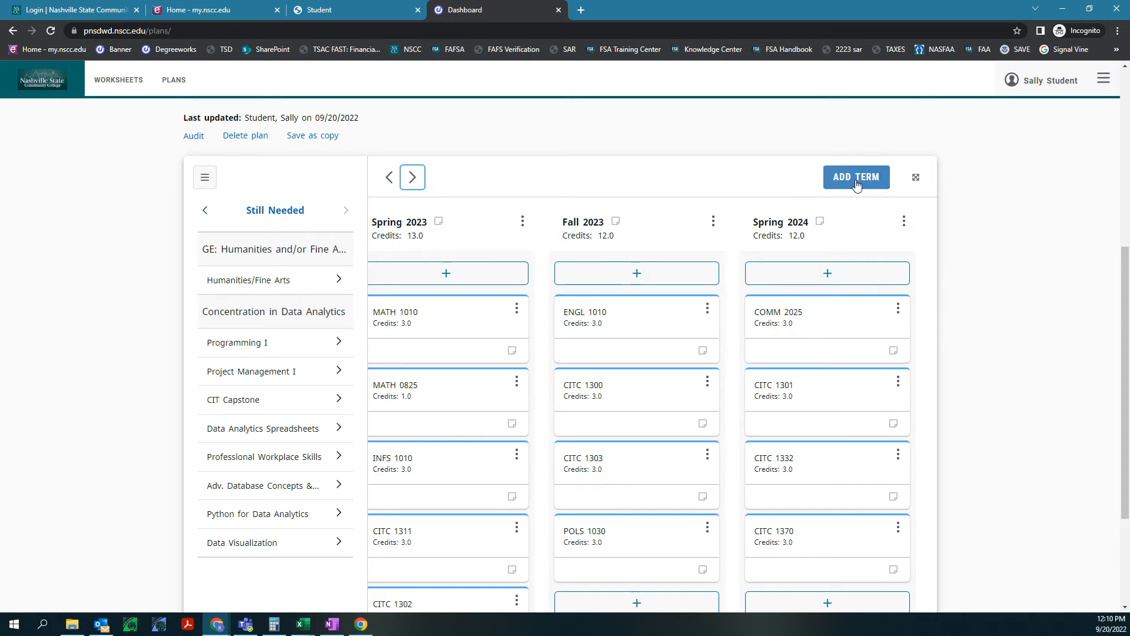
pyautogui.moveTo(773, 232)
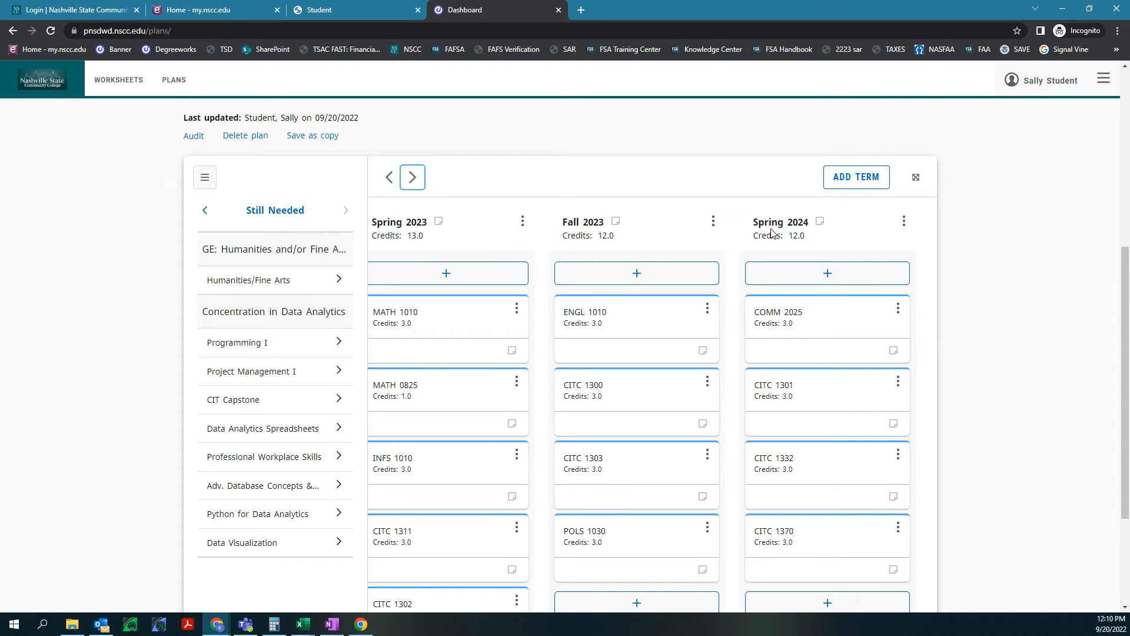
# Add a Fall 2024 term, bring its column into view and bring up its still-needed course list
pyautogui.click(856, 177)
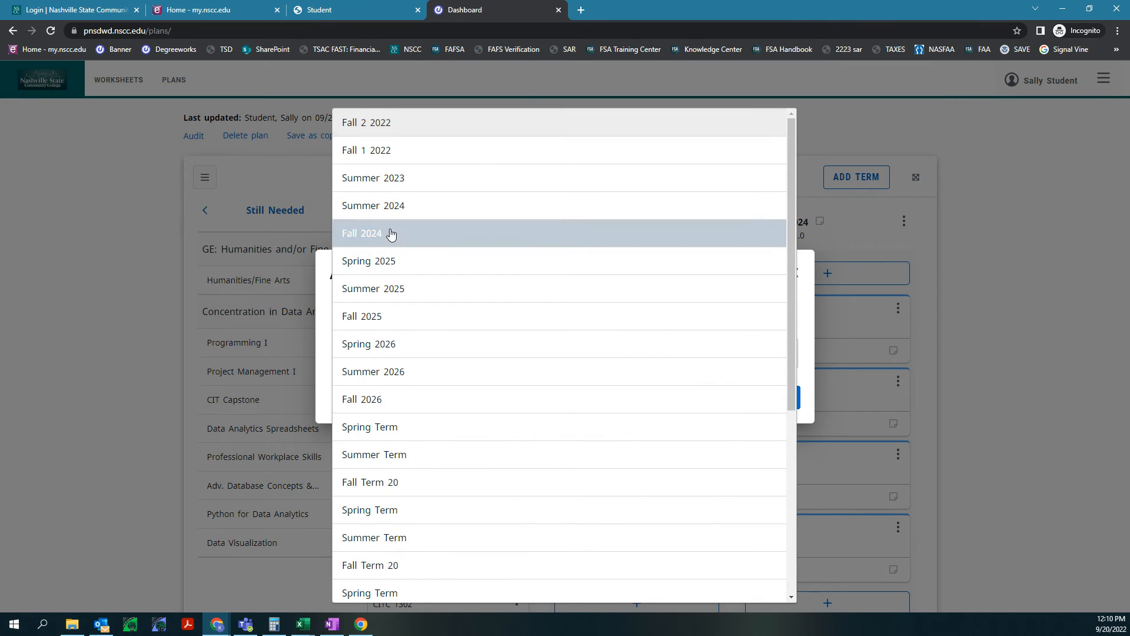
pyautogui.click(362, 233)
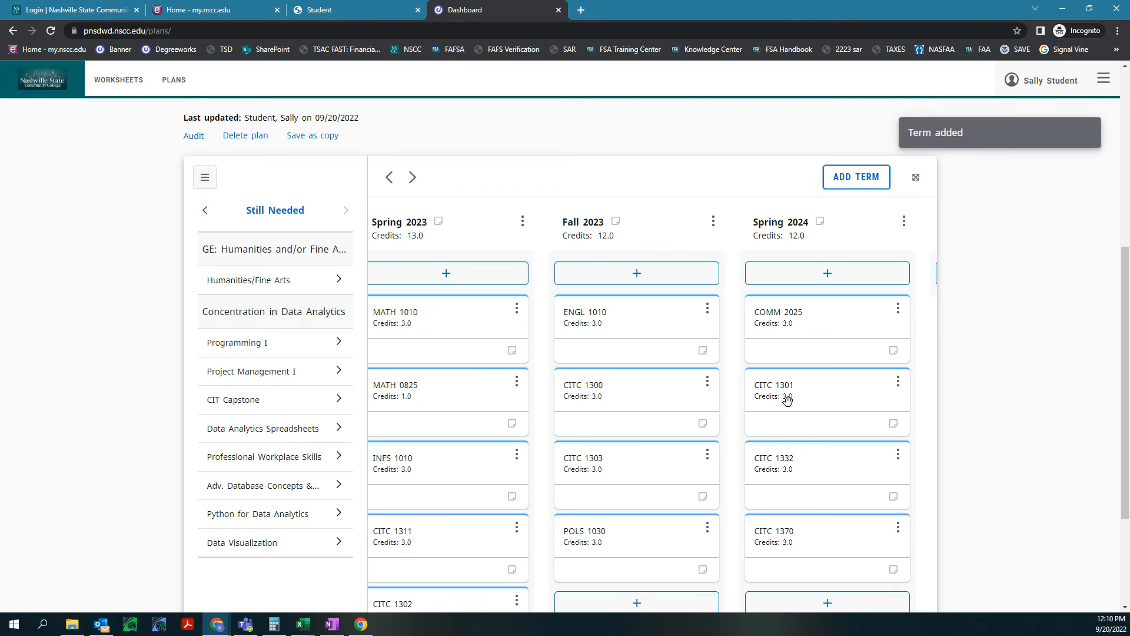
pyautogui.click(413, 177)
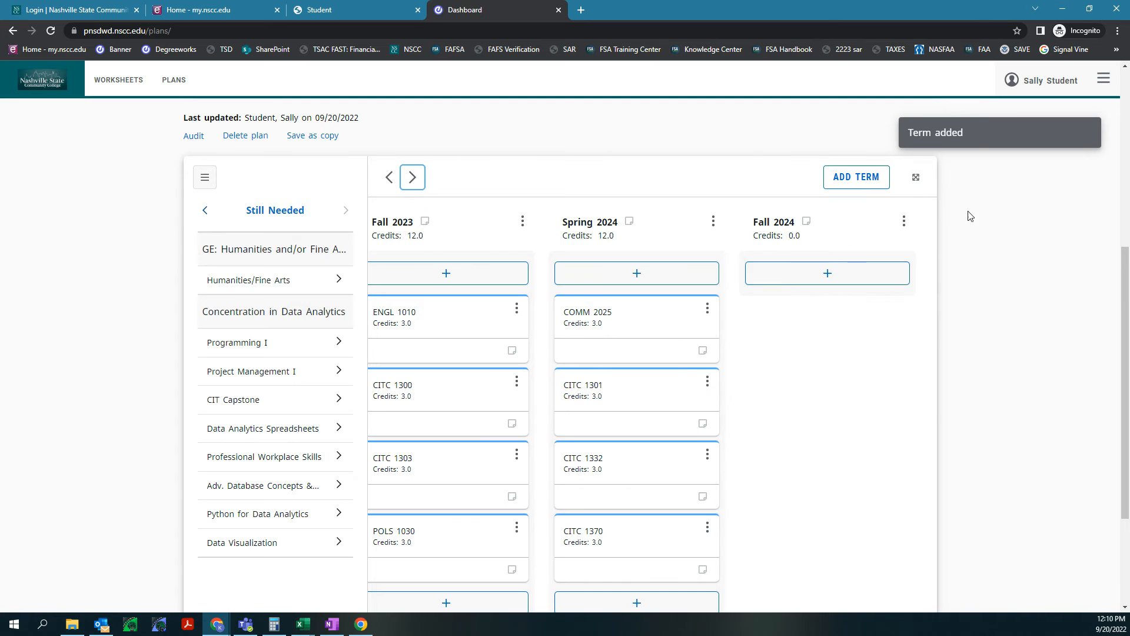
pyautogui.click(827, 273)
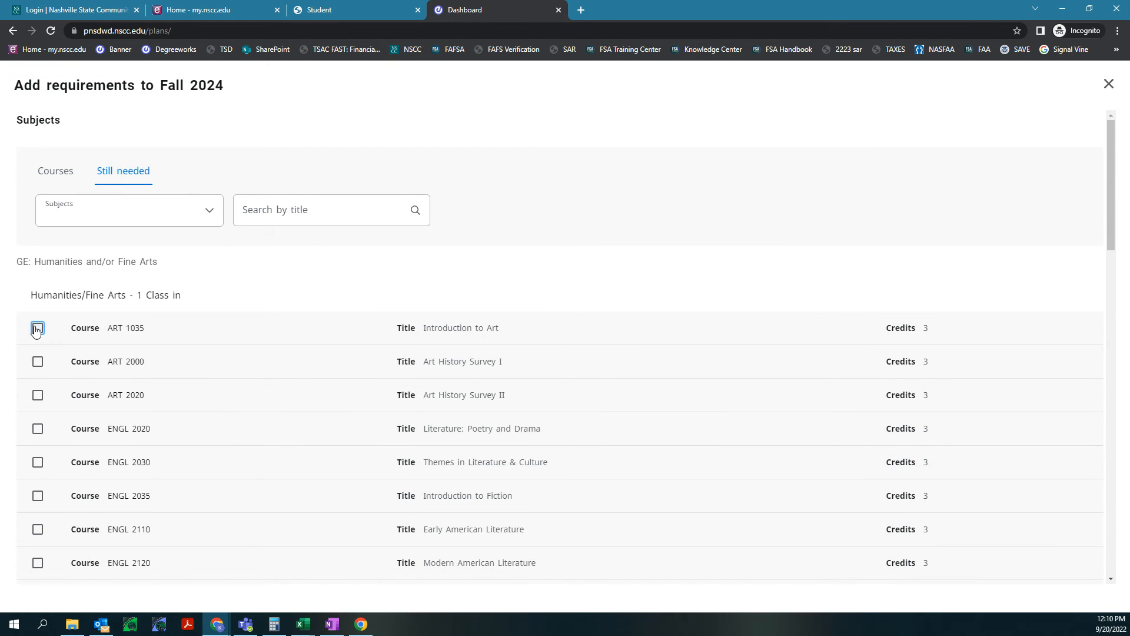
# Fill Fall 2024 with ART 1035, CITC 1310, CITC 1334 and CITC 2308 (12 credits), then page through the plan's terms
pyautogui.click(36, 329)
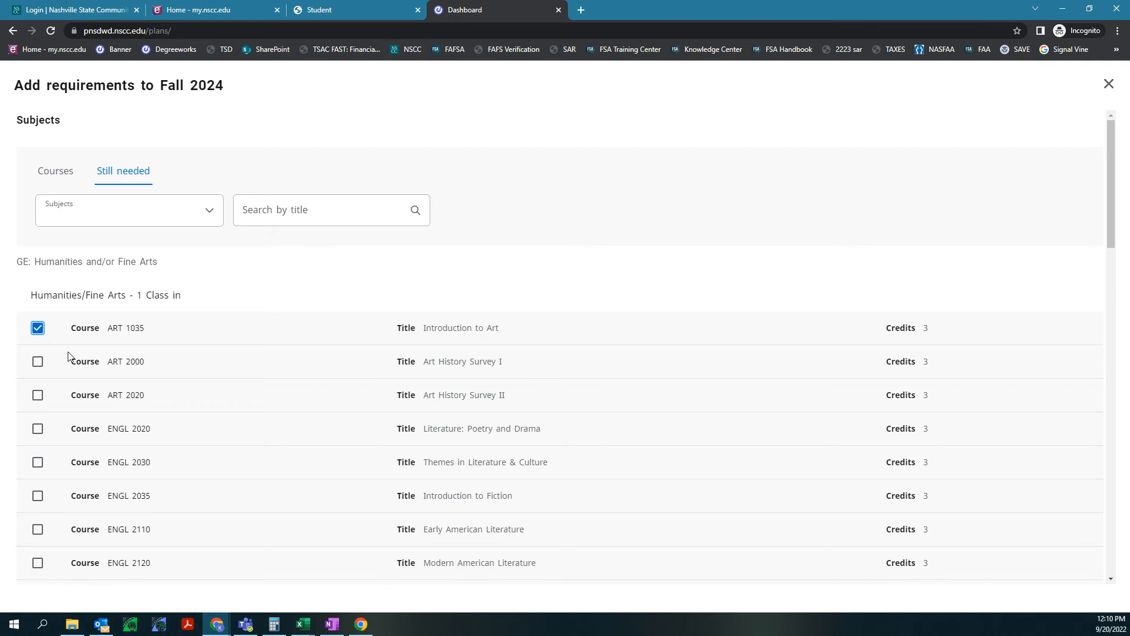
pyautogui.scroll(-3)
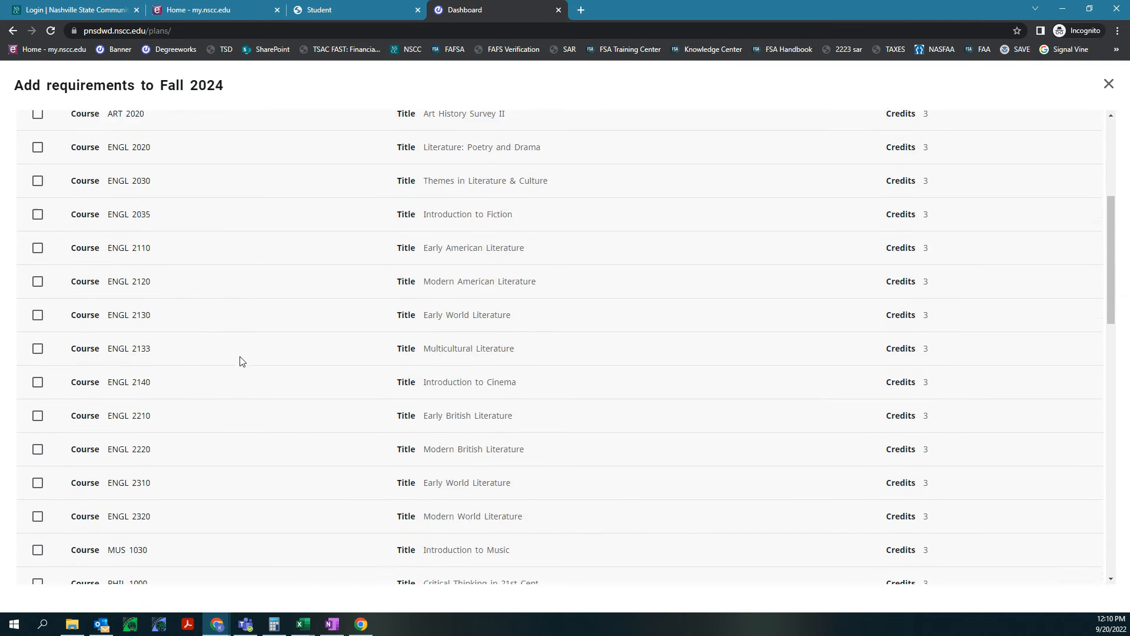
pyautogui.scroll(-3)
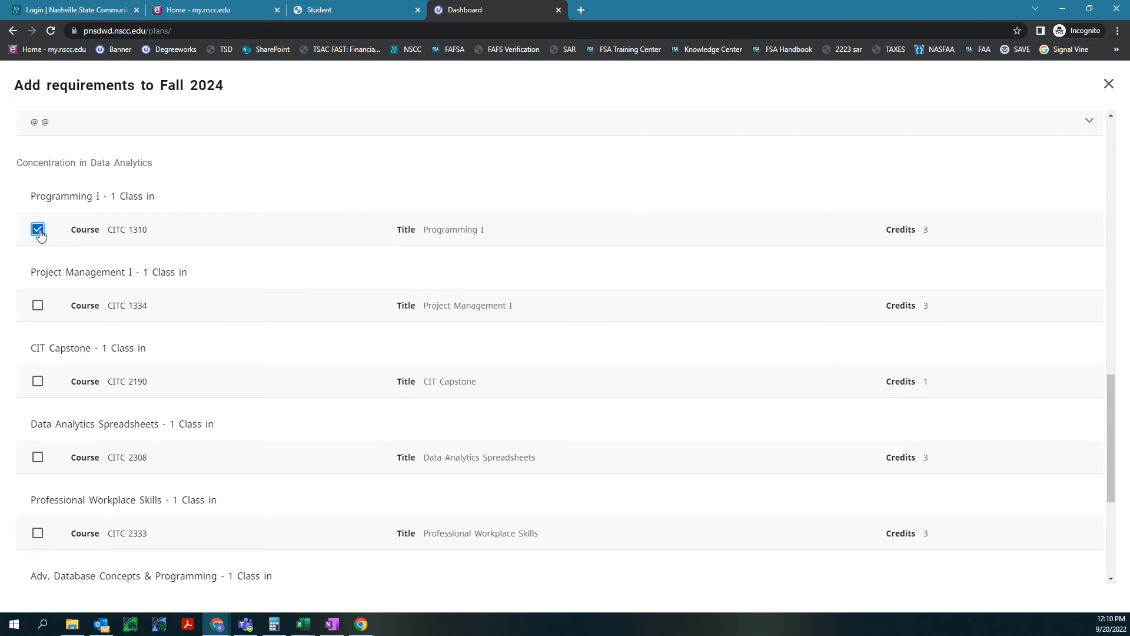
pyautogui.click(38, 305)
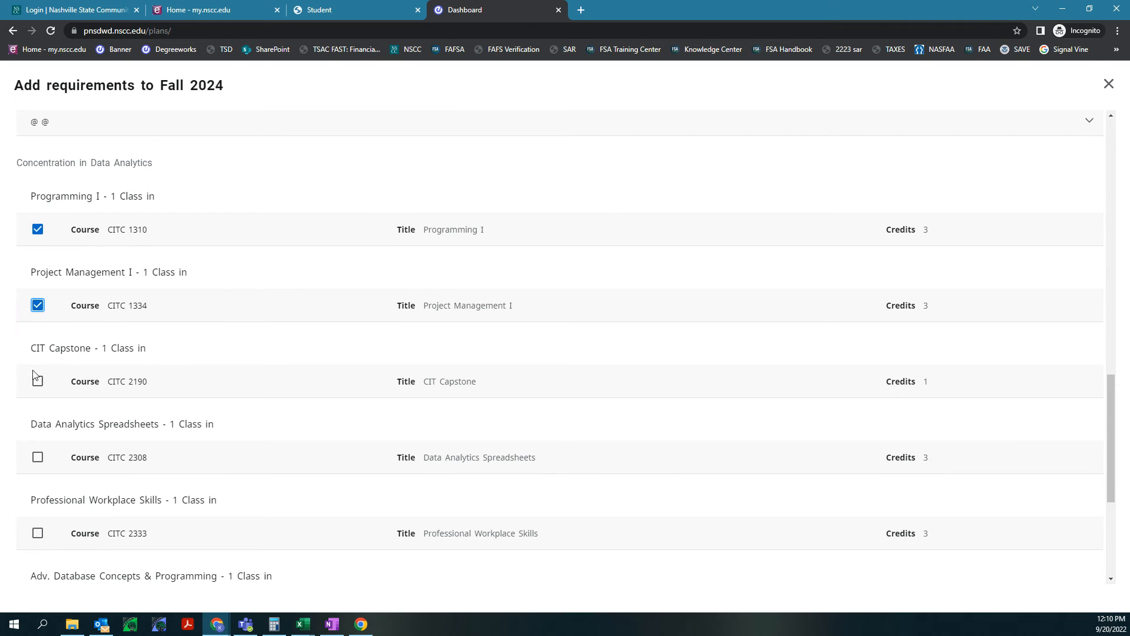
pyautogui.scroll(-3)
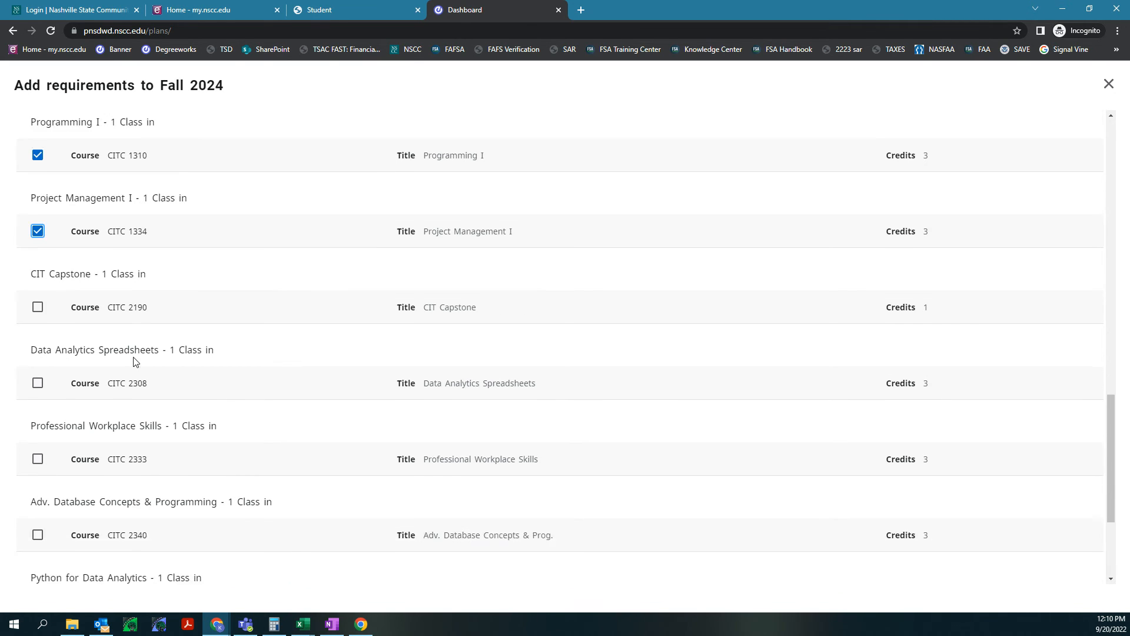
pyautogui.click(37, 383)
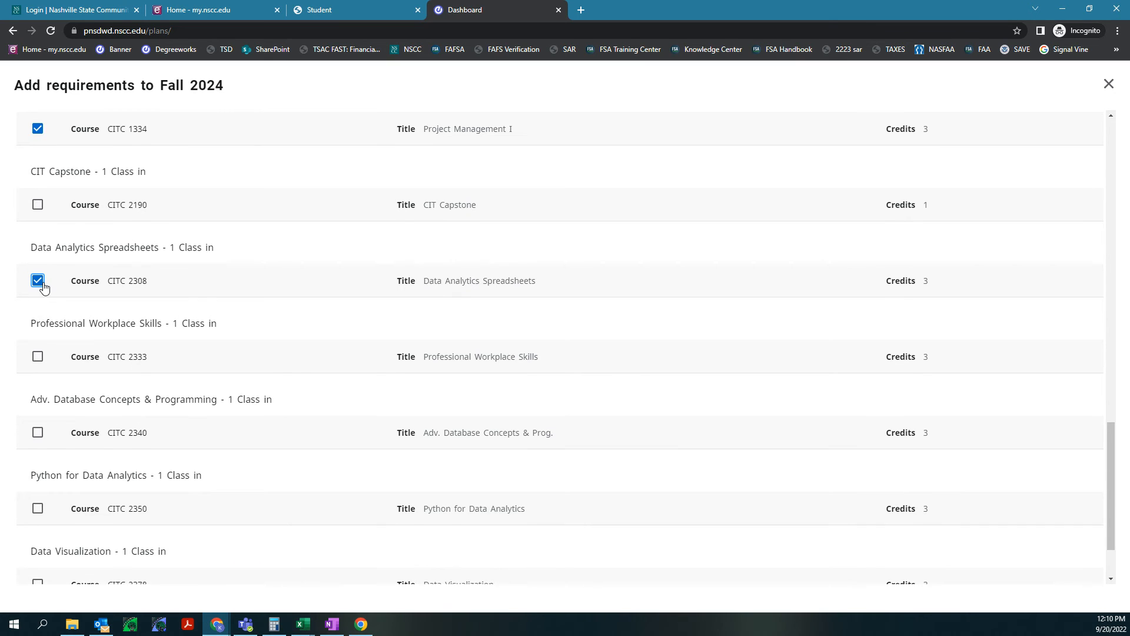
pyautogui.scroll(-3)
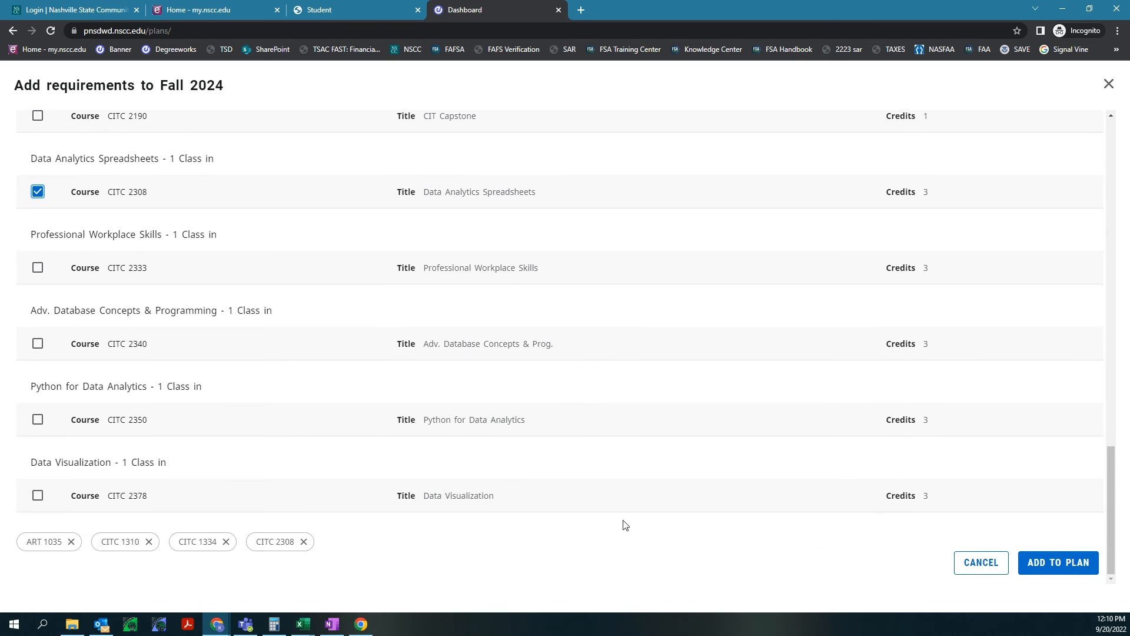
pyautogui.click(1059, 562)
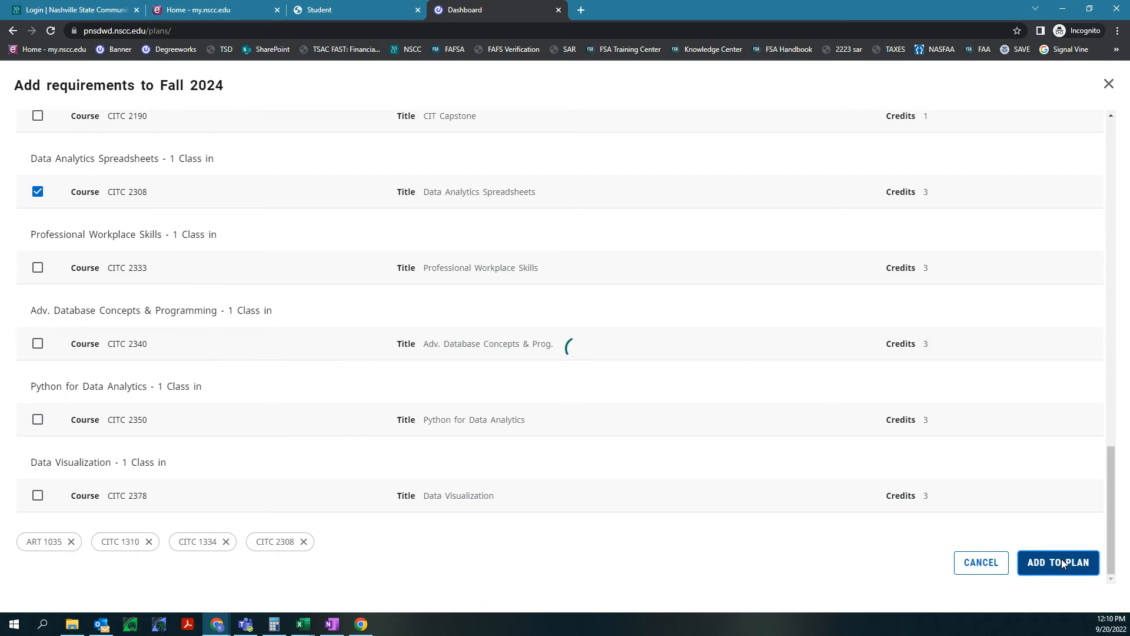
pyautogui.click(1059, 562)
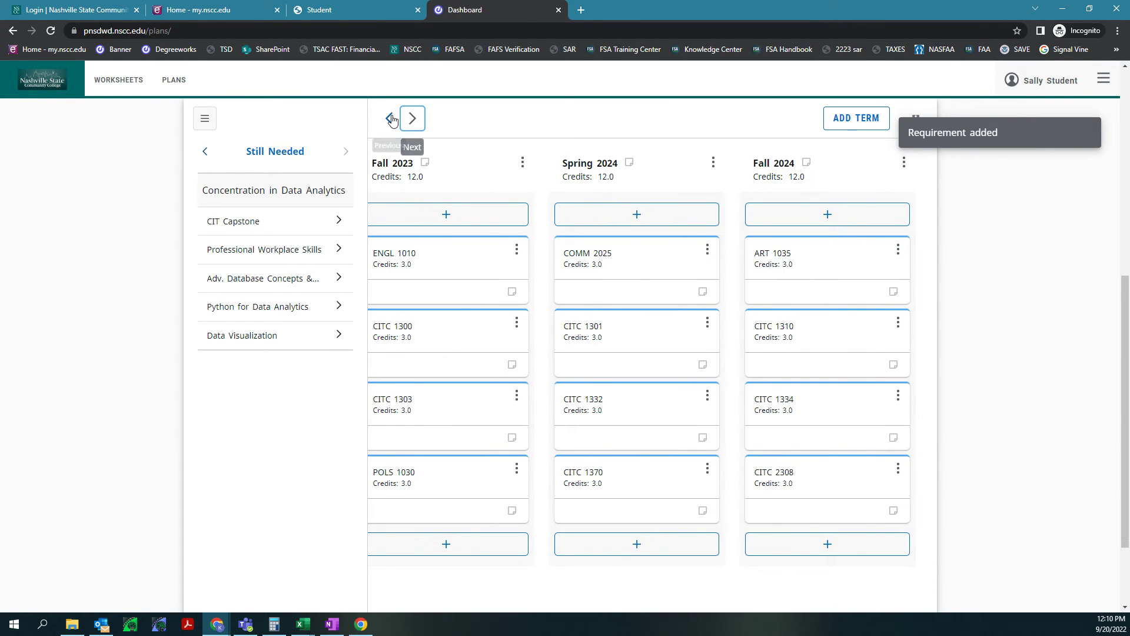
pyautogui.click(389, 118)
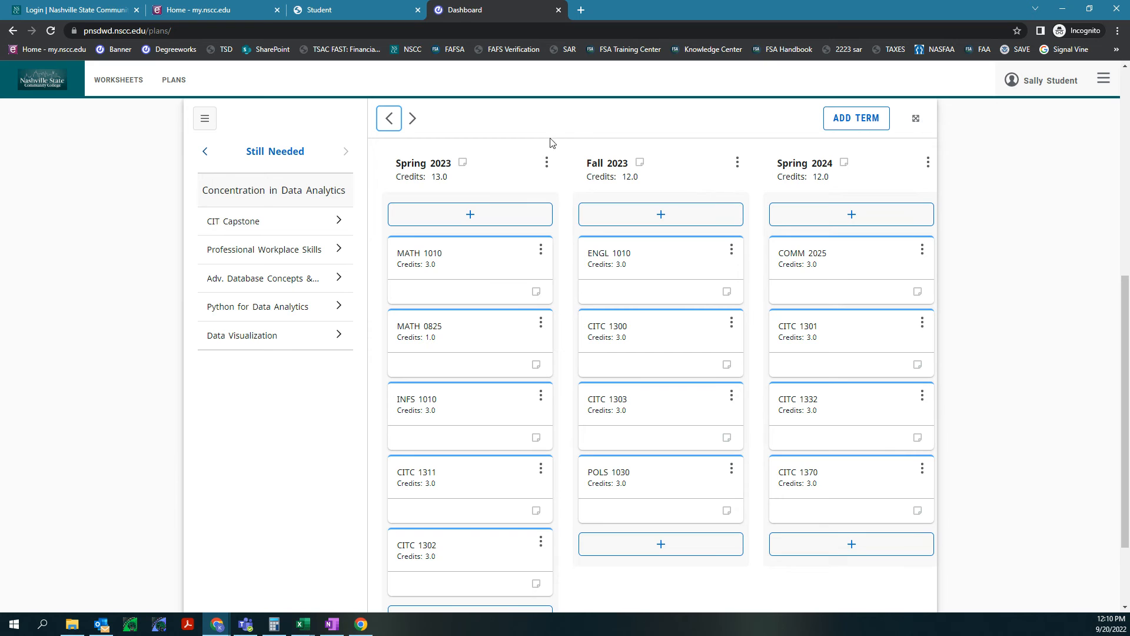
pyautogui.click(412, 118)
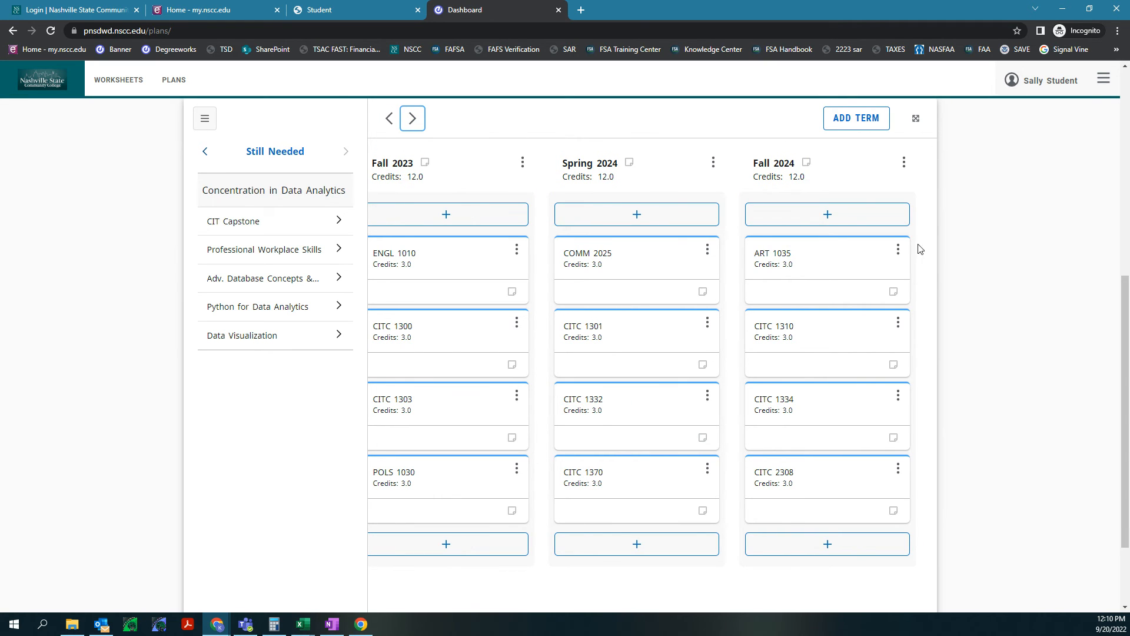
pyautogui.moveTo(840, 129)
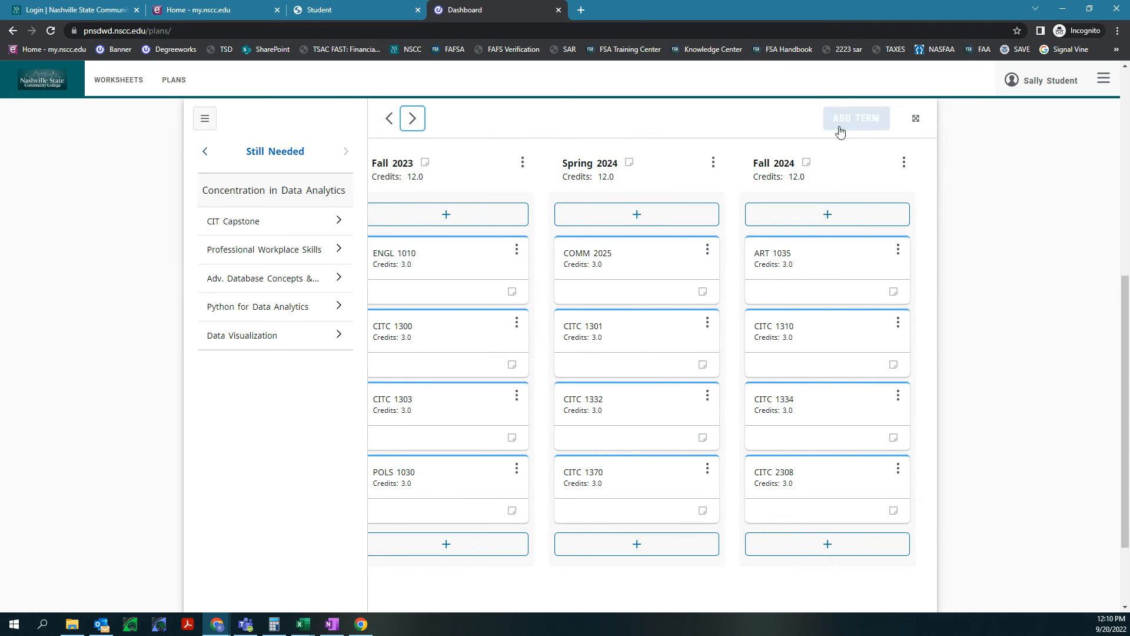
# Add a Spring 2025 term and select the five remaining CITC courses, including 2378 Data Visualization and 2190 Capstone
pyautogui.click(857, 118)
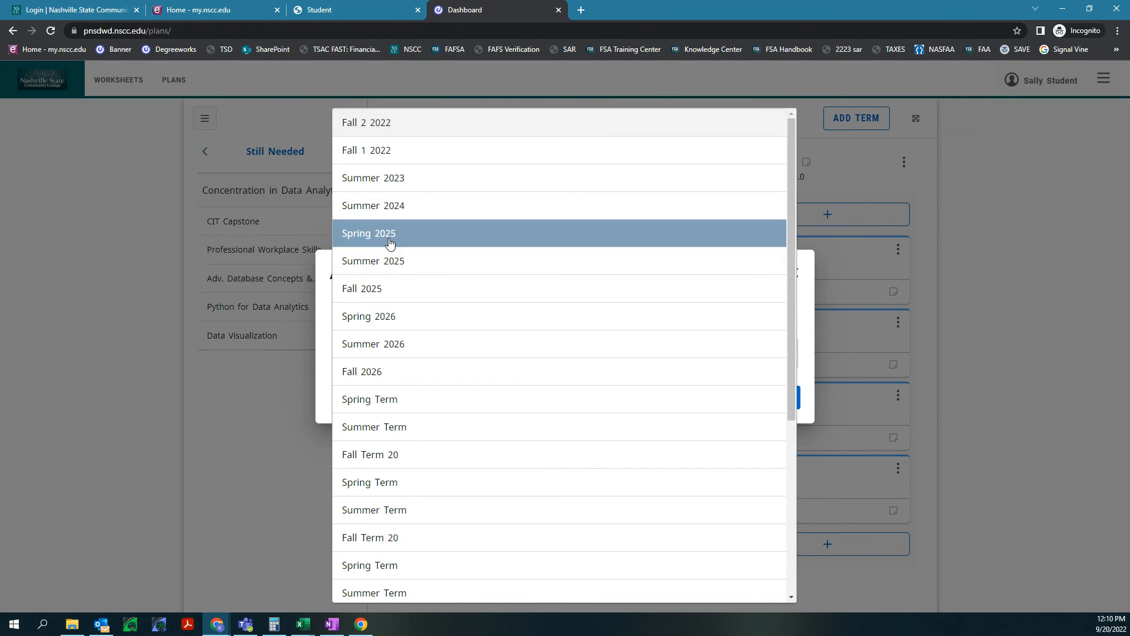
pyautogui.click(368, 233)
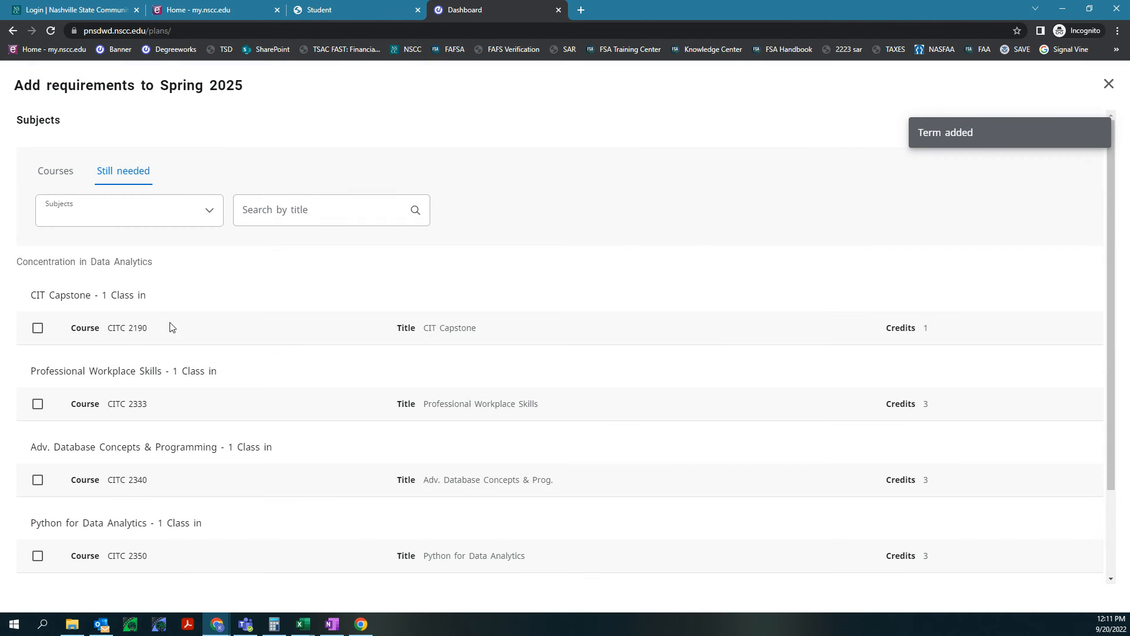
pyautogui.click(38, 404)
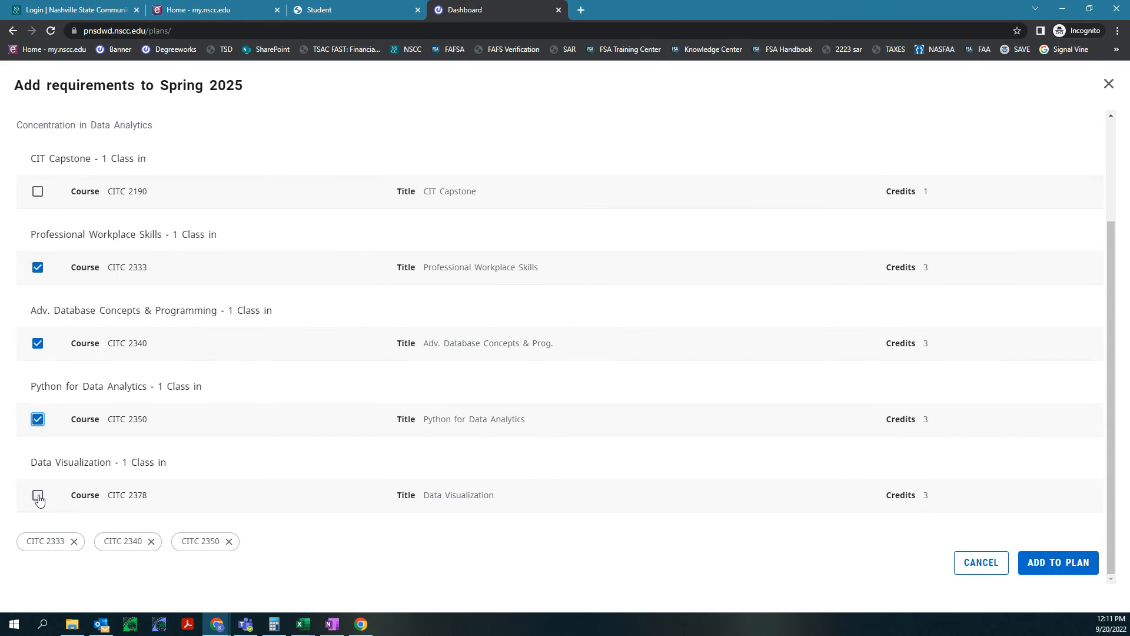
pyautogui.click(38, 495)
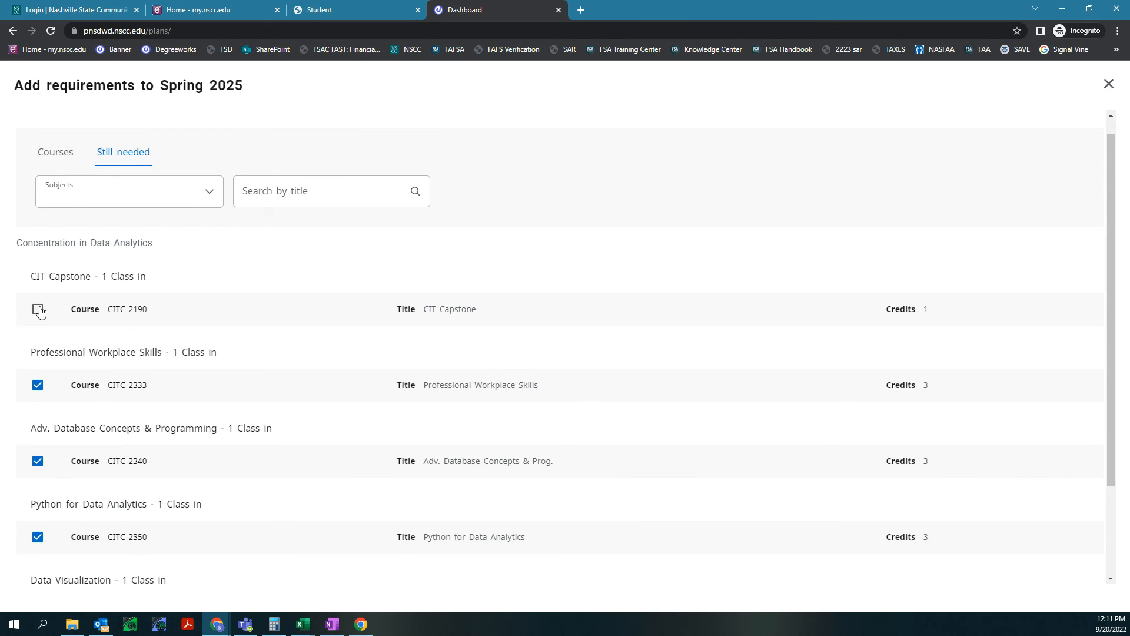
pyautogui.click(37, 309)
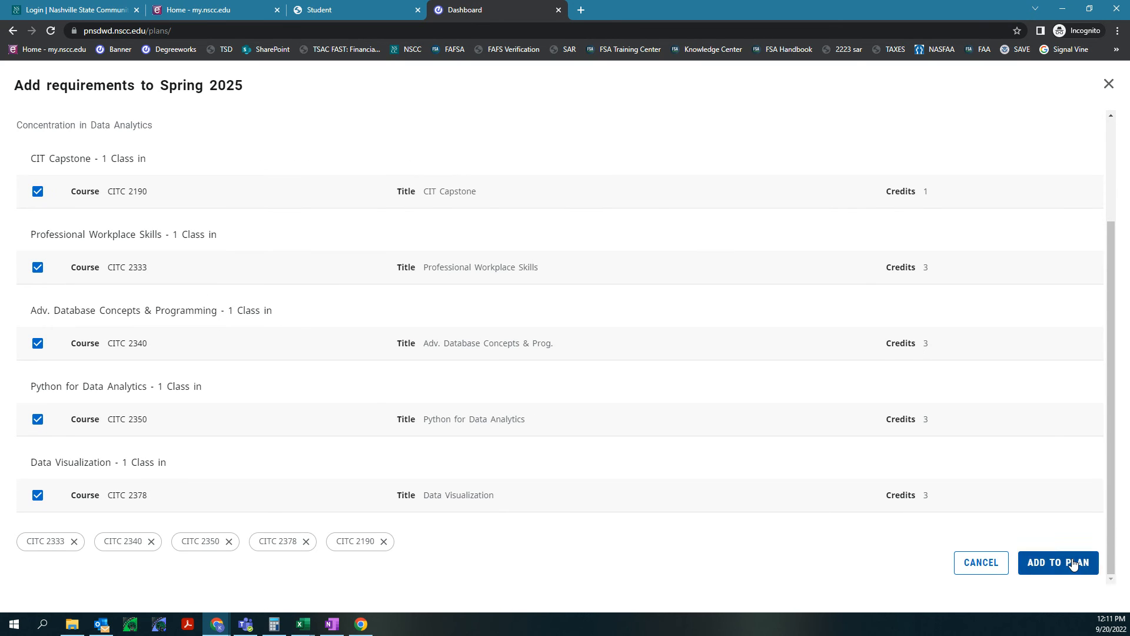
pyautogui.click(1059, 562)
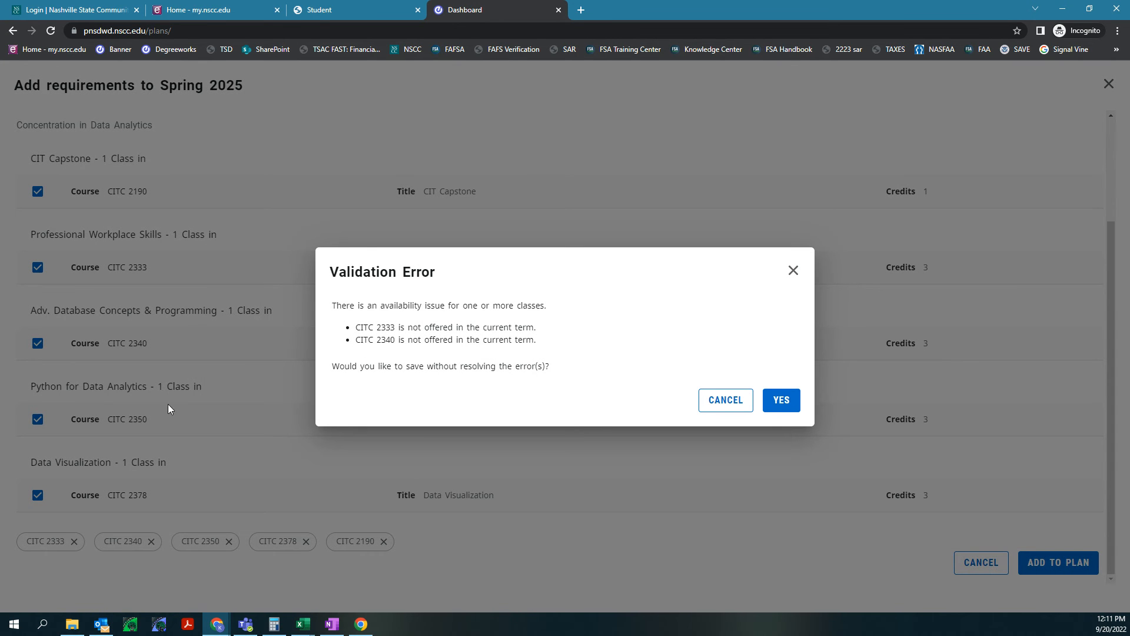
pyautogui.moveTo(395, 325)
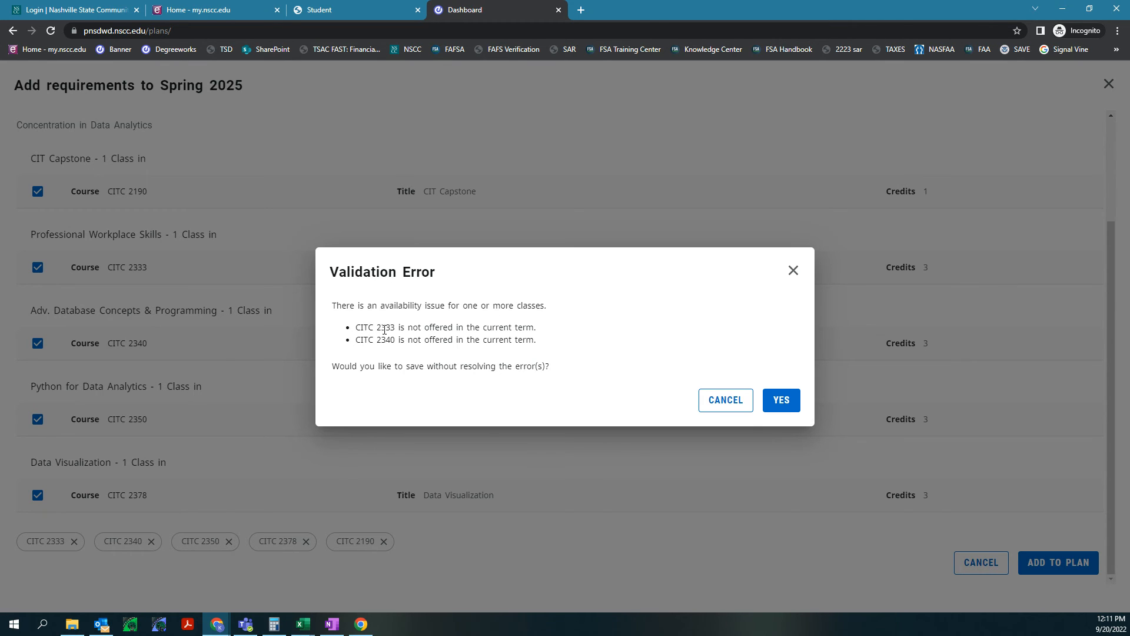
pyautogui.moveTo(379, 352)
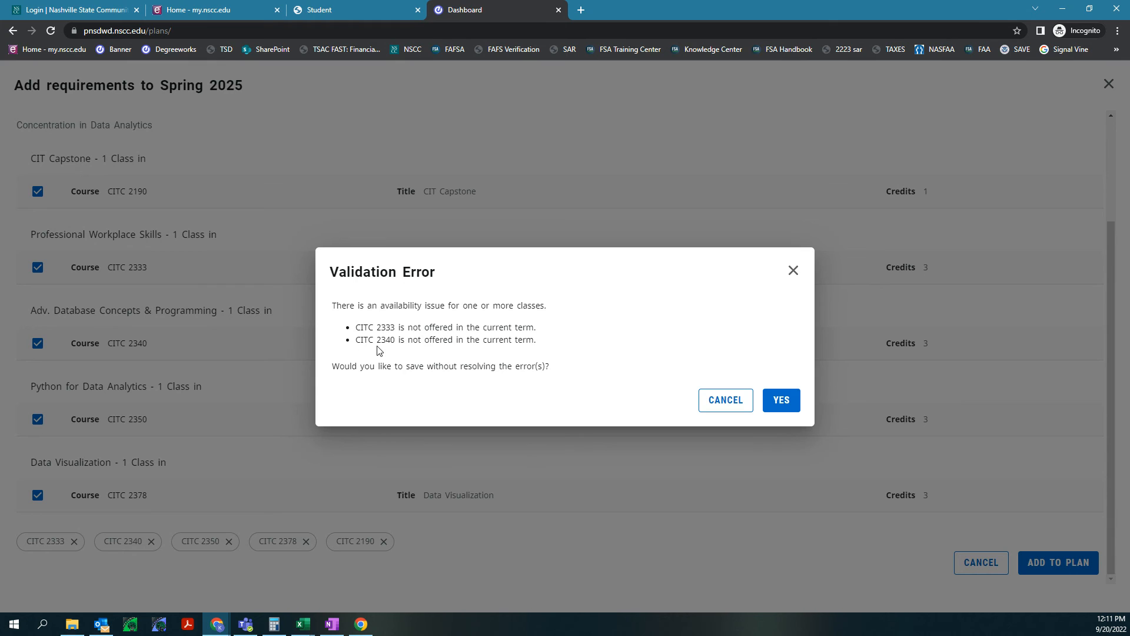
pyautogui.moveTo(608, 418)
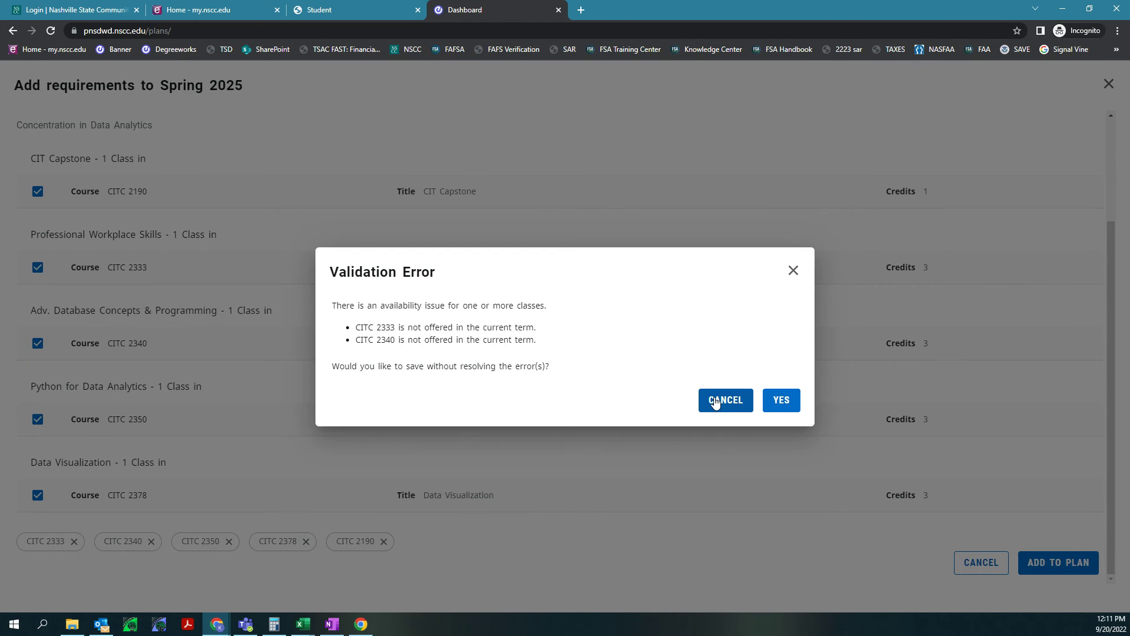
# Cancel the validation error and add only CITC 2350, 2378 and 2190 to Spring 2025, leaving out 2333 and 2340
pyautogui.click(725, 401)
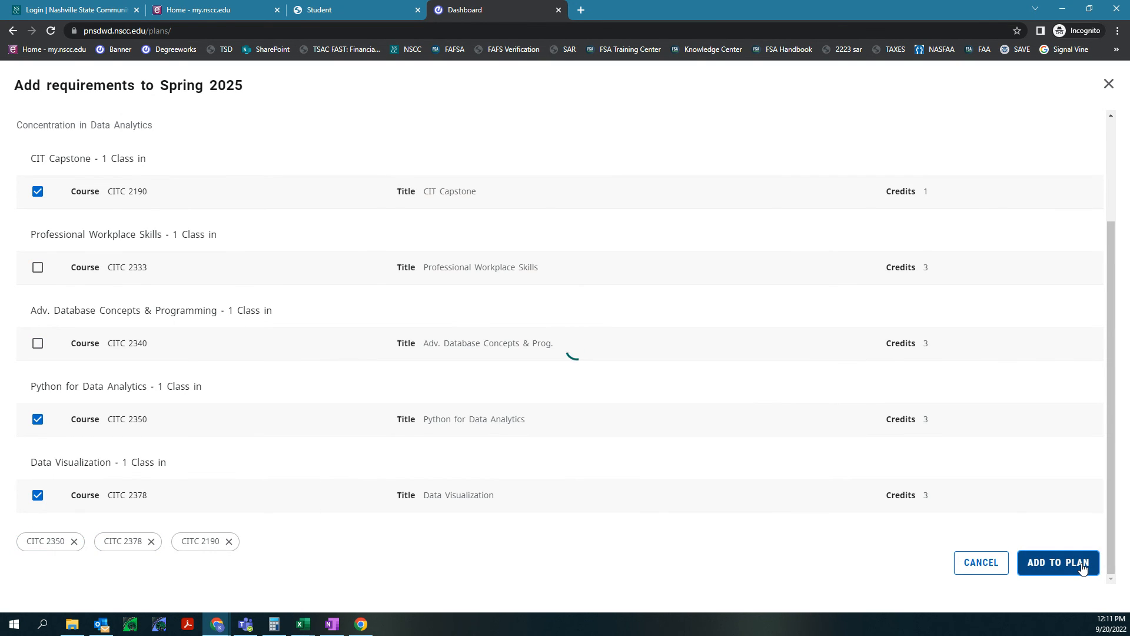
pyautogui.click(1059, 563)
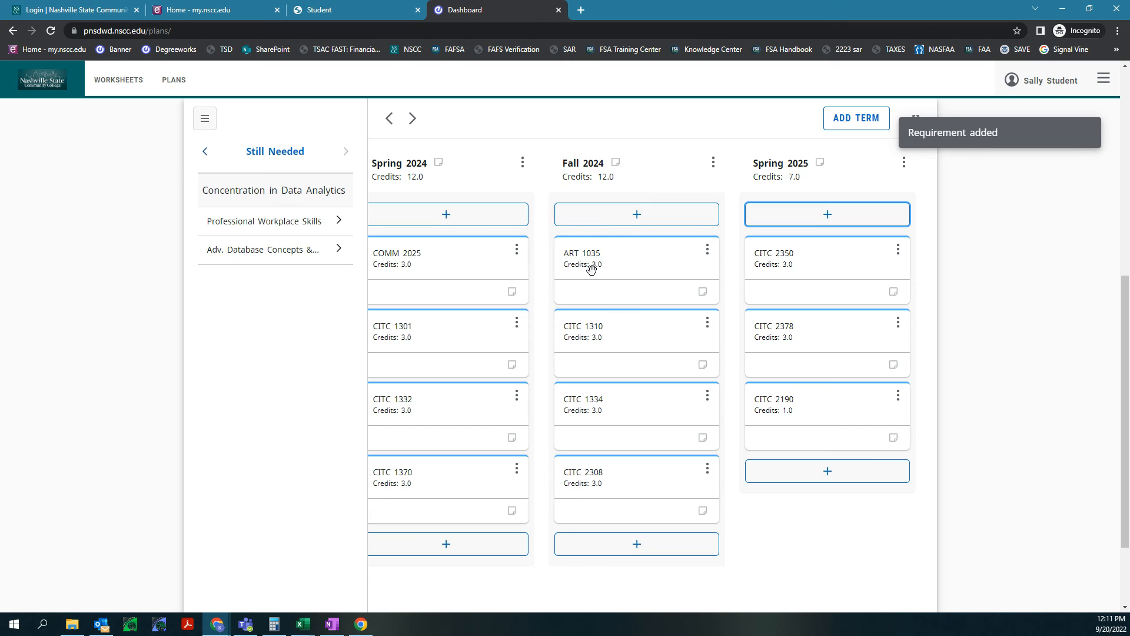
pyautogui.moveTo(600, 254)
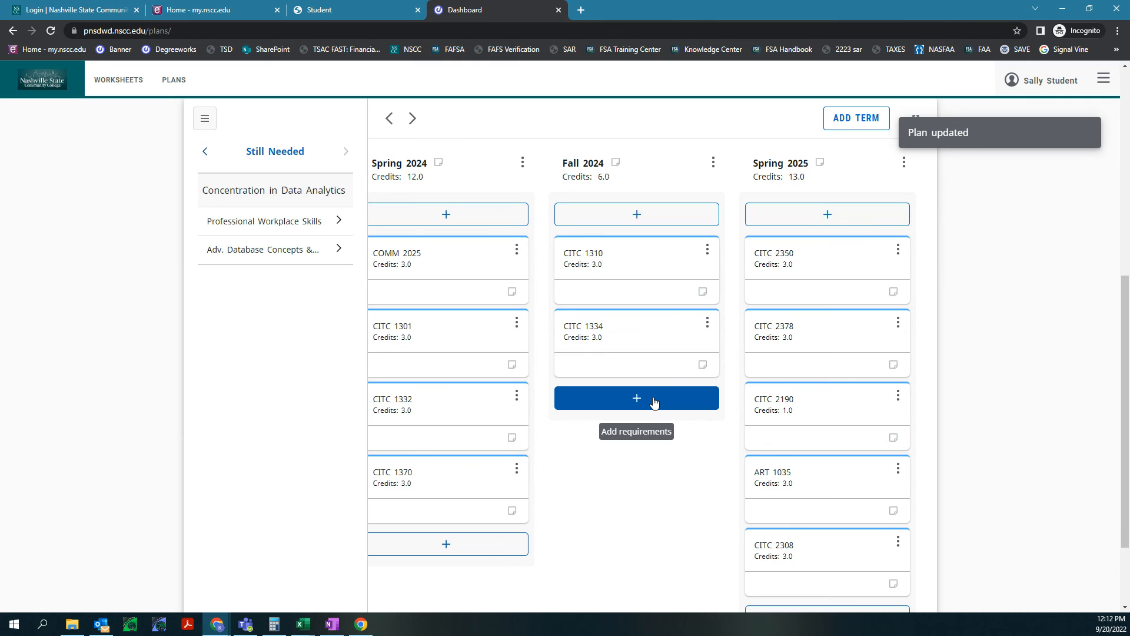
# Start adding requirements to Fall 2024 to bring in the still-needed CITC 2333 and 2340
pyautogui.click(636, 398)
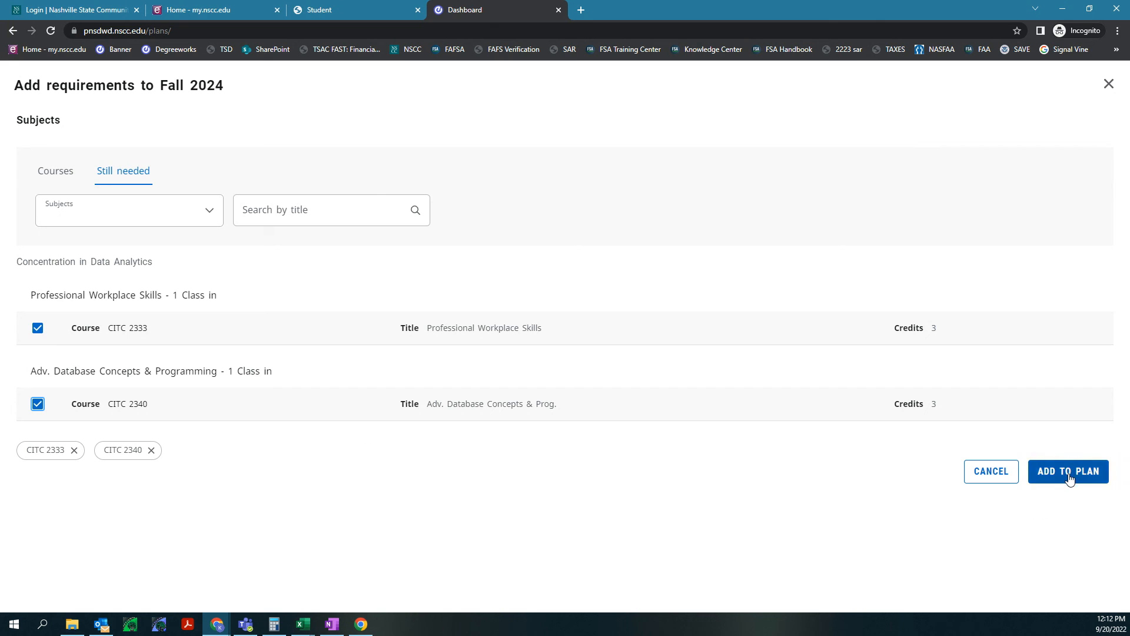
# Add CITC 2333 and CITC 2340 to Fall 2024, restoring it to 12.0 credits
pyautogui.click(1069, 471)
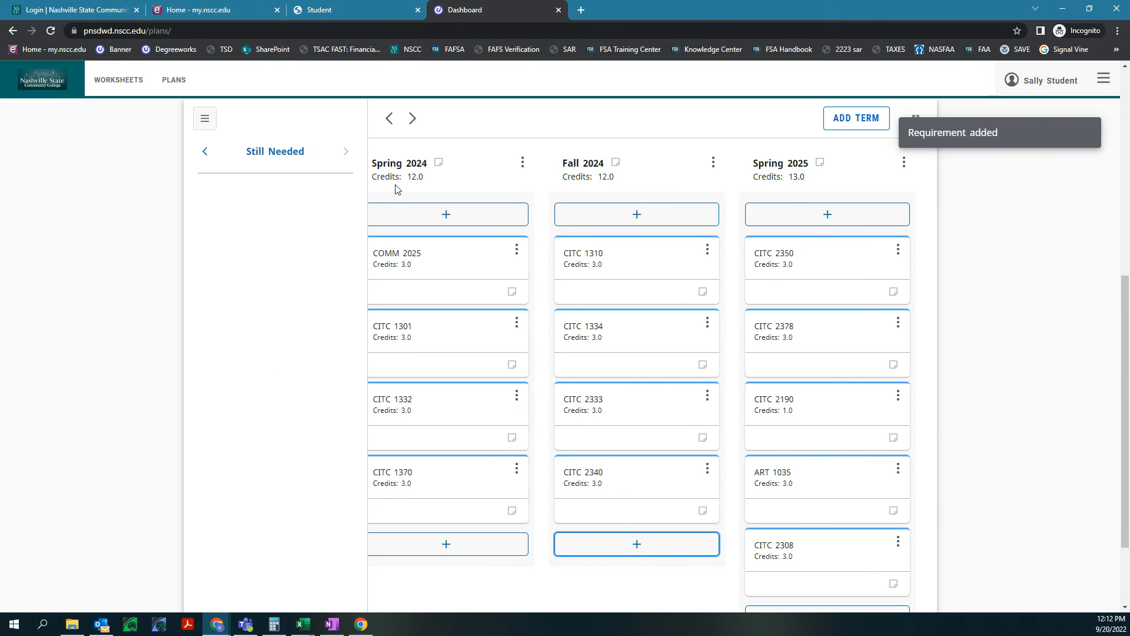
# Move MATH 1010 into Fall 2023 and back to Spring 2023, keeping Spring 2023 at 13.0 credits
pyautogui.click(389, 117)
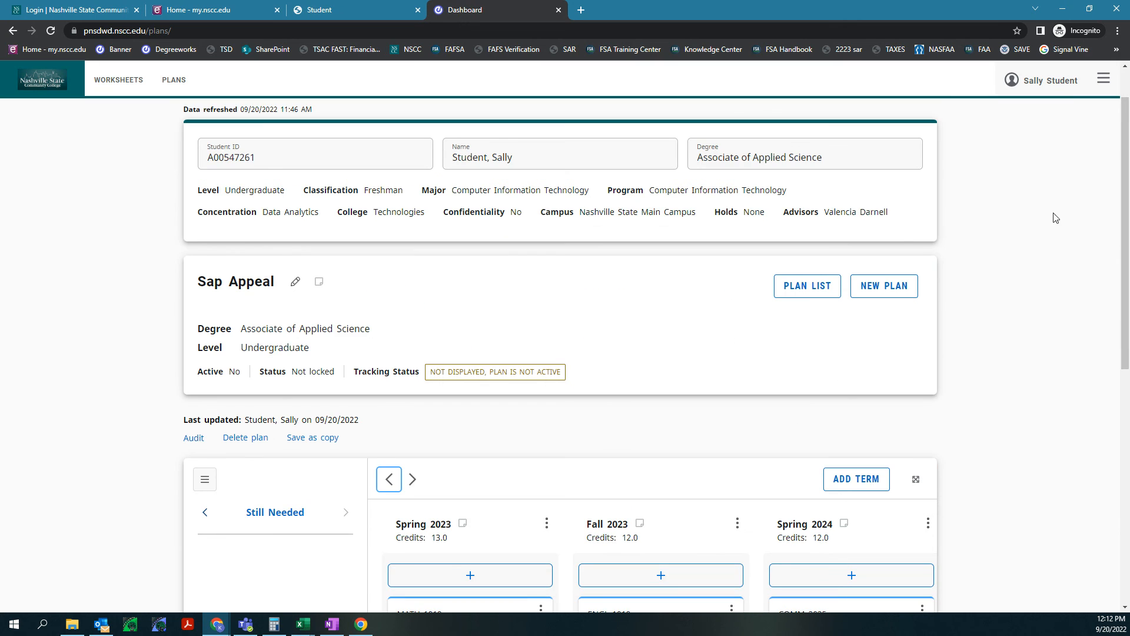
pyautogui.scroll(-3)
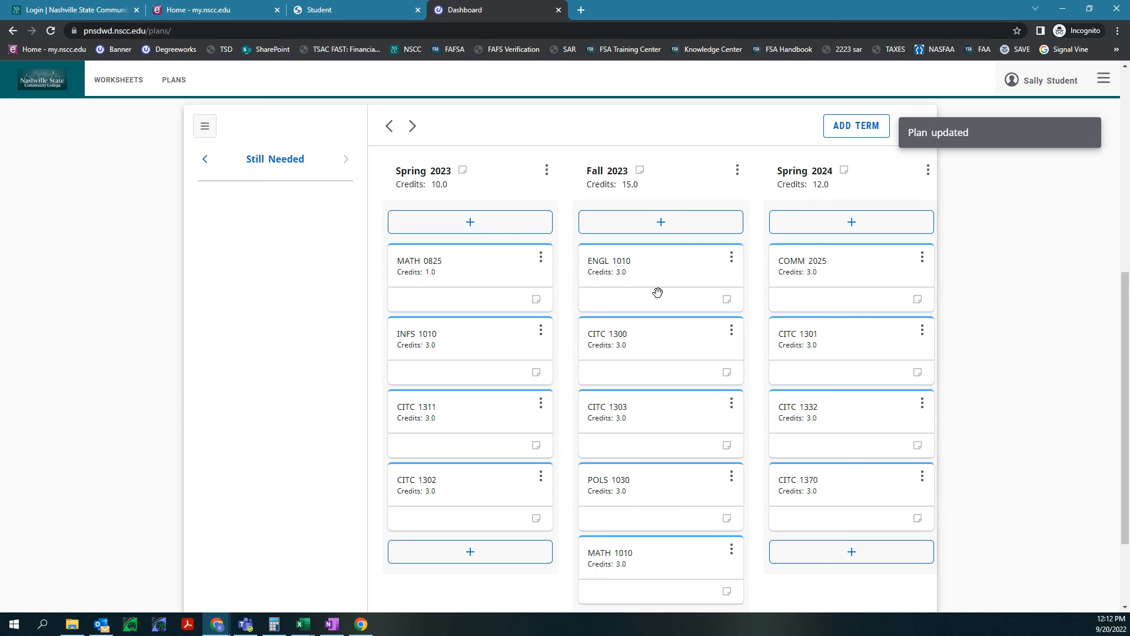
pyautogui.scroll(-3)
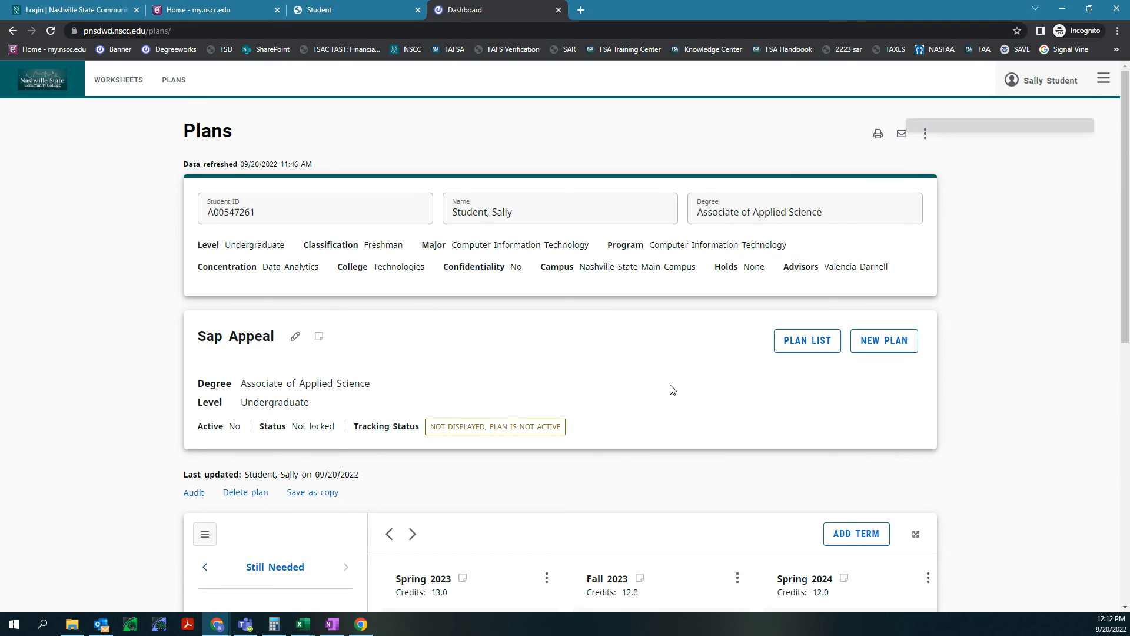
pyautogui.moveTo(879, 133)
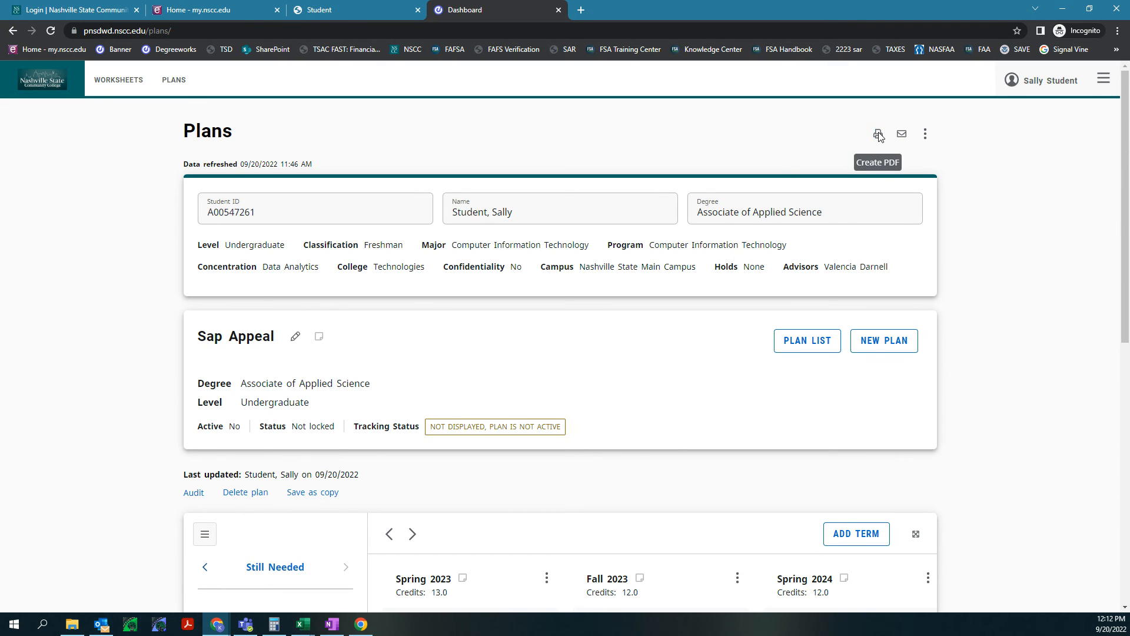
# Generate the Plan Print View PDF of the Sap Appeal plan showing all five terms
pyautogui.click(878, 133)
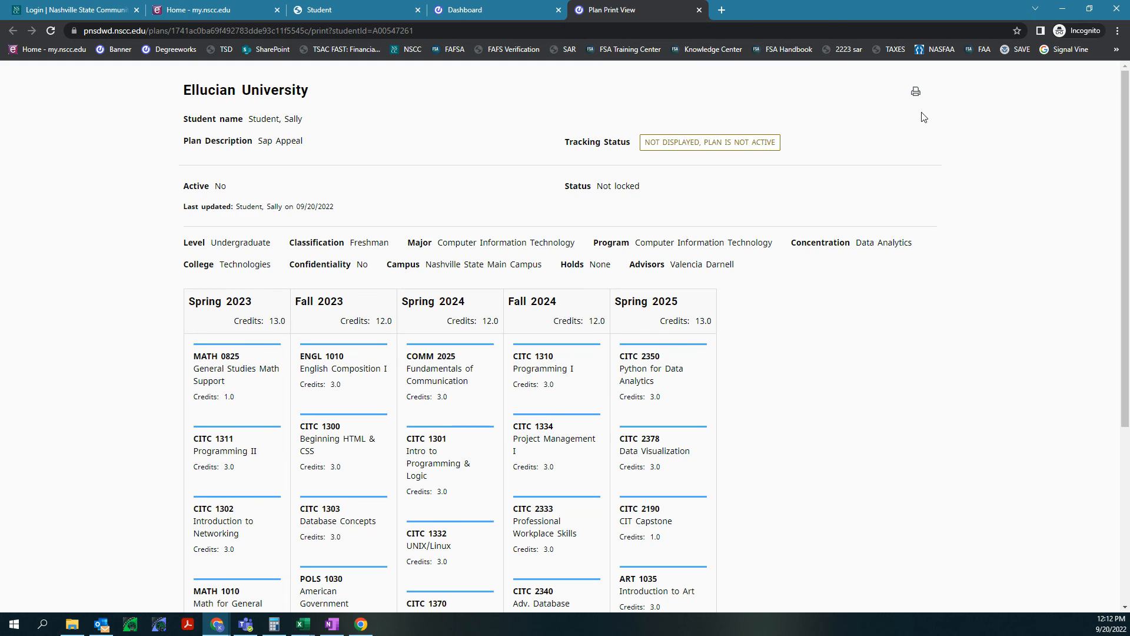
pyautogui.scroll(-3)
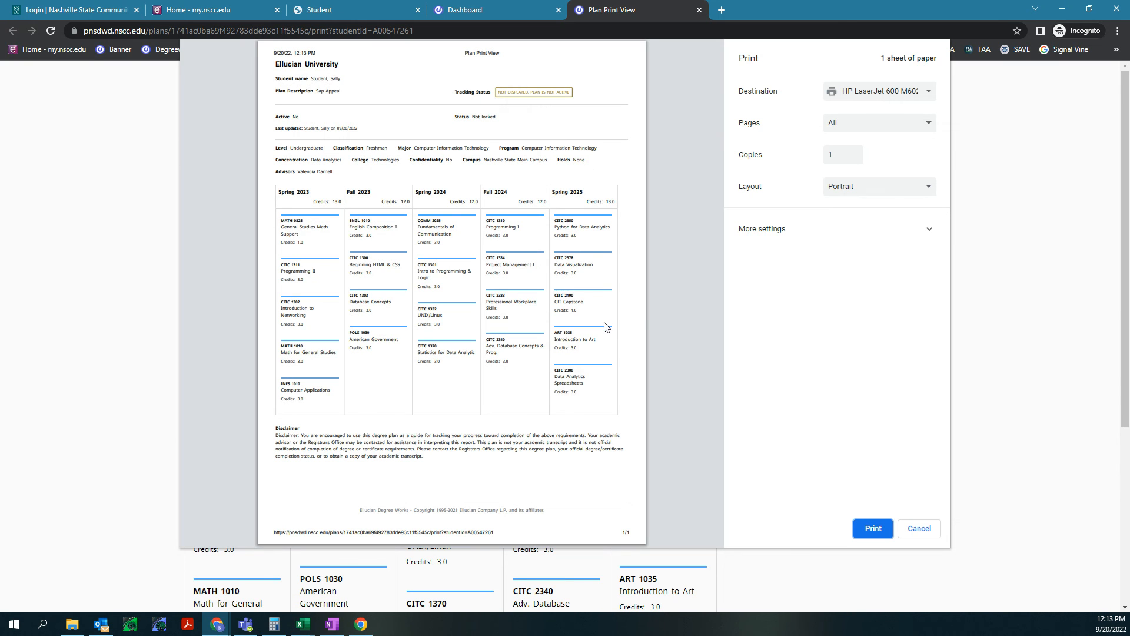
pyautogui.moveTo(589, 138)
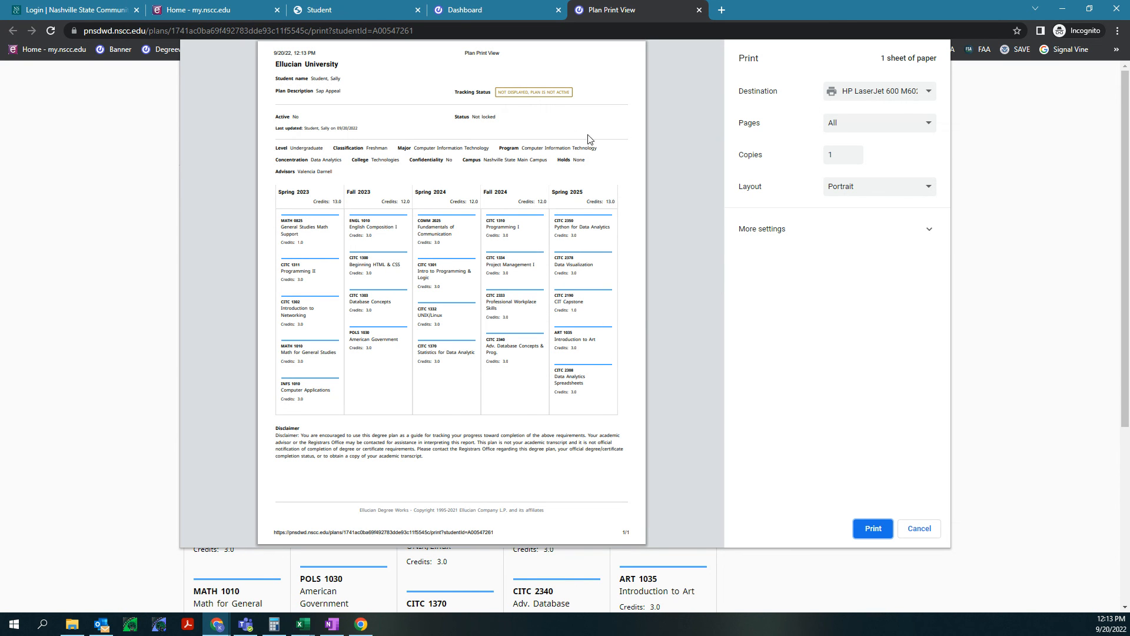
# Check the print Destination list, then close the print dialog to leave the printable plan page
pyautogui.click(880, 91)
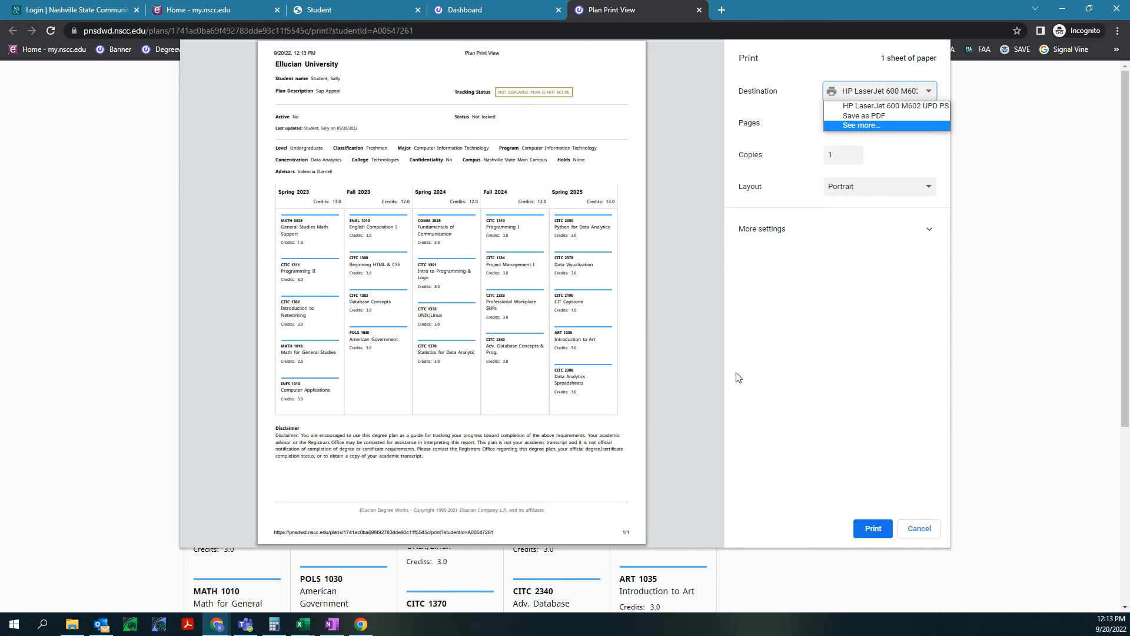
pyautogui.click(920, 528)
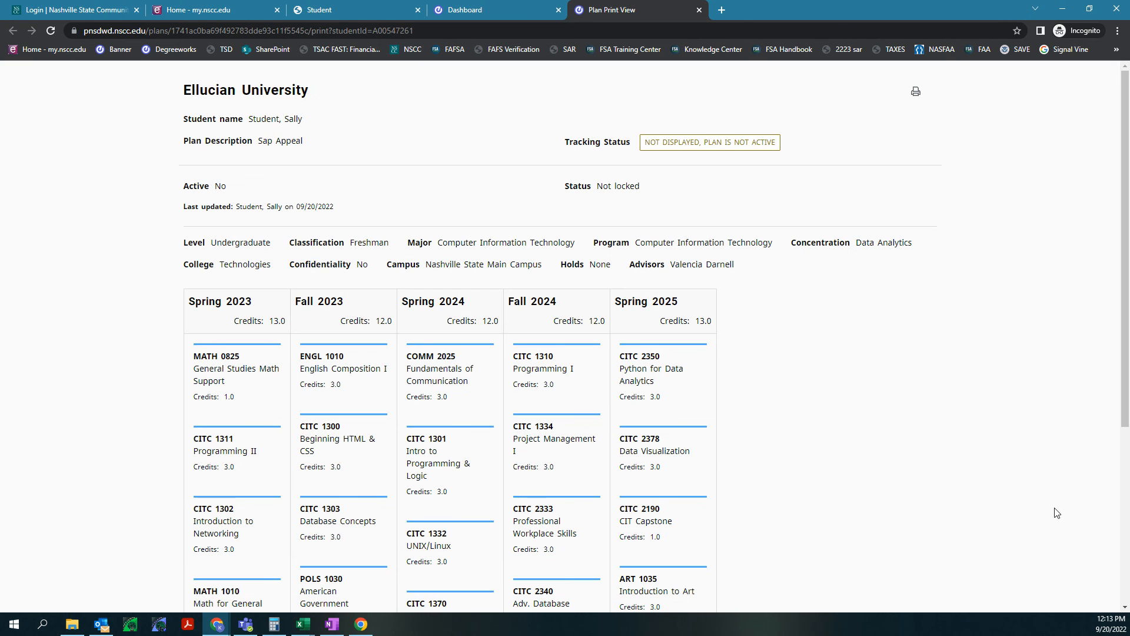